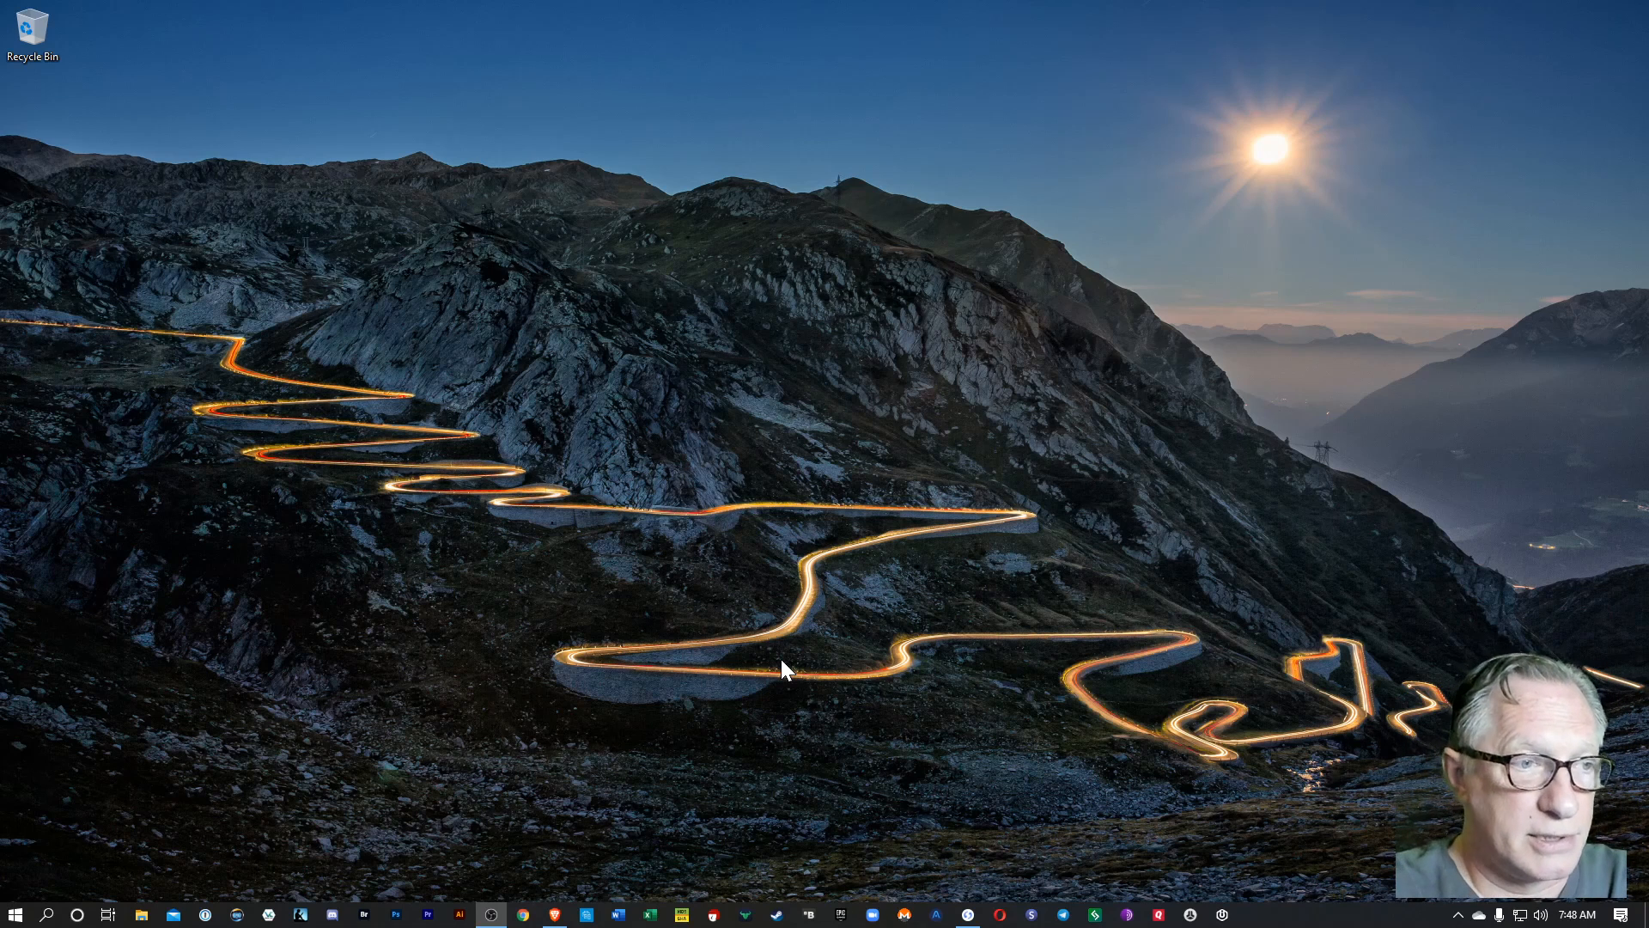
{"action": "mouse_move", "coordinate": [883, 753]}
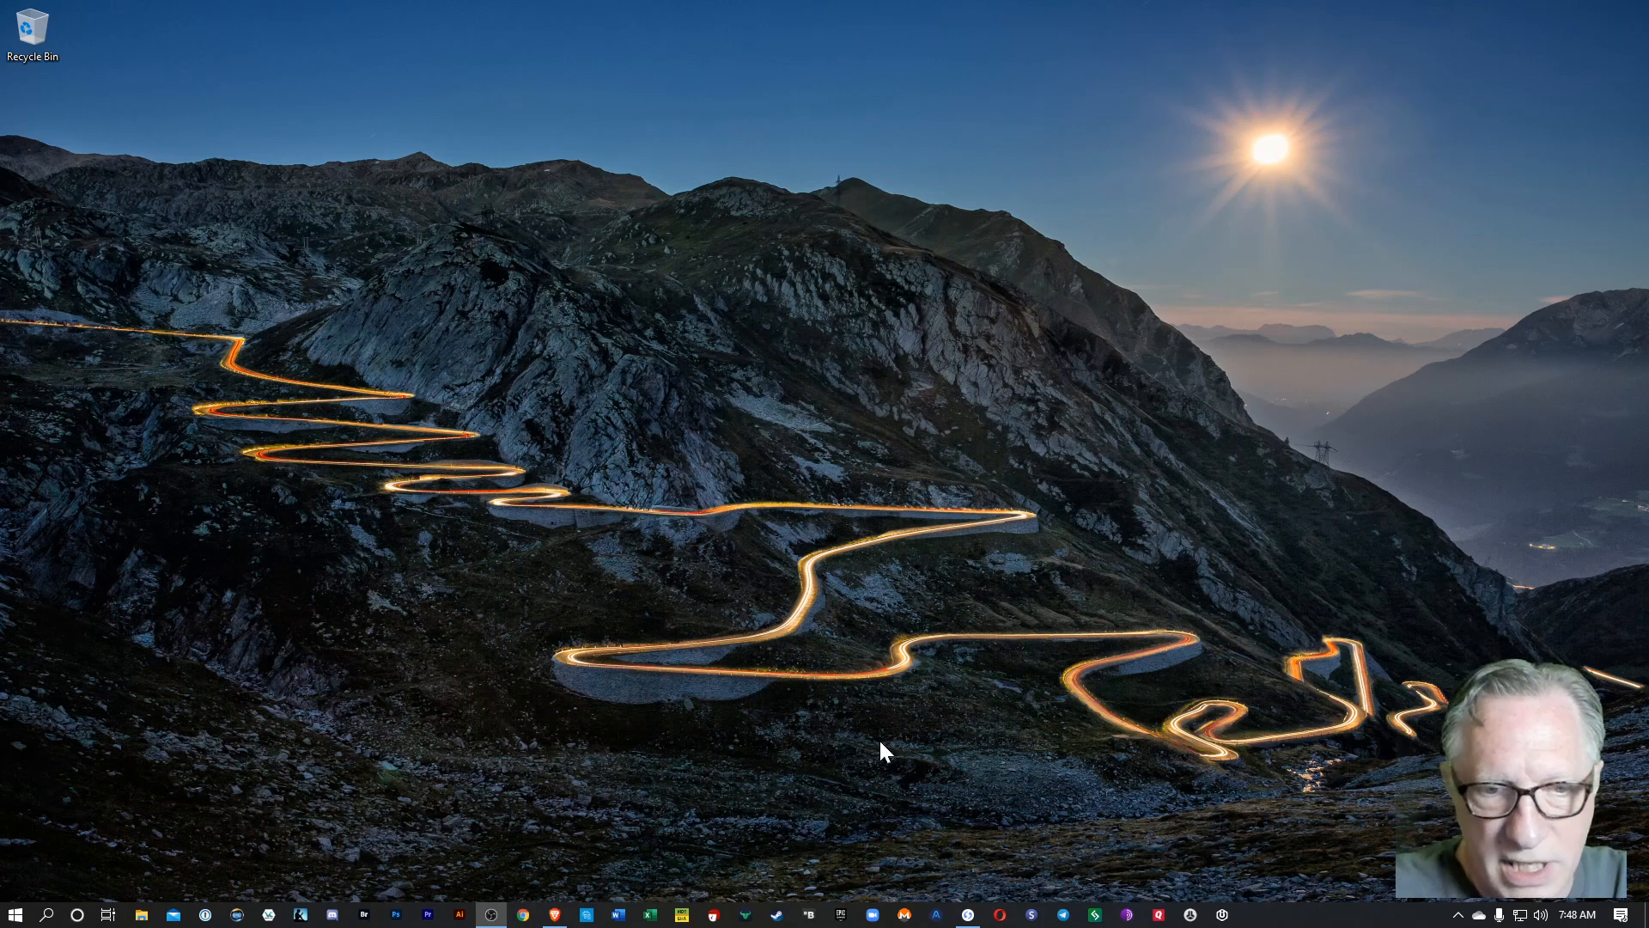
{"action": "mouse_move", "coordinate": [1100, 583]}
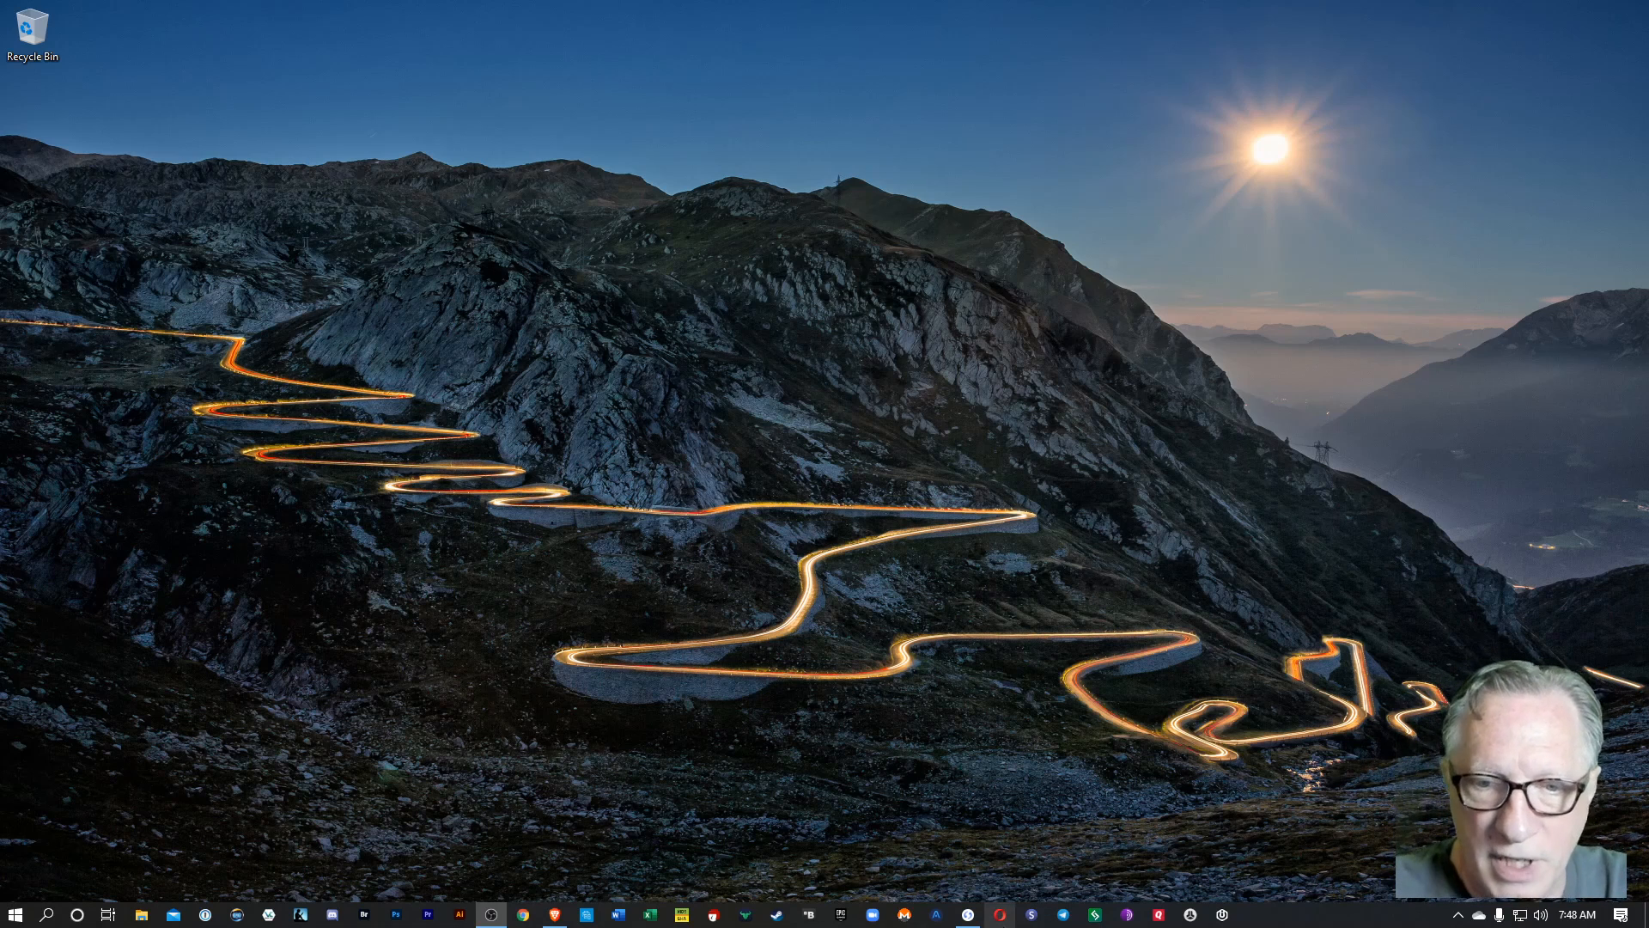
- Launch Ledger Live from the Windows taskbar onto its Accounts page
{"action": "left_click", "coordinate": [969, 914]}
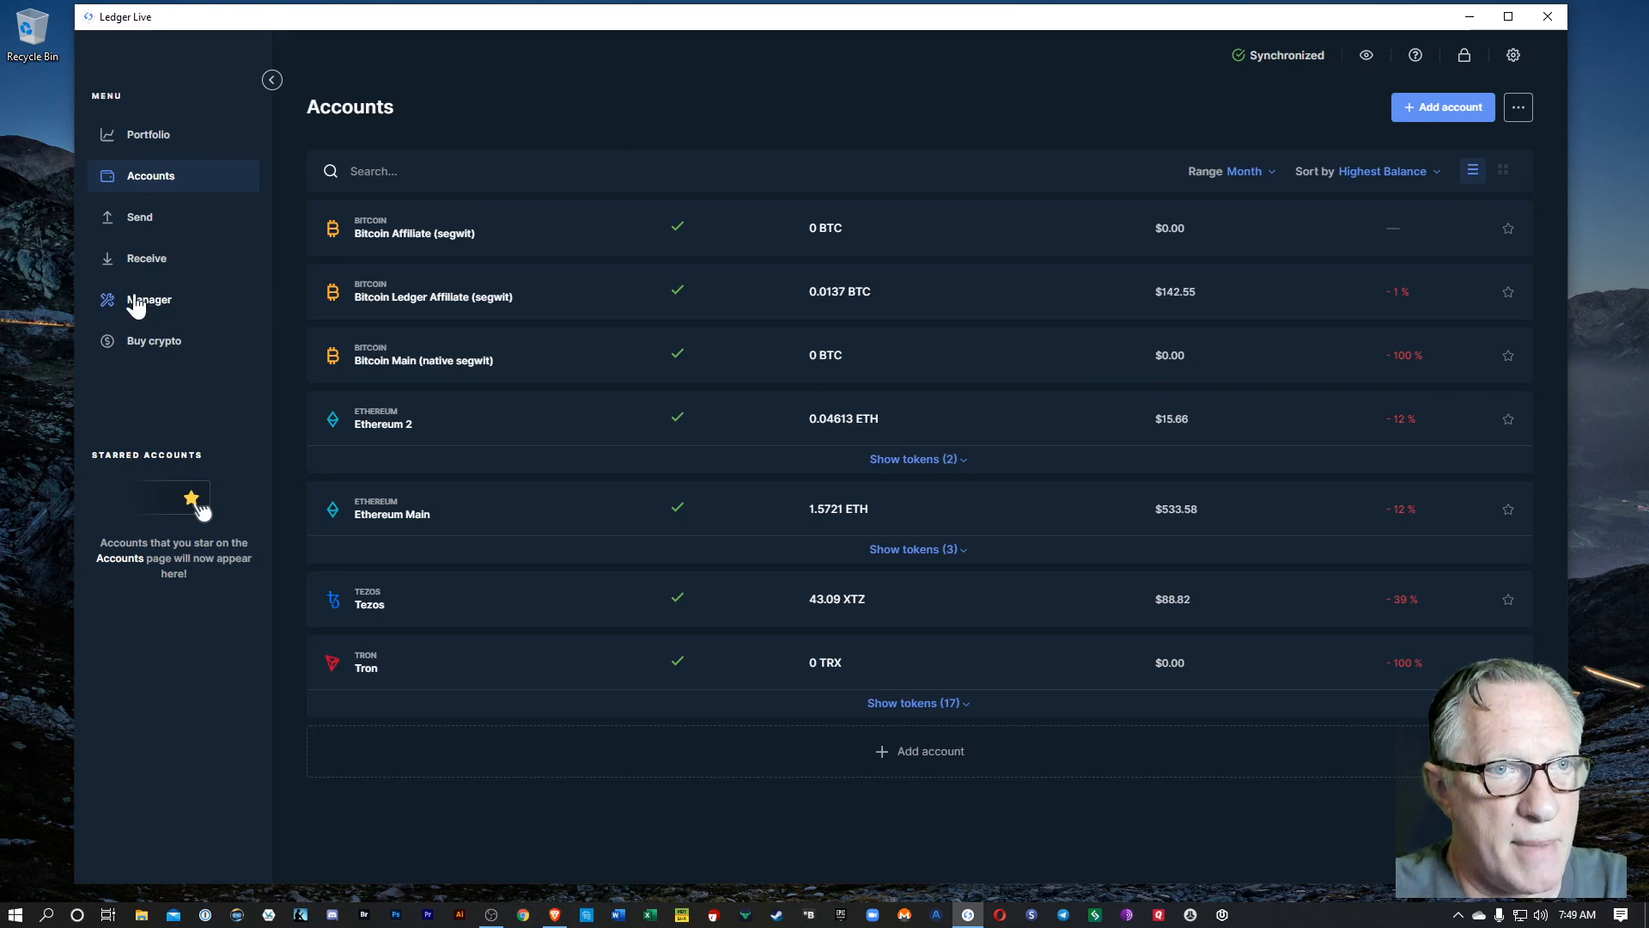
- Go to the Manager and unlock the Ledger Nano X to show its app catalog
{"action": "left_click", "coordinate": [148, 299]}
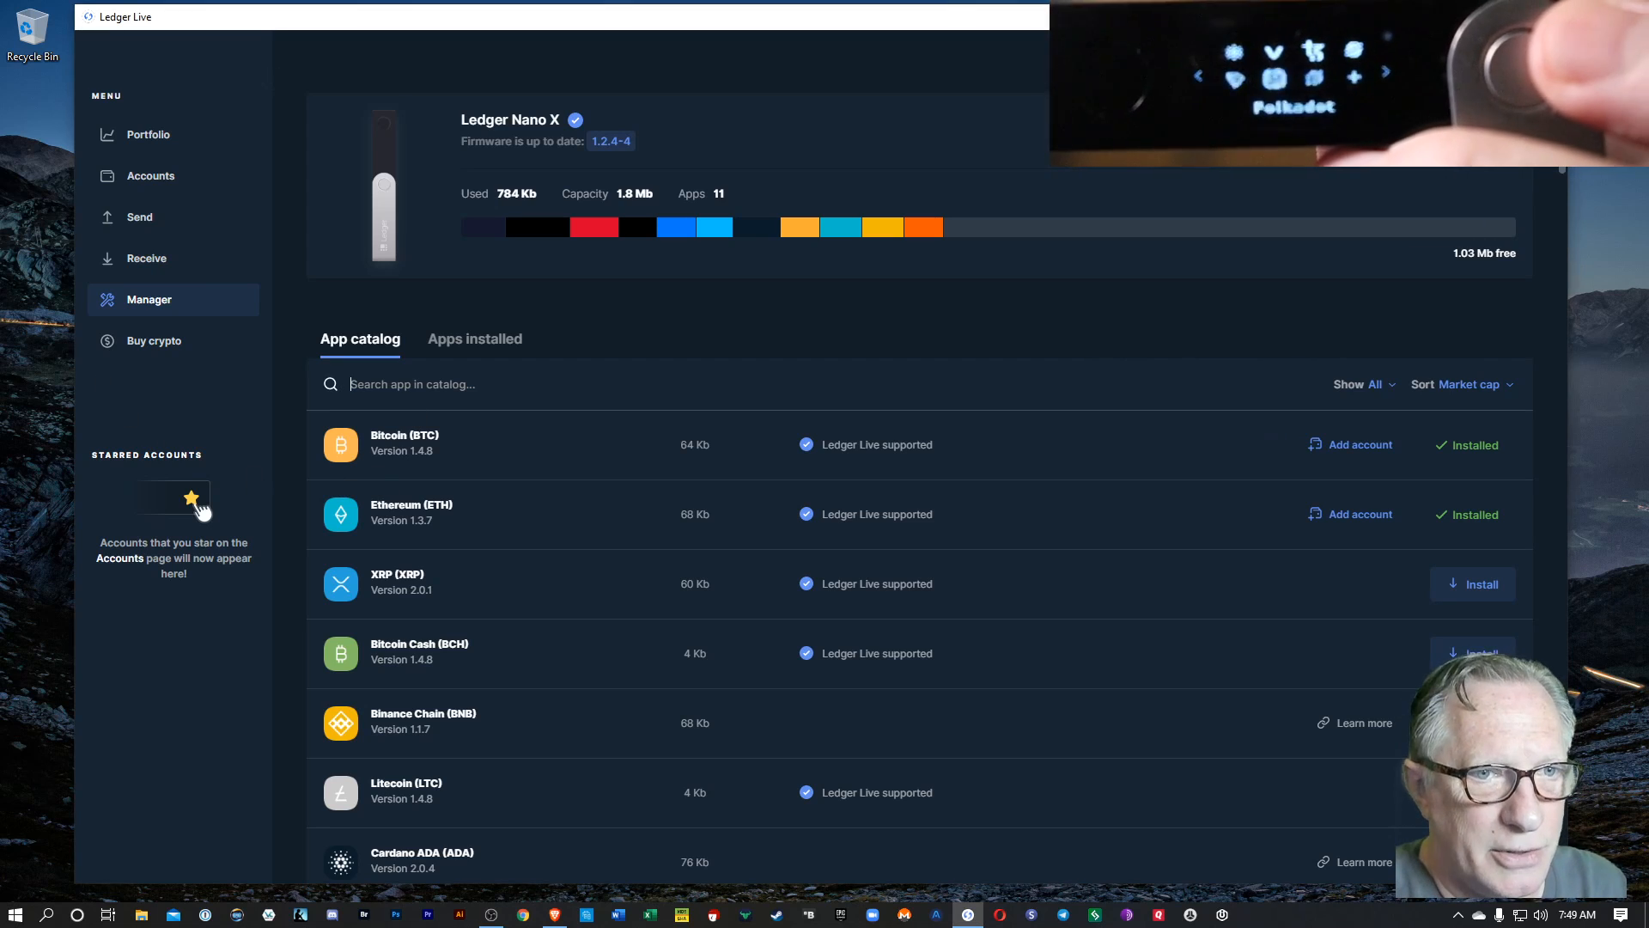
{"action": "type", "text": "do"}
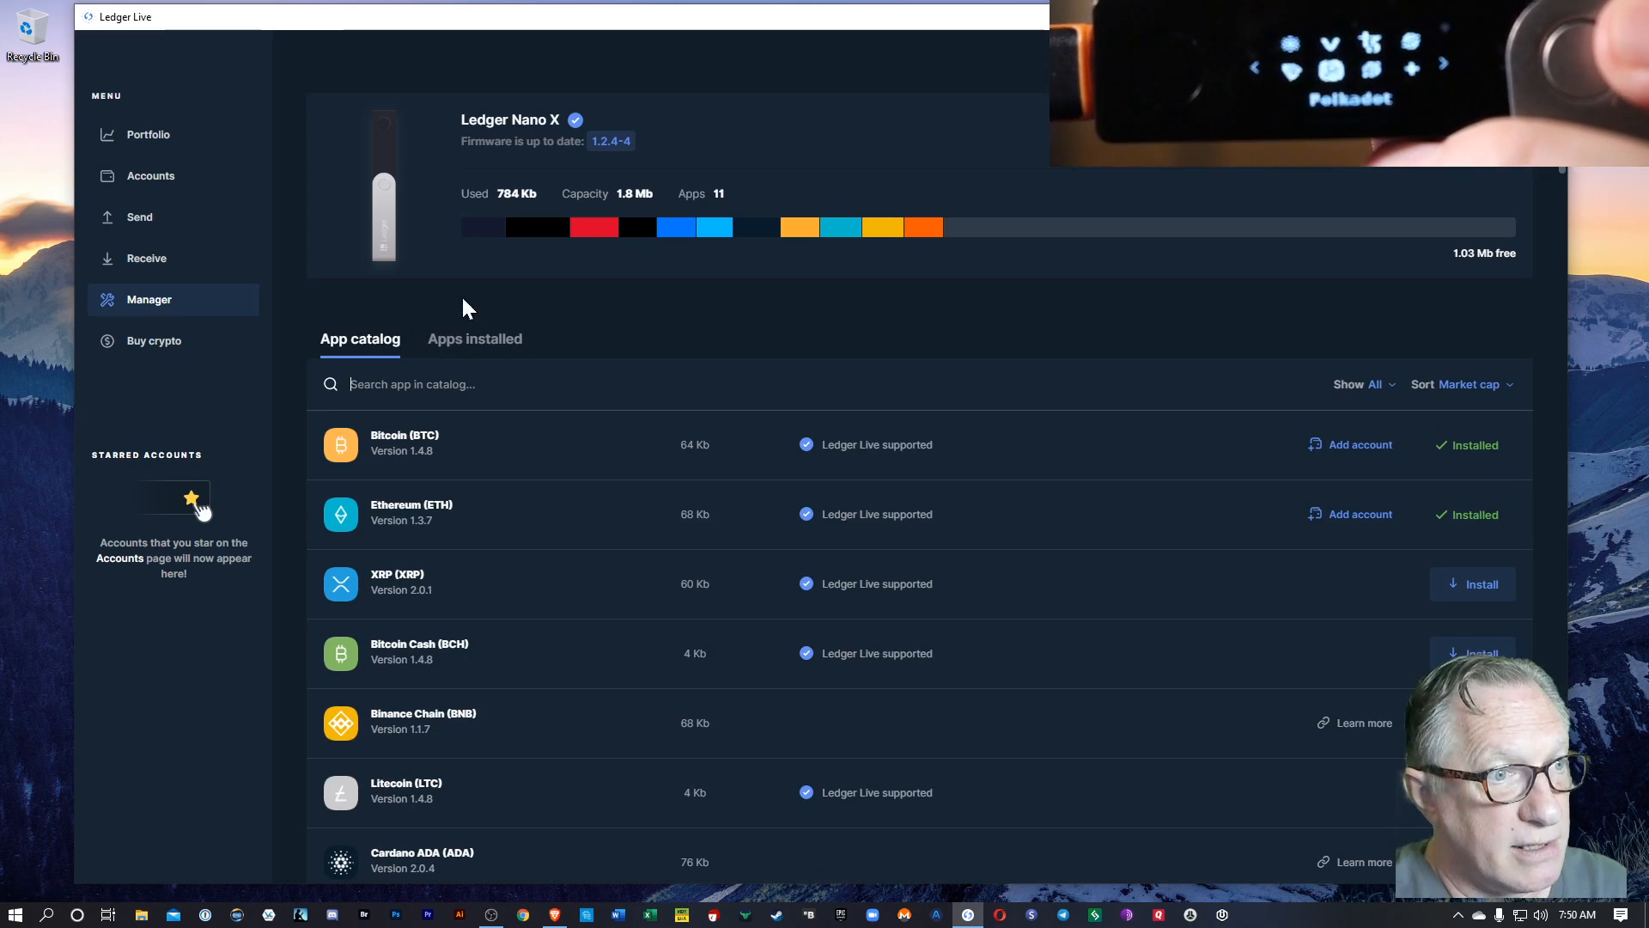
{"action": "mouse_move", "coordinate": [574, 350]}
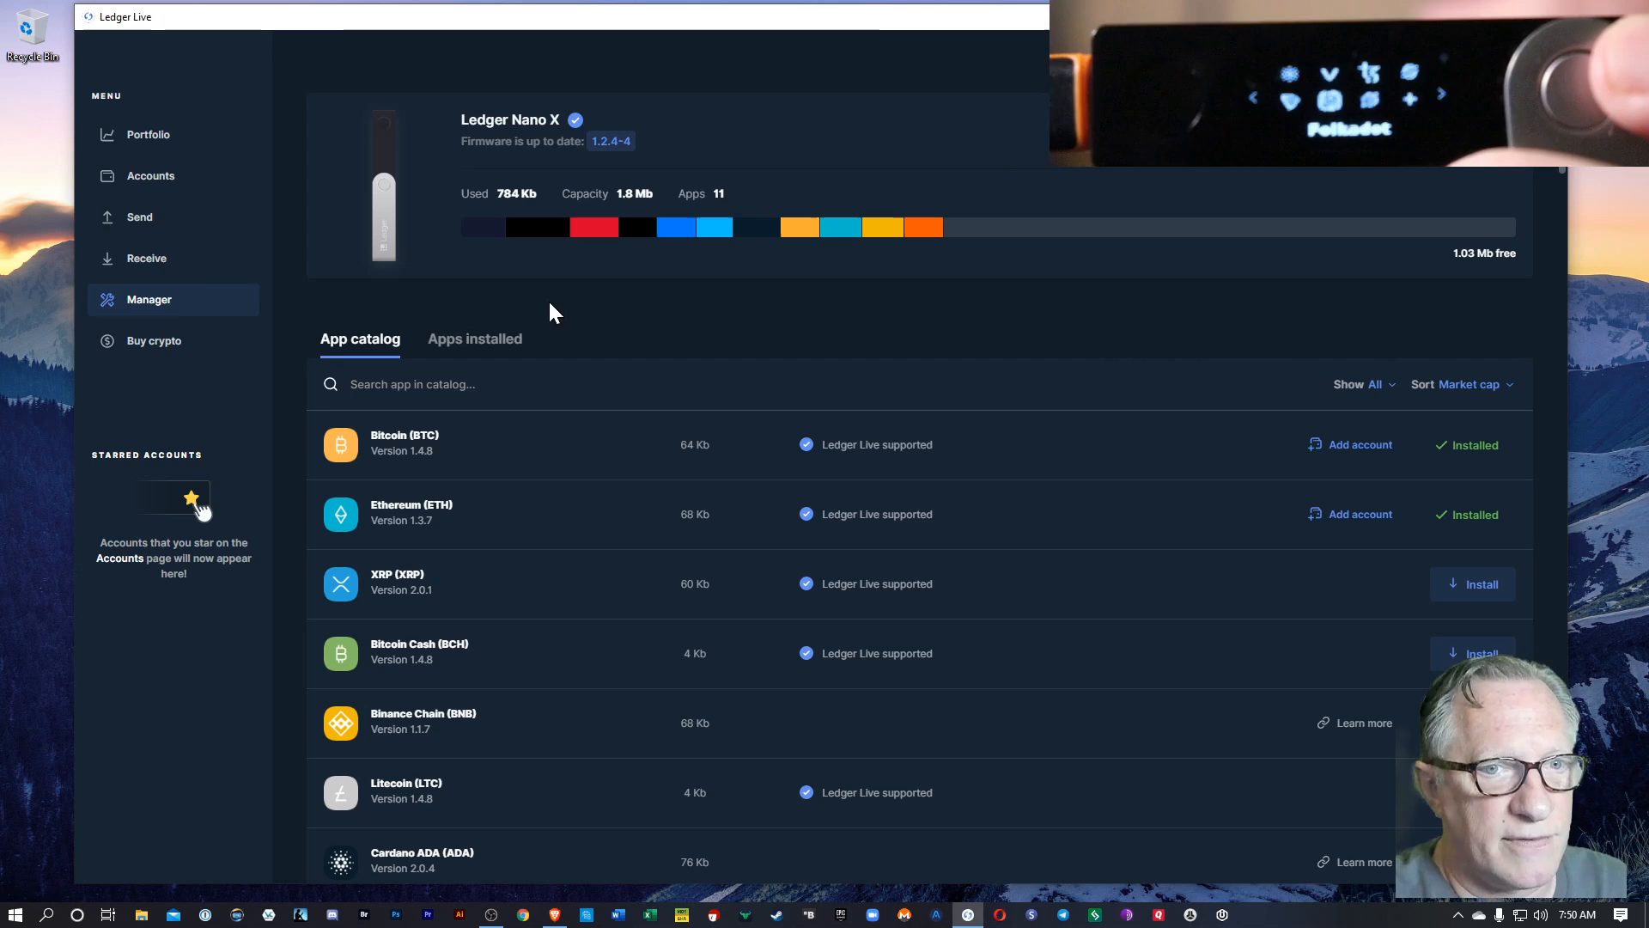
- Show the device's installed apps and scroll to find Polkadot in the list
{"action": "left_click", "coordinate": [474, 339]}
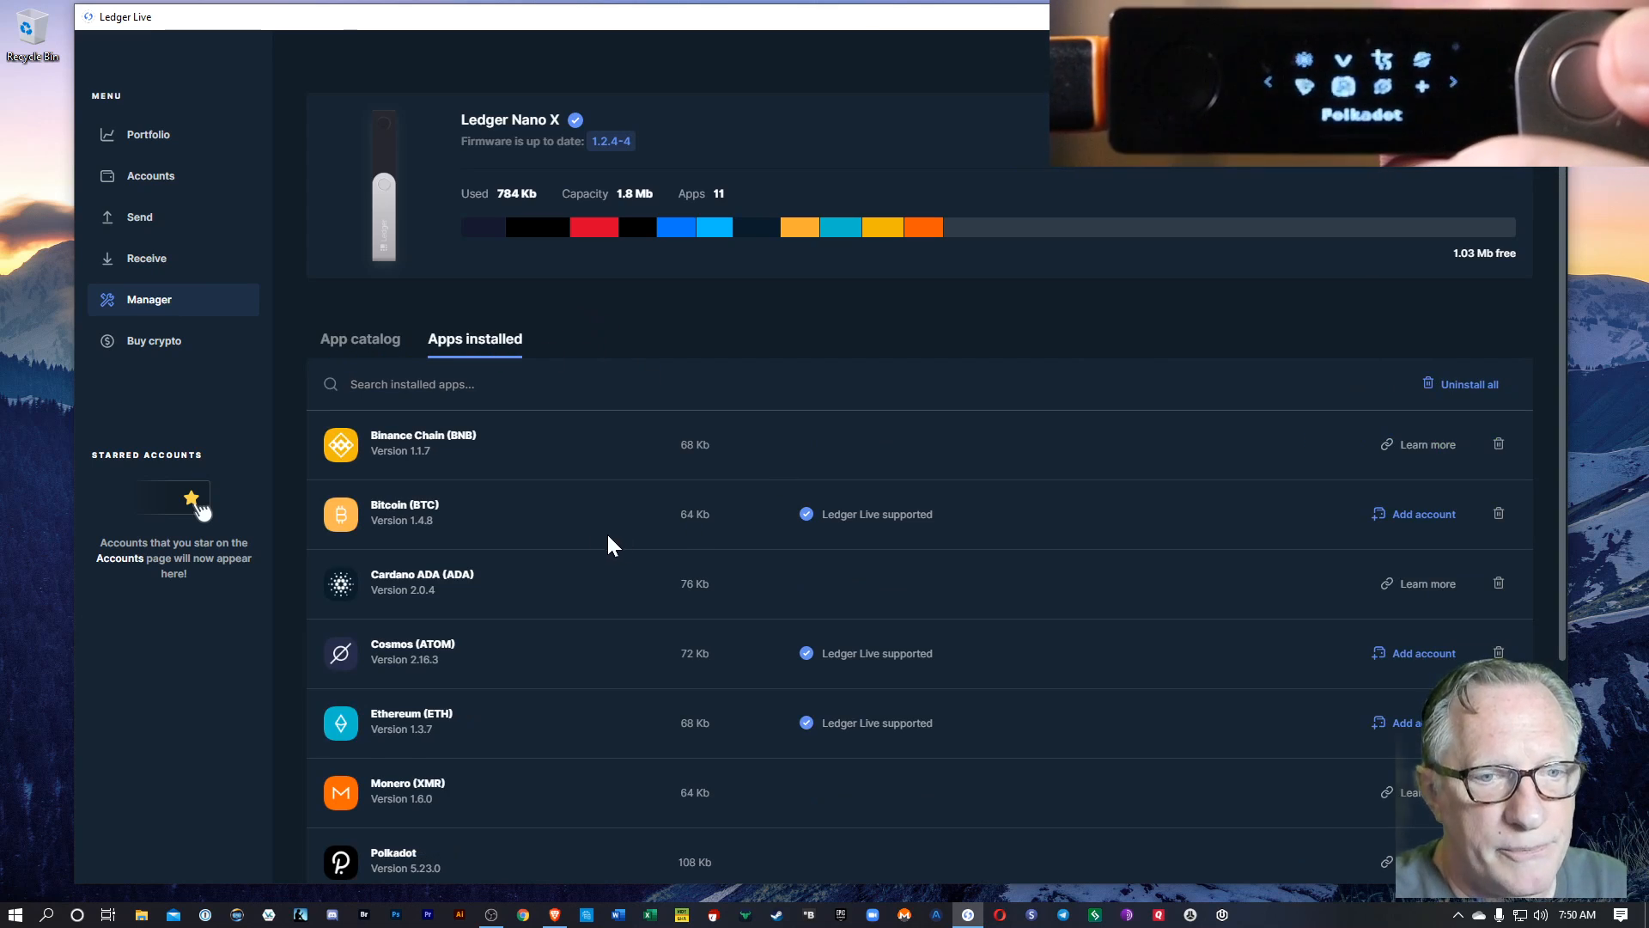
{"action": "scroll", "scroll_direction": "down", "scroll_amount": 3}
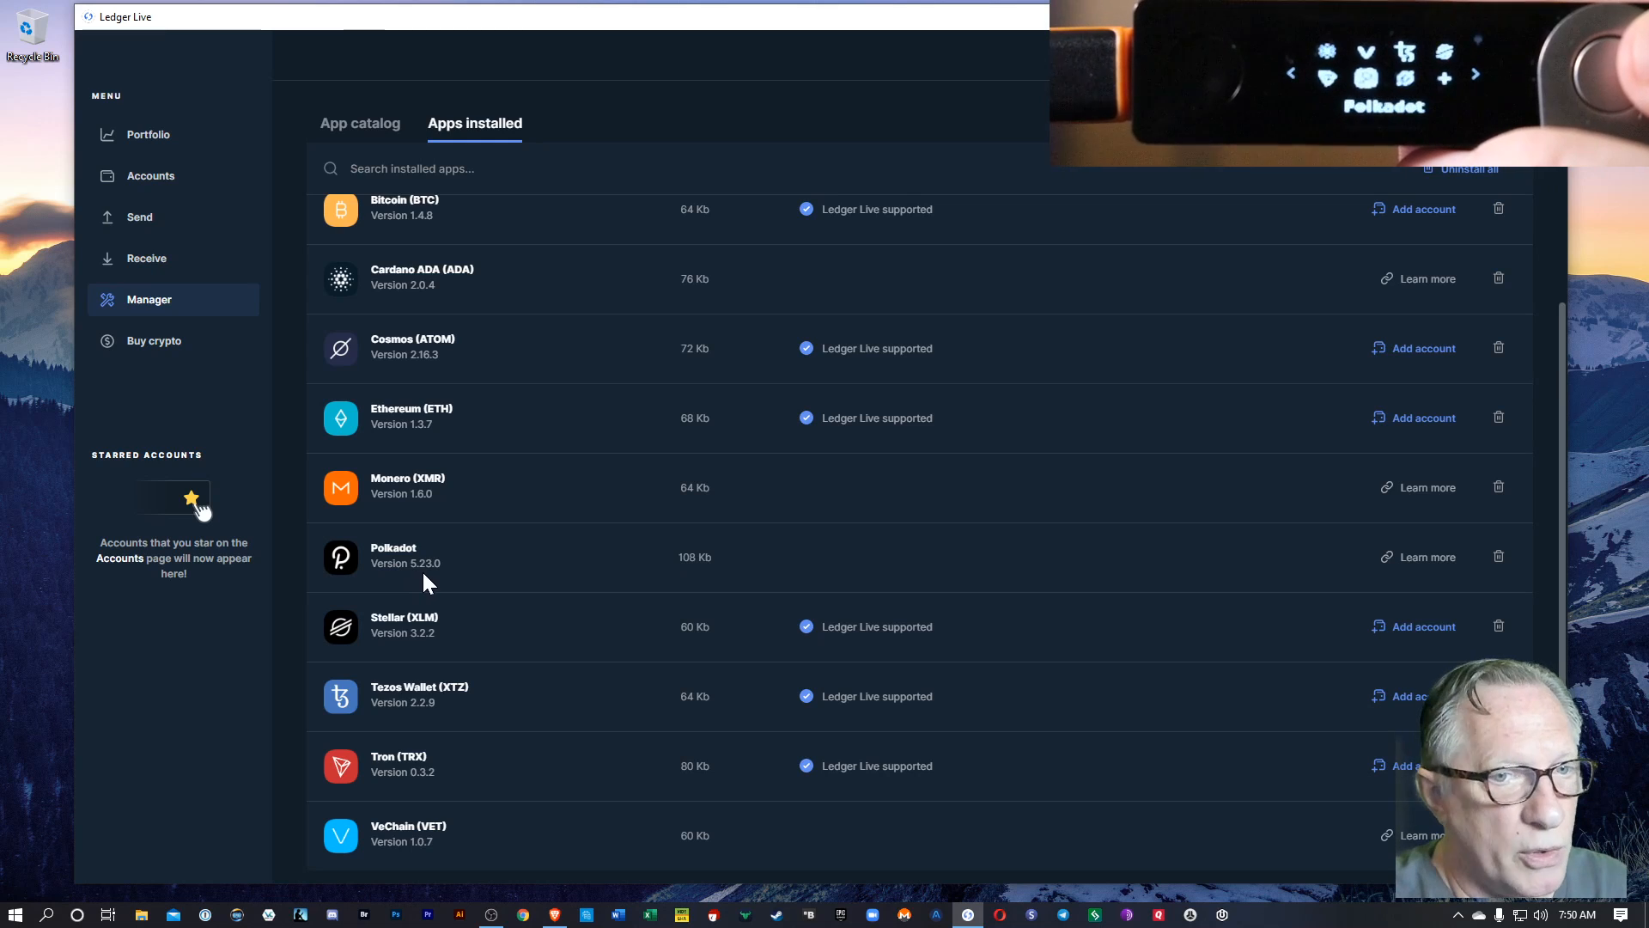
{"action": "mouse_move", "coordinate": [453, 593]}
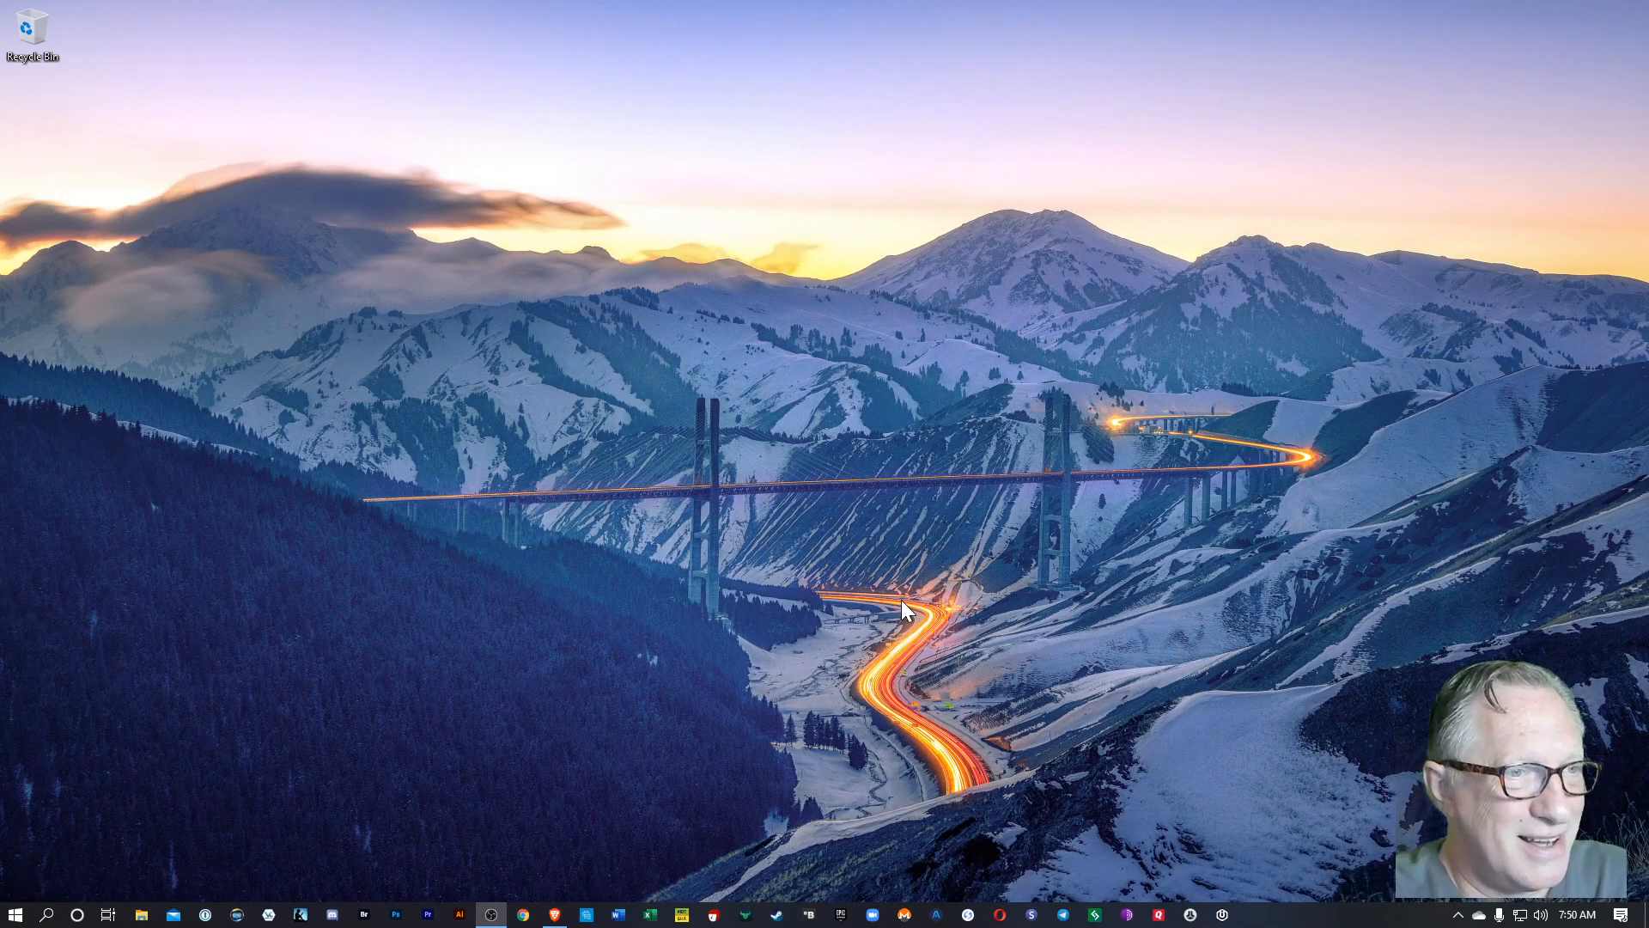
{"action": "mouse_move", "coordinate": [914, 615]}
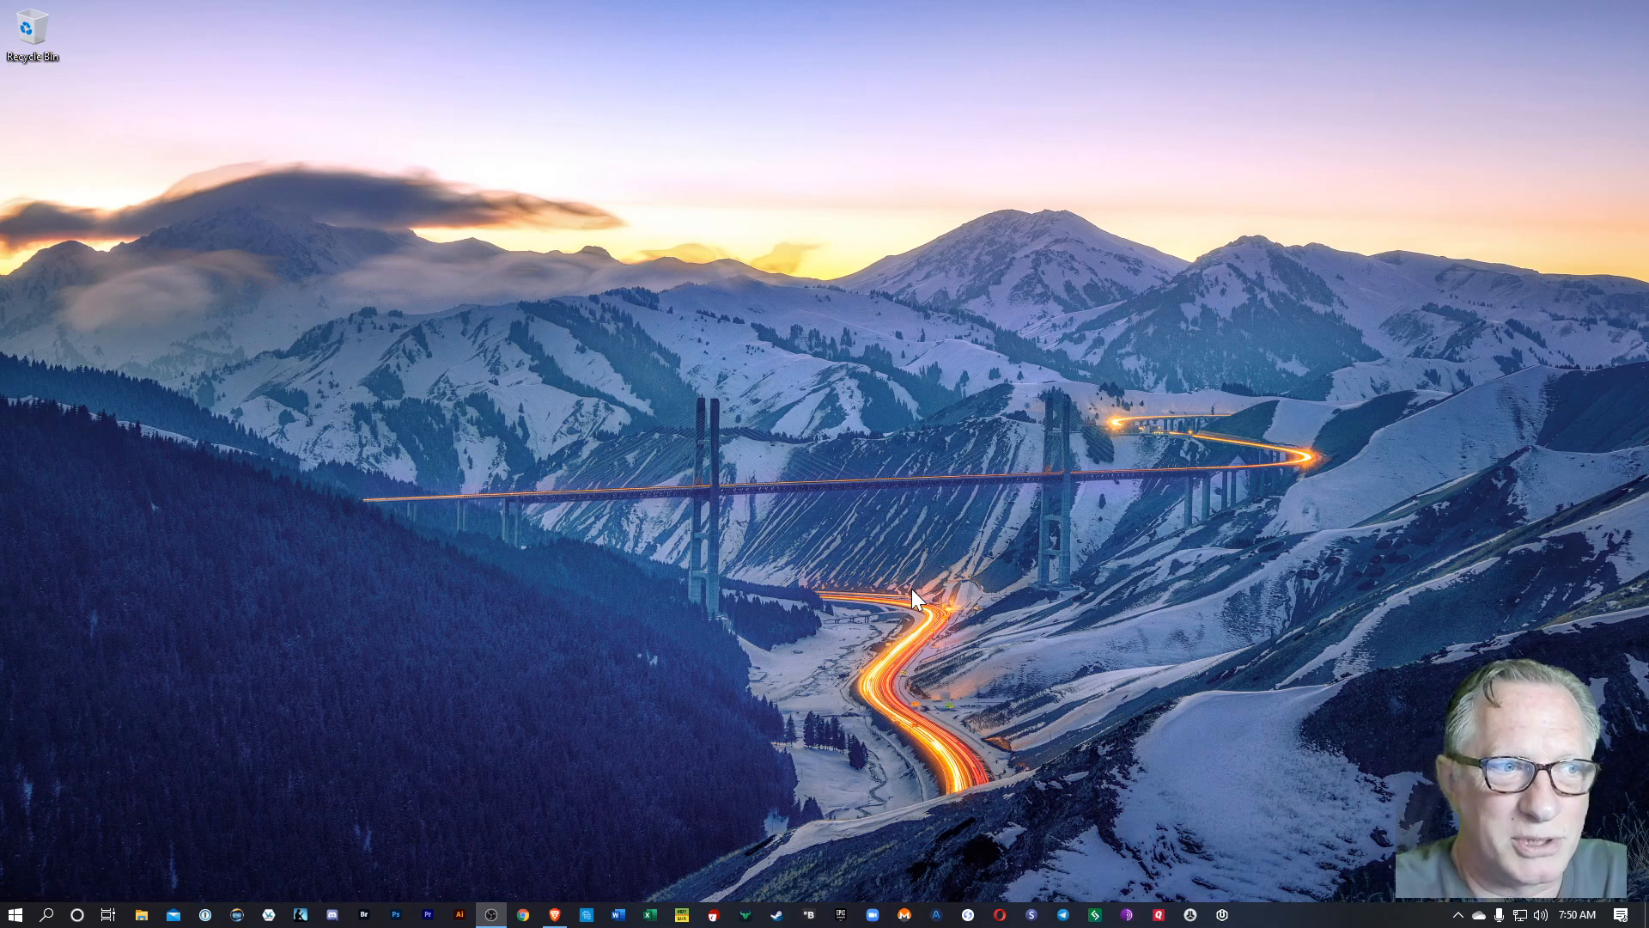
{"action": "mouse_move", "coordinate": [649, 689]}
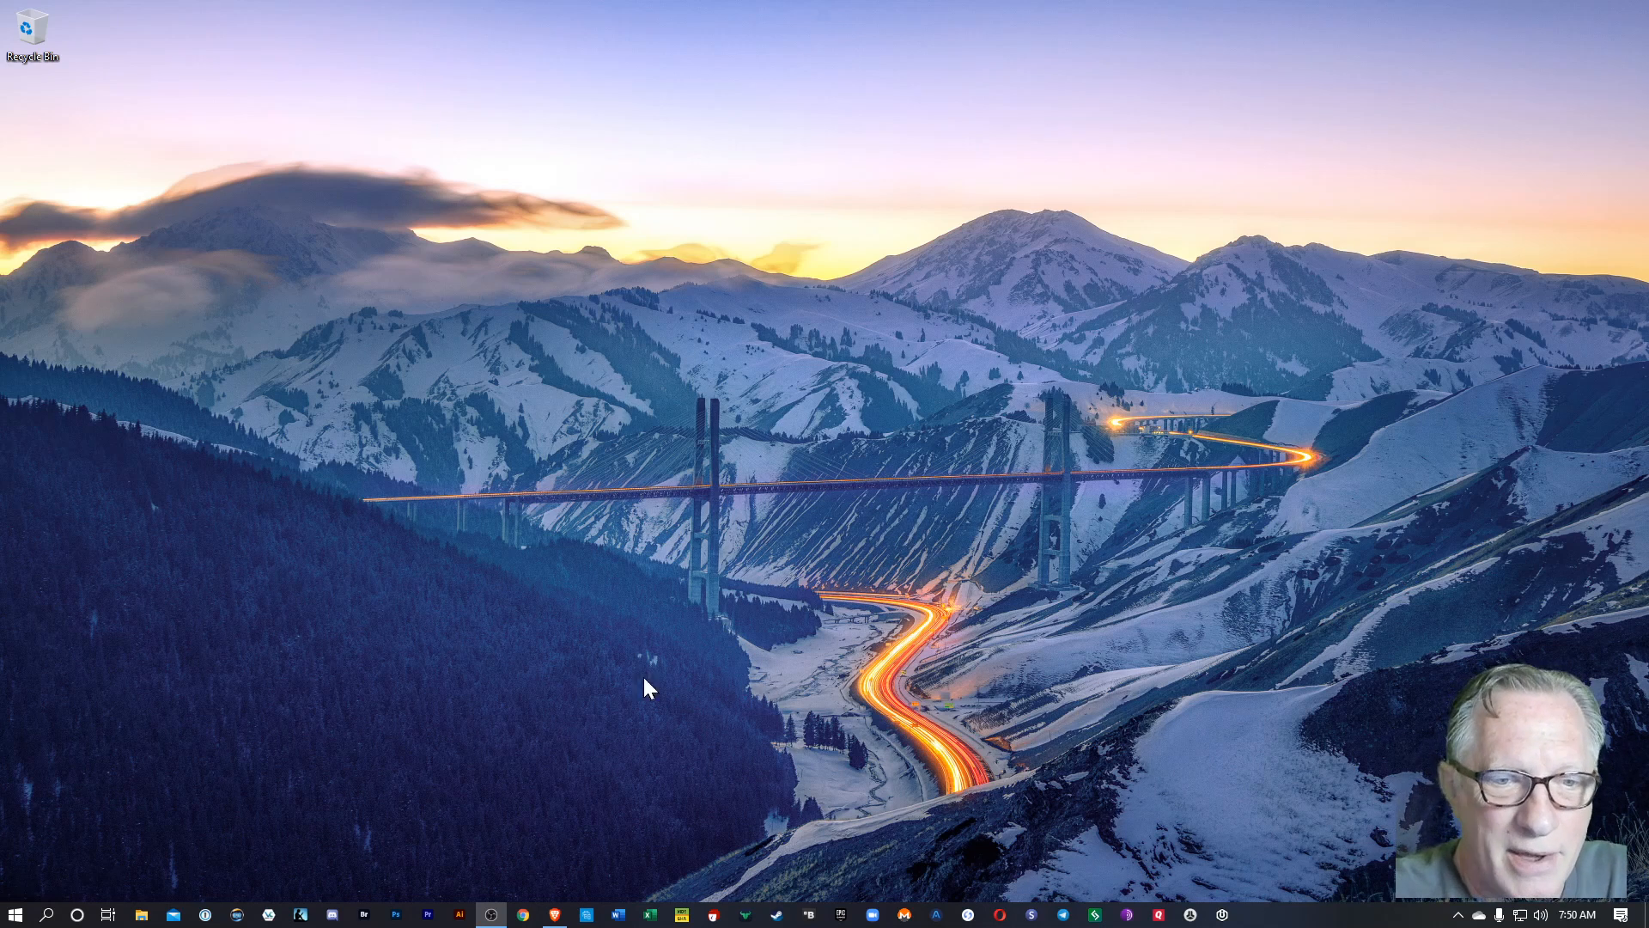
{"action": "mouse_move", "coordinate": [569, 878]}
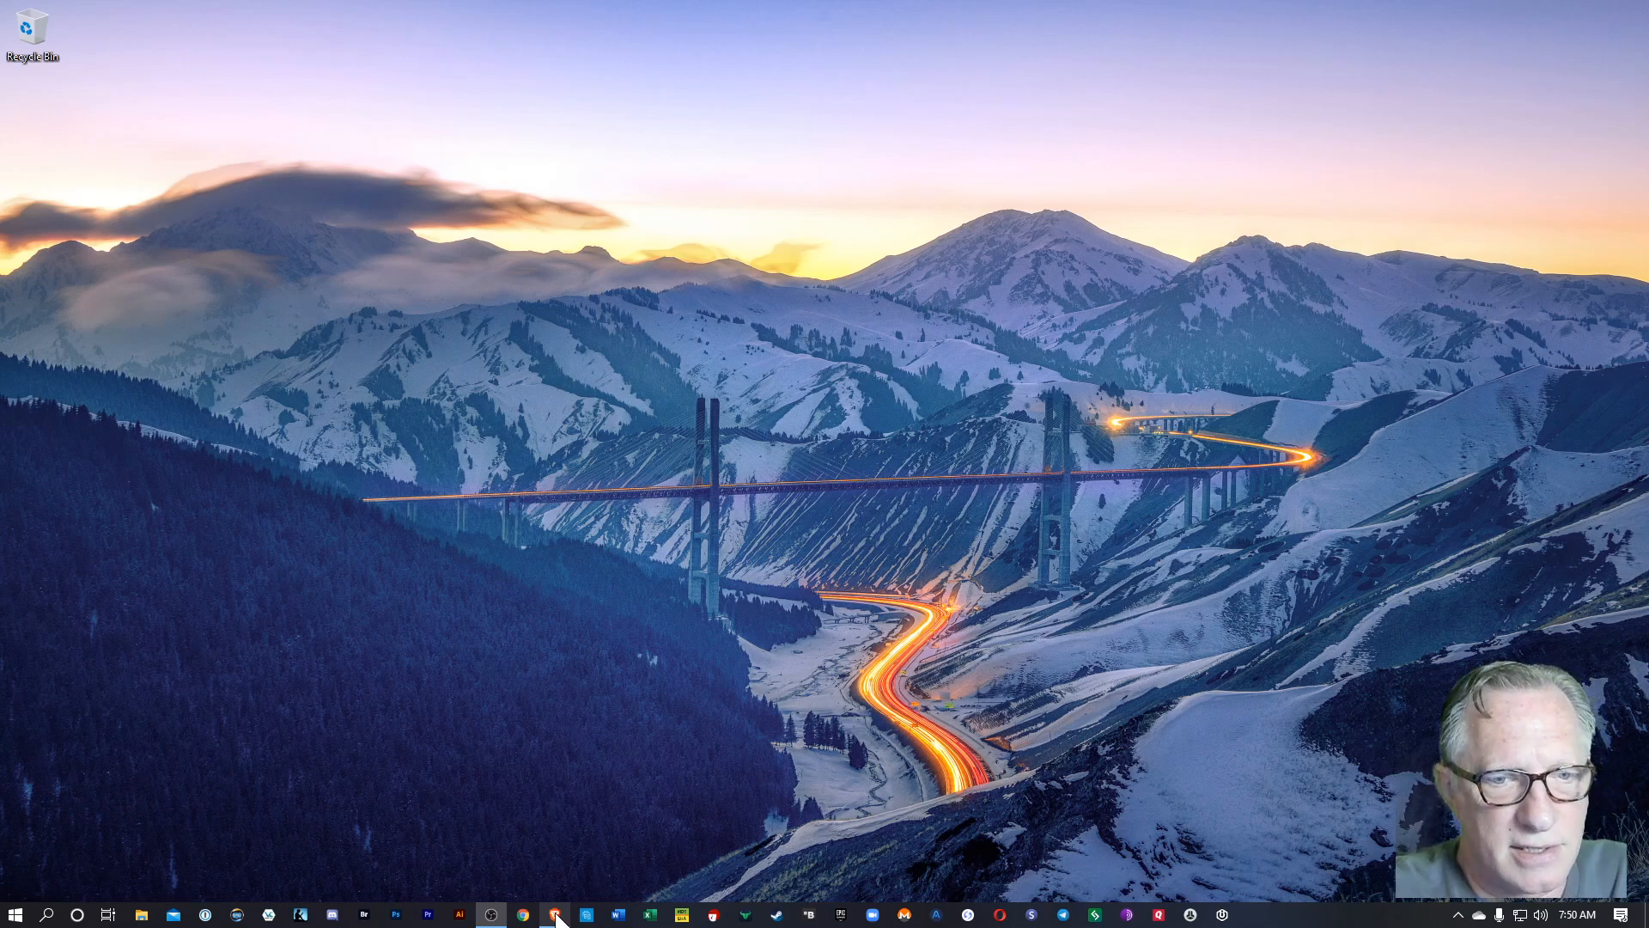
- Launch the Brave browser from the taskbar on a new tab
{"action": "left_click", "coordinate": [569, 914]}
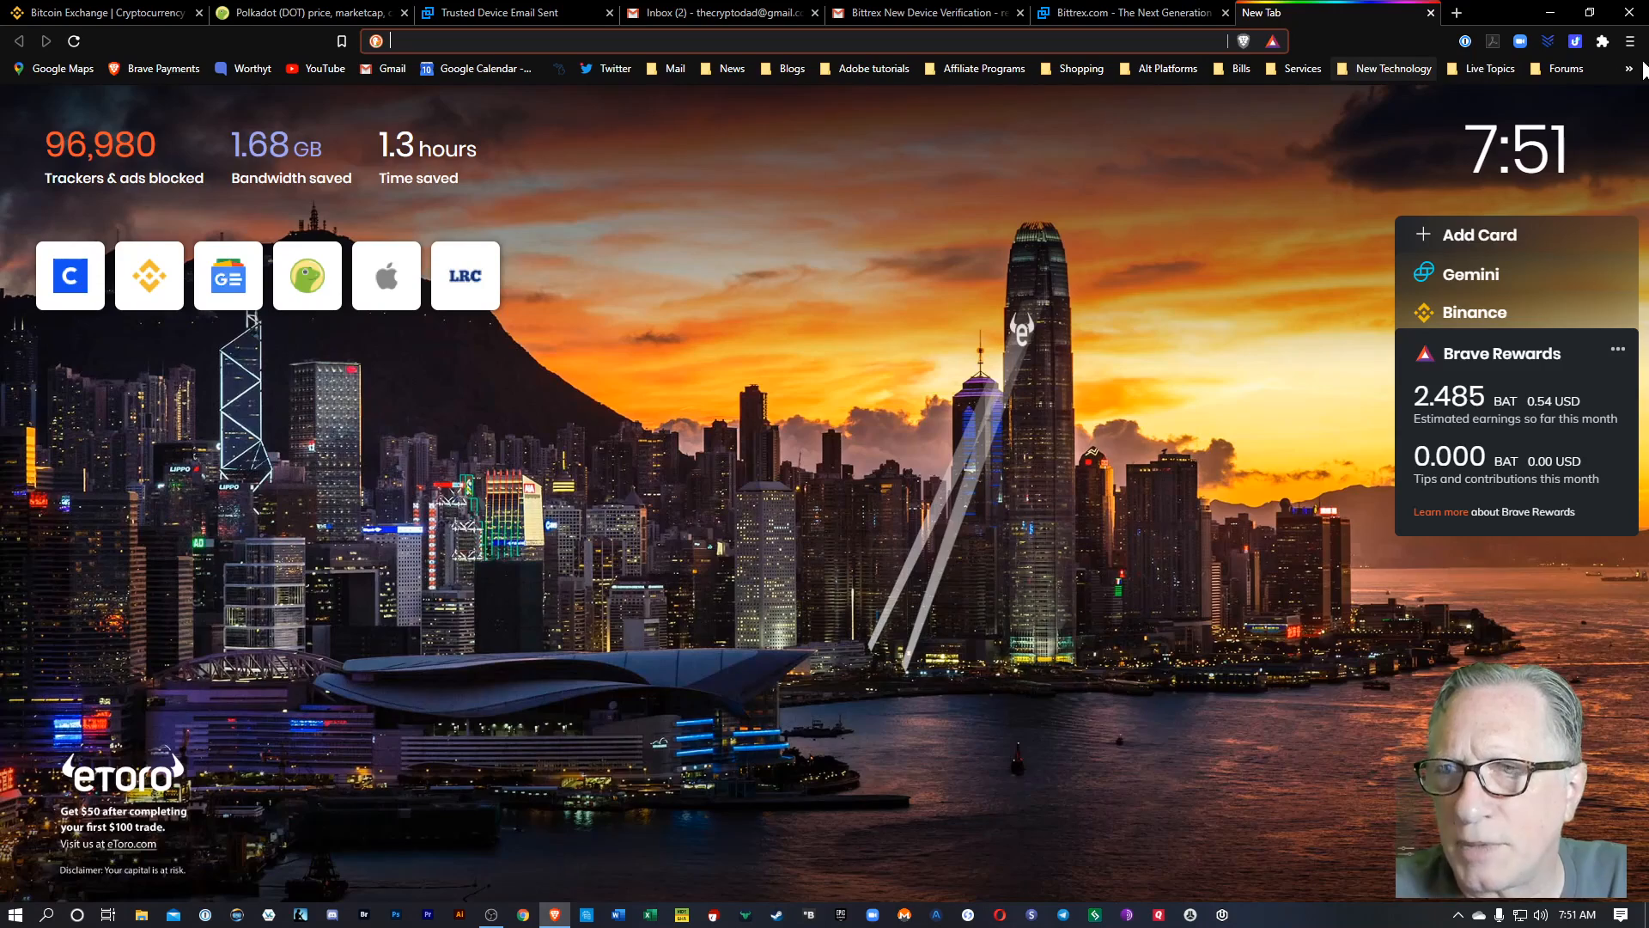
- Load the Polkadot/Substrate Portal from the New Technology bookmarks folder
{"action": "left_click", "coordinate": [1390, 68]}
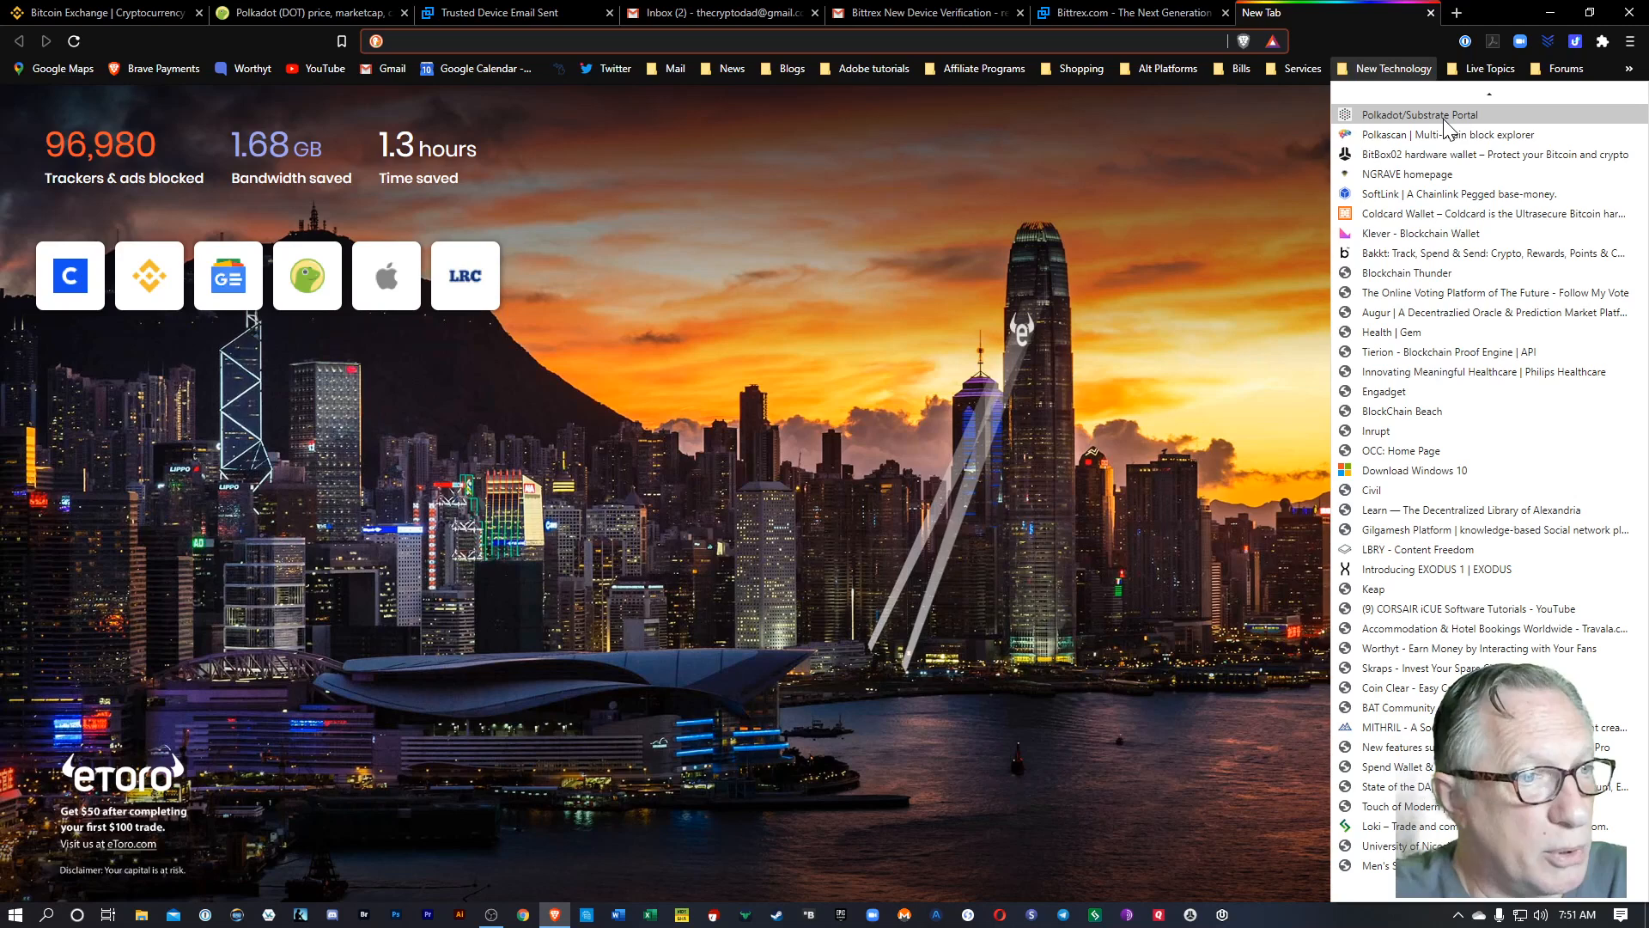
{"action": "left_click", "coordinate": [1421, 113]}
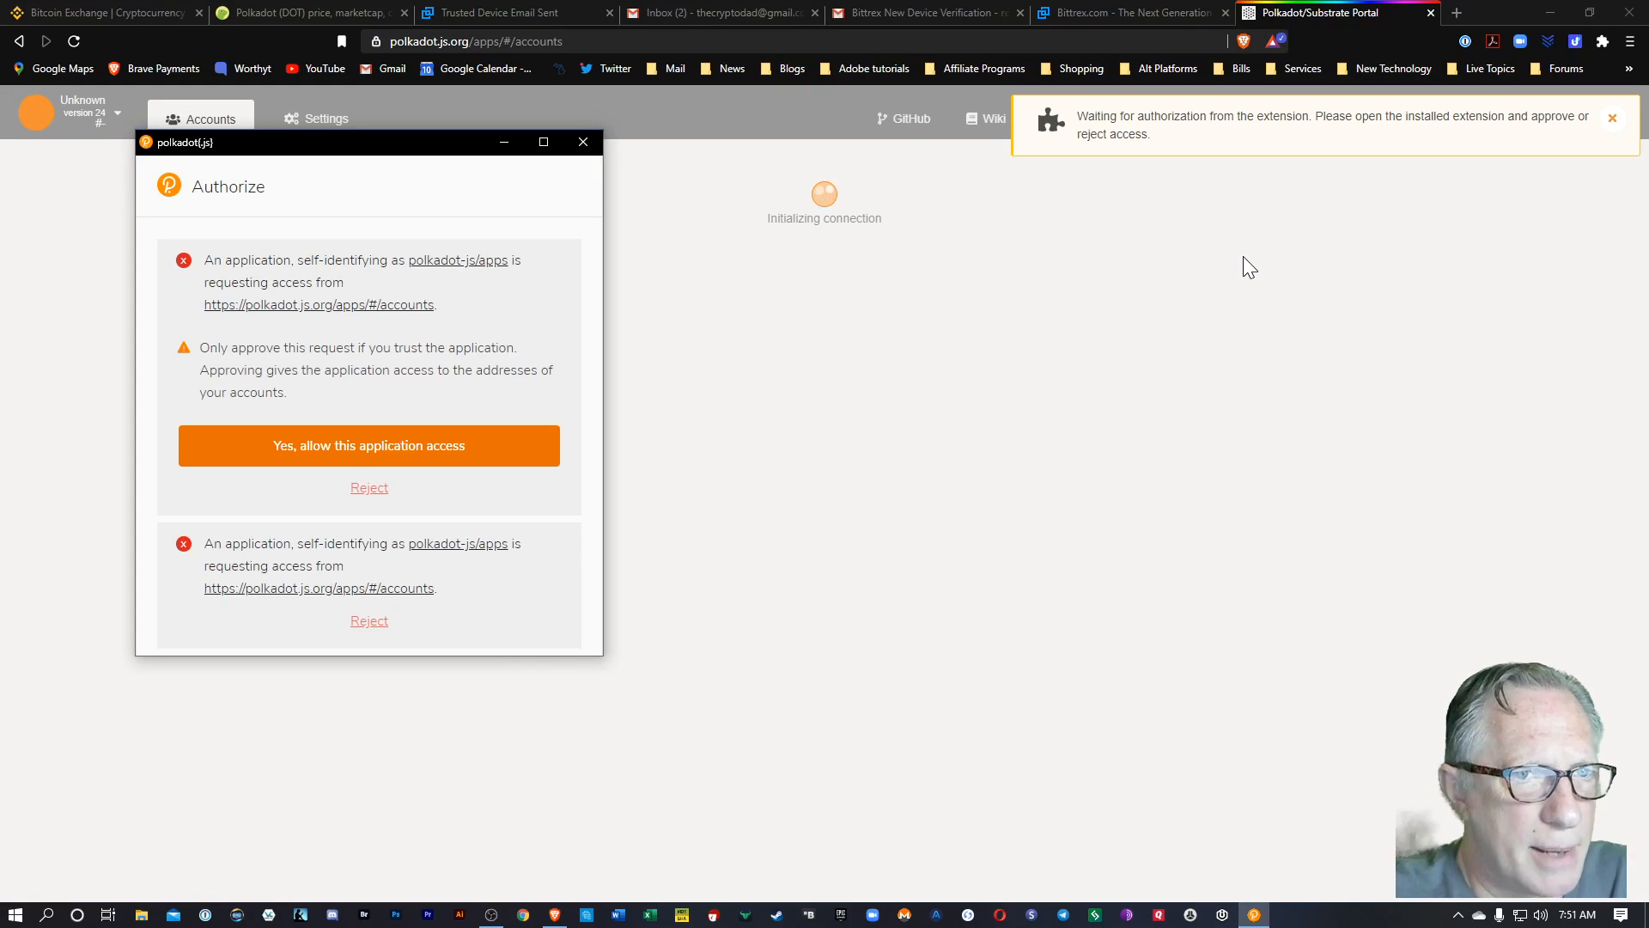
{"action": "mouse_move", "coordinate": [340, 255]}
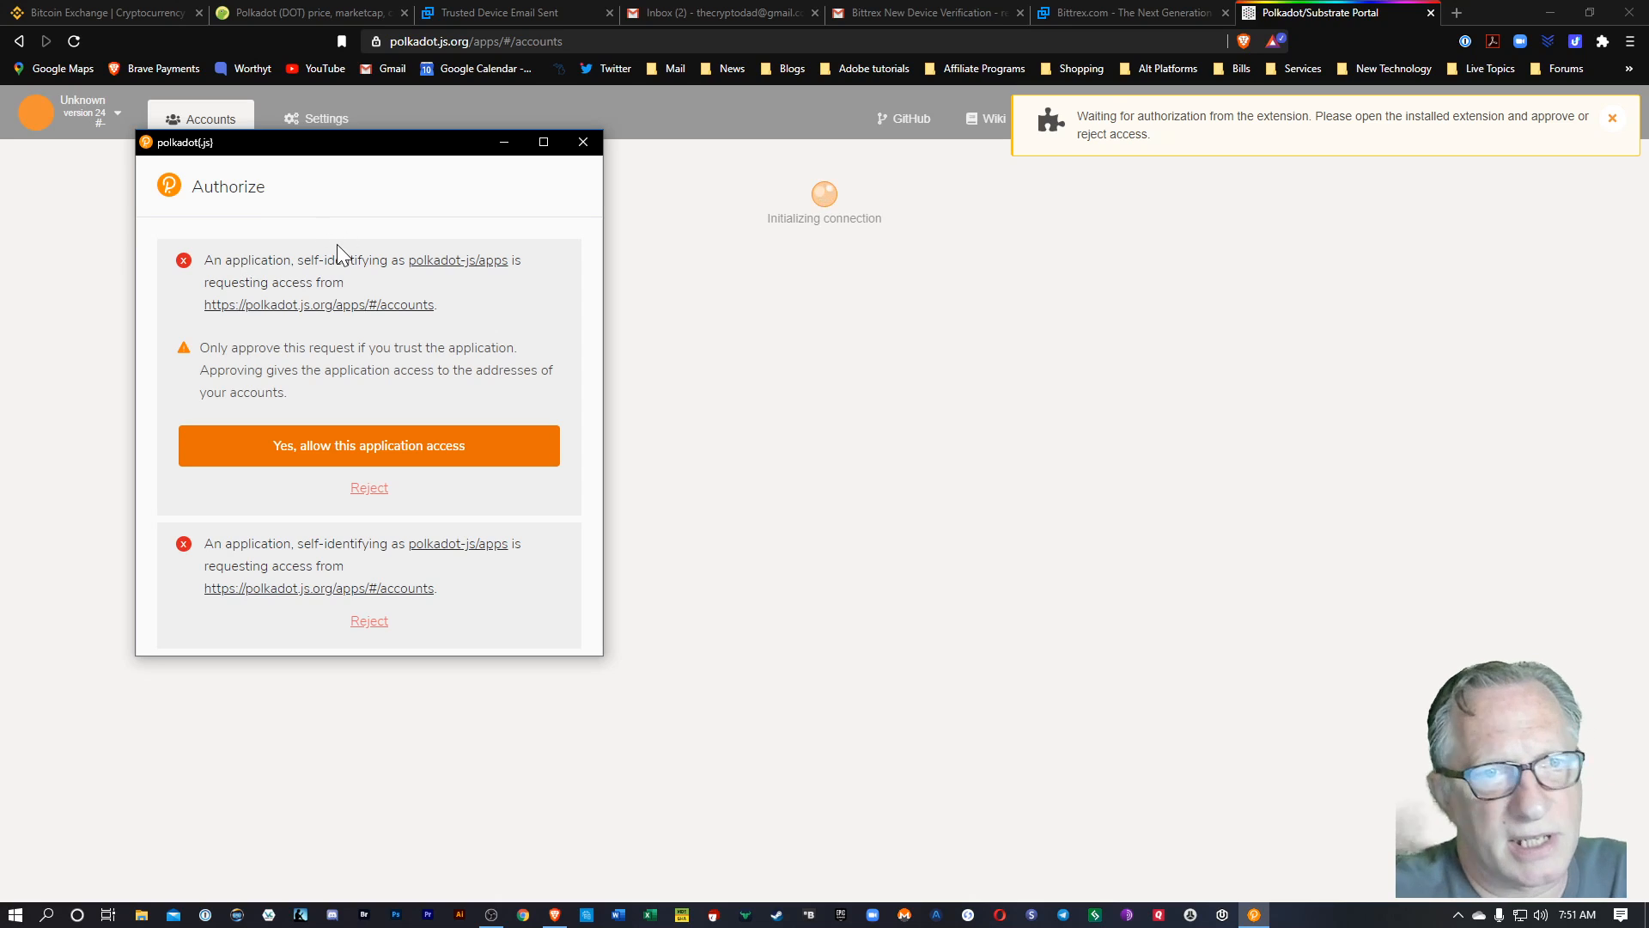
{"action": "mouse_move", "coordinate": [305, 213]}
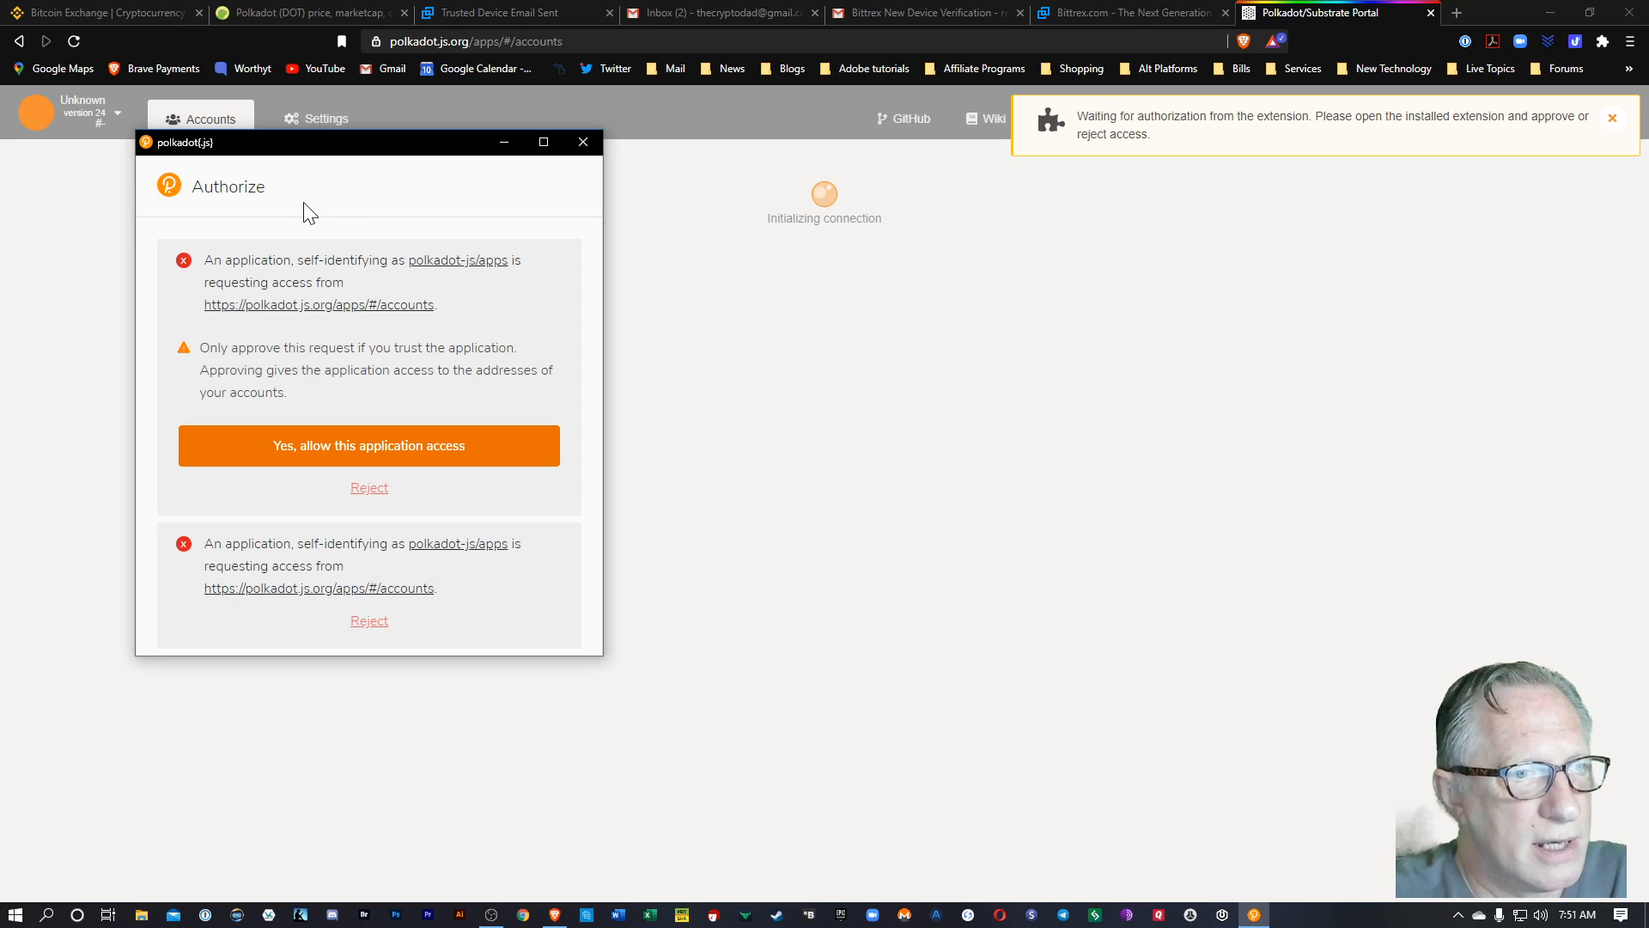
{"action": "mouse_move", "coordinate": [392, 209]}
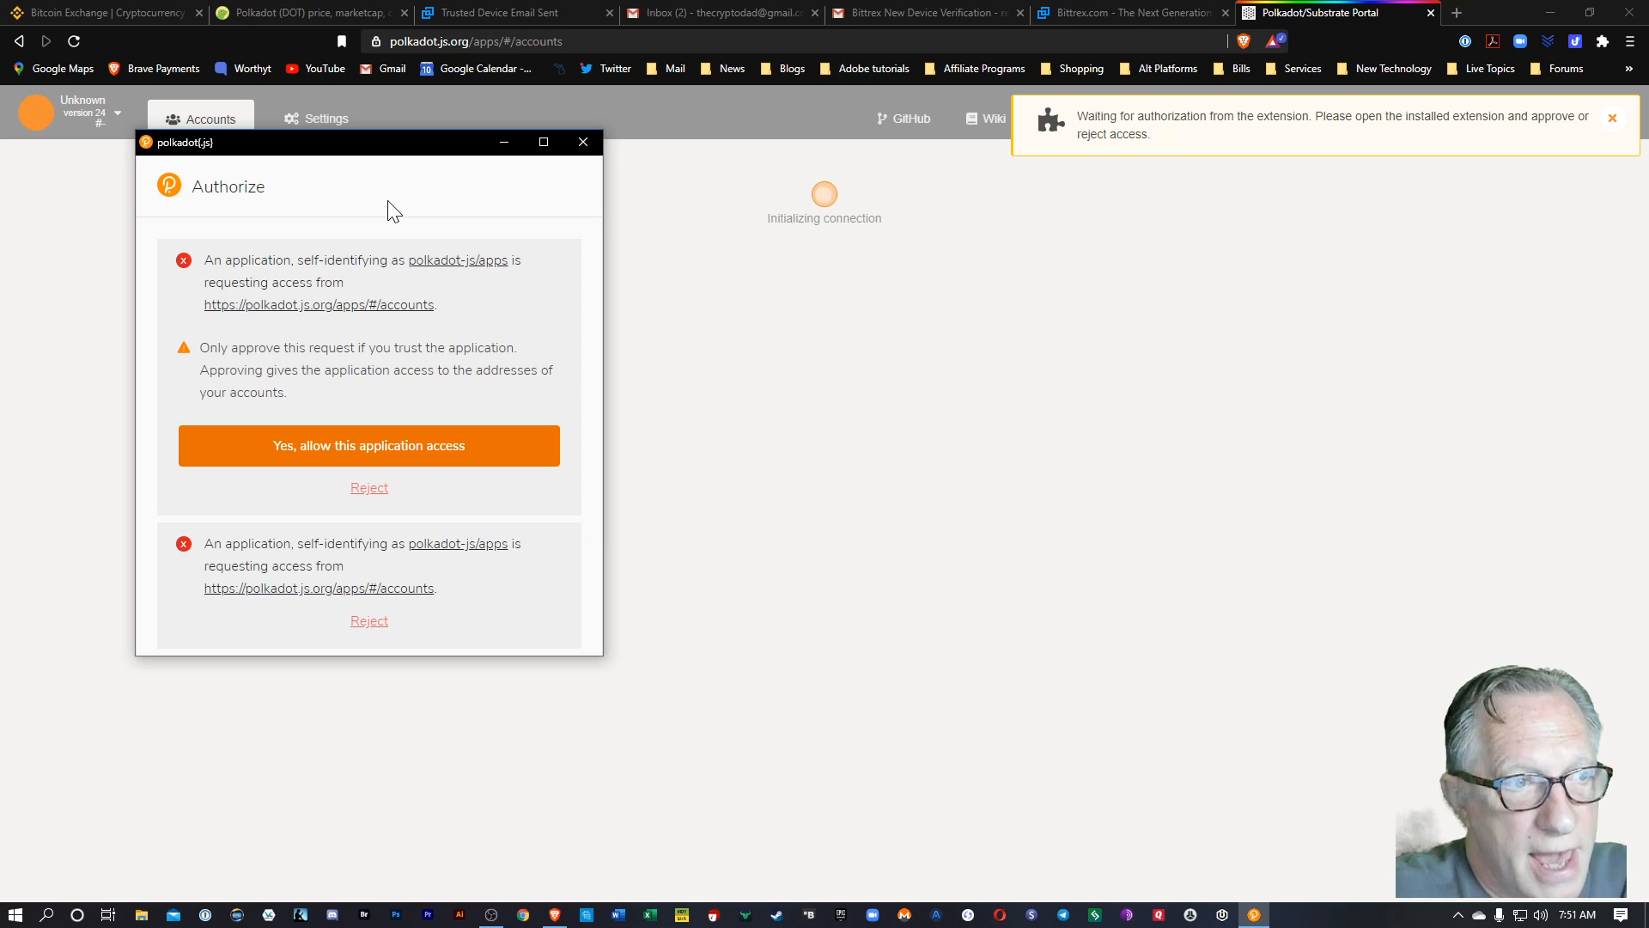
{"action": "mouse_move", "coordinate": [443, 200]}
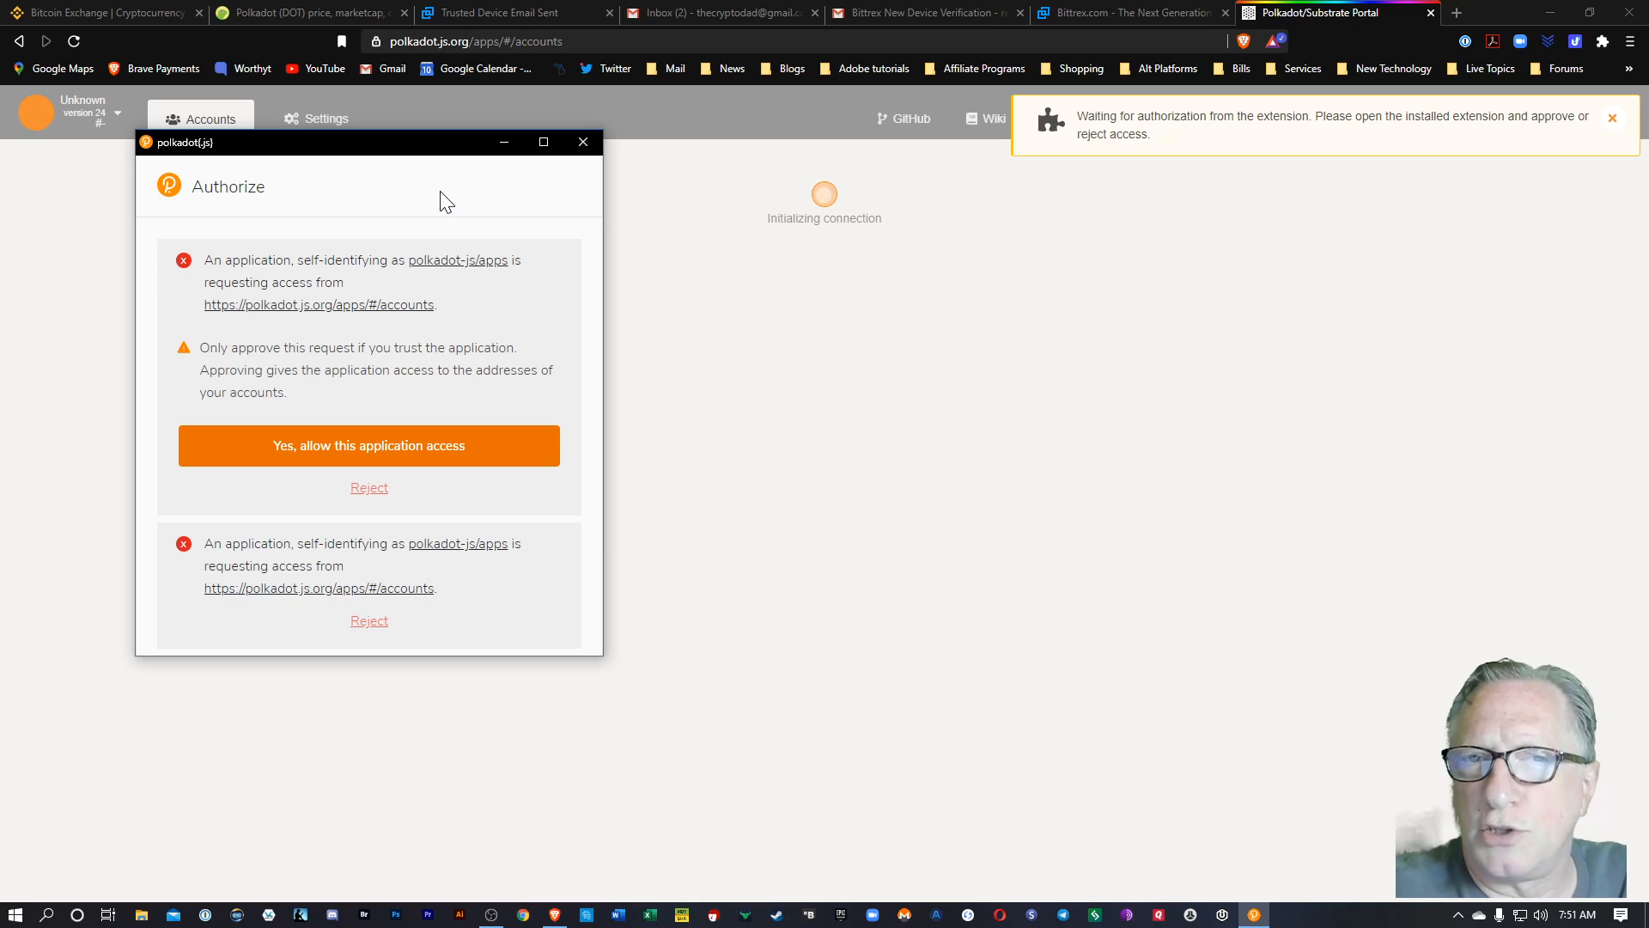
{"action": "mouse_move", "coordinate": [436, 450]}
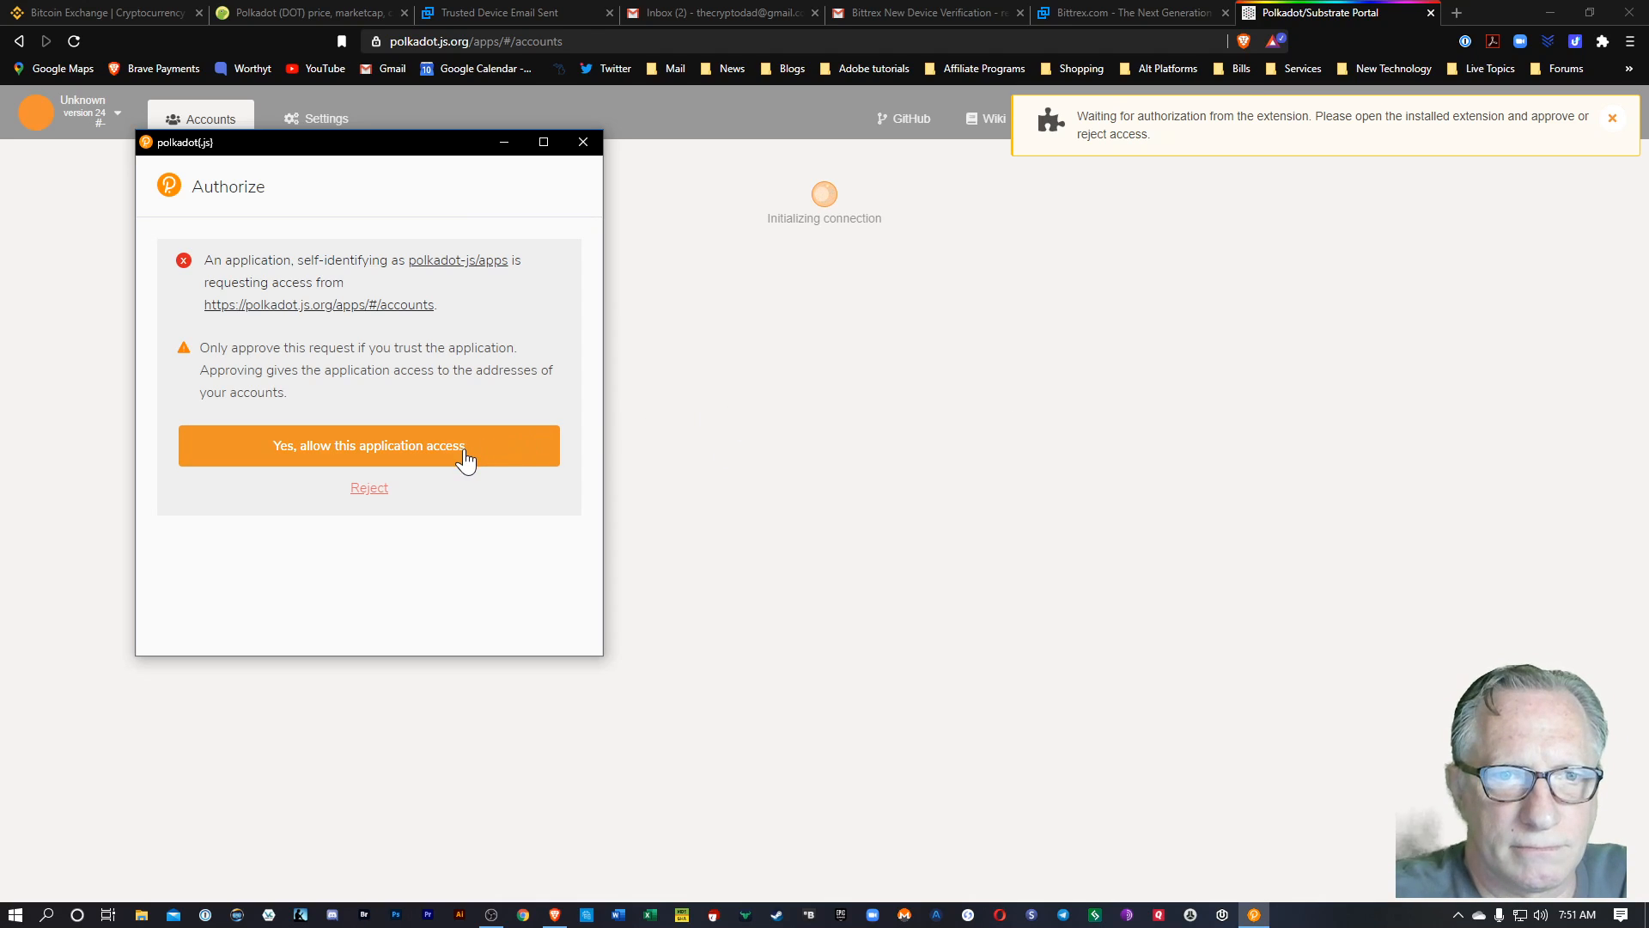
- Allow the portal access to the polkadot-js extension and view its REX STAKING account
{"action": "left_click", "coordinate": [368, 447]}
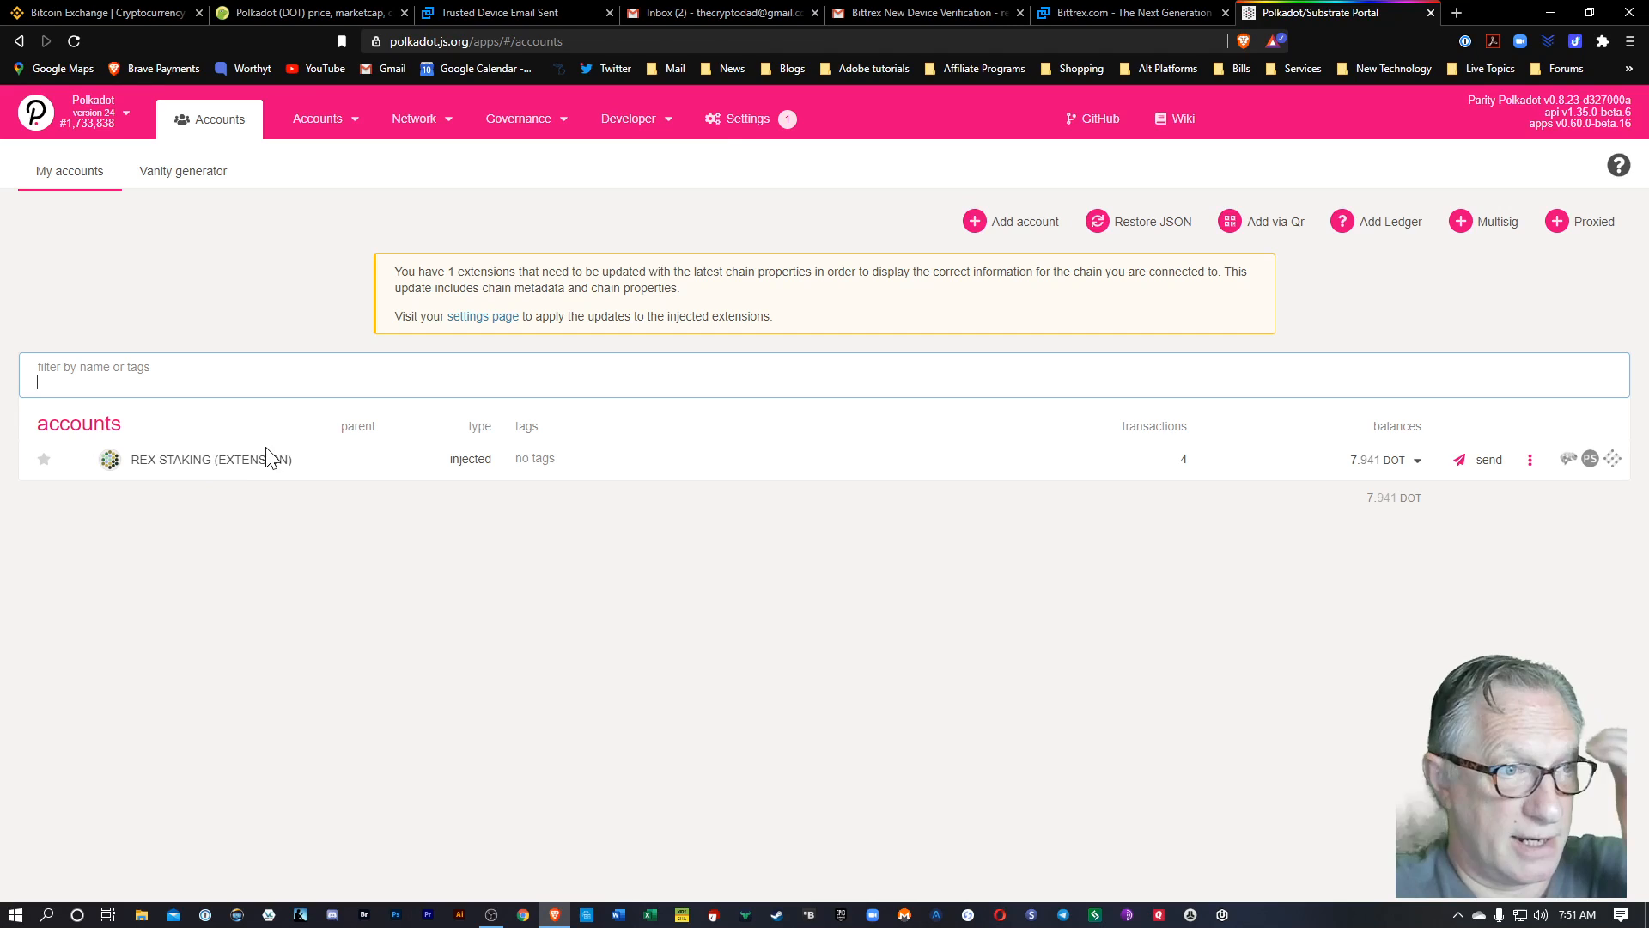
{"action": "mouse_move", "coordinate": [241, 537]}
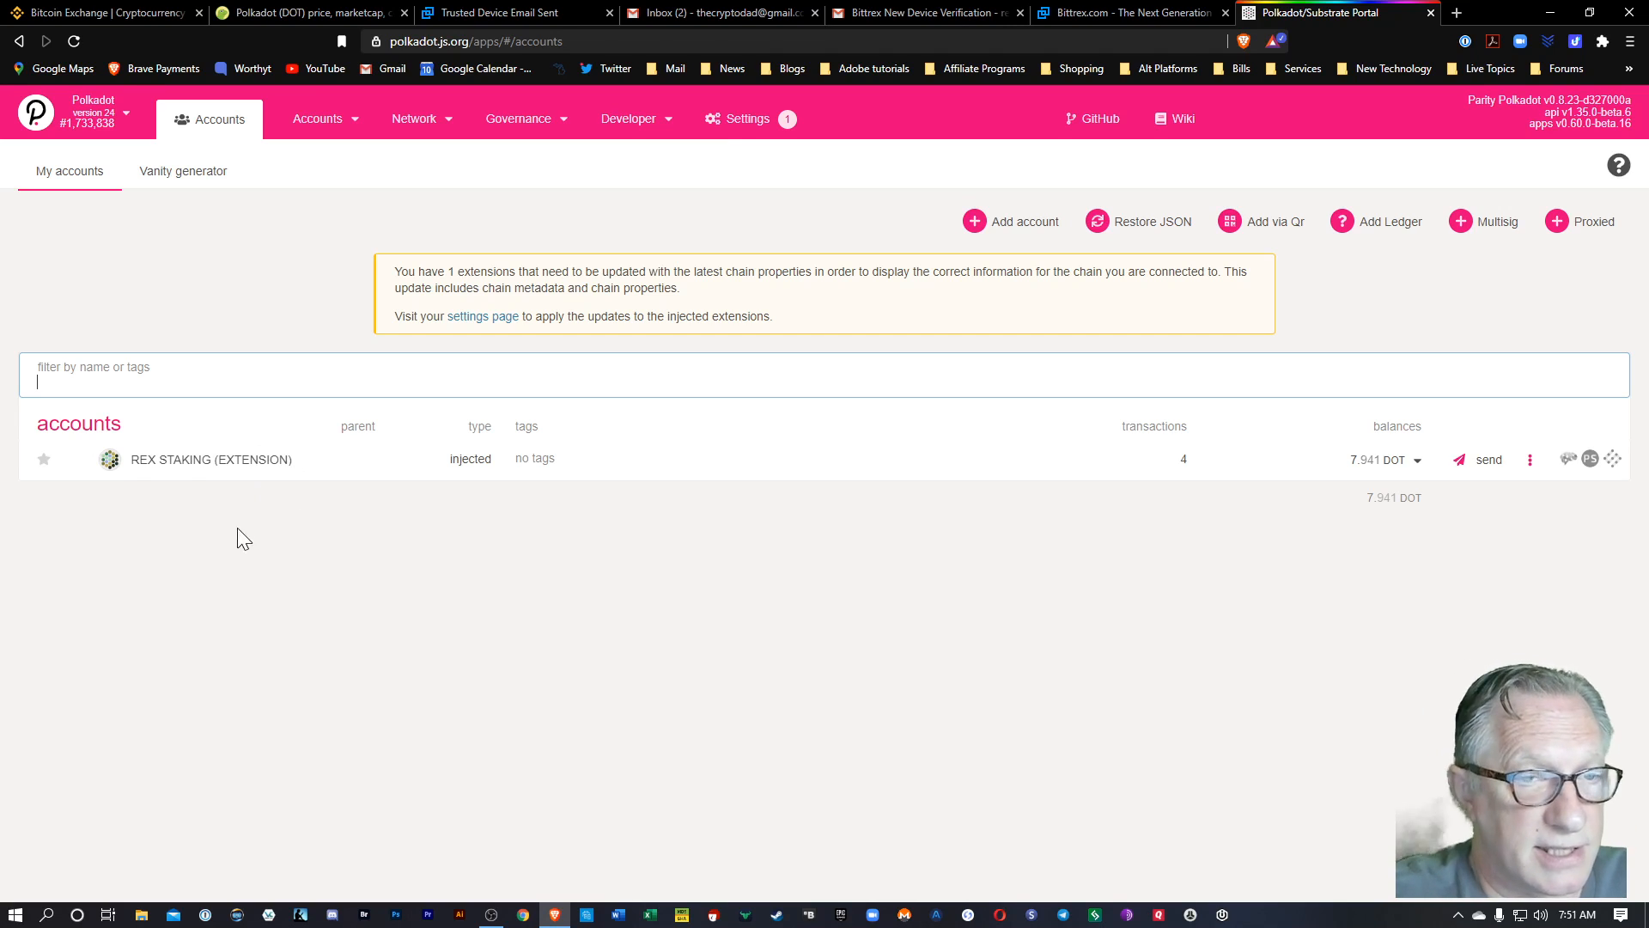
{"action": "left_click", "coordinate": [1601, 41]}
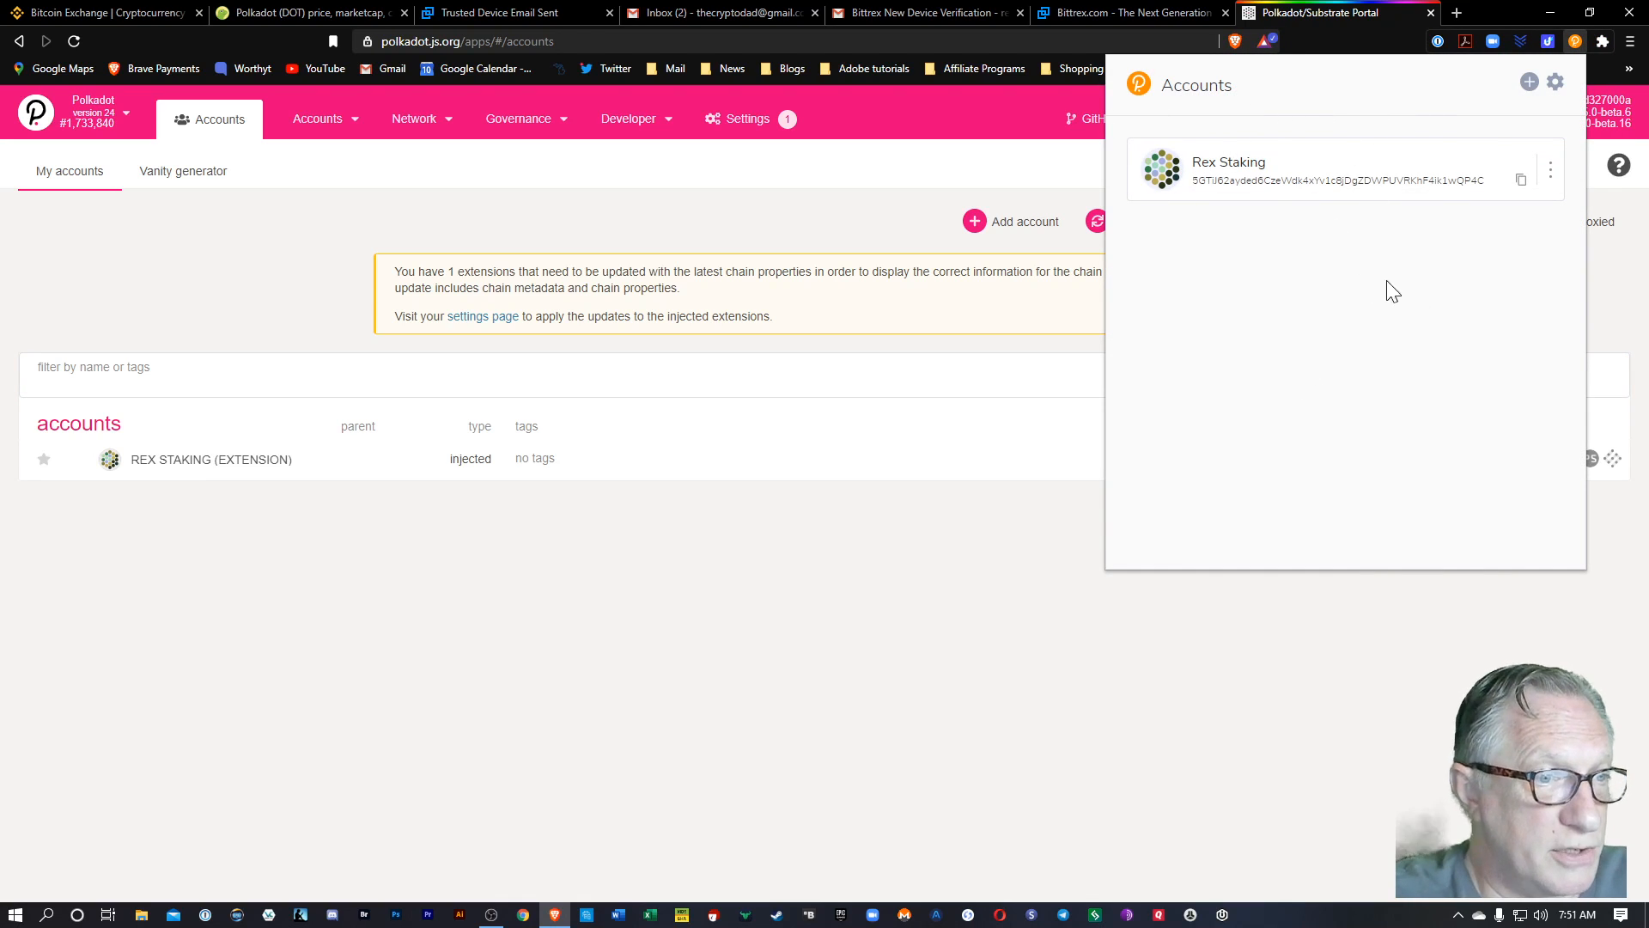
{"action": "mouse_move", "coordinate": [1147, 100]}
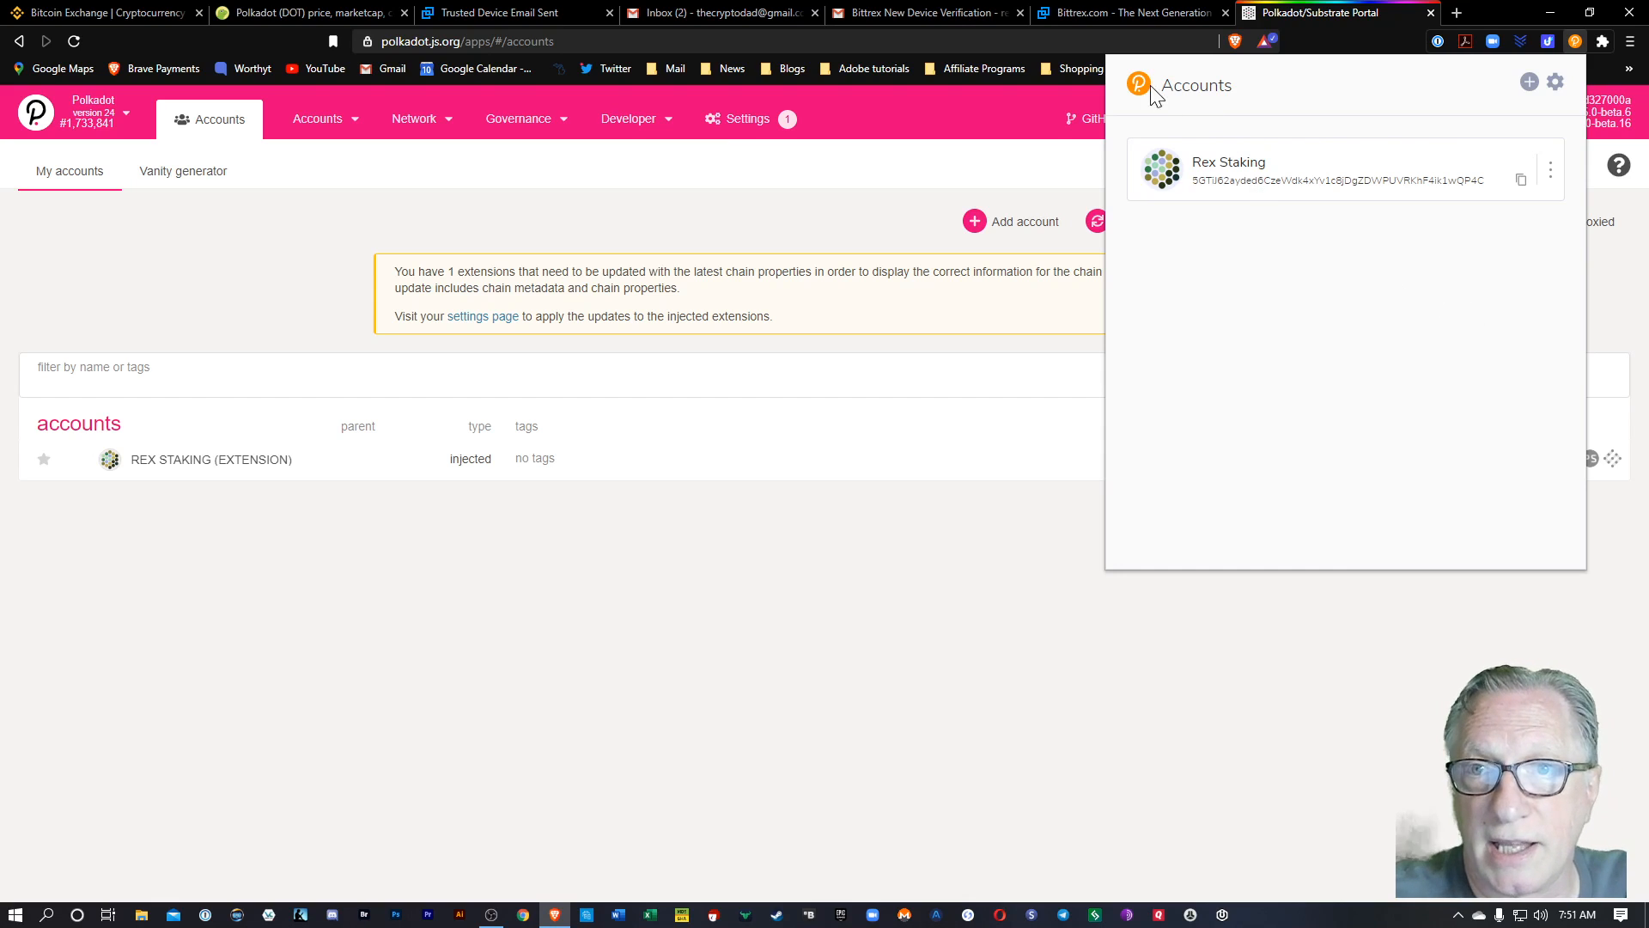
{"action": "mouse_move", "coordinate": [780, 578]}
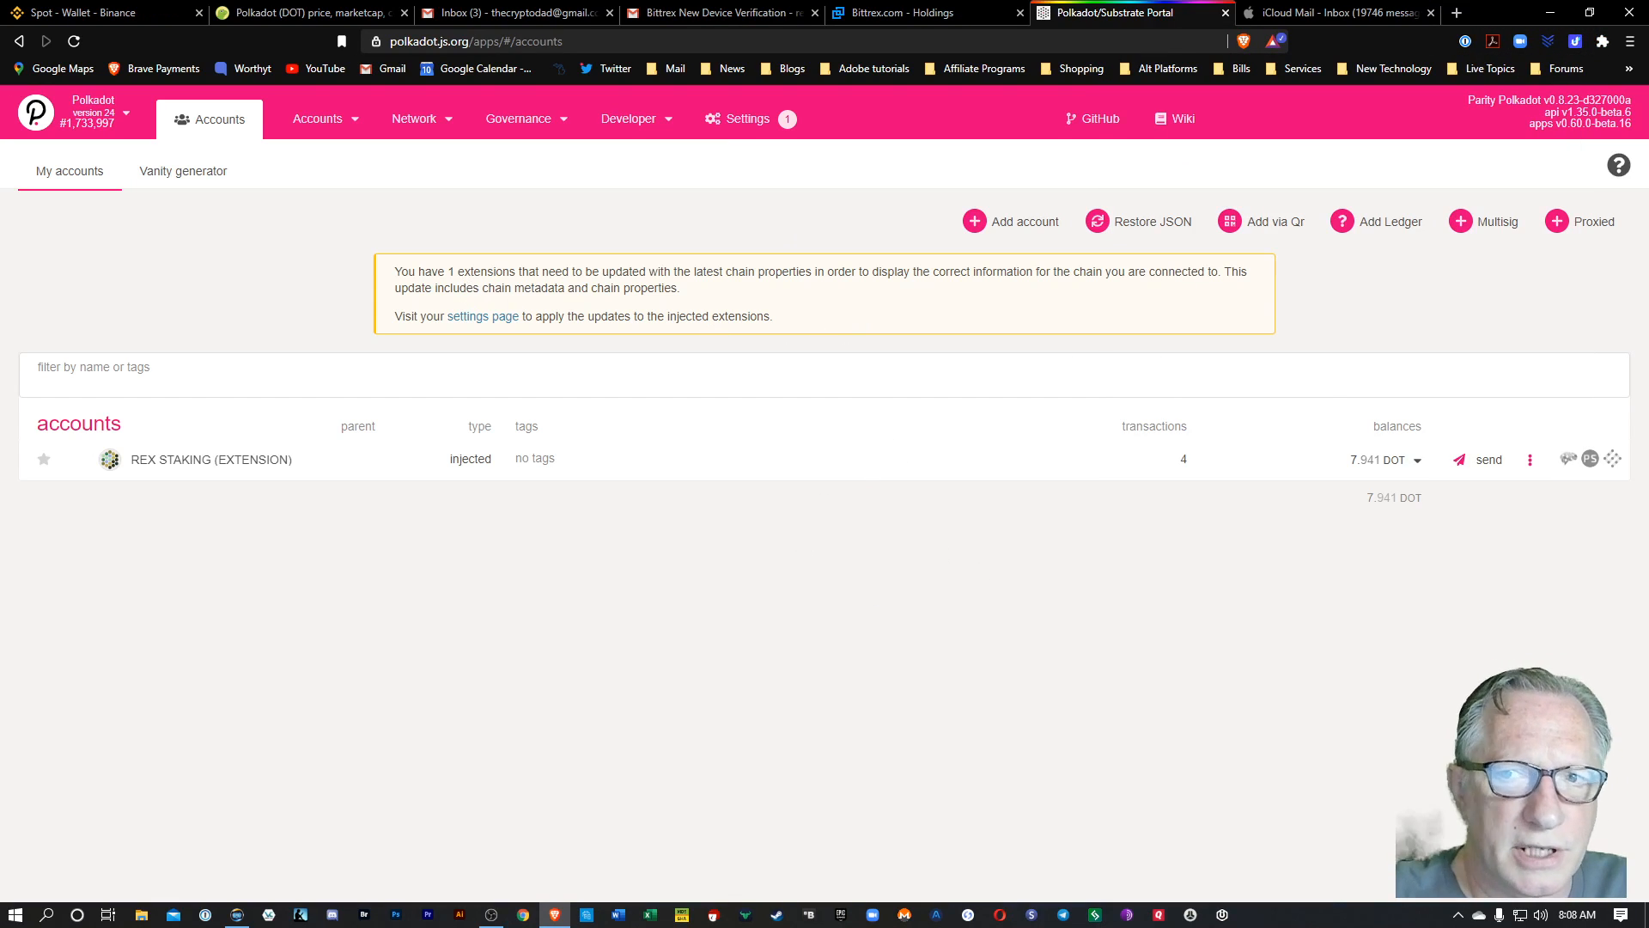
{"action": "mouse_move", "coordinate": [566, 273]}
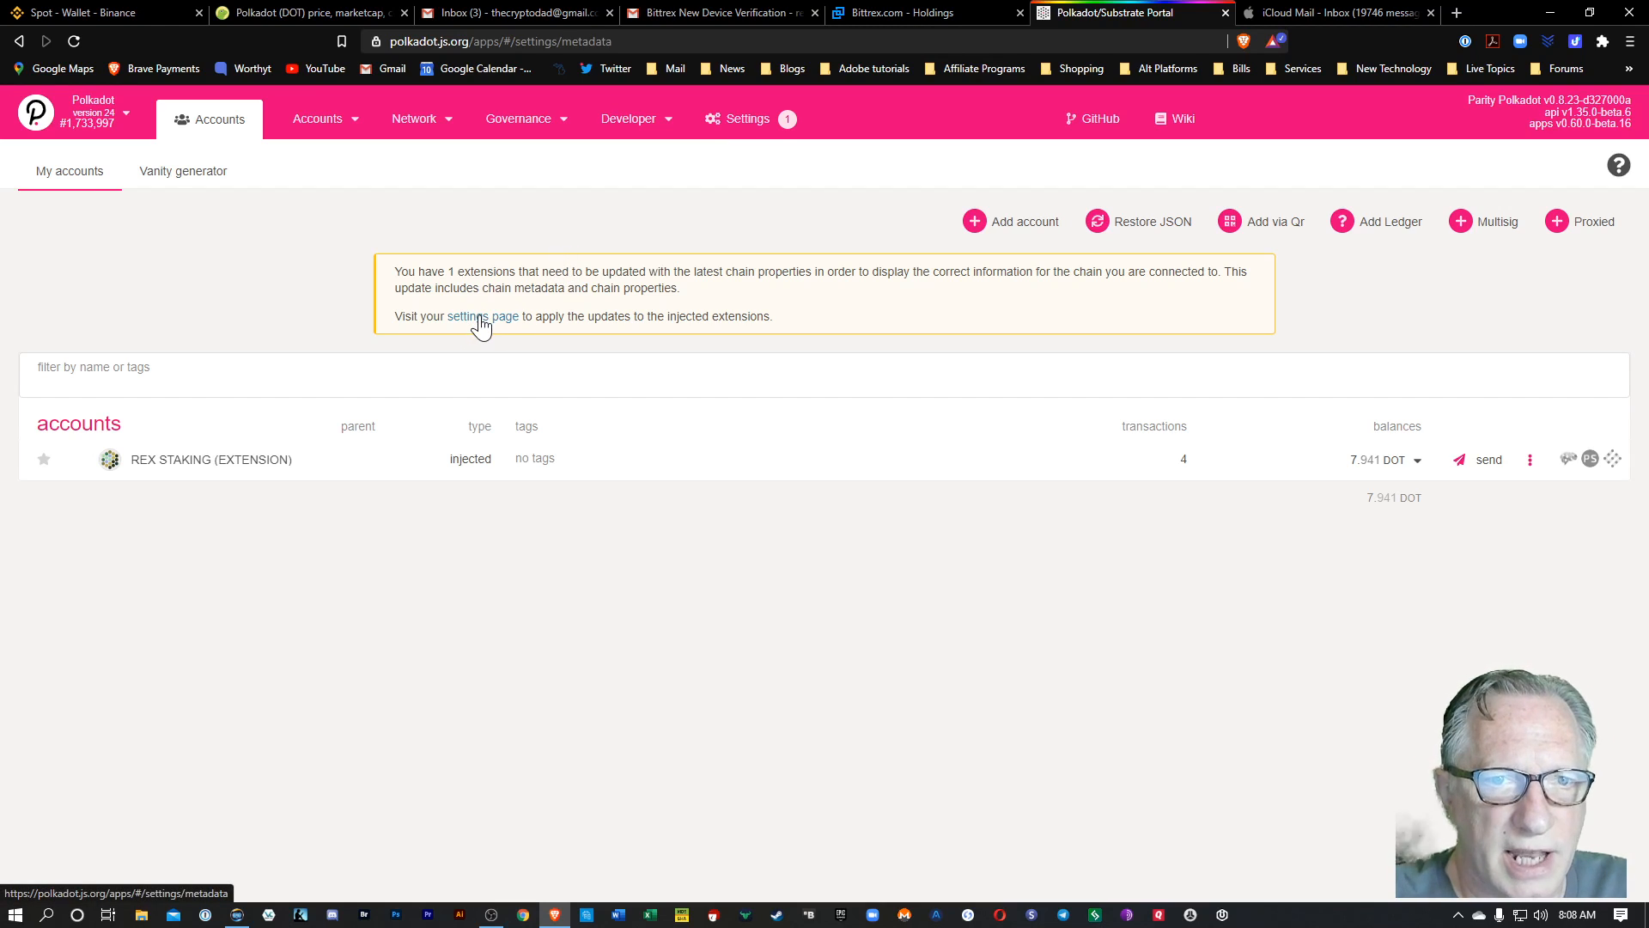
- Update the polkadot-js extension's Polkadot chain metadata from the settings page
{"action": "left_click", "coordinate": [481, 317]}
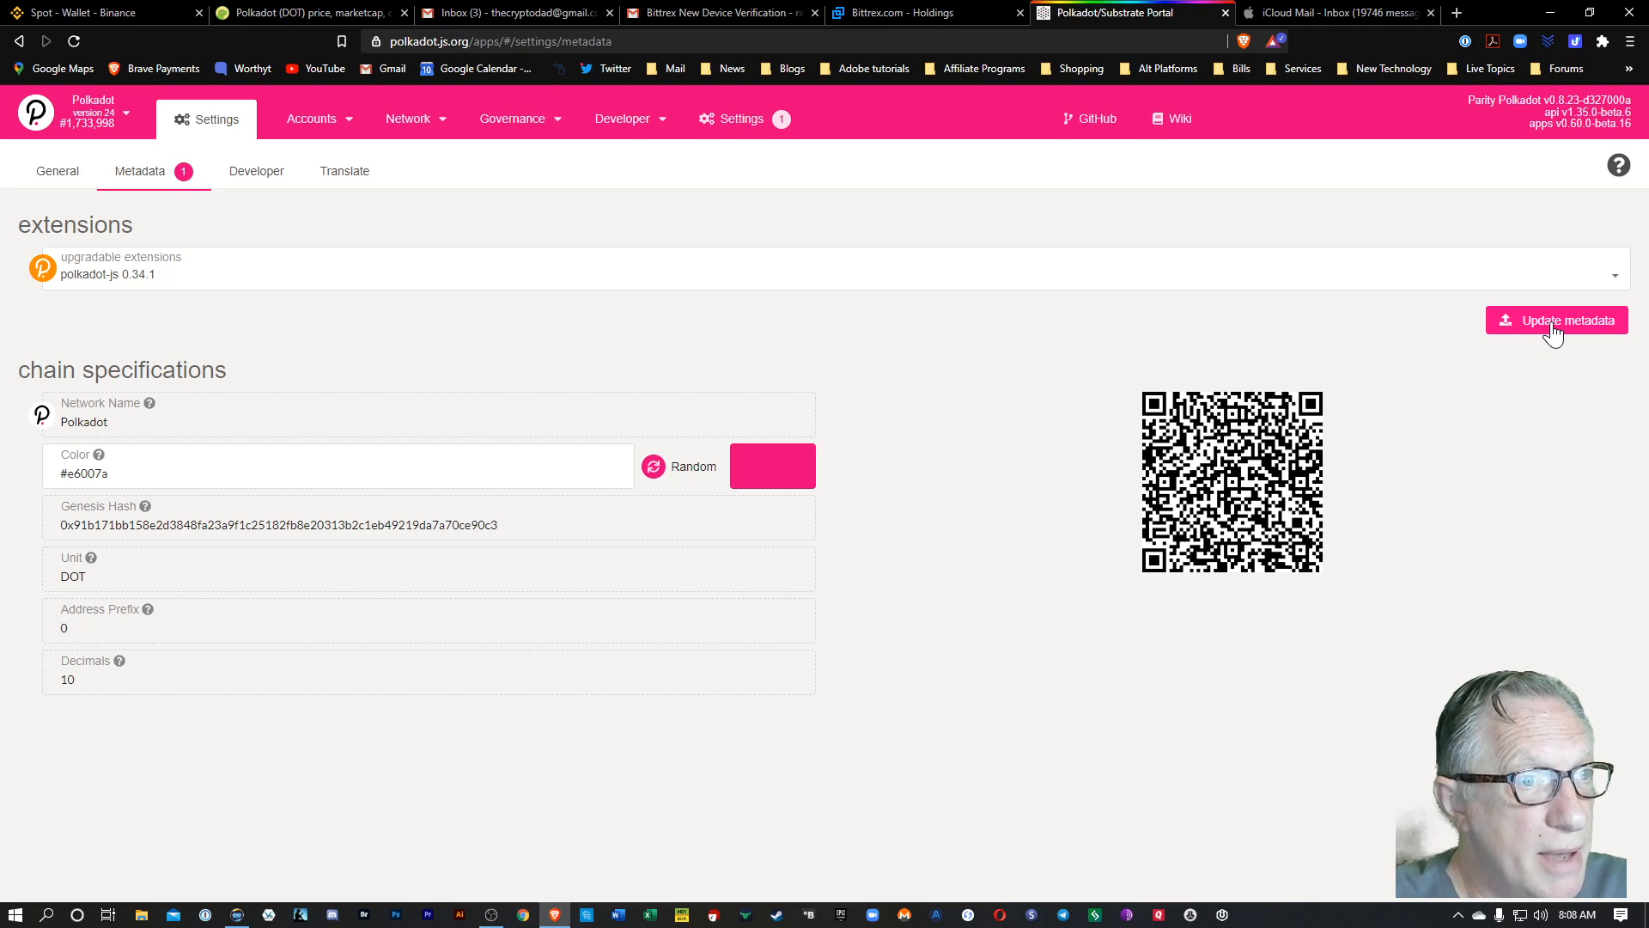
{"action": "left_click", "coordinate": [1577, 319]}
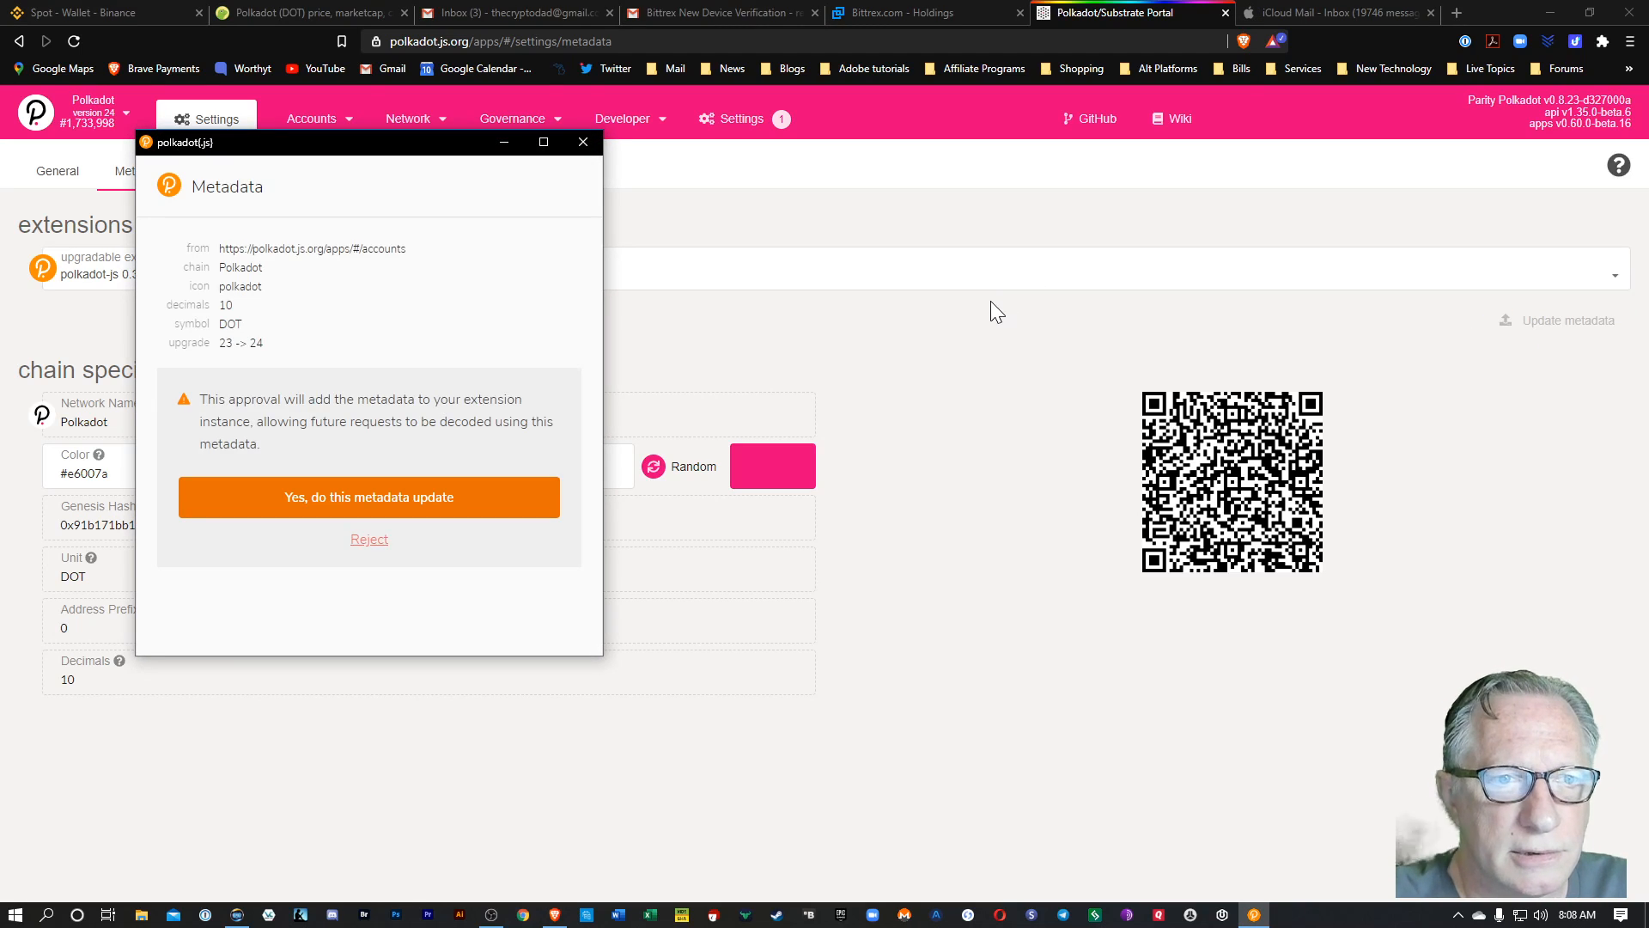
{"action": "mouse_move", "coordinate": [352, 484]}
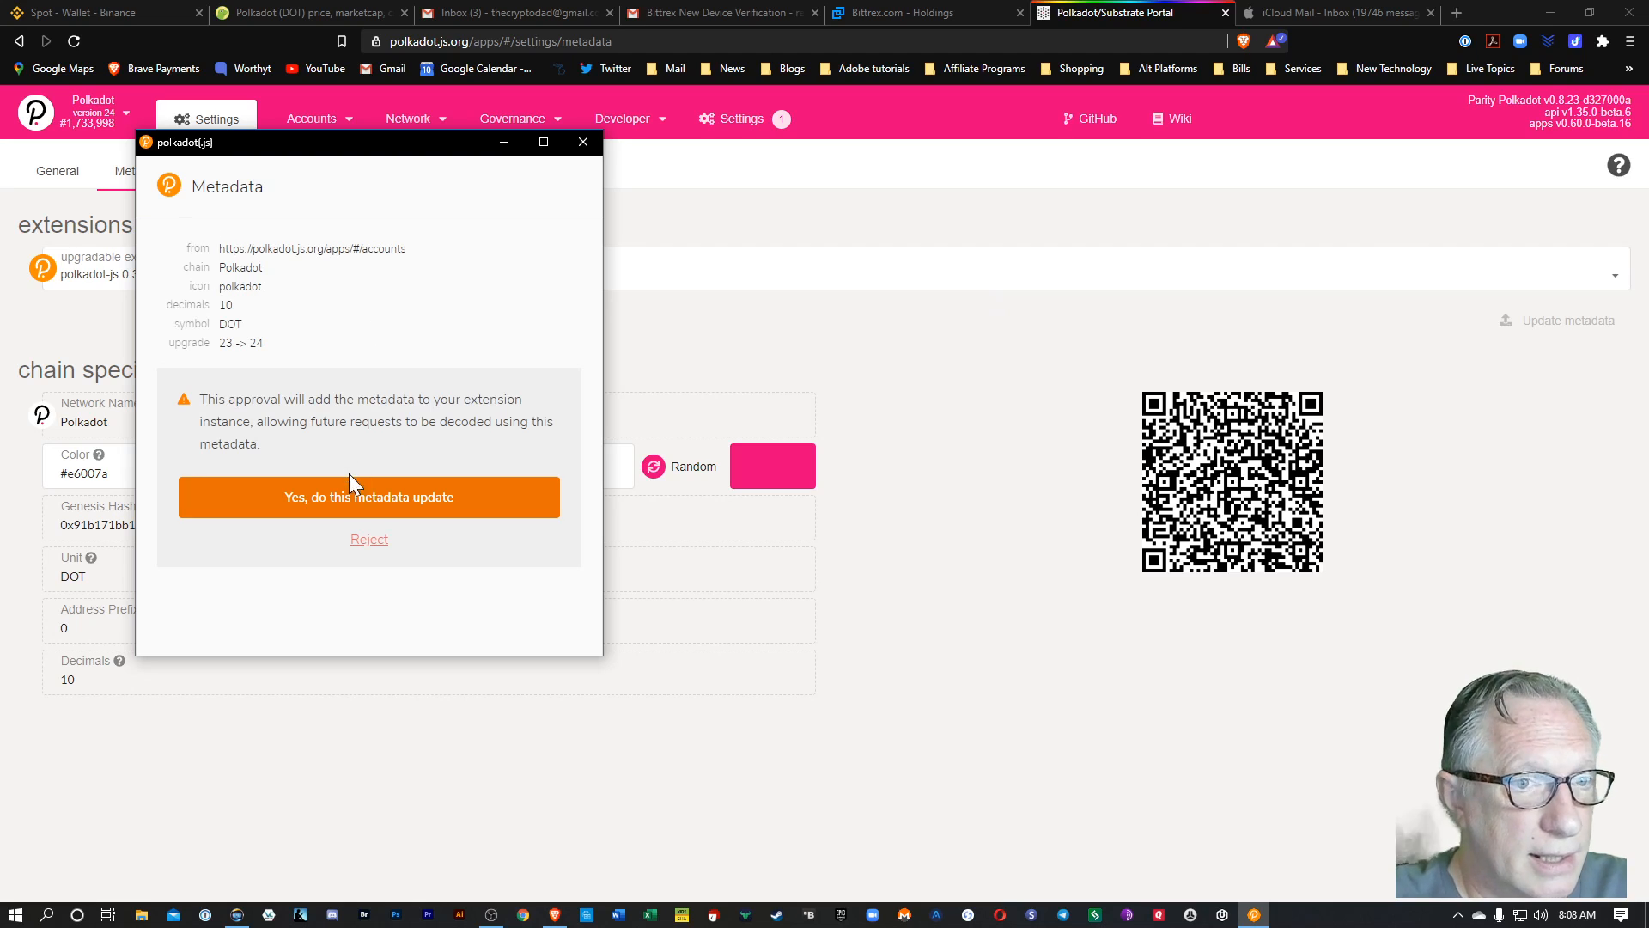
{"action": "left_click", "coordinate": [368, 497]}
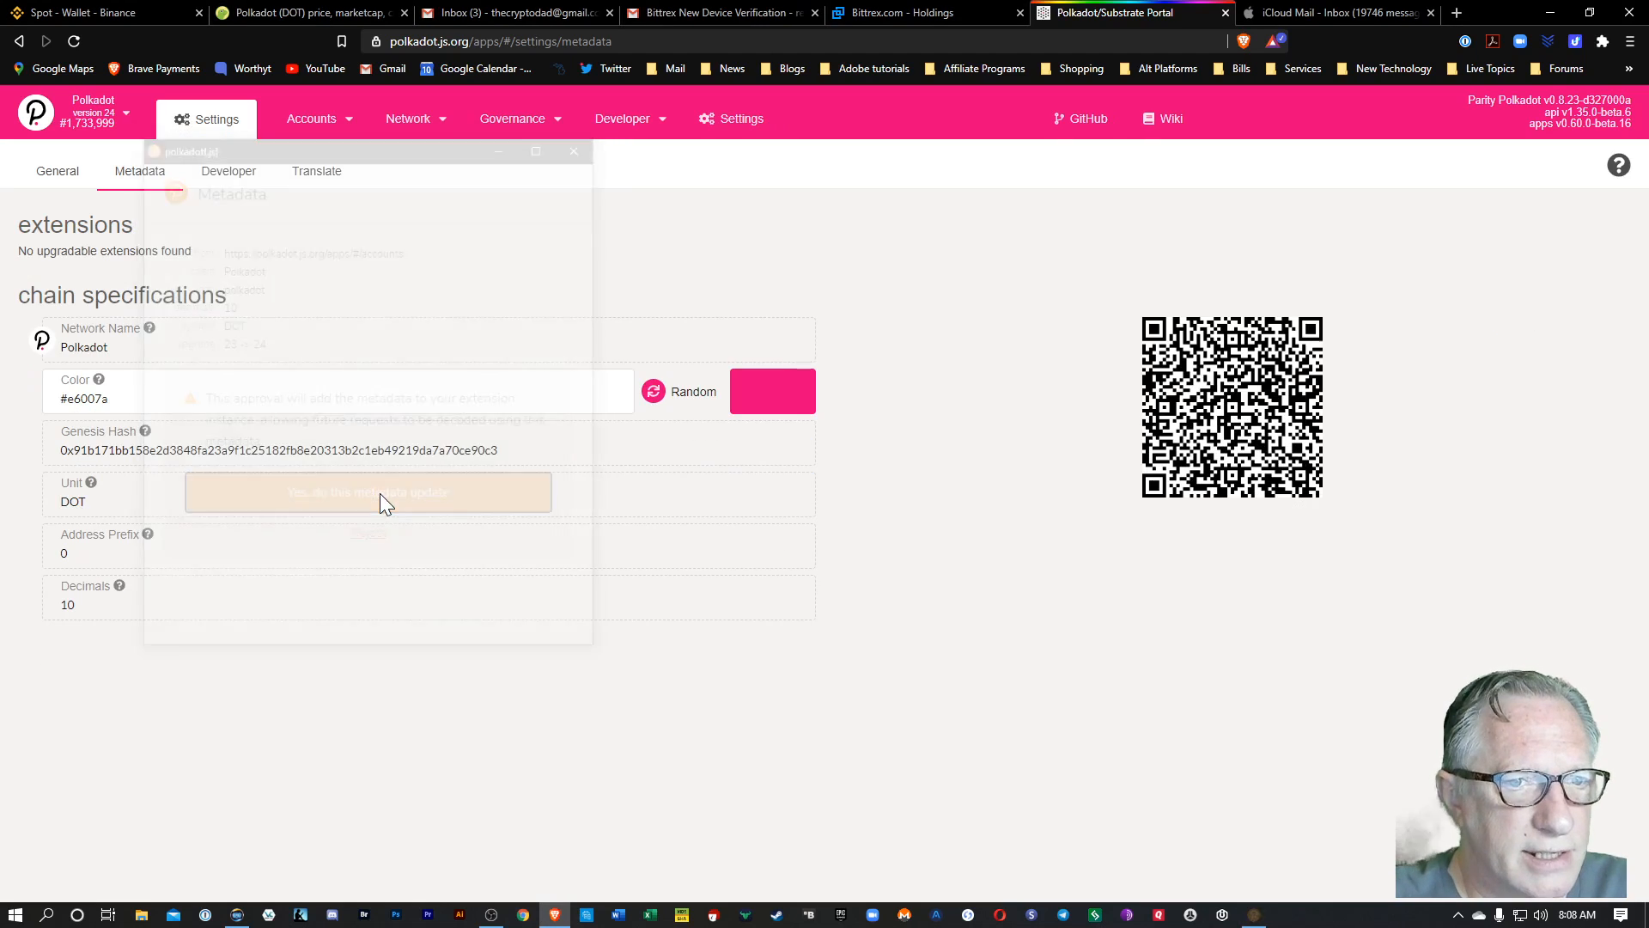
{"action": "left_click", "coordinate": [368, 491]}
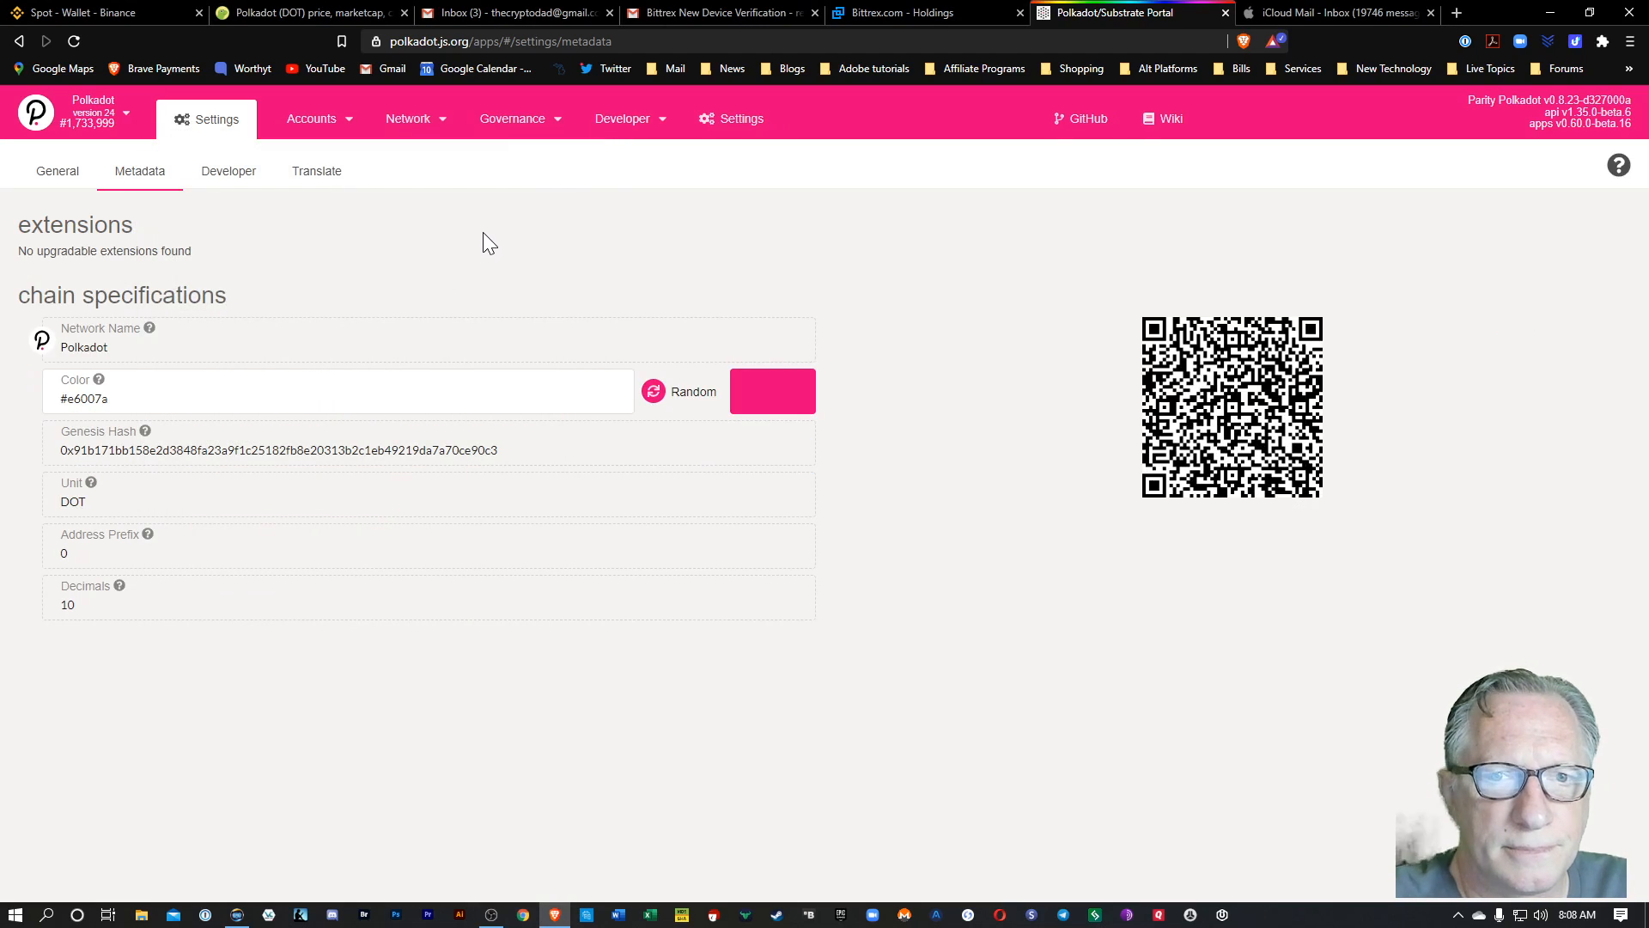
{"action": "mouse_move", "coordinate": [550, 310]}
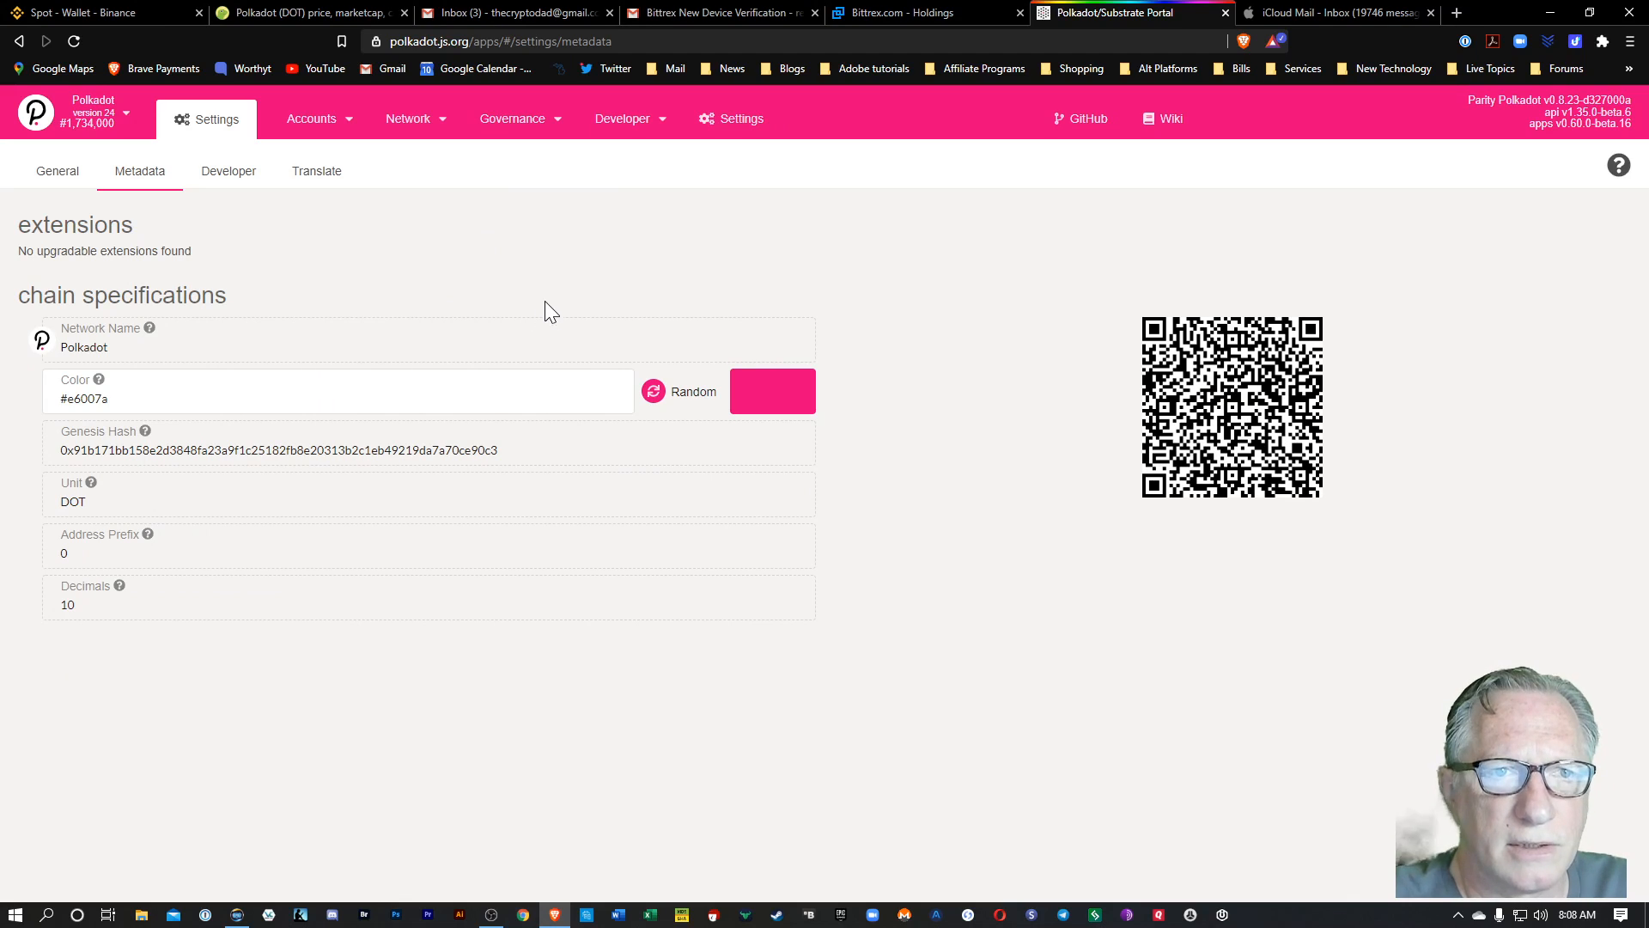
- Return to the accounts list showing REX STAKING with 7.941 DOT
{"action": "left_click", "coordinate": [313, 118]}
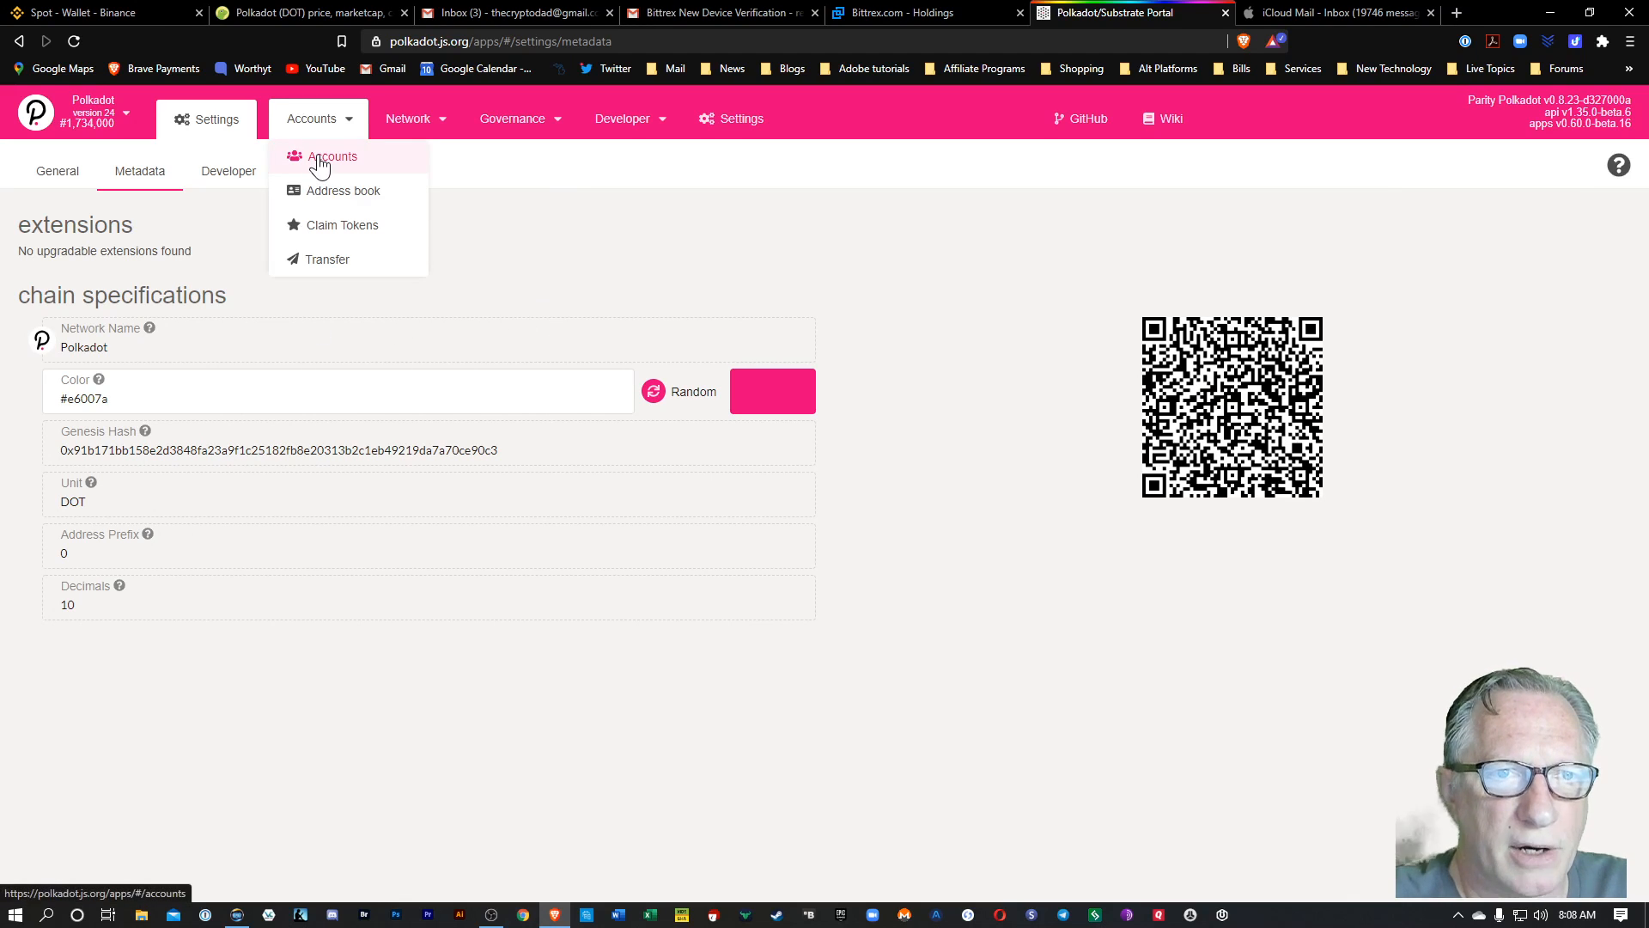
{"action": "left_click", "coordinate": [333, 157]}
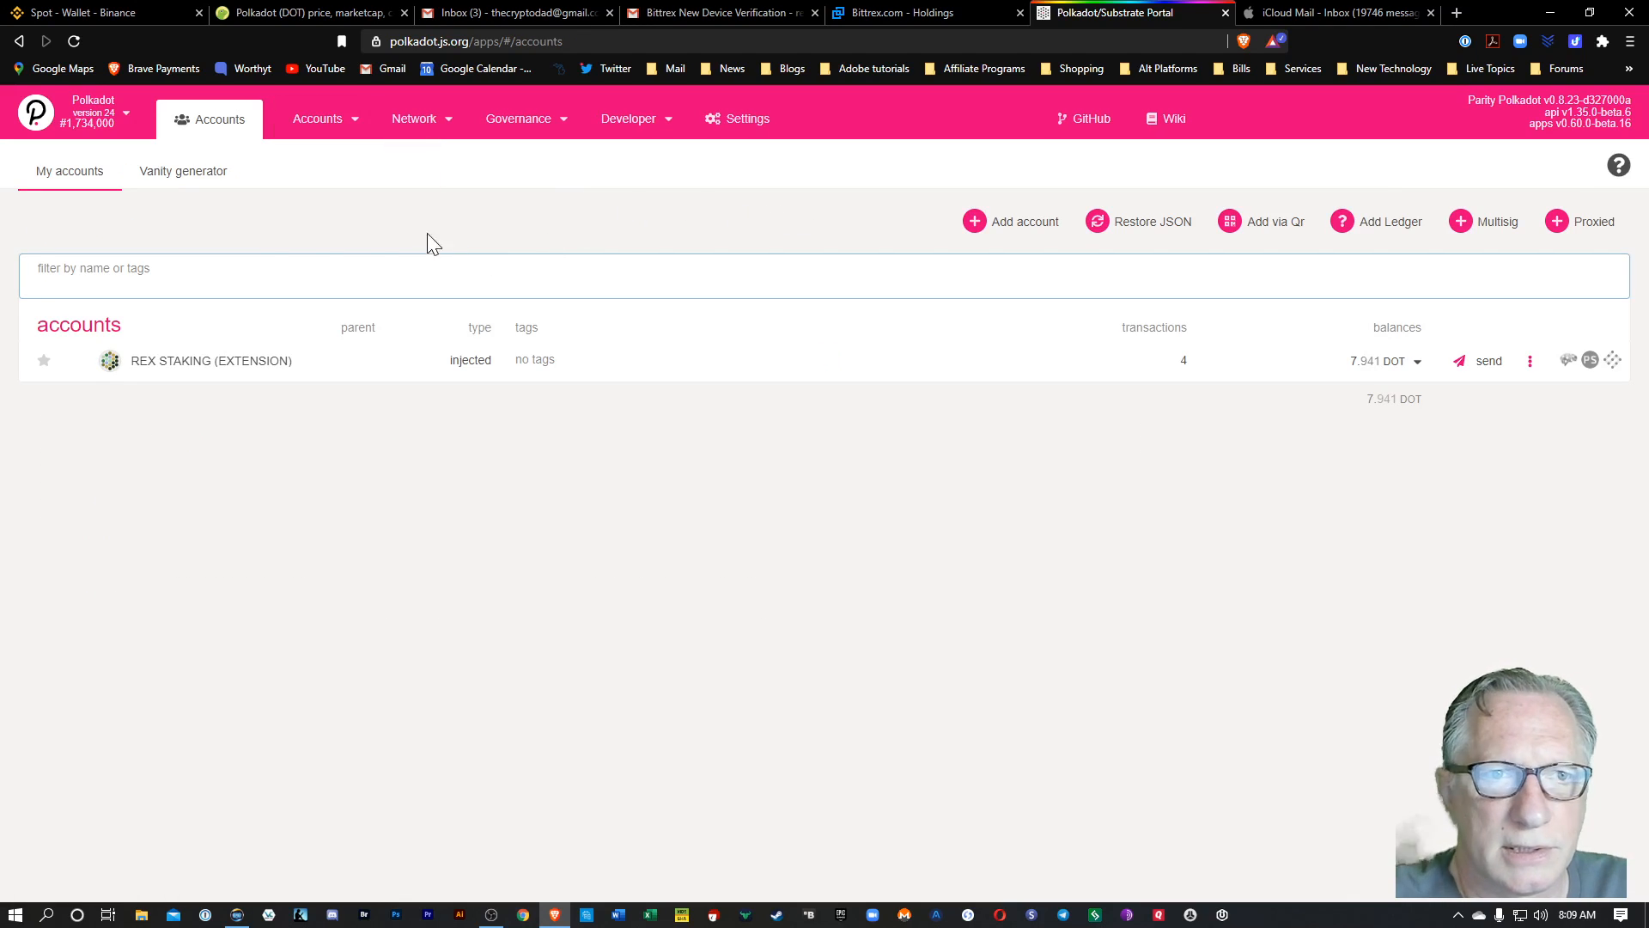
{"action": "mouse_move", "coordinate": [759, 483]}
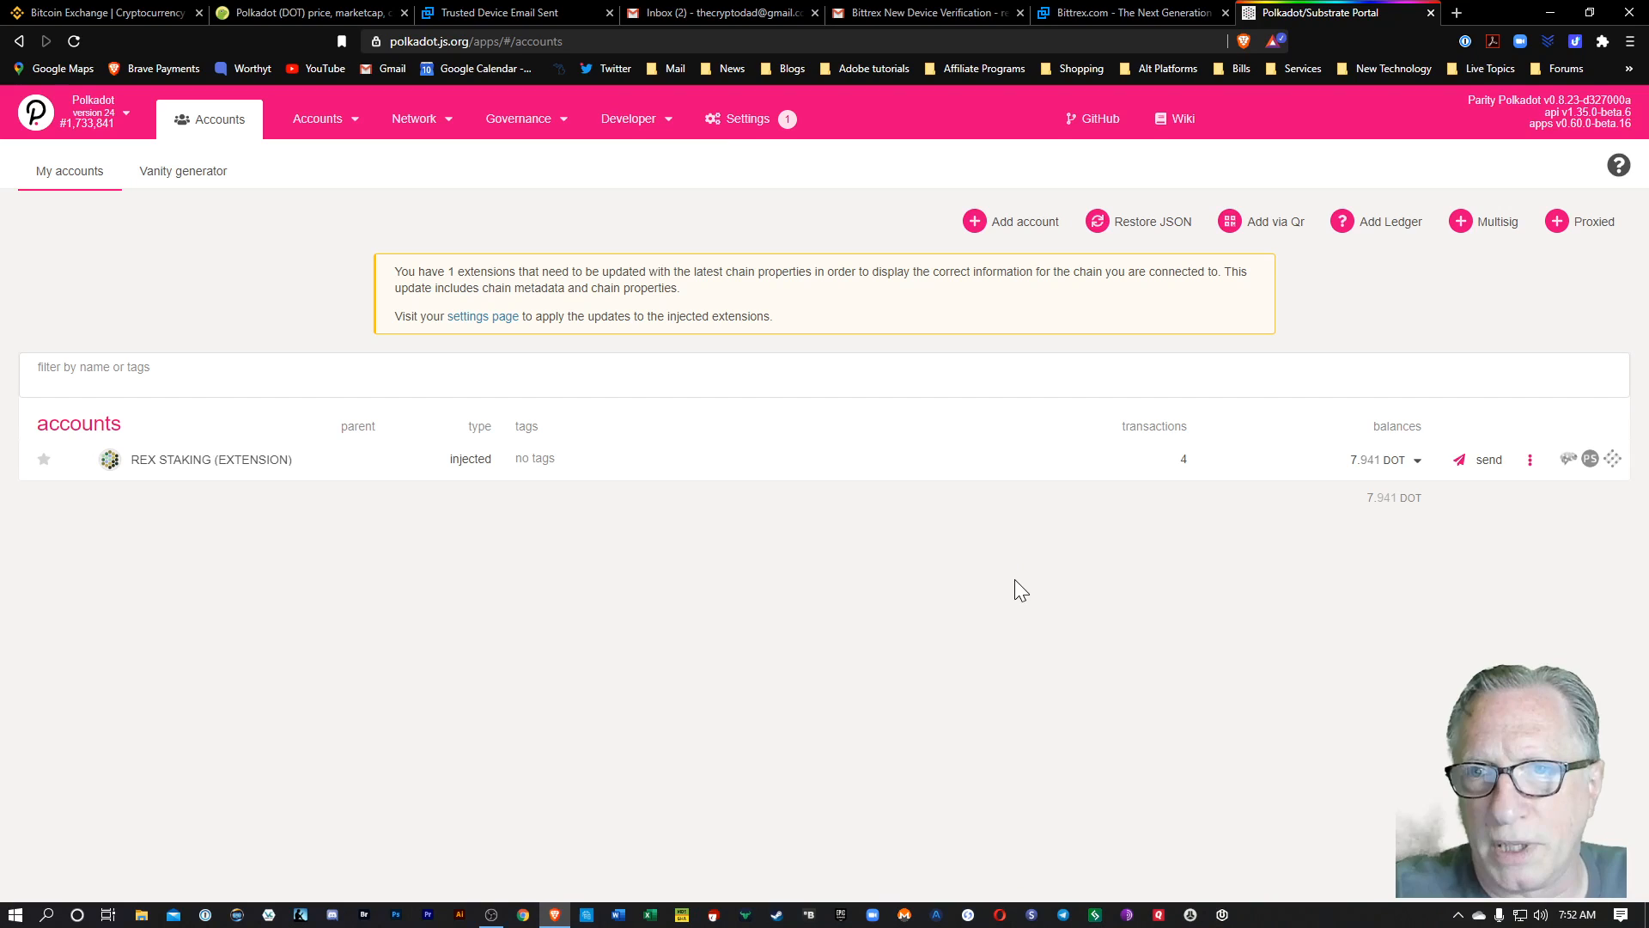
{"action": "mouse_move", "coordinate": [946, 454]}
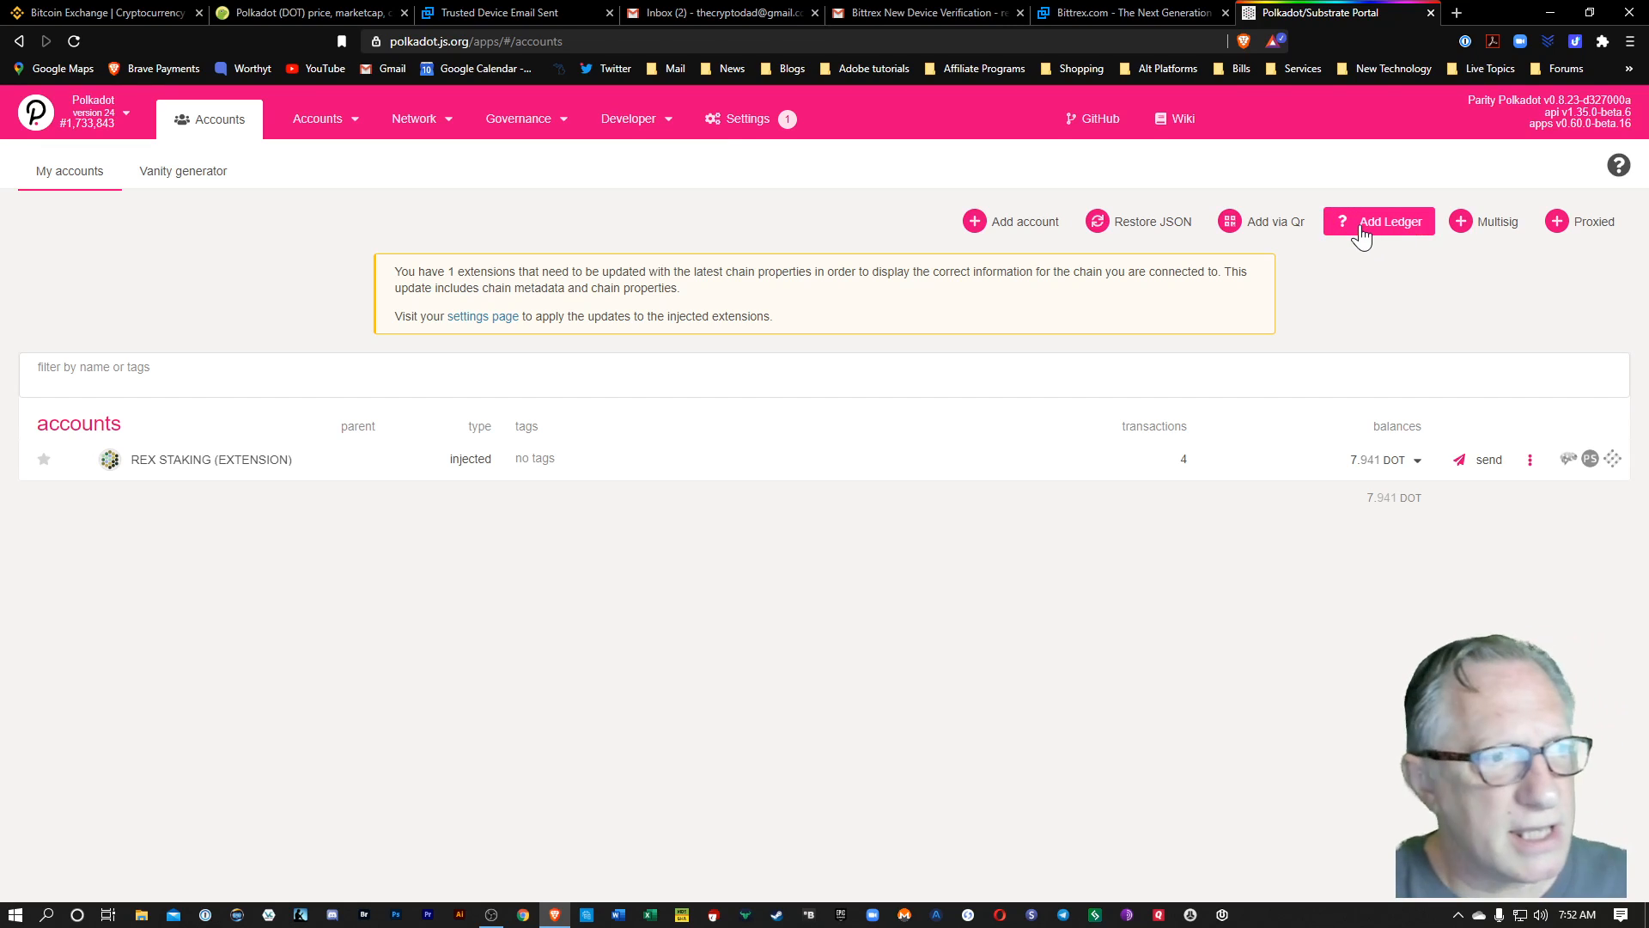
{"action": "mouse_move", "coordinate": [732, 124]}
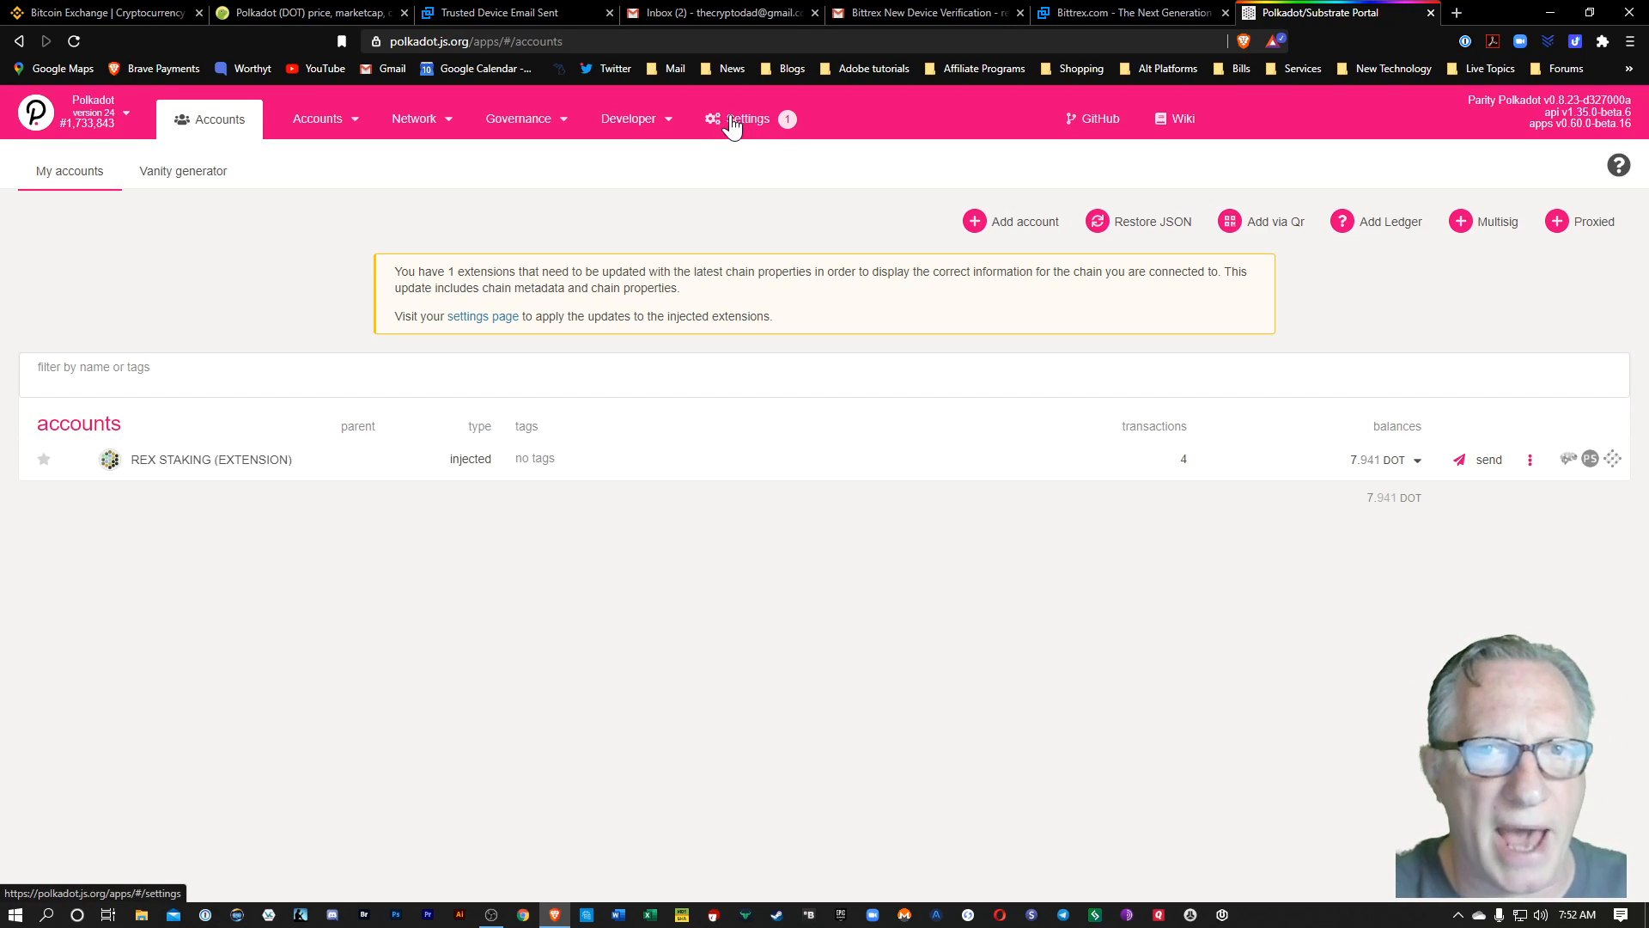
- Go to the portal's general settings with Ledger attached via WebUSB
{"action": "left_click", "coordinate": [745, 119]}
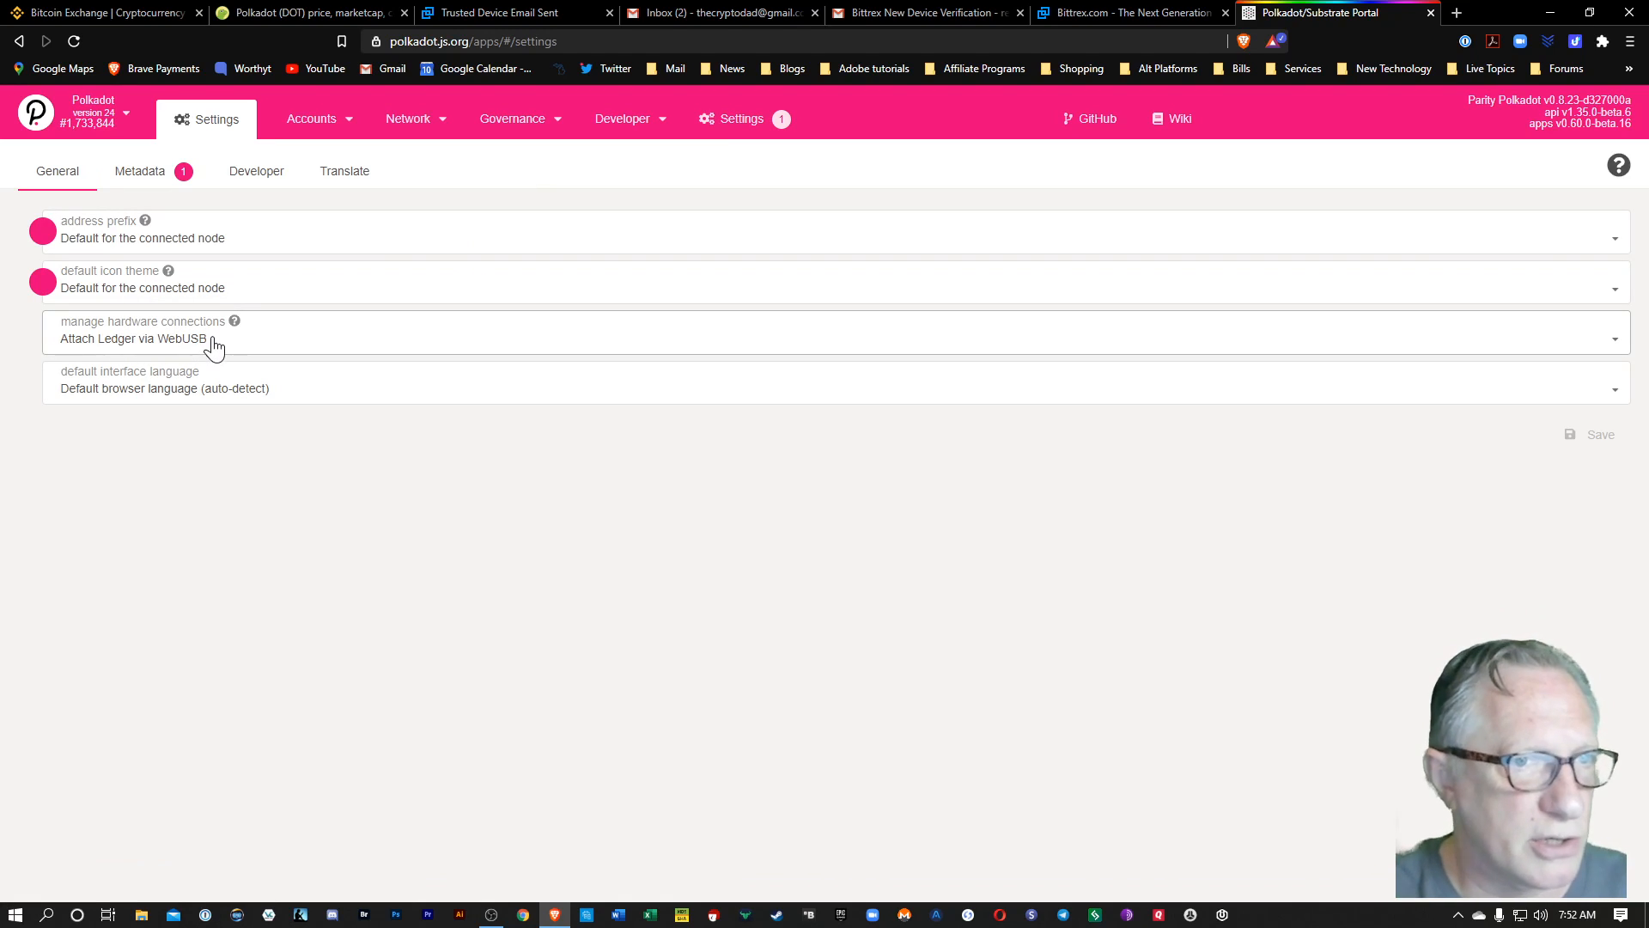
{"action": "mouse_move", "coordinate": [127, 354]}
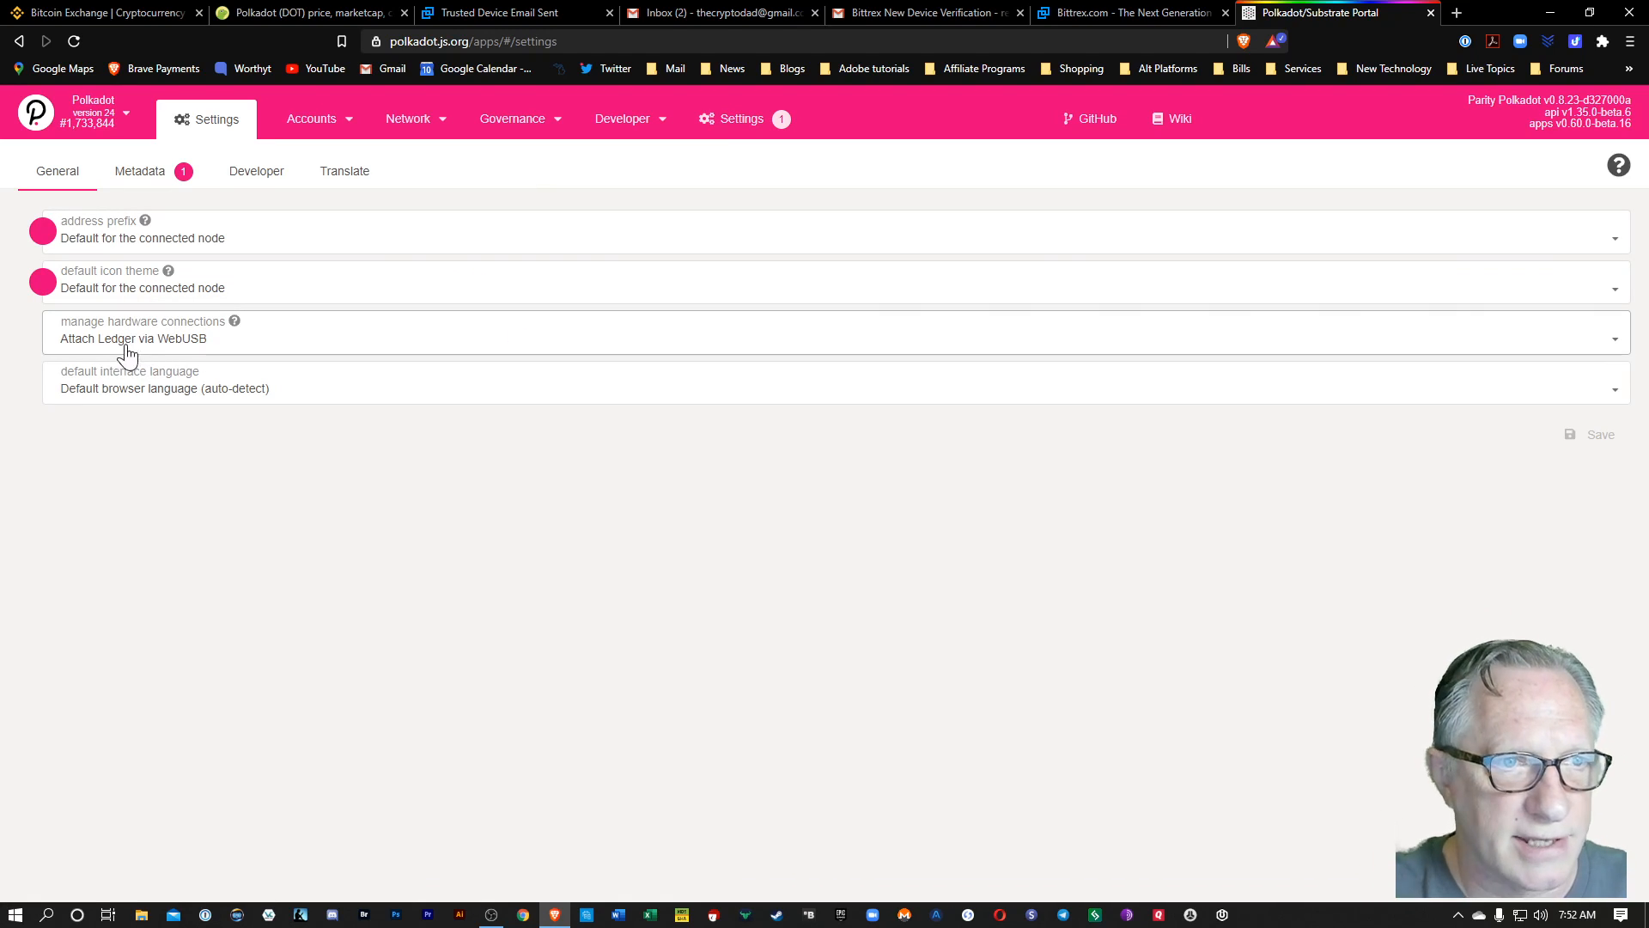
{"action": "mouse_move", "coordinate": [1501, 371]}
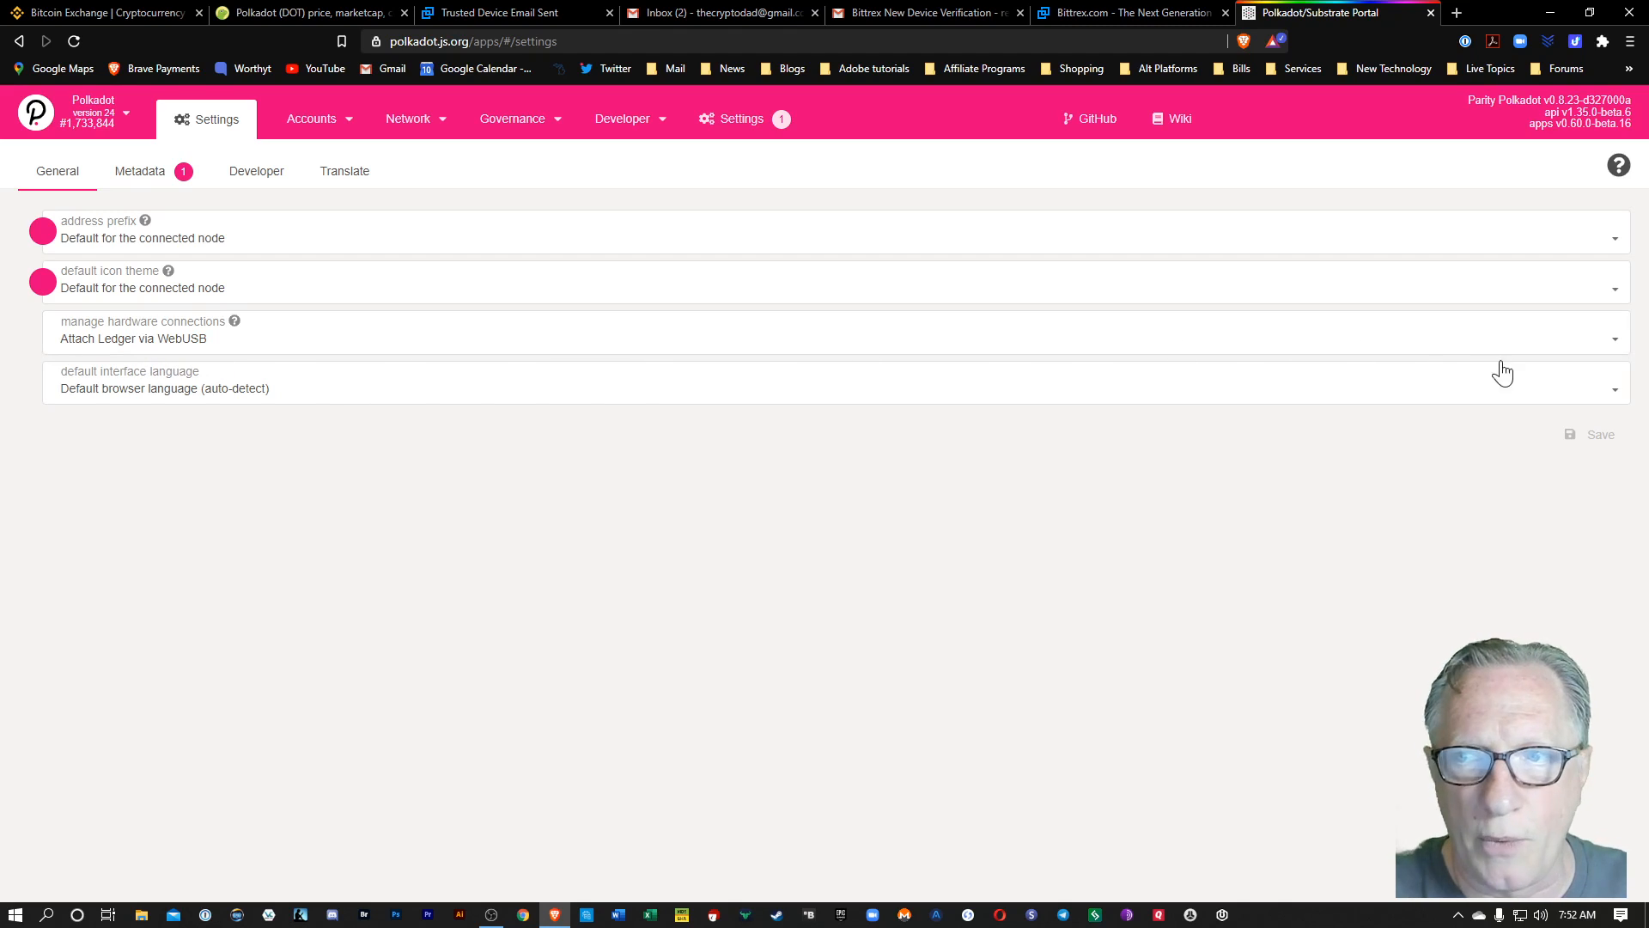
{"action": "left_click", "coordinate": [822, 333]}
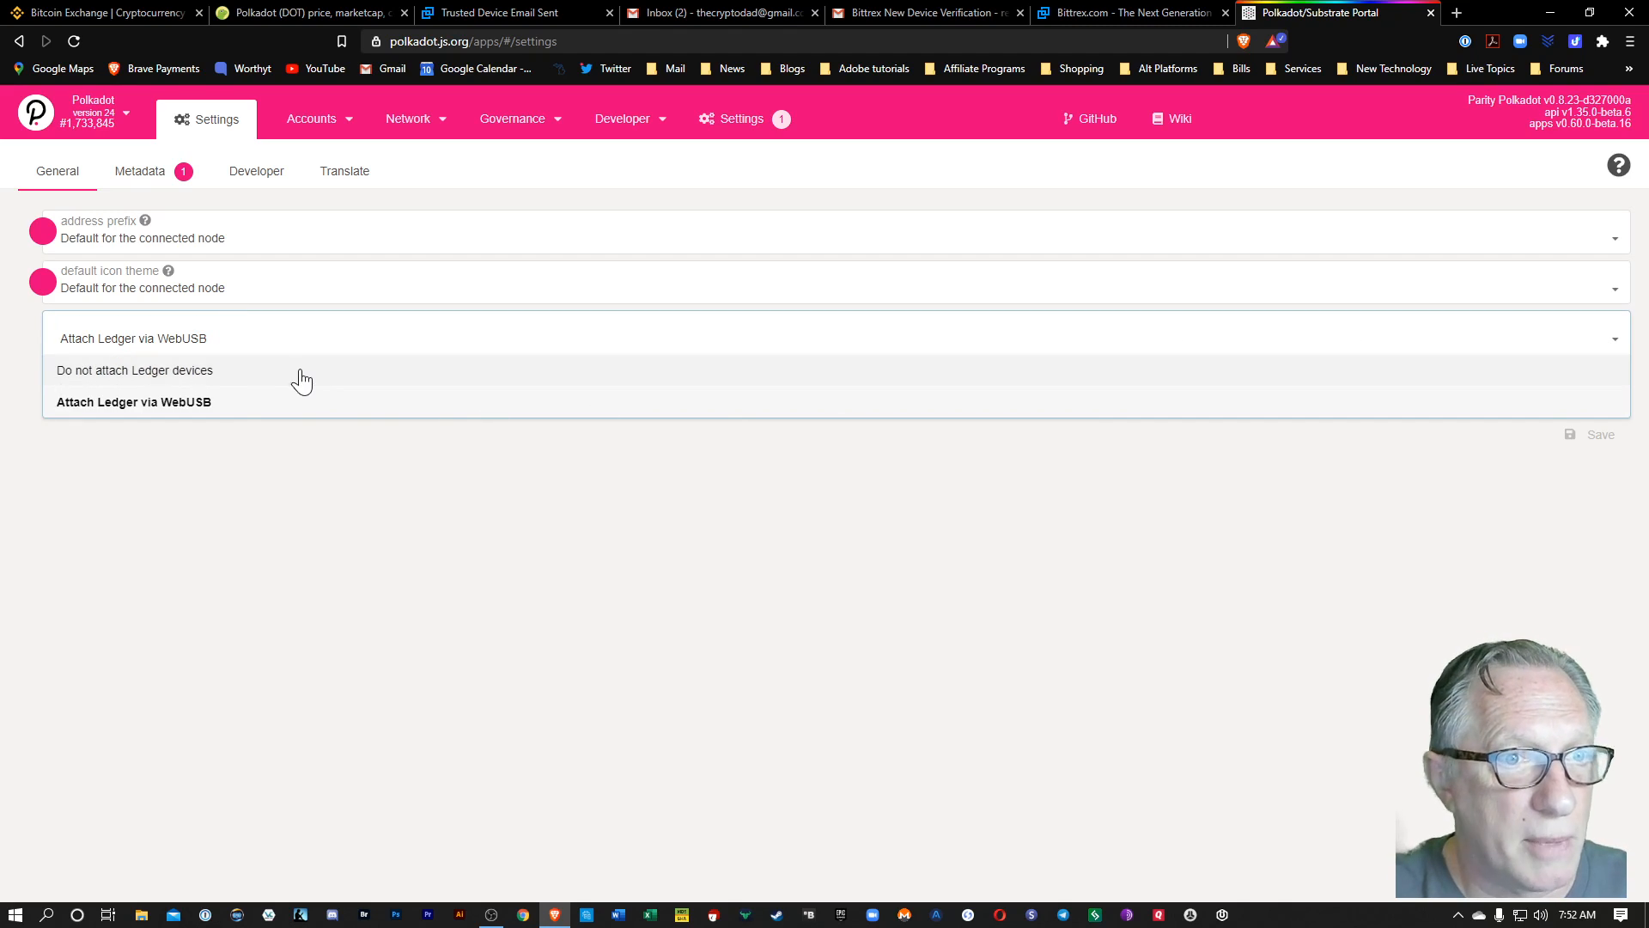
{"action": "mouse_move", "coordinate": [261, 389]}
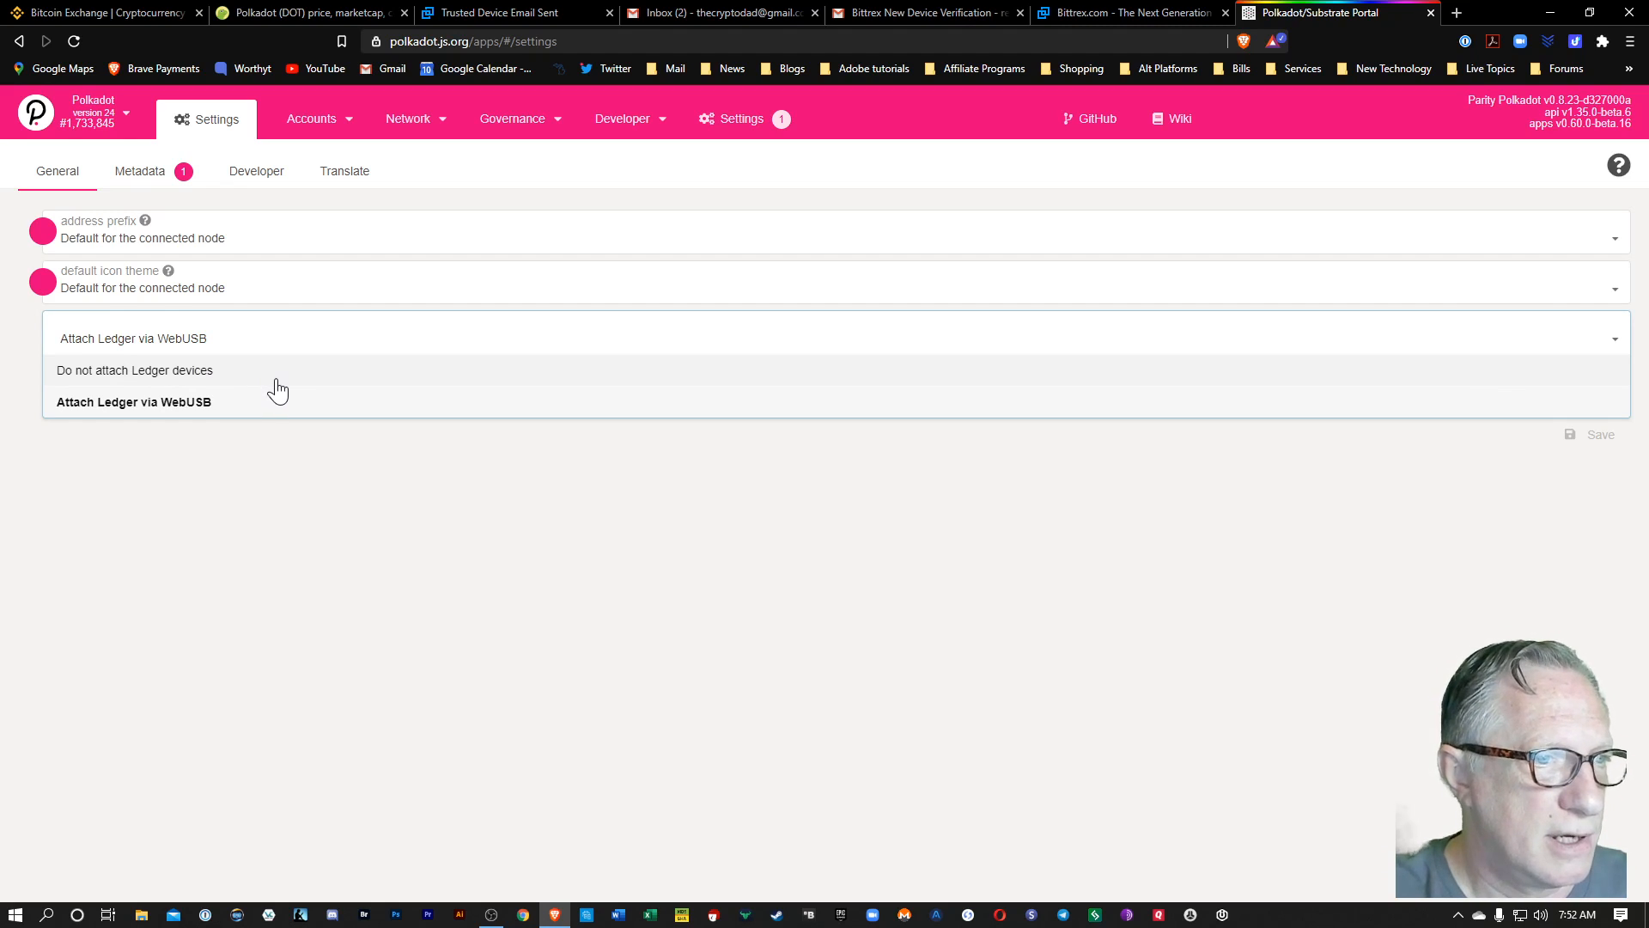
{"action": "mouse_move", "coordinate": [273, 391]}
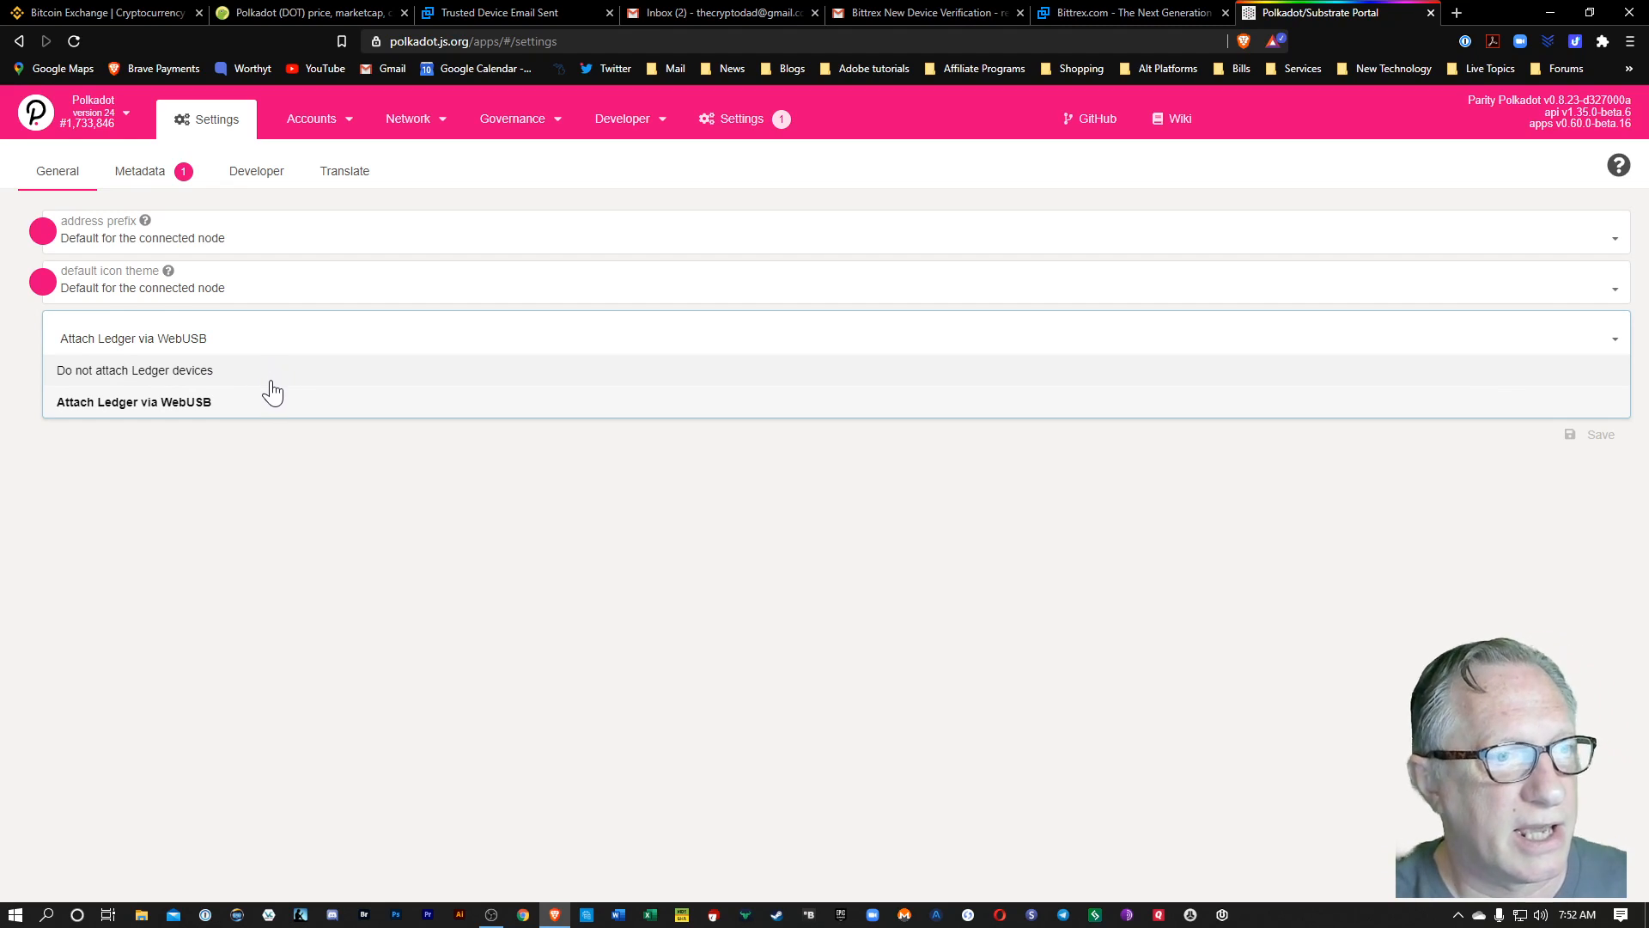
{"action": "mouse_move", "coordinate": [257, 419]}
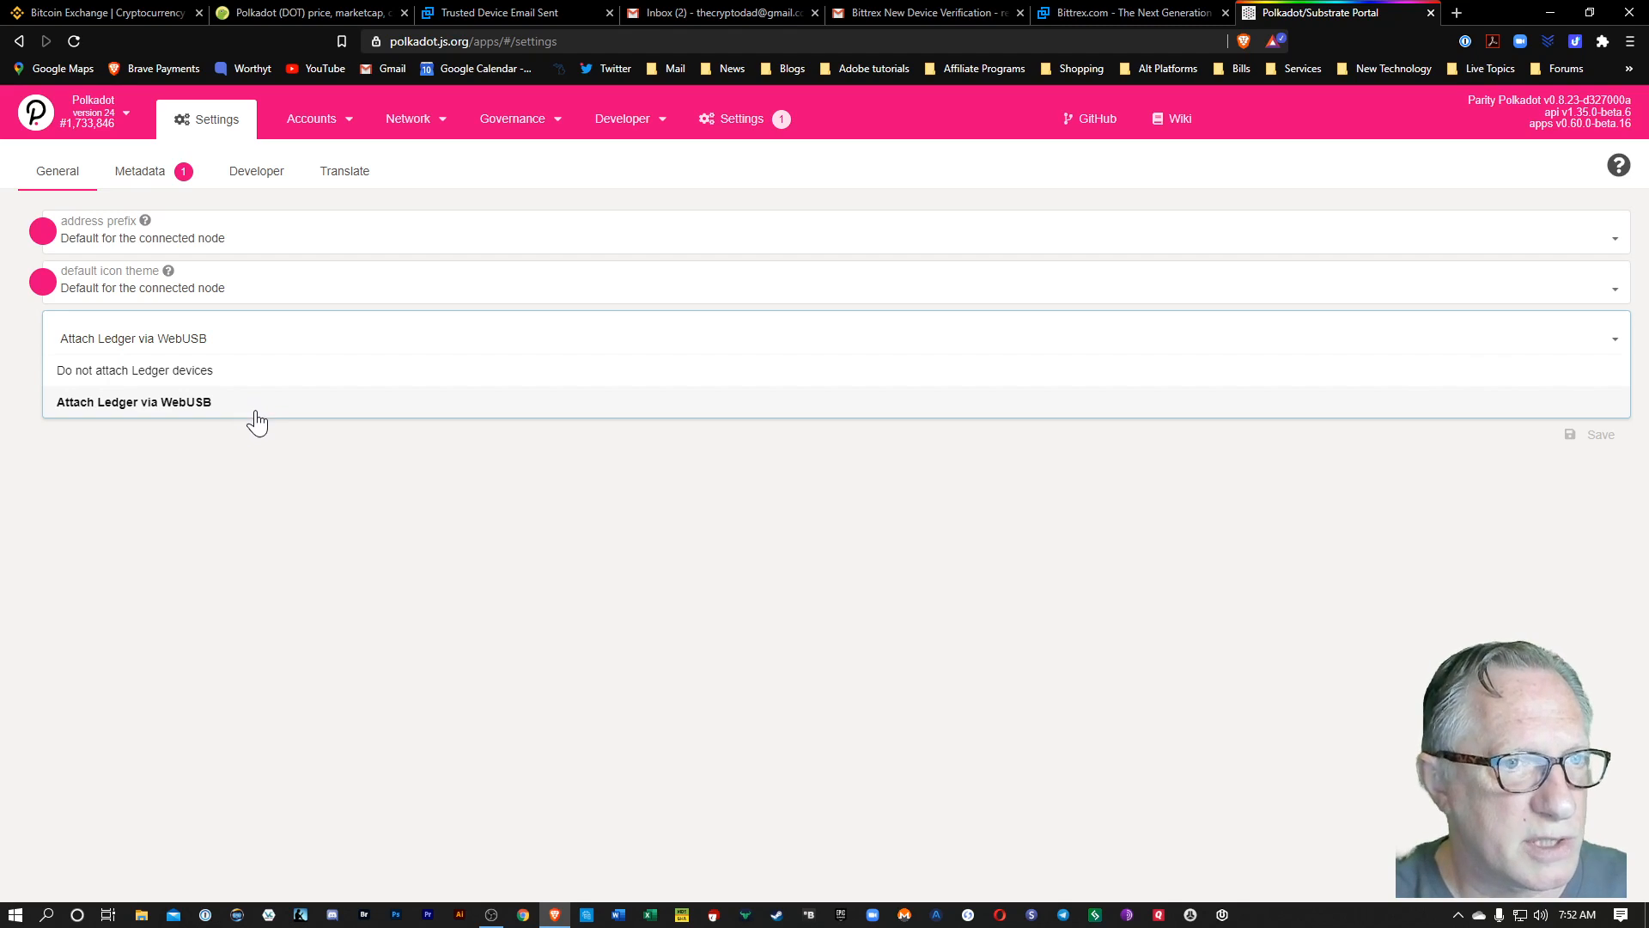
{"action": "left_click", "coordinate": [134, 402]}
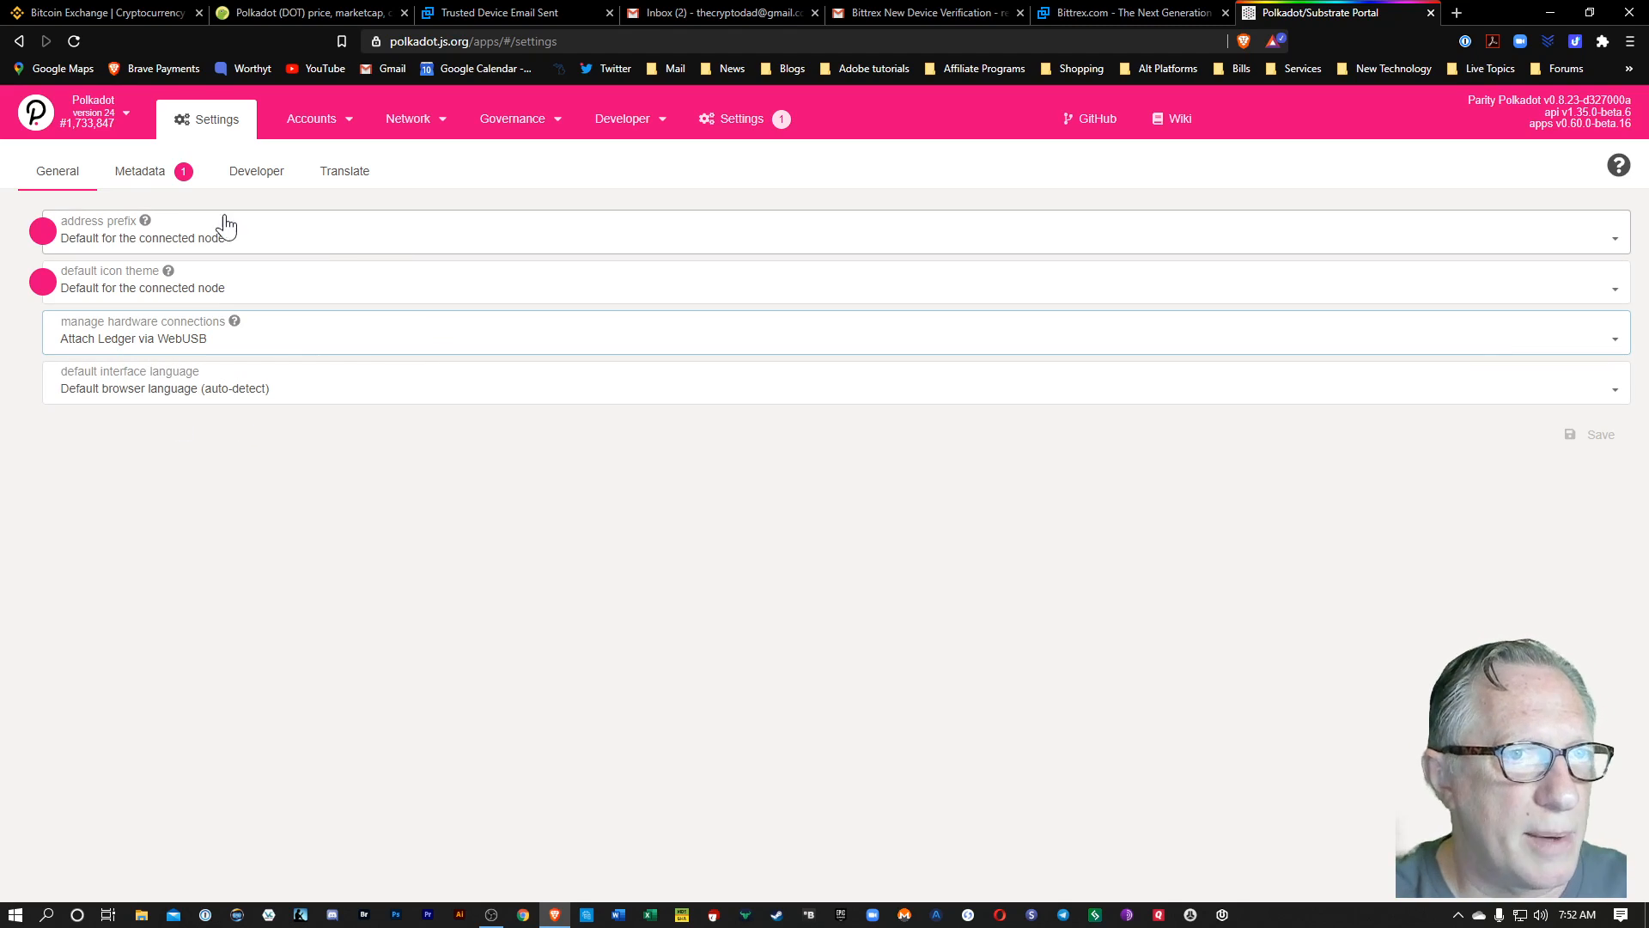
- Start adding a Ledger account from the accounts list, keeping Account type 0 and index 0
{"action": "left_click", "coordinate": [311, 119]}
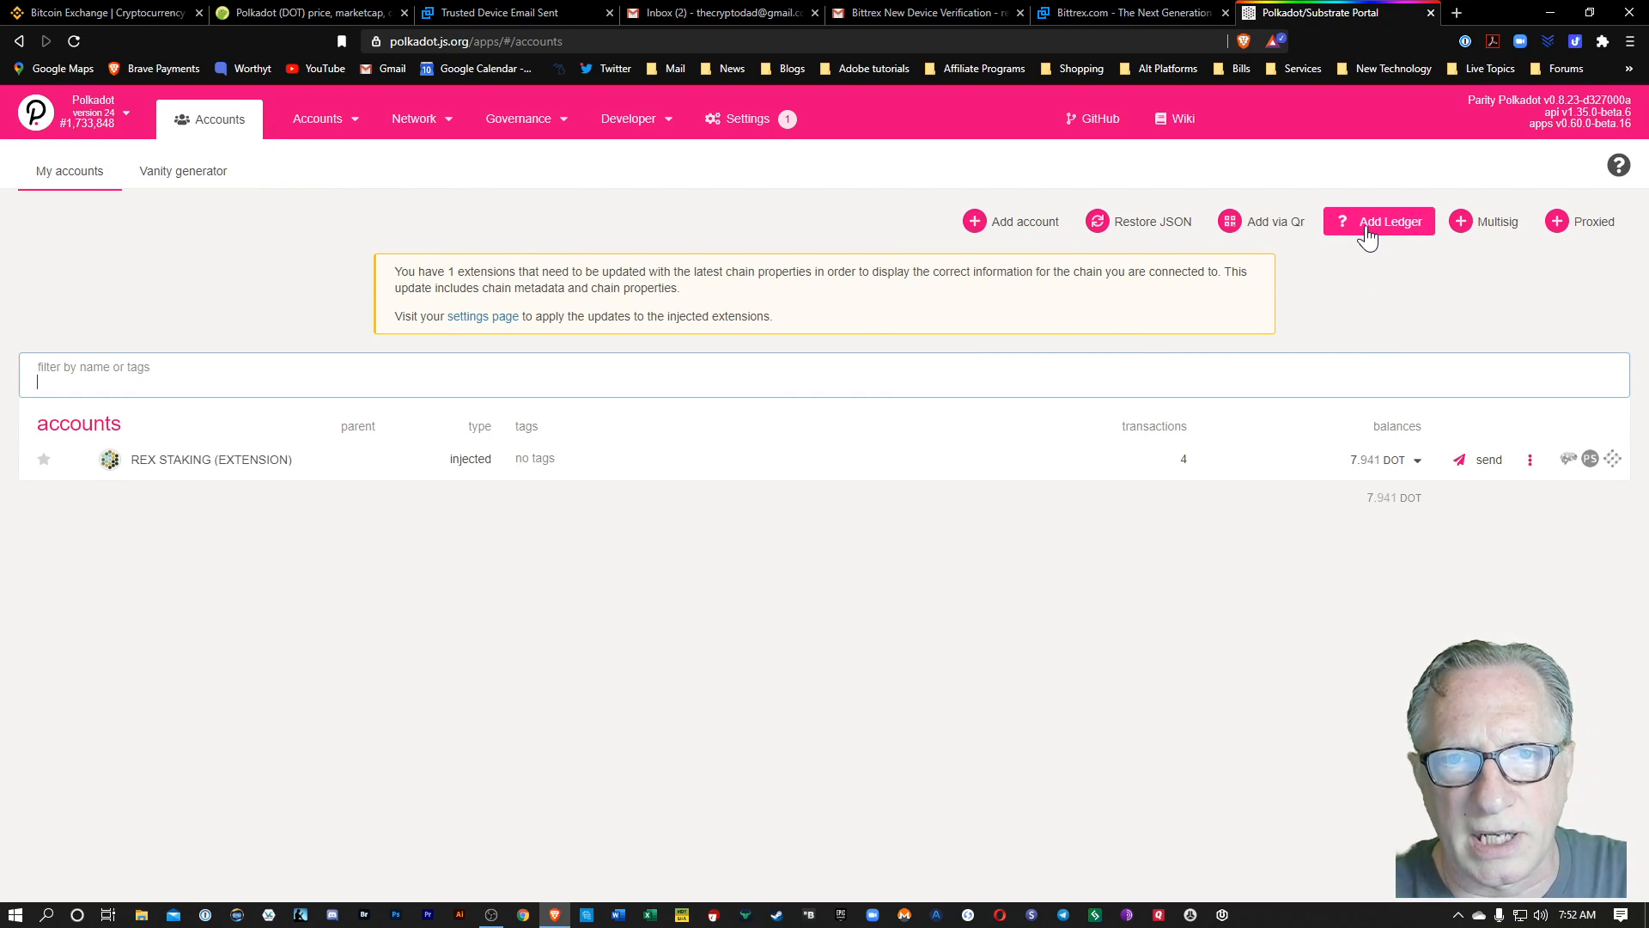
{"action": "left_click", "coordinate": [1392, 222]}
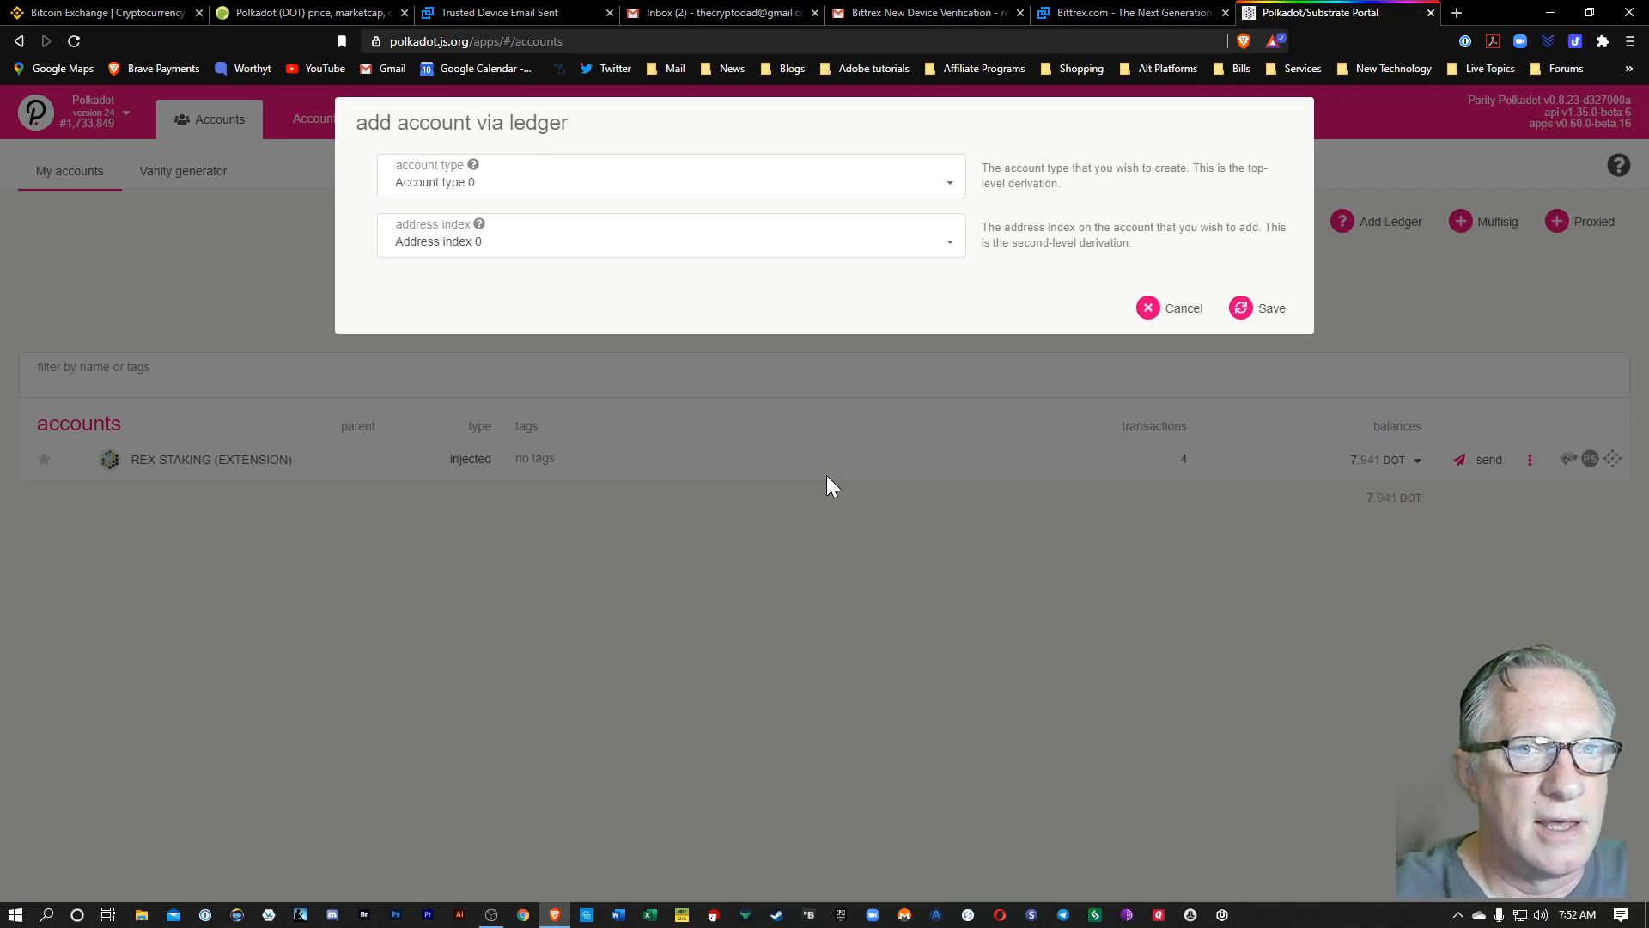
{"action": "mouse_move", "coordinate": [794, 320]}
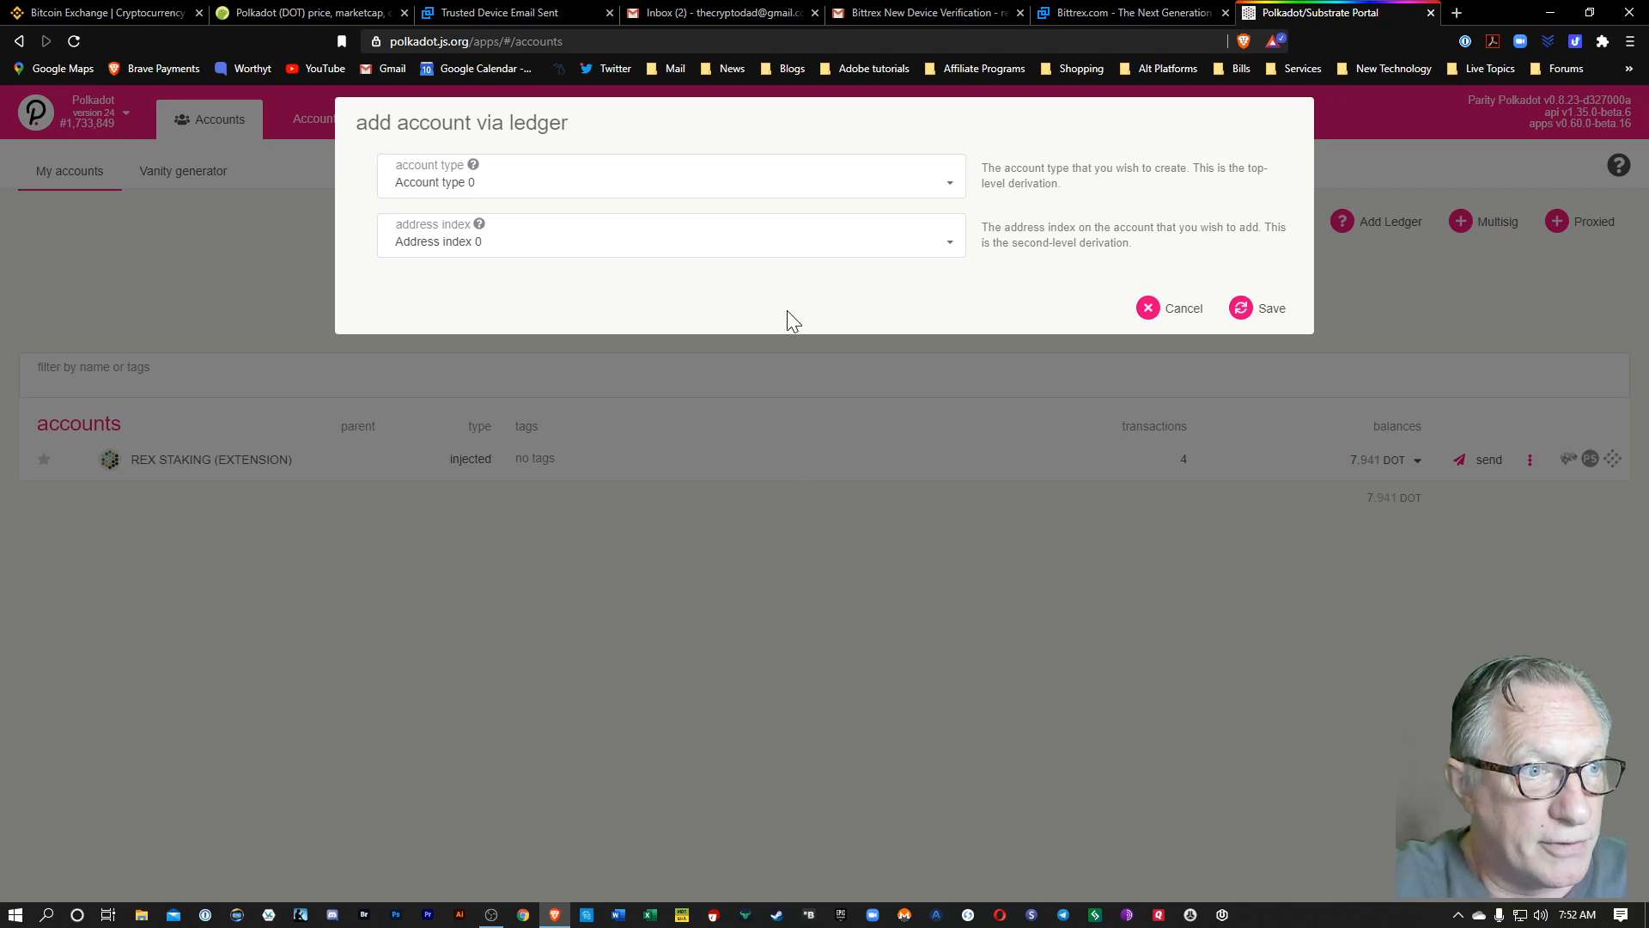
{"action": "mouse_move", "coordinate": [887, 283]}
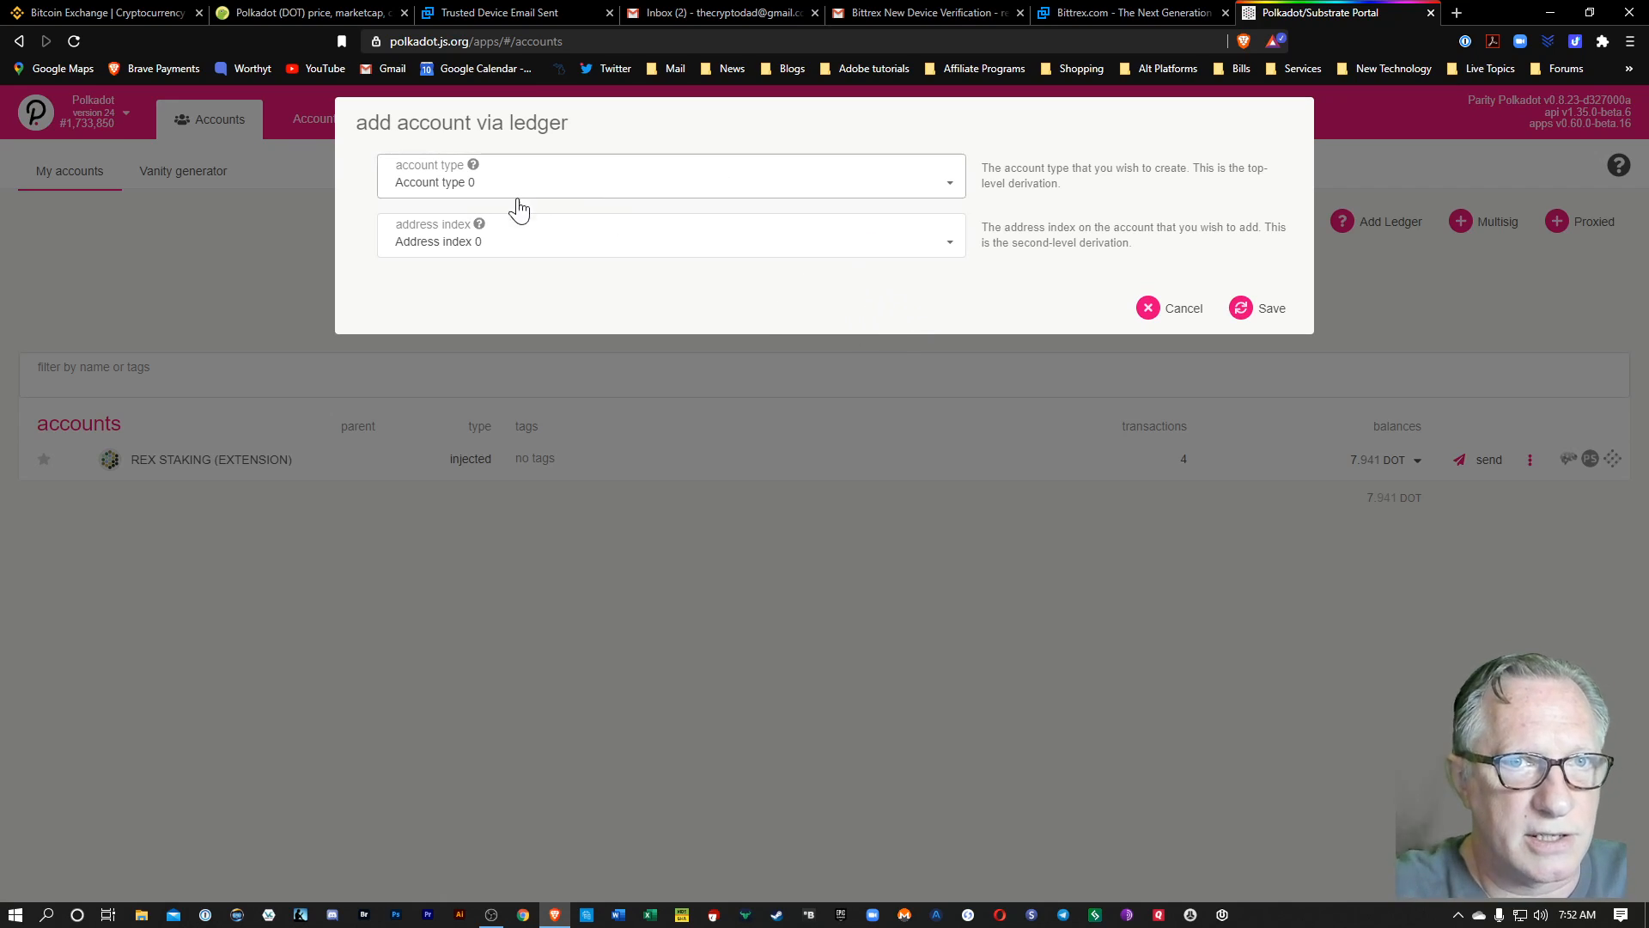
{"action": "mouse_move", "coordinate": [462, 211]}
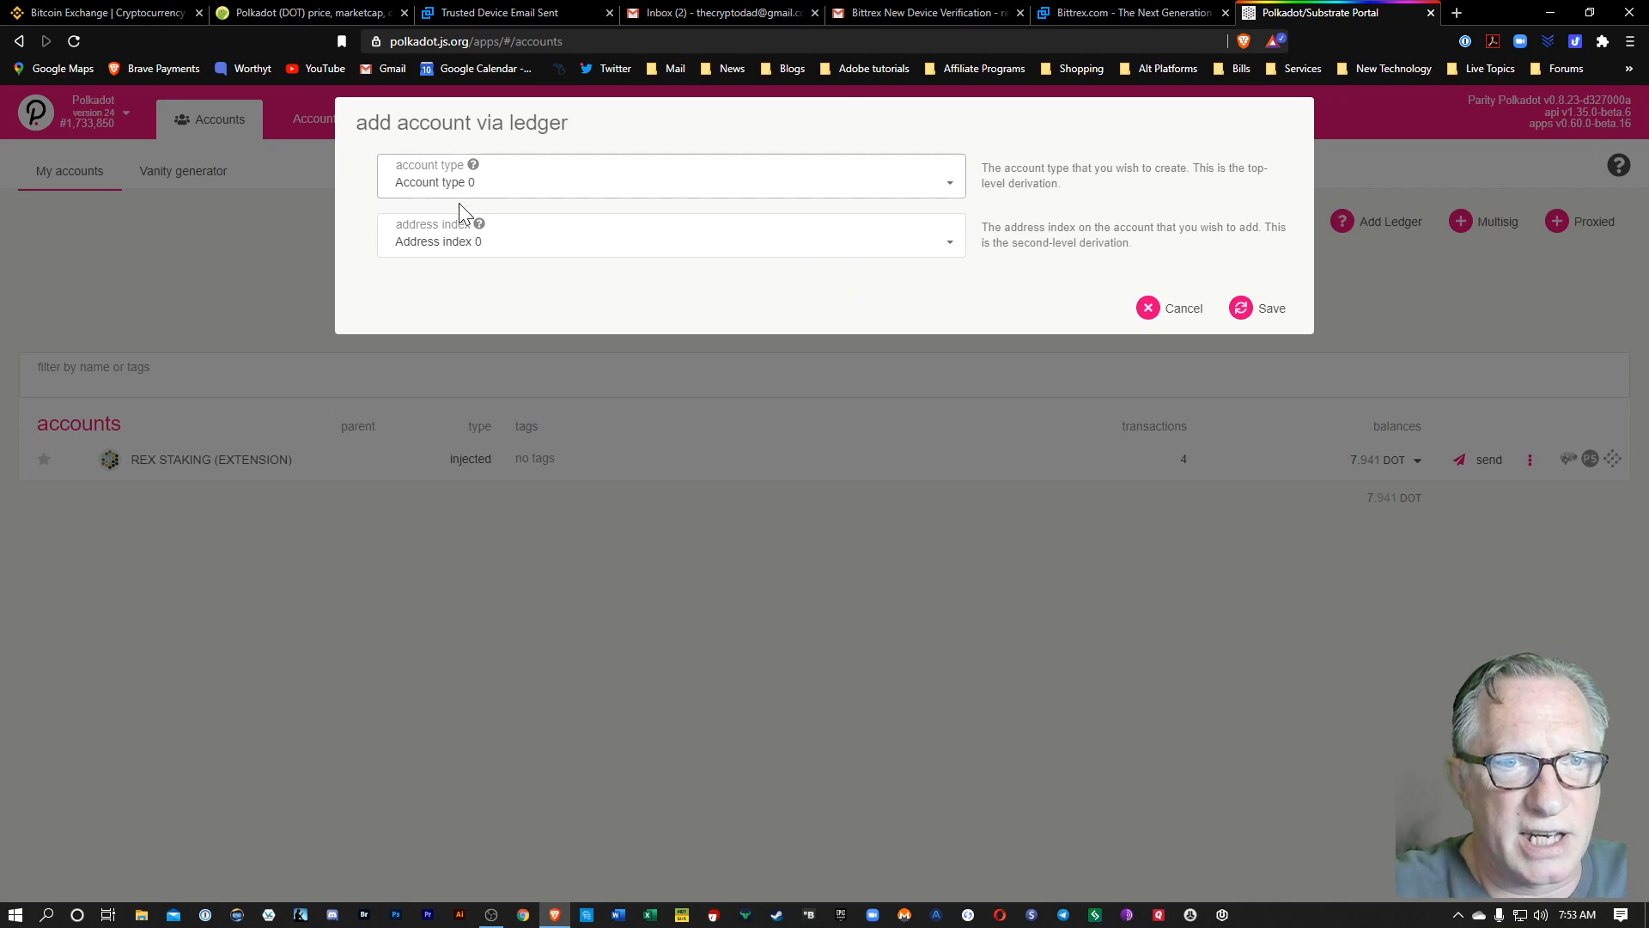
{"action": "mouse_move", "coordinate": [593, 273]}
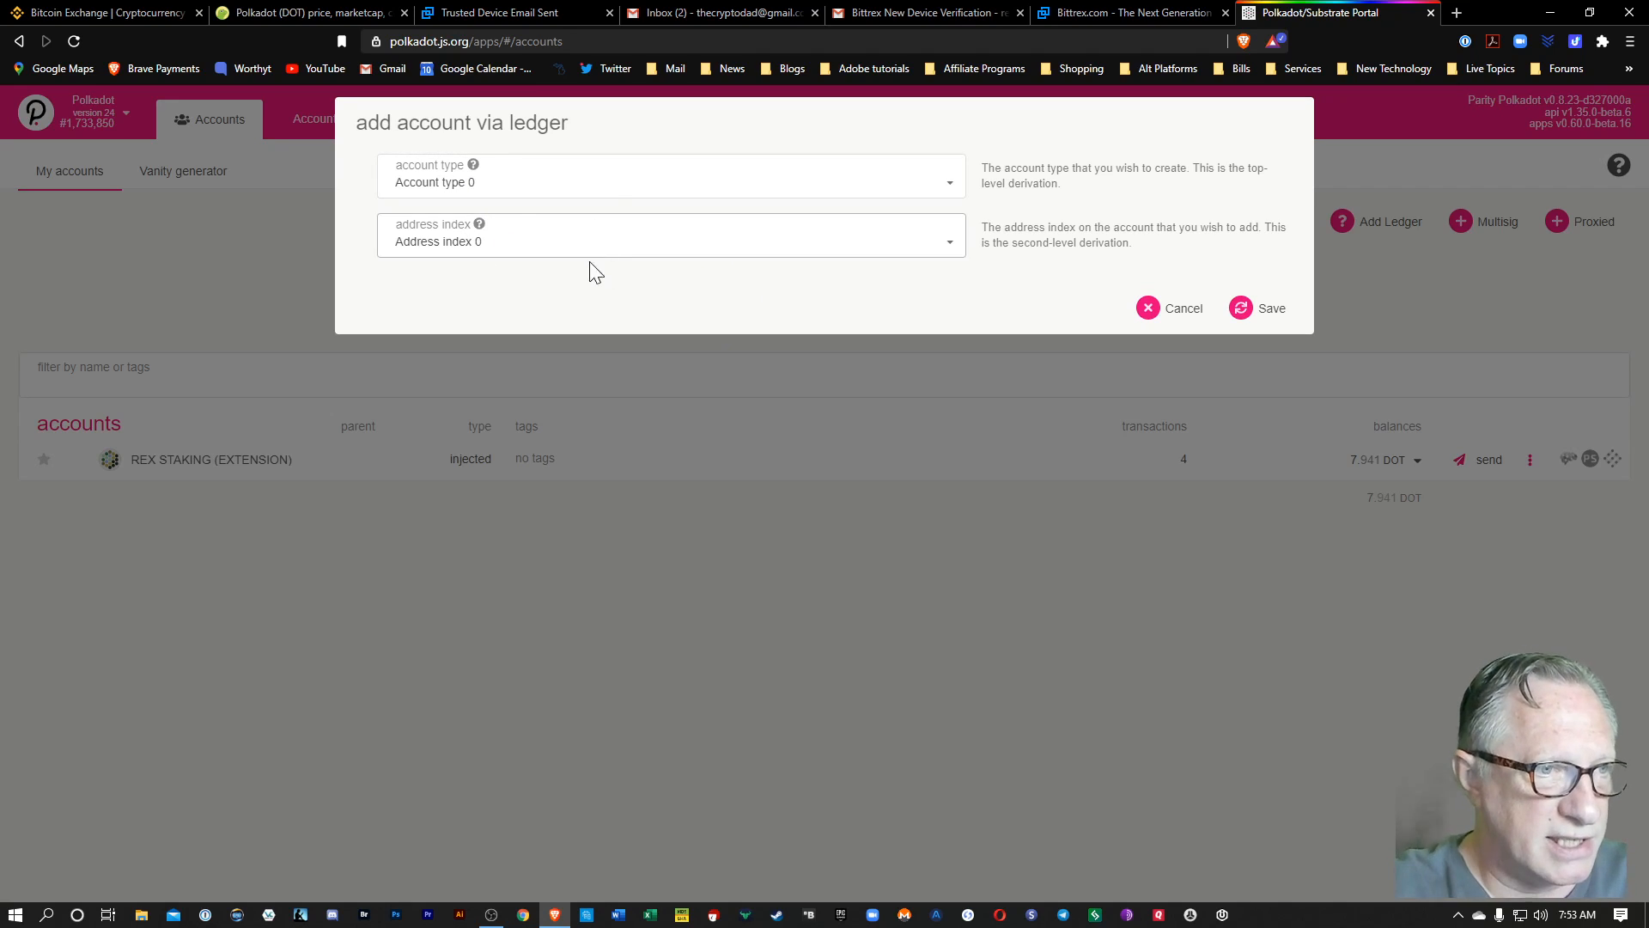
{"action": "mouse_move", "coordinate": [966, 221]}
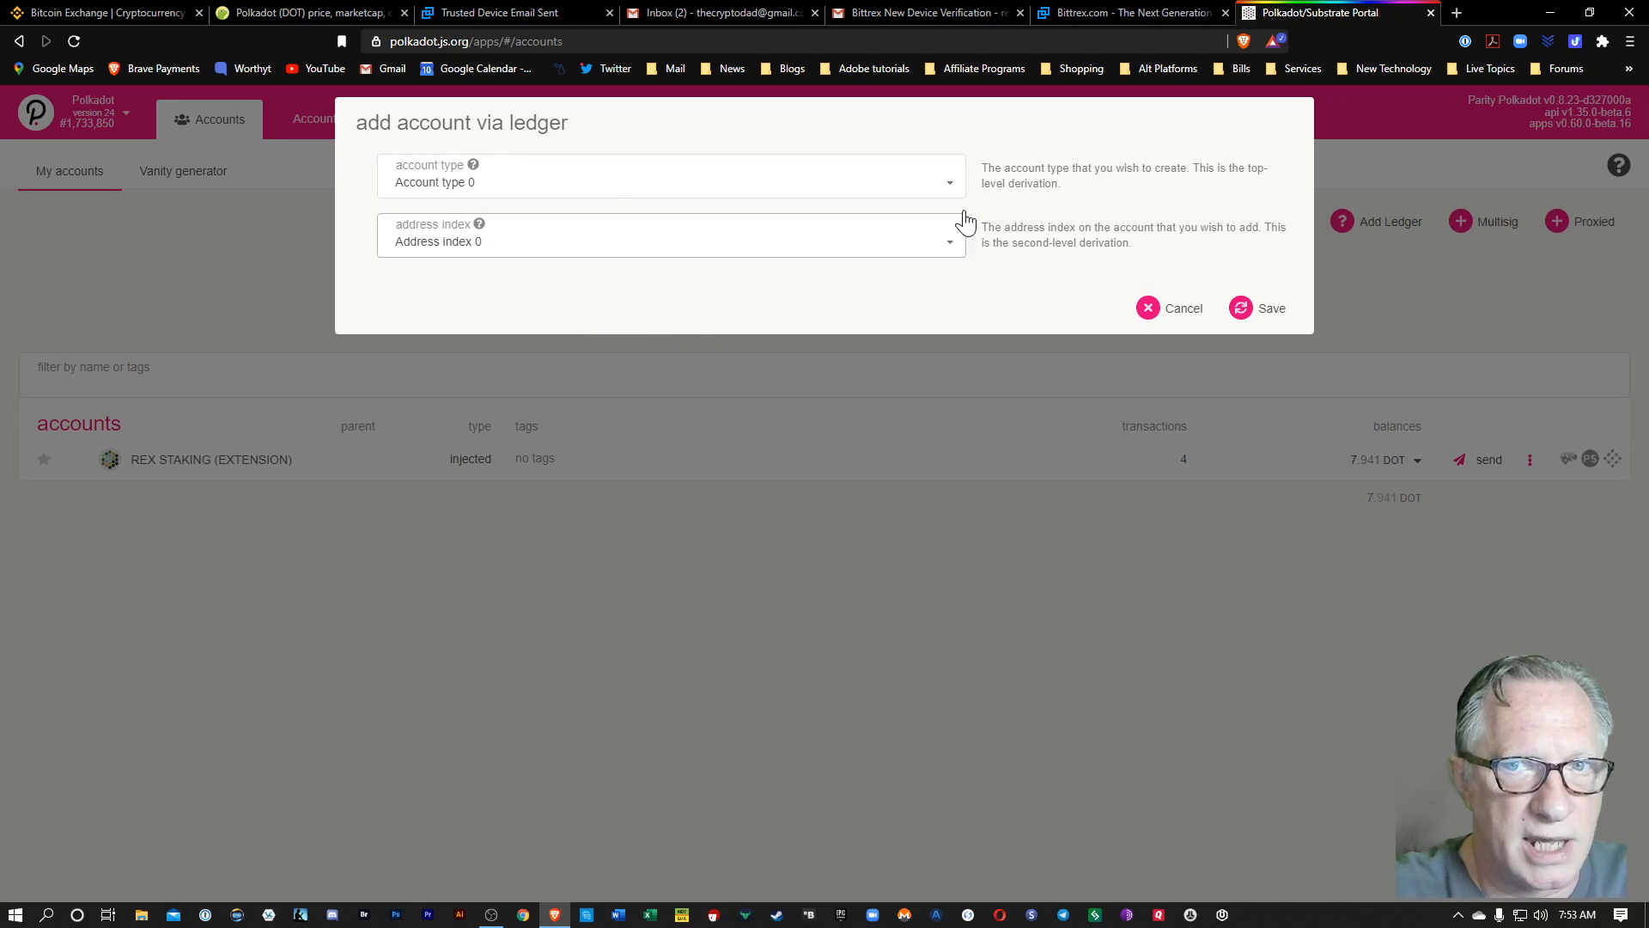
{"action": "left_click", "coordinate": [671, 175]}
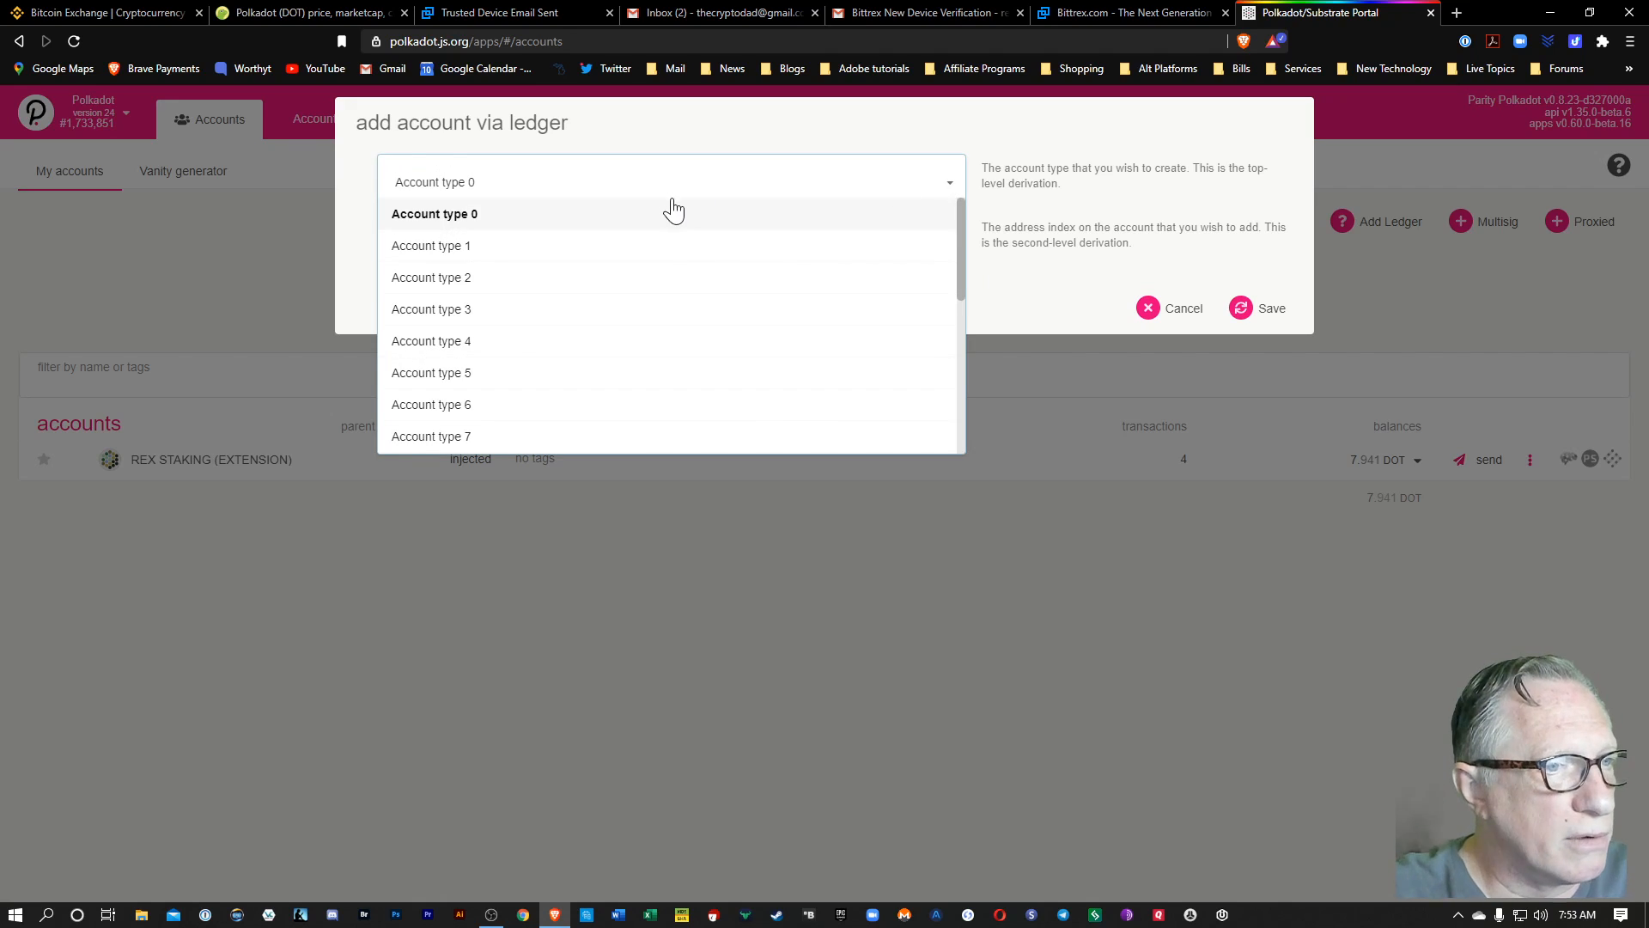
{"action": "left_click", "coordinate": [435, 213]}
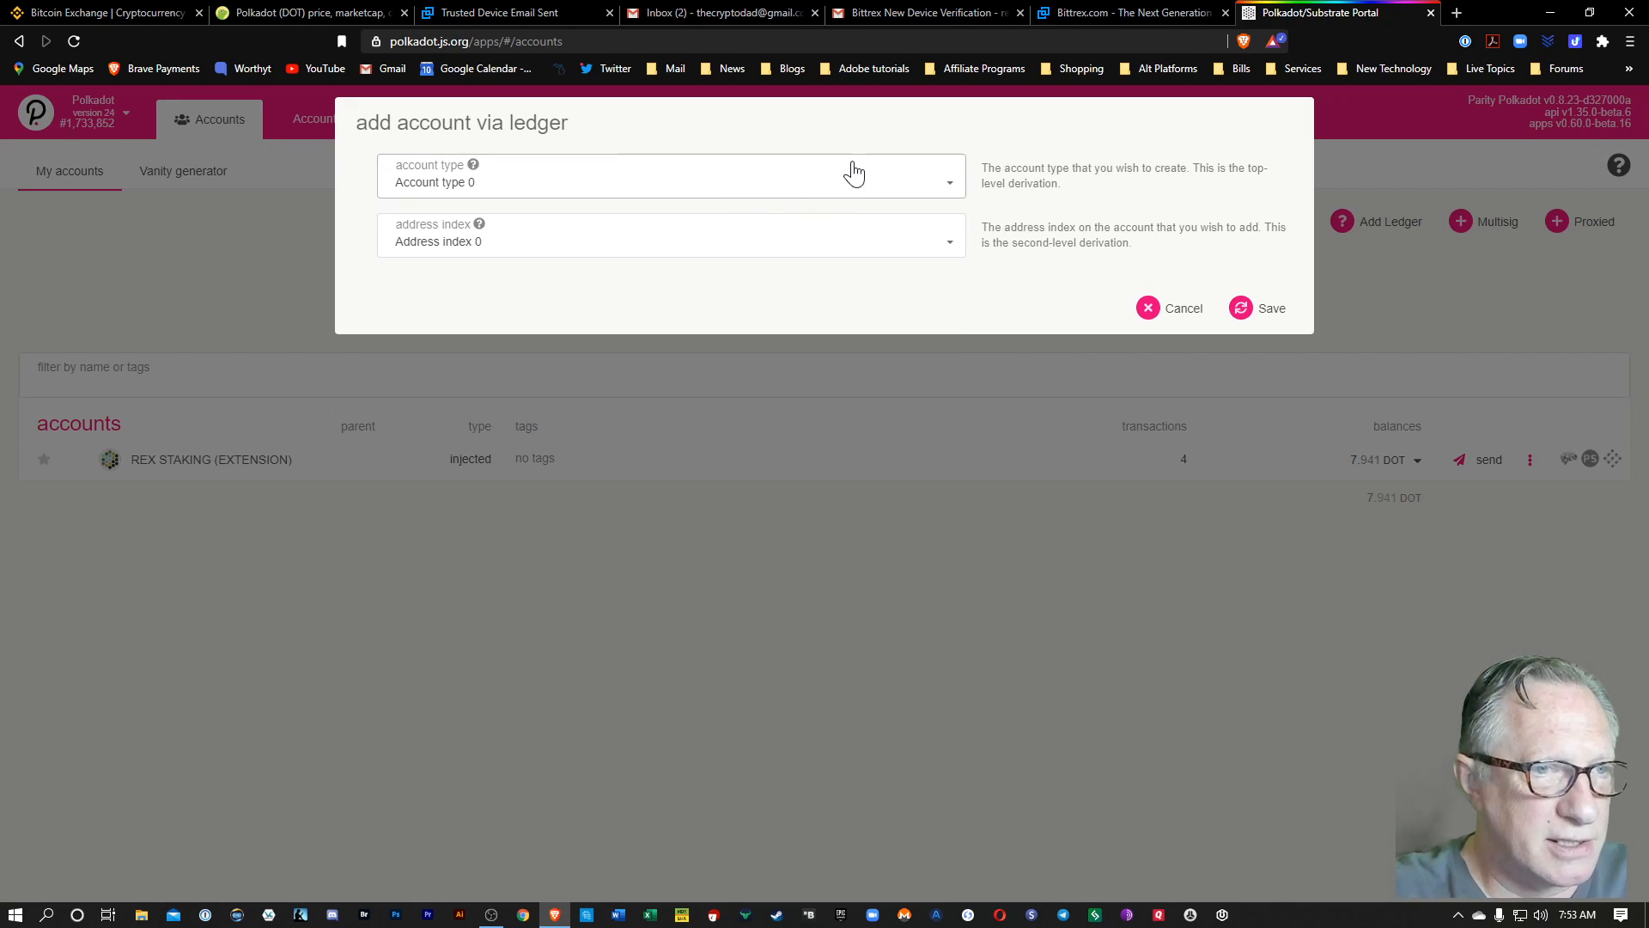
{"action": "mouse_move", "coordinate": [783, 193]}
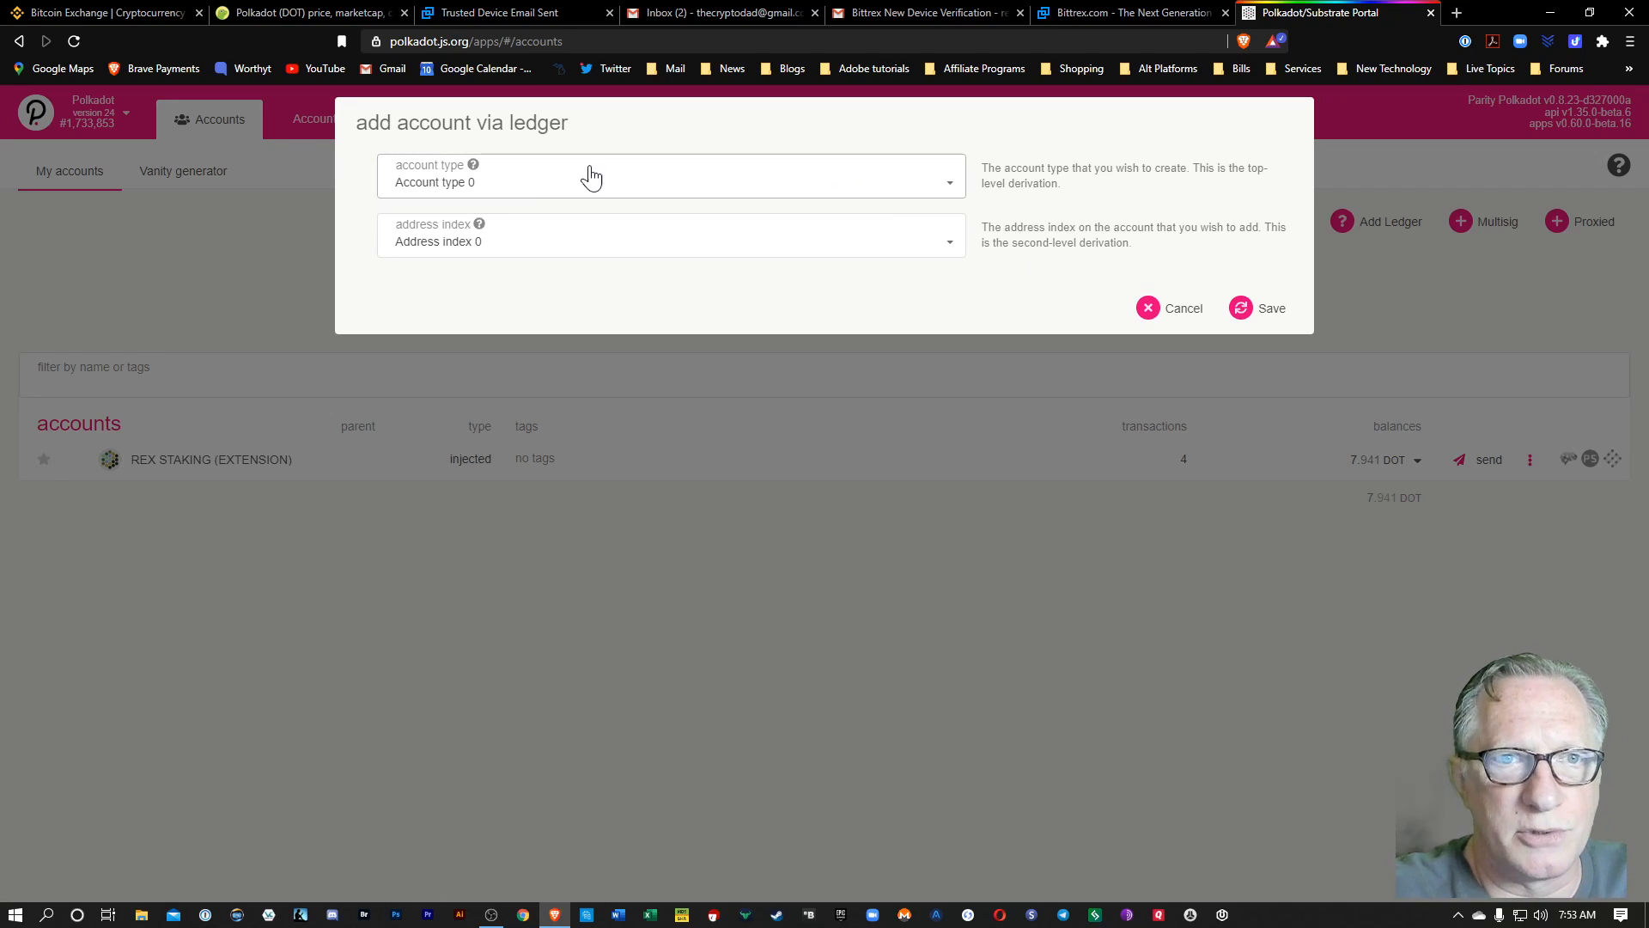
- Save the Ledger account to request device access, dismissing the empty device prompt
{"action": "left_click", "coordinate": [1257, 308]}
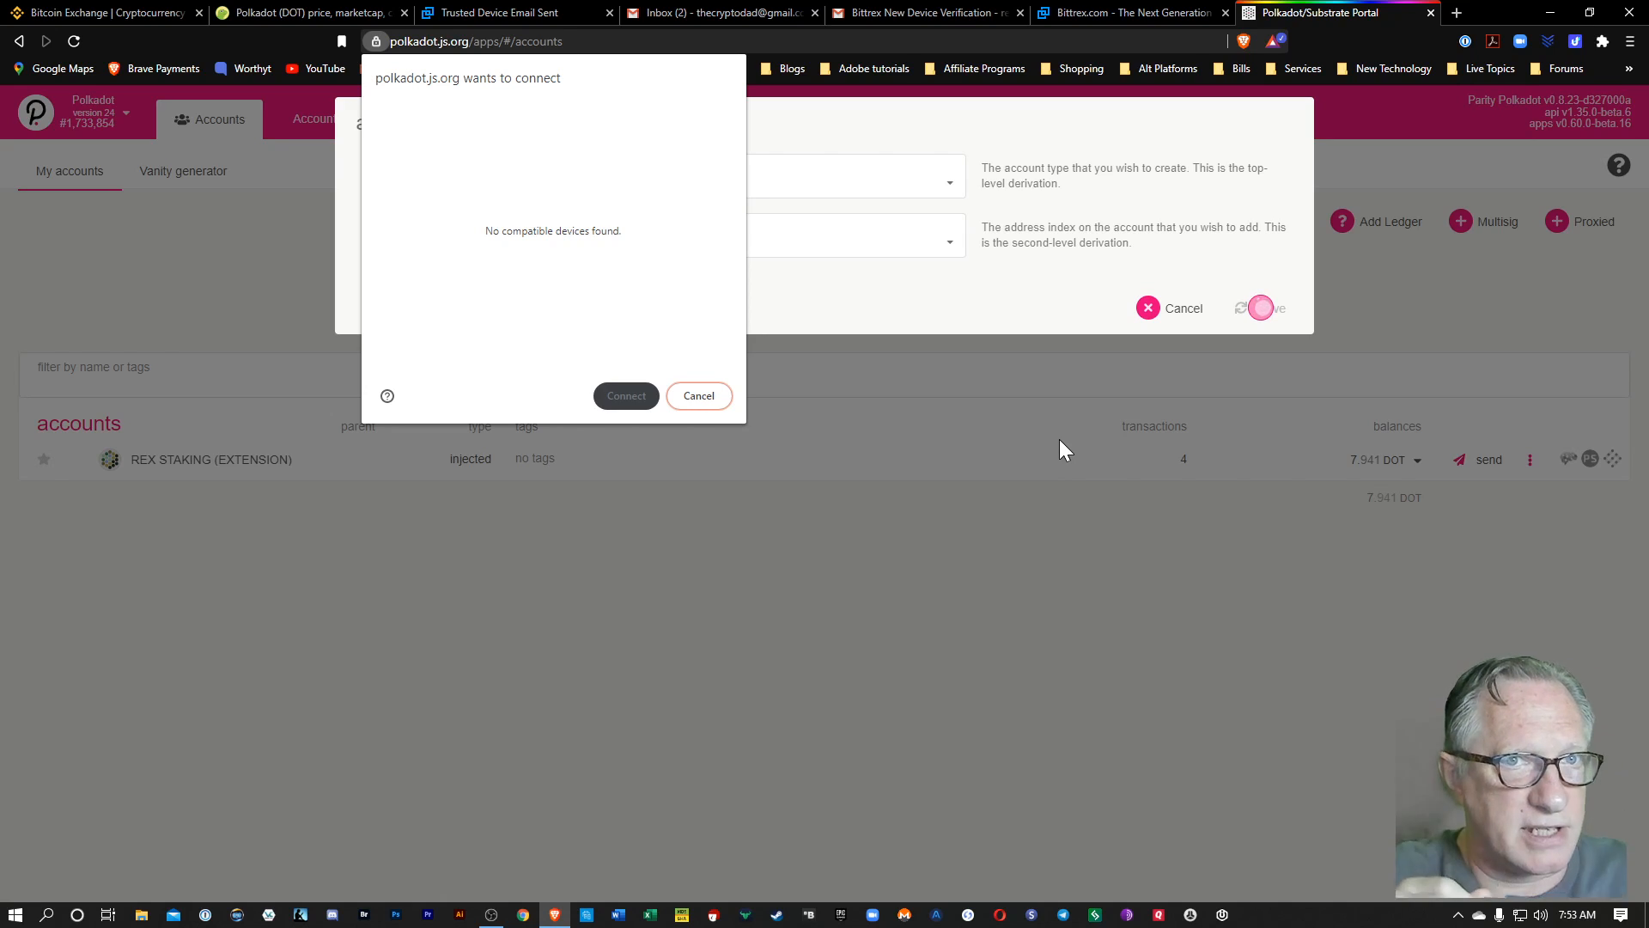
{"action": "mouse_move", "coordinate": [1076, 405]}
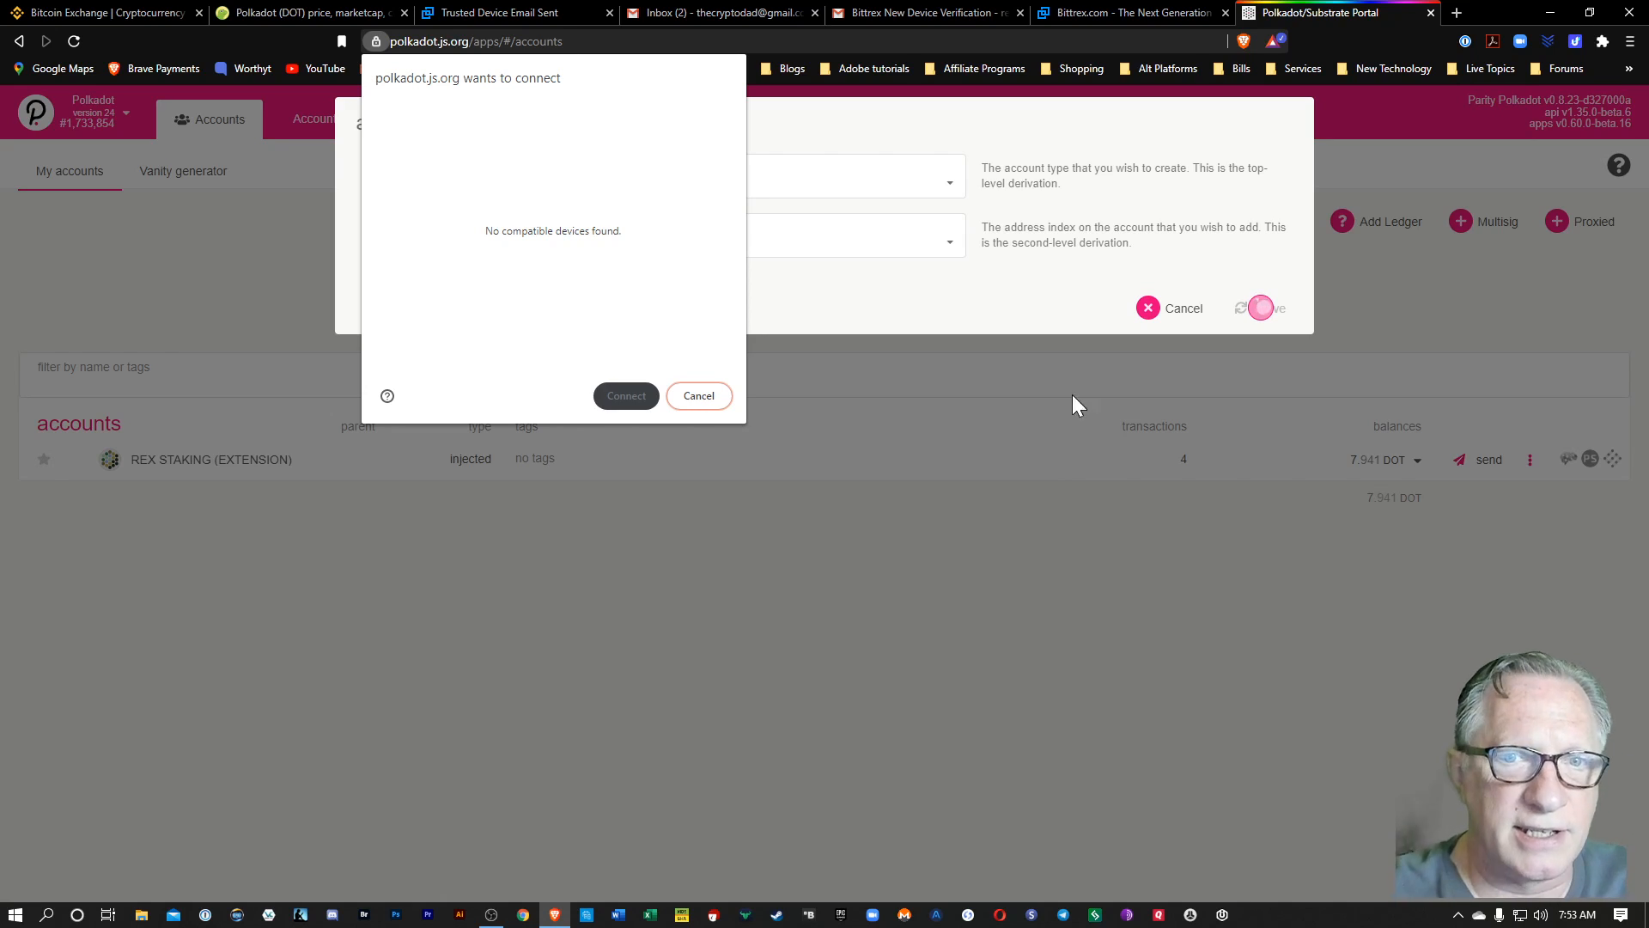
{"action": "mouse_move", "coordinate": [870, 385]}
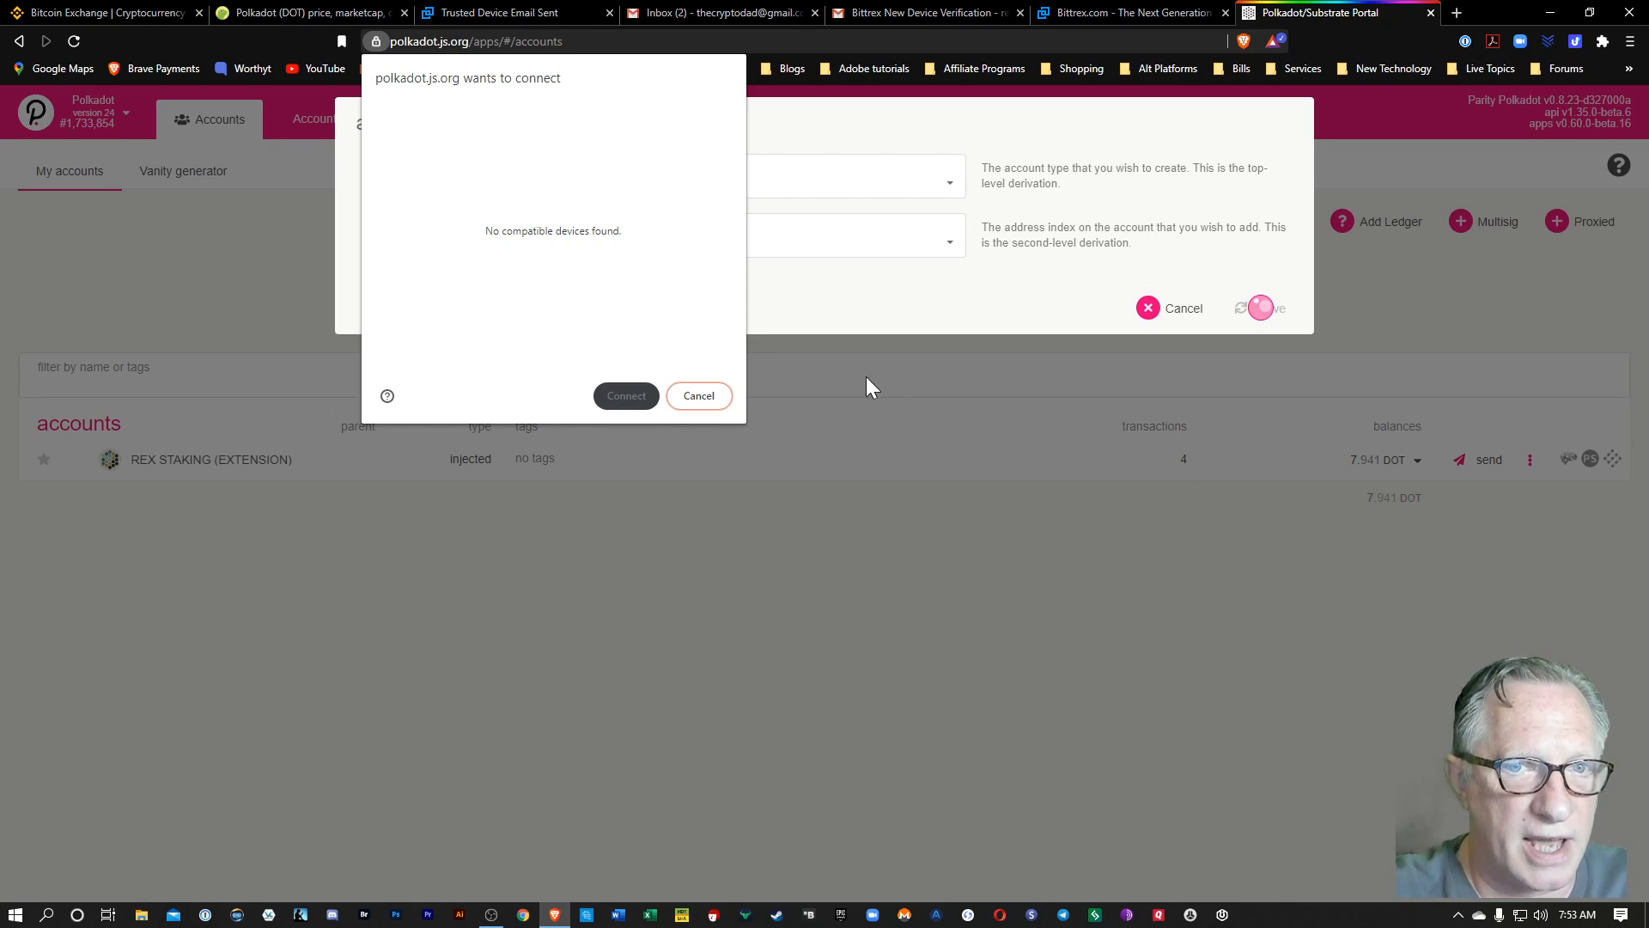
{"action": "mouse_move", "coordinate": [699, 395]}
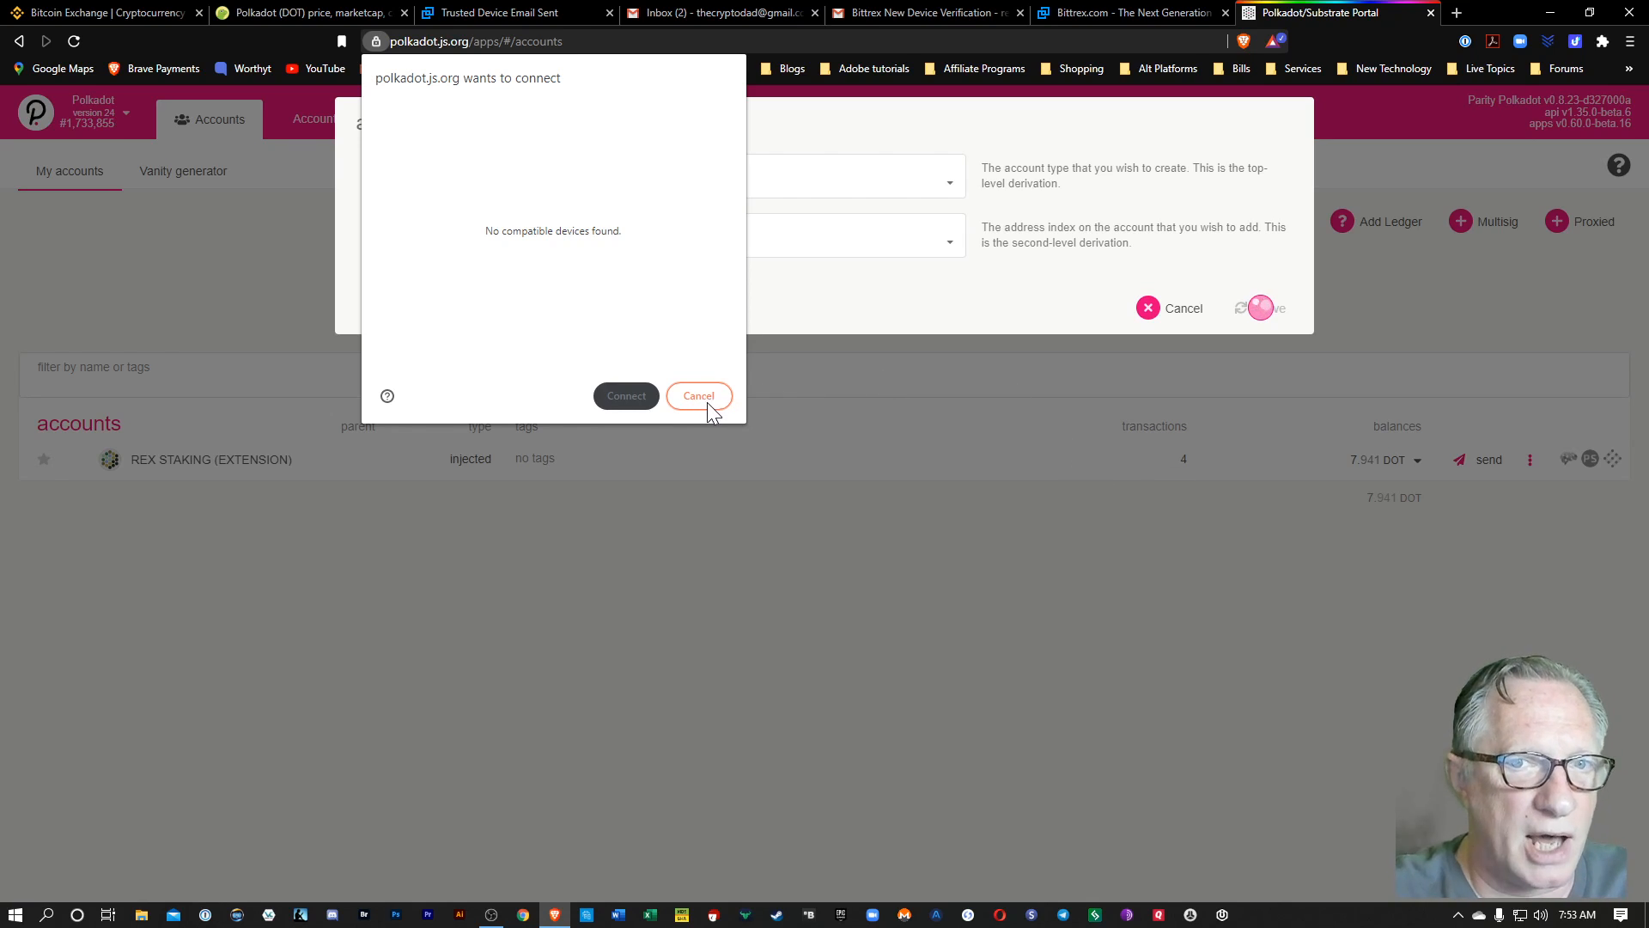
{"action": "left_click", "coordinate": [697, 395]}
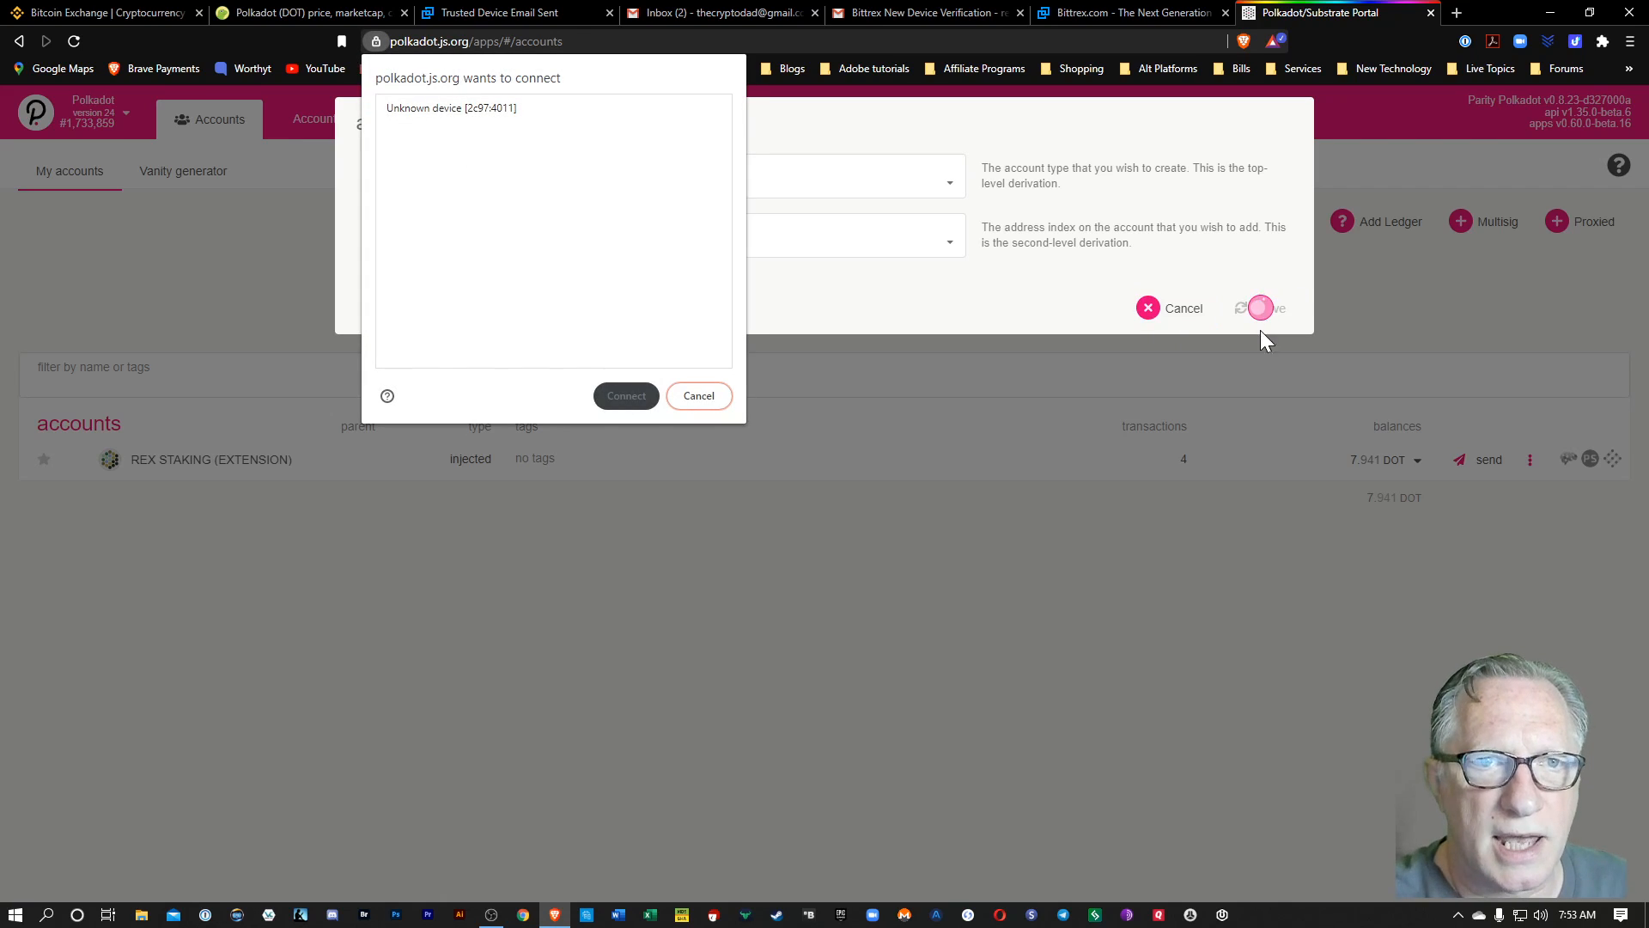
{"action": "mouse_move", "coordinate": [471, 110]}
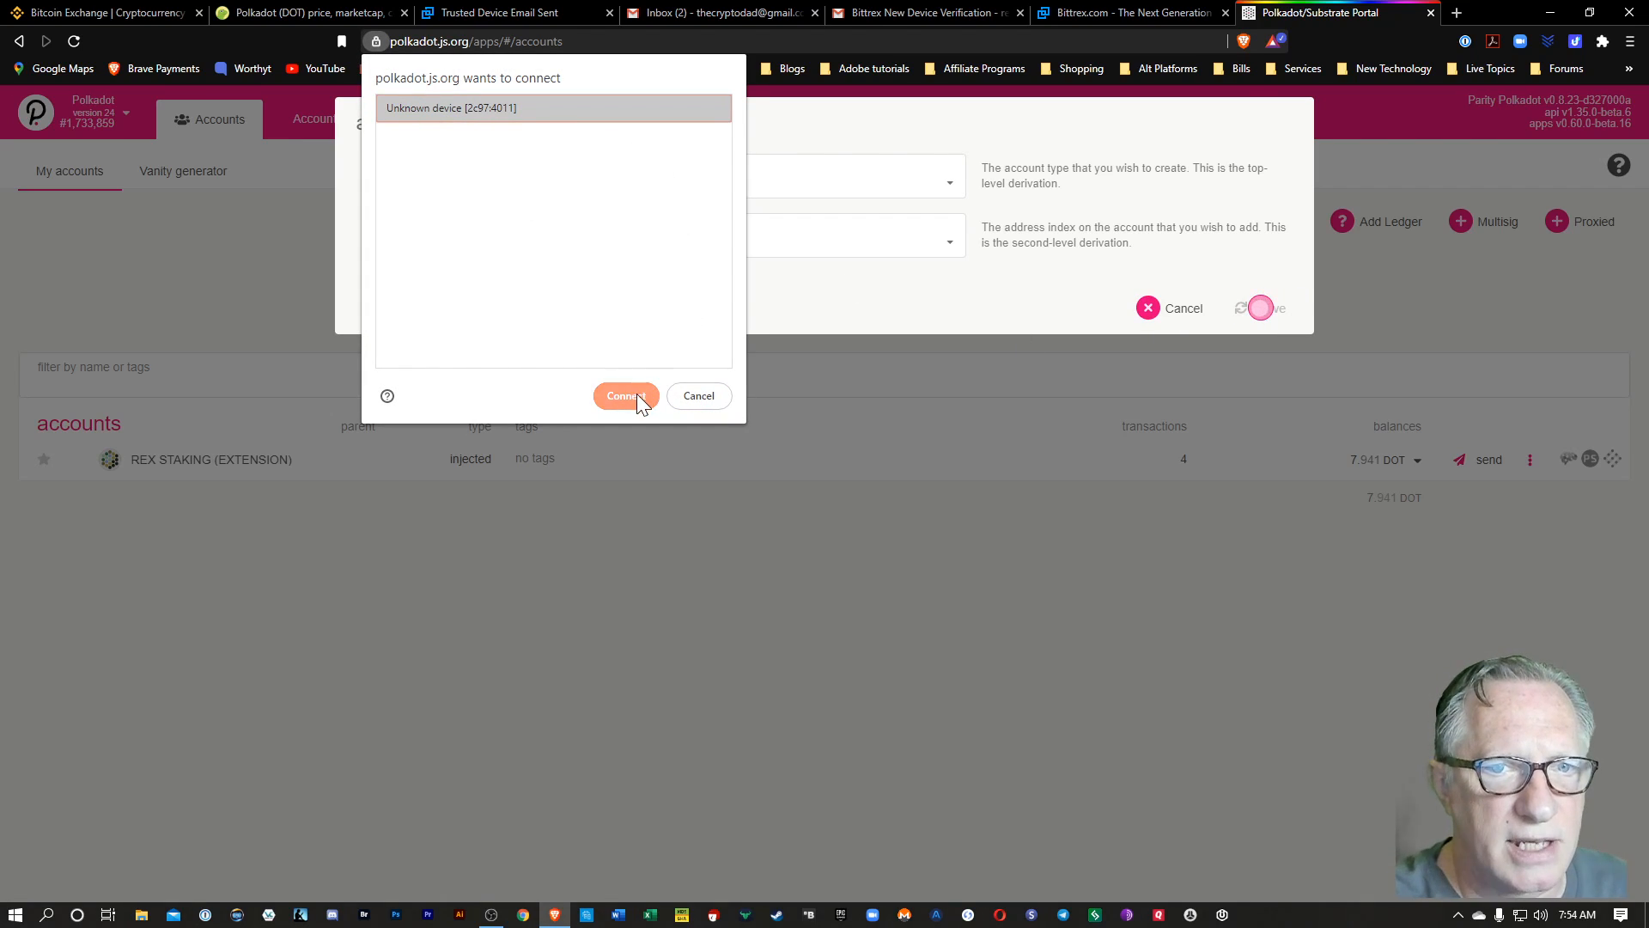
{"action": "left_click", "coordinate": [625, 395]}
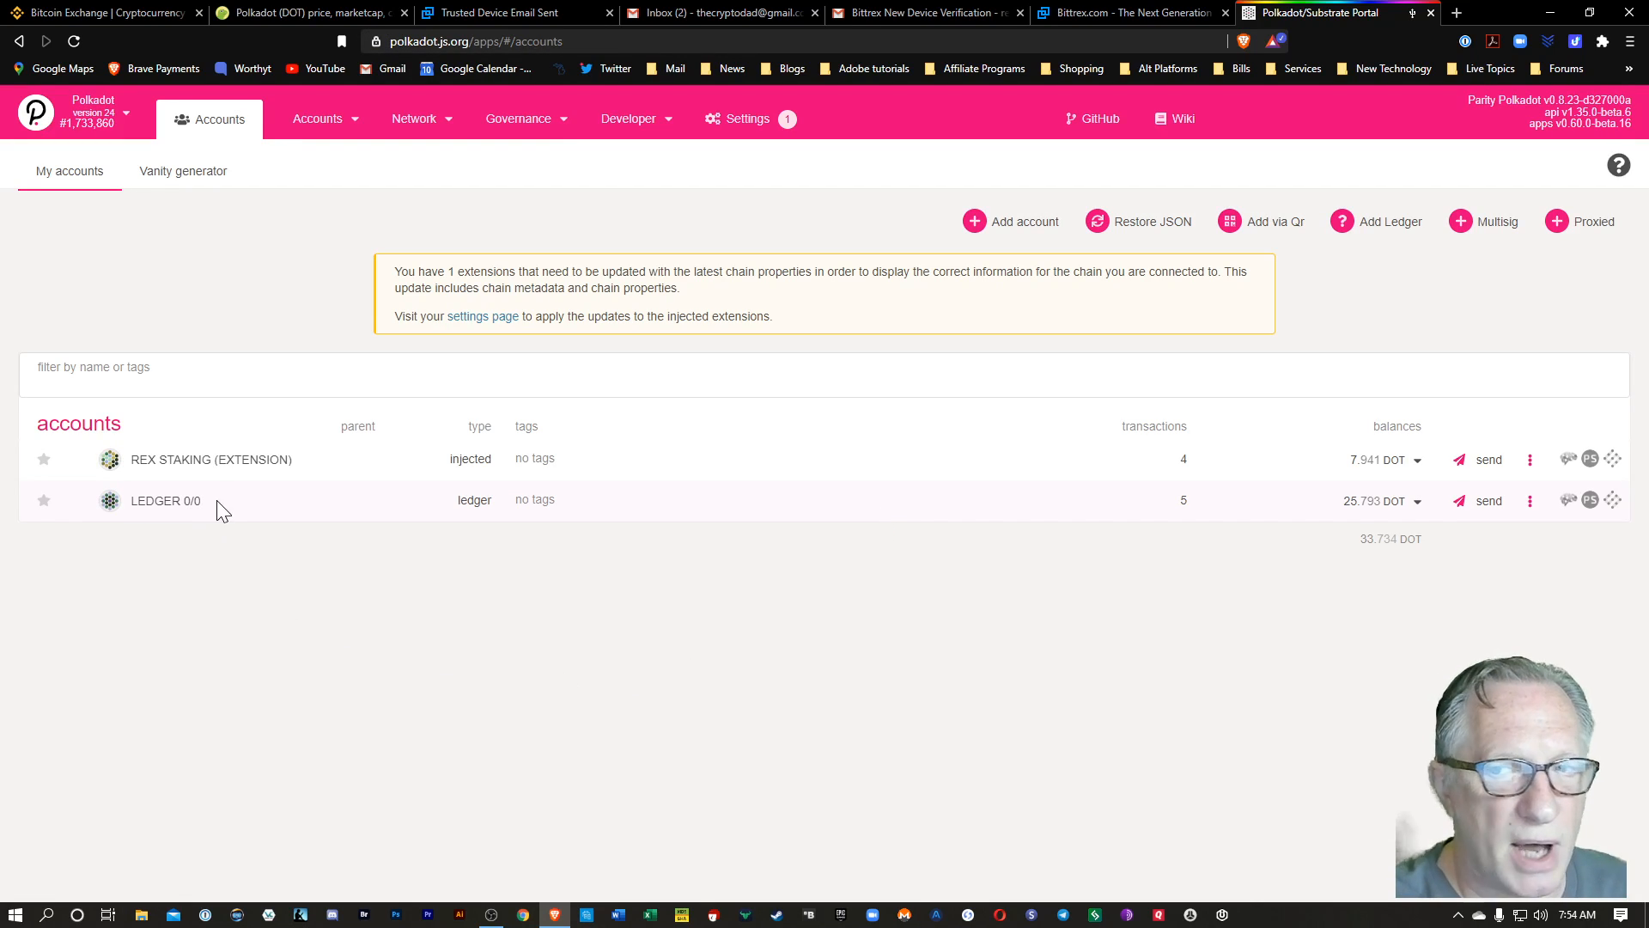
{"action": "mouse_move", "coordinate": [1364, 519]}
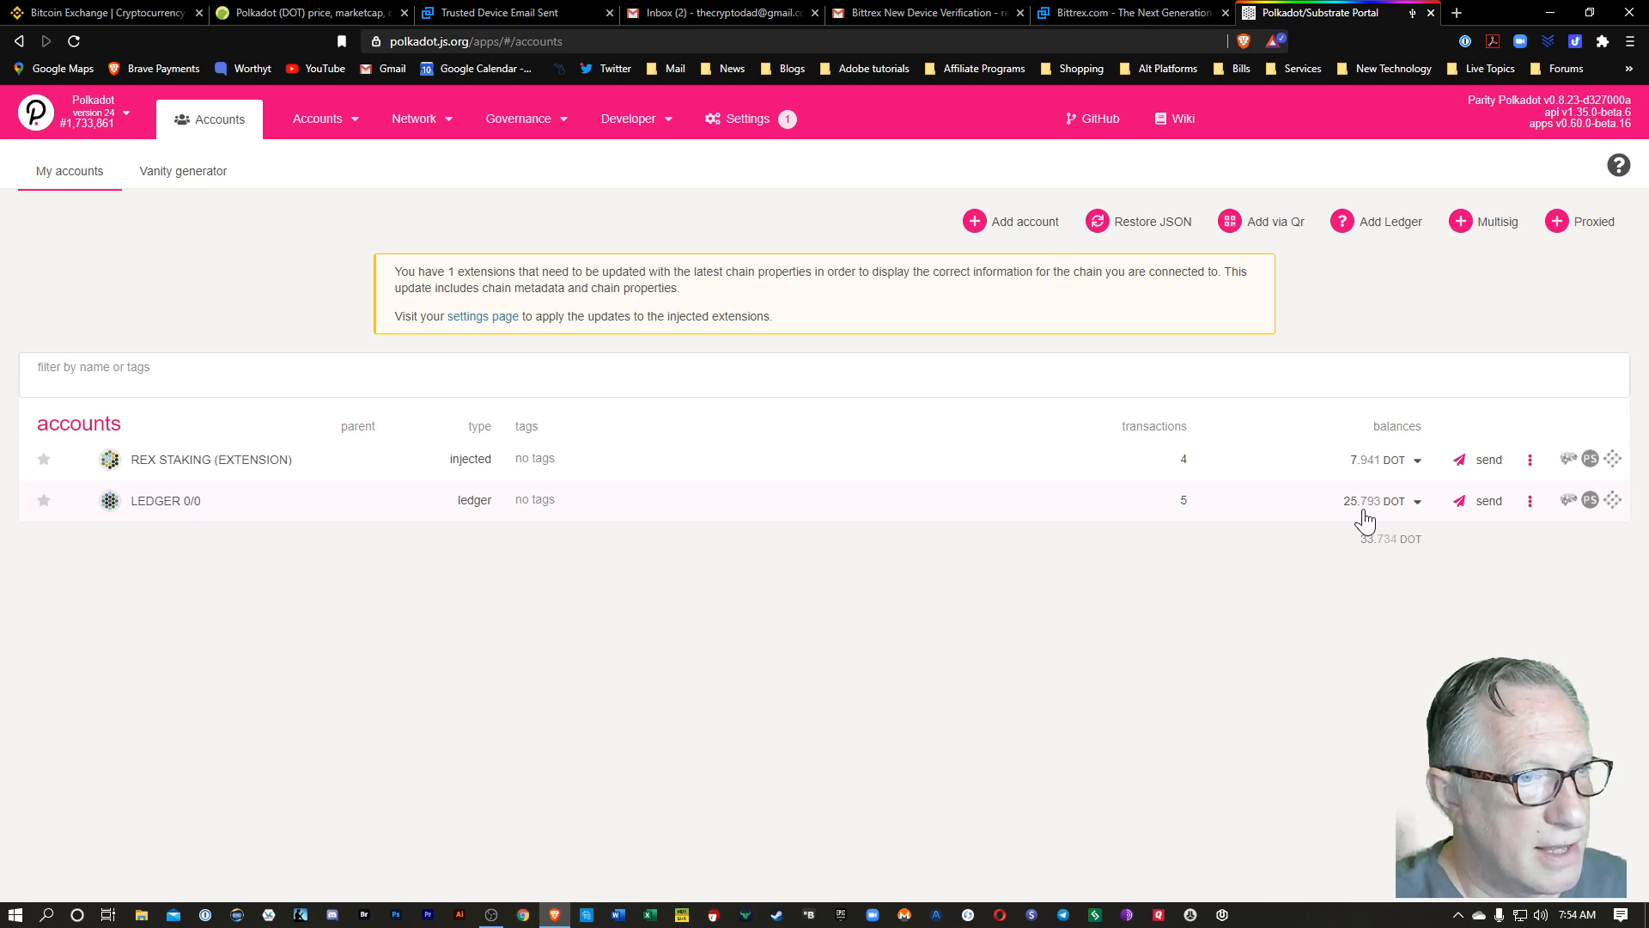
{"action": "mouse_move", "coordinate": [1359, 511]}
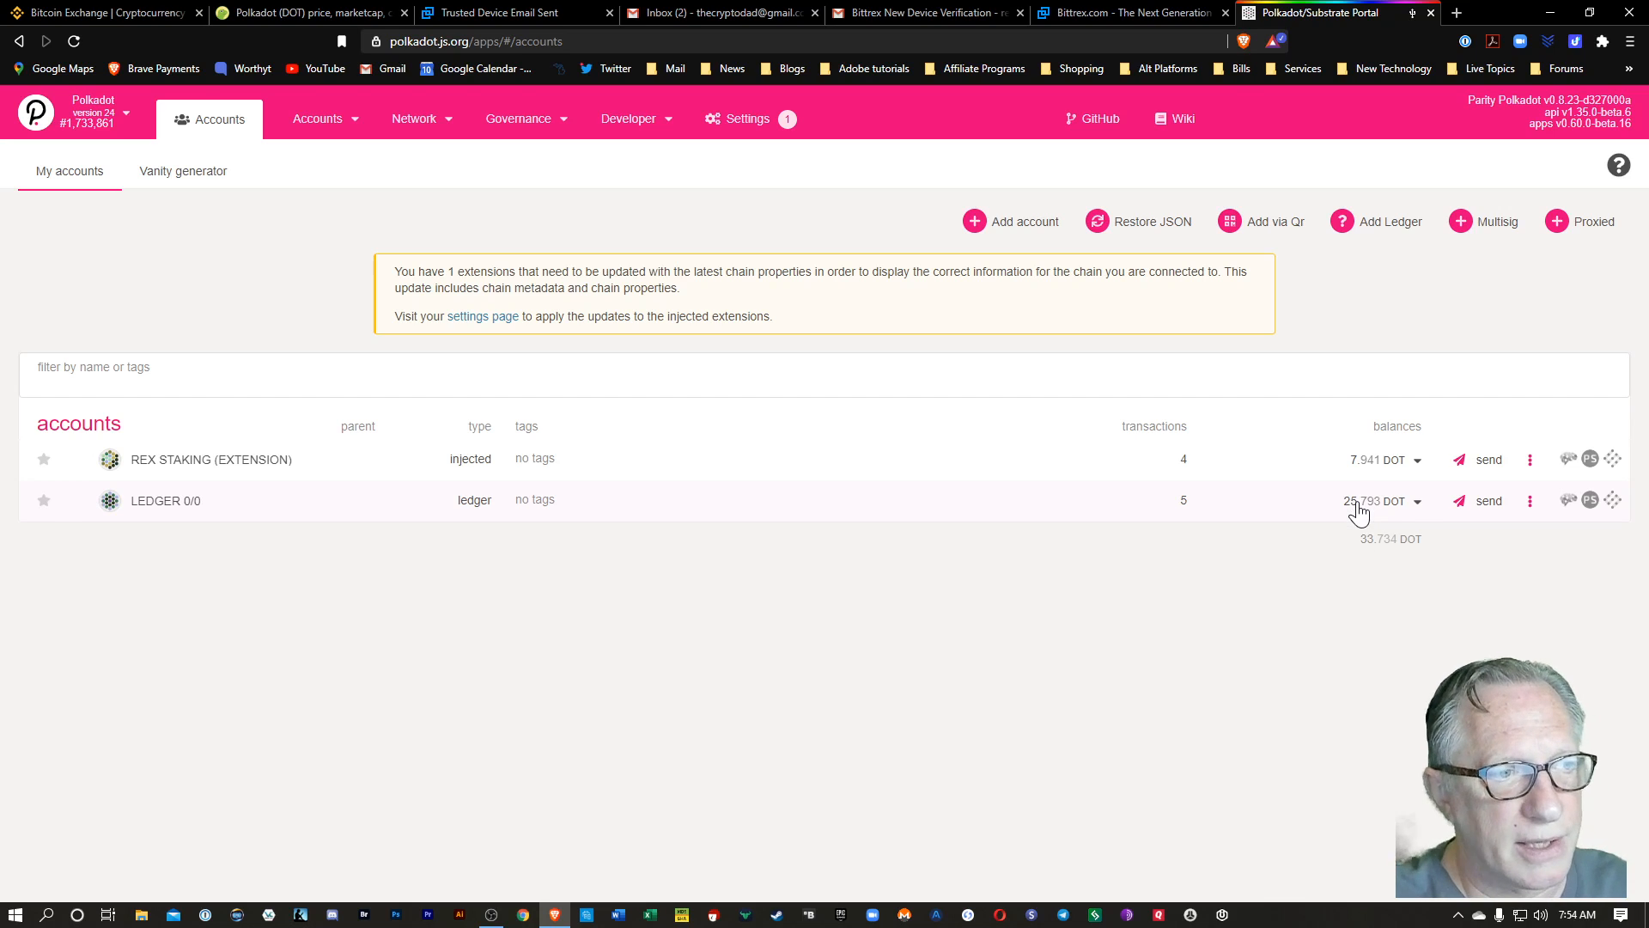
{"action": "mouse_move", "coordinate": [1254, 540]}
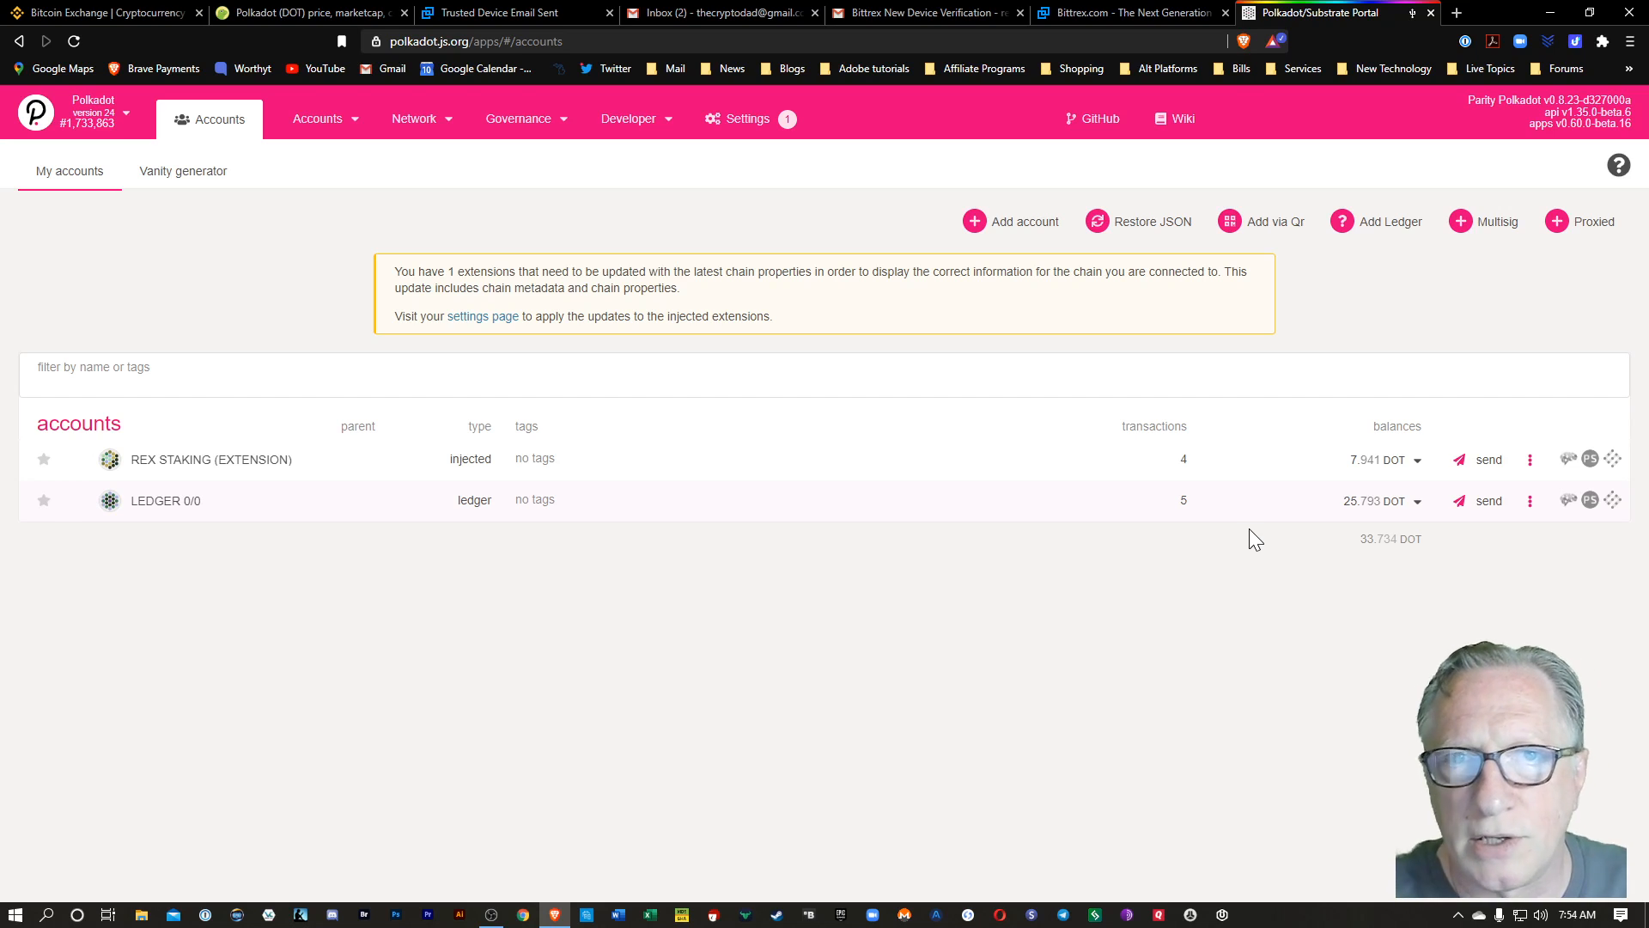
{"action": "mouse_move", "coordinate": [904, 409]}
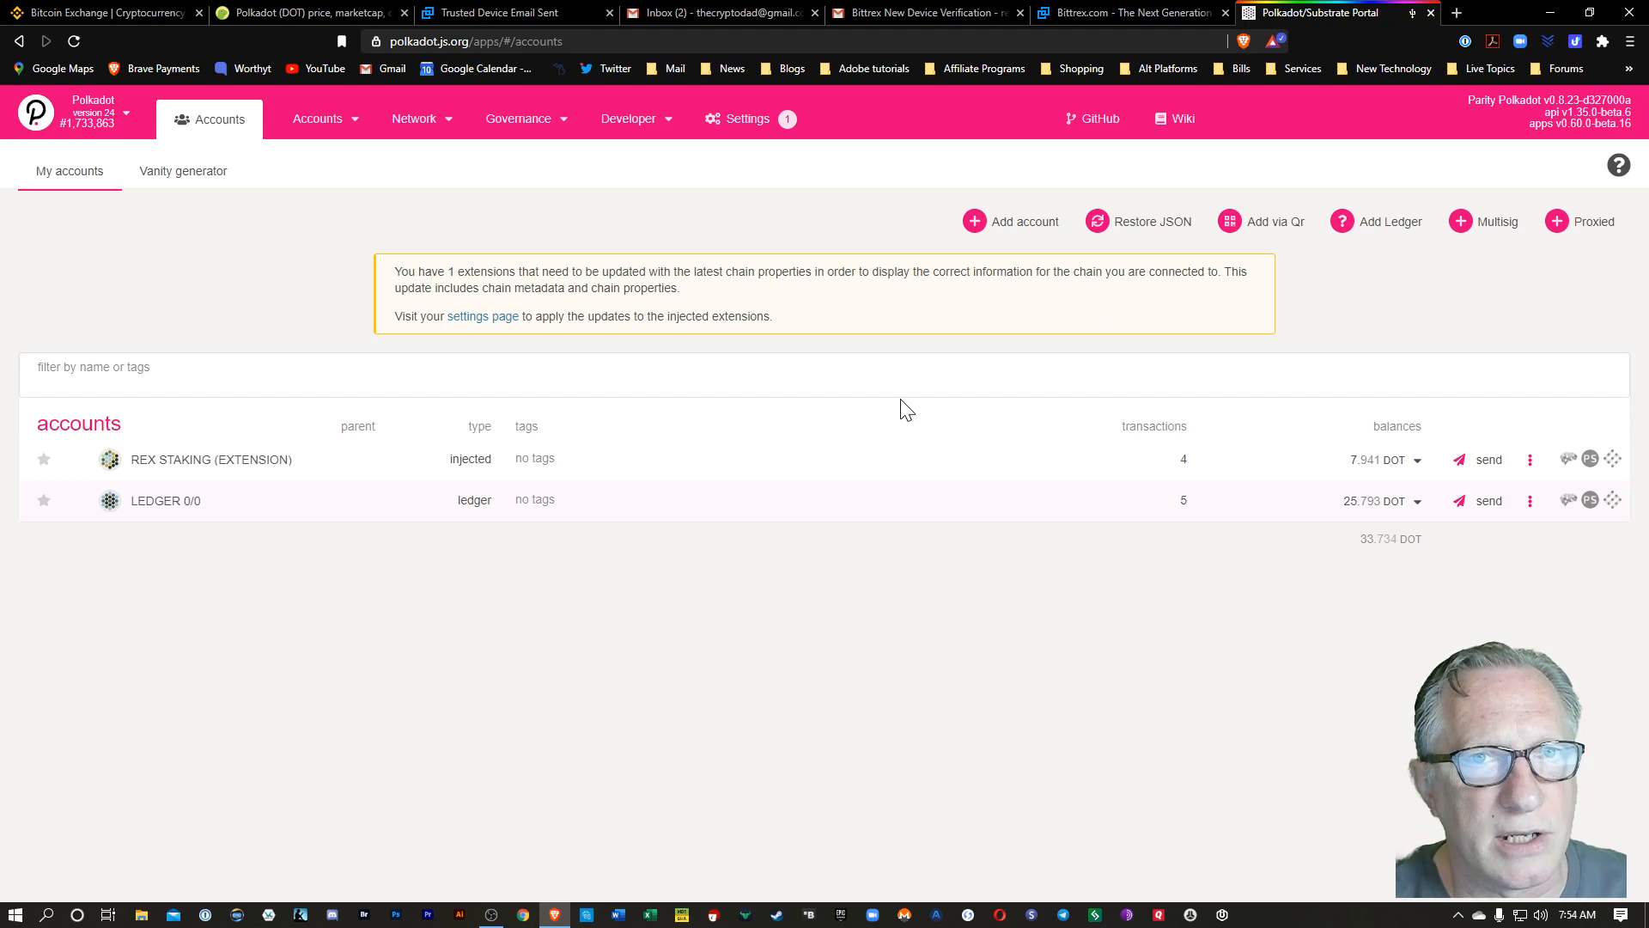
{"action": "mouse_move", "coordinate": [268, 299]}
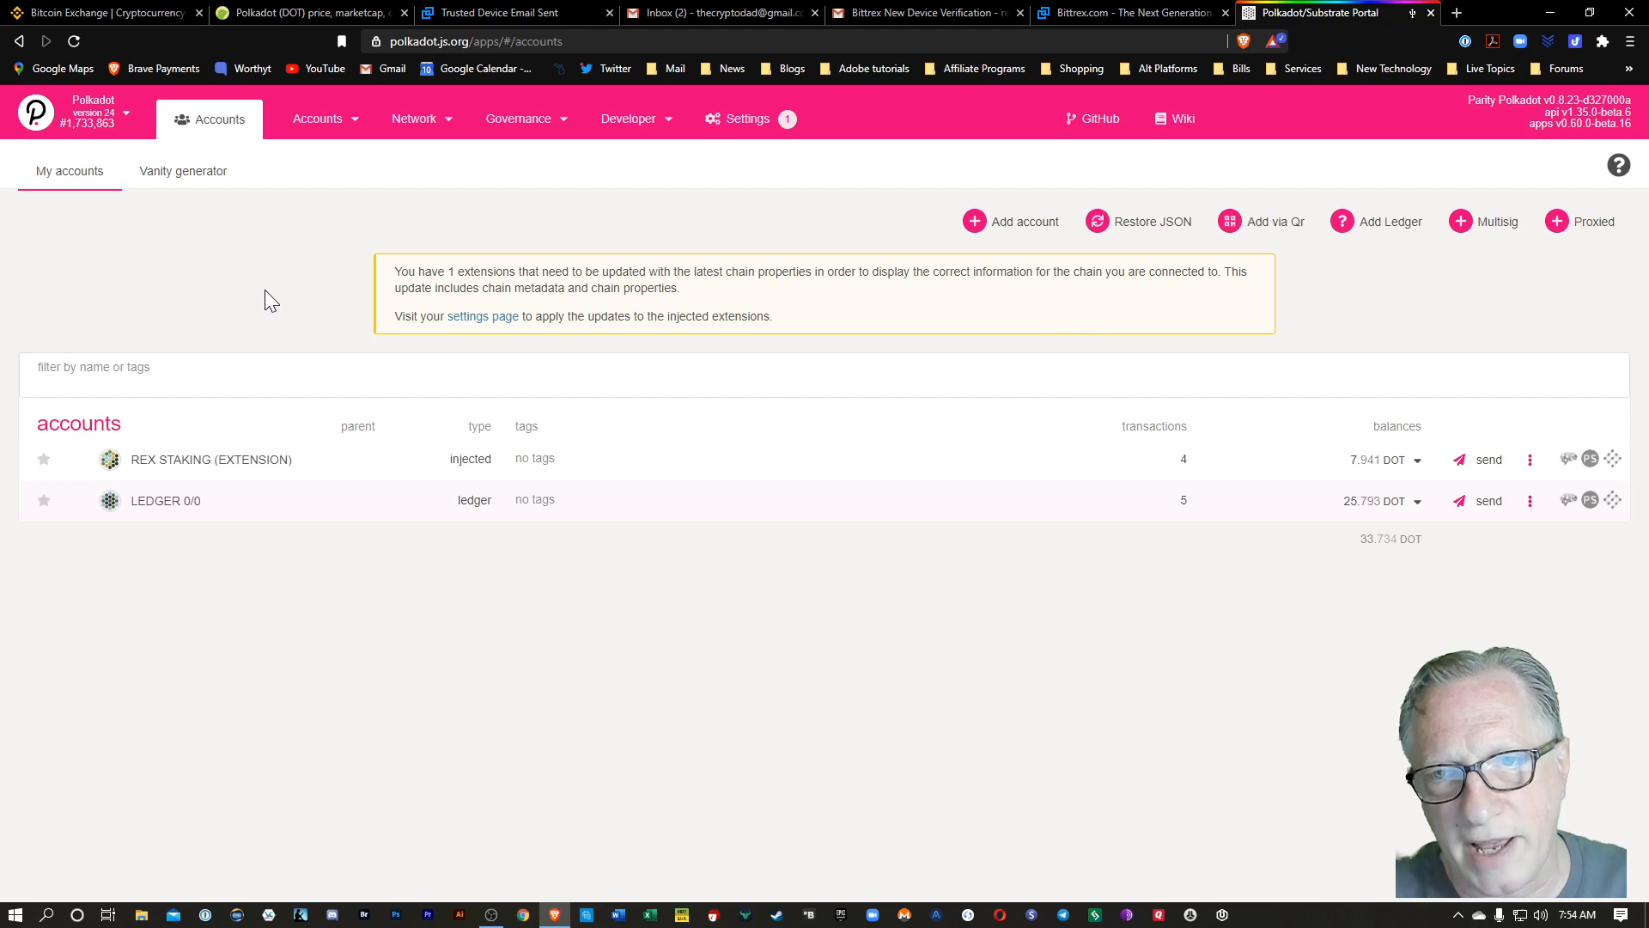
{"action": "mouse_move", "coordinate": [244, 299]}
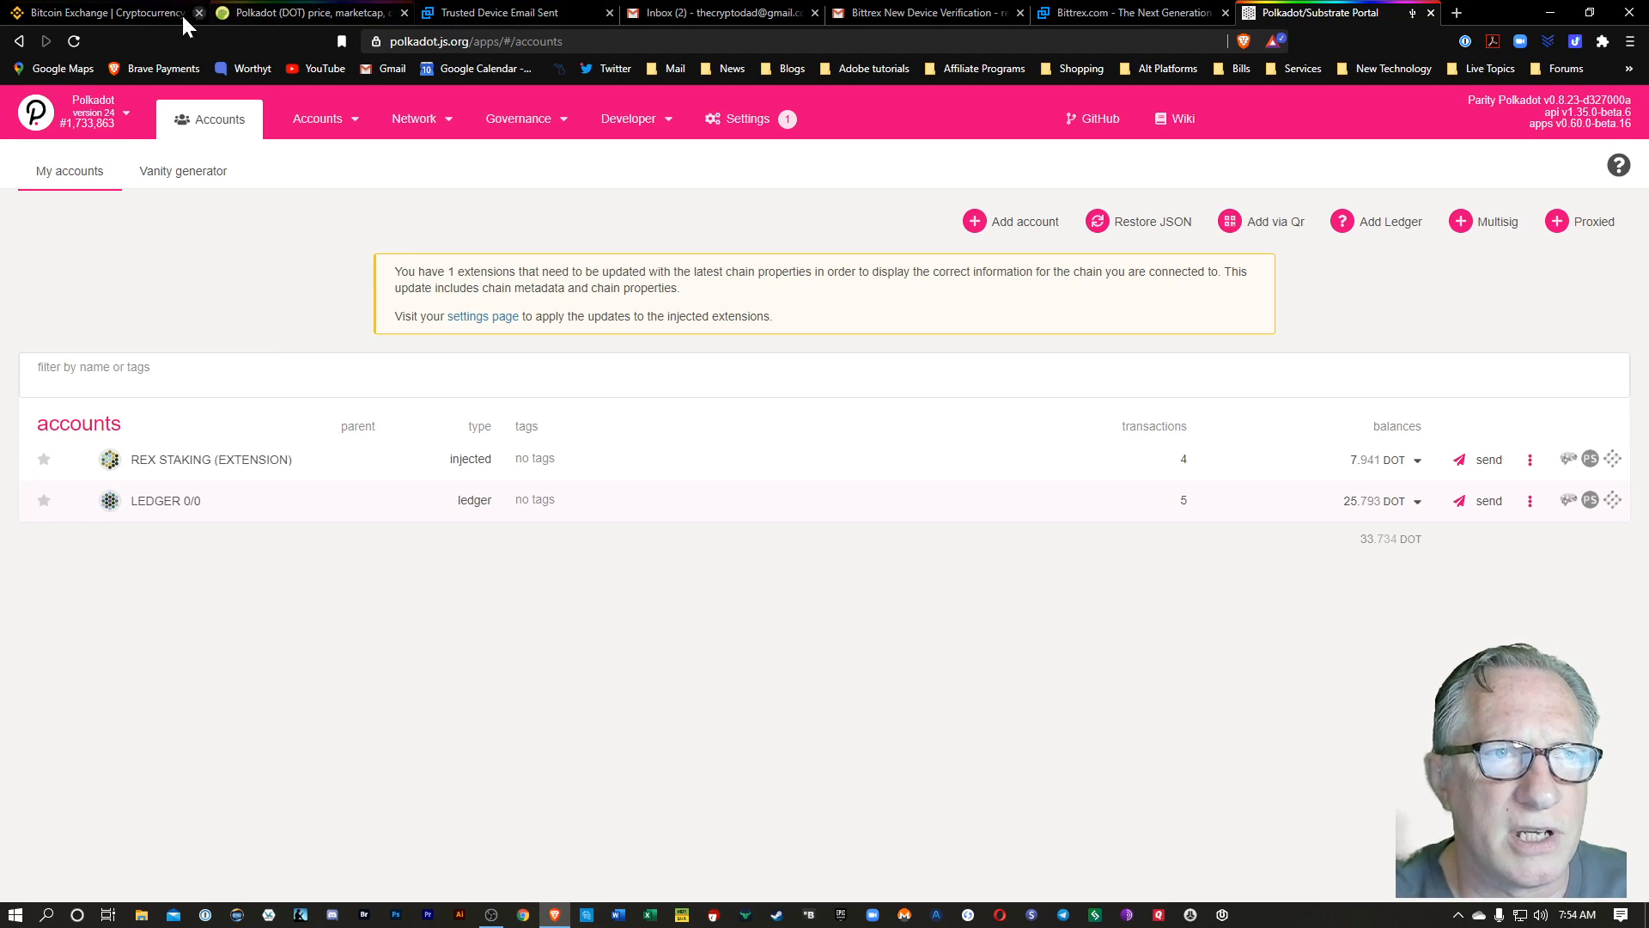
- Close the Bittrex new-device sign-in page, leaving the Binance exchange homepage showing
{"action": "left_click", "coordinate": [103, 12]}
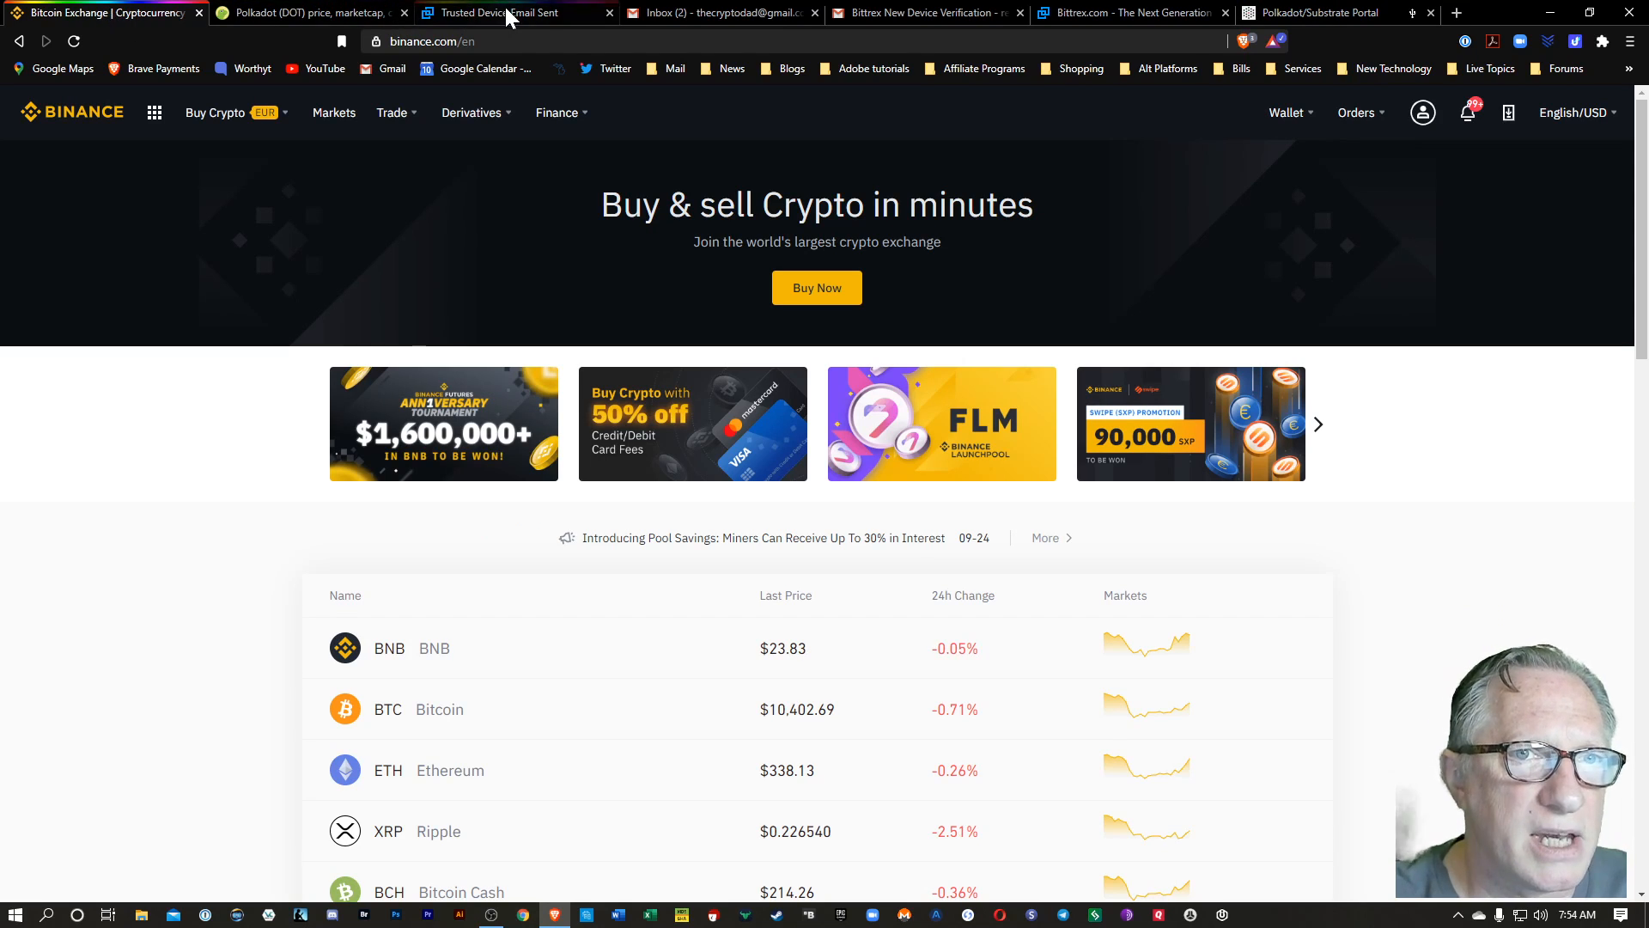
{"action": "left_click", "coordinate": [509, 14]}
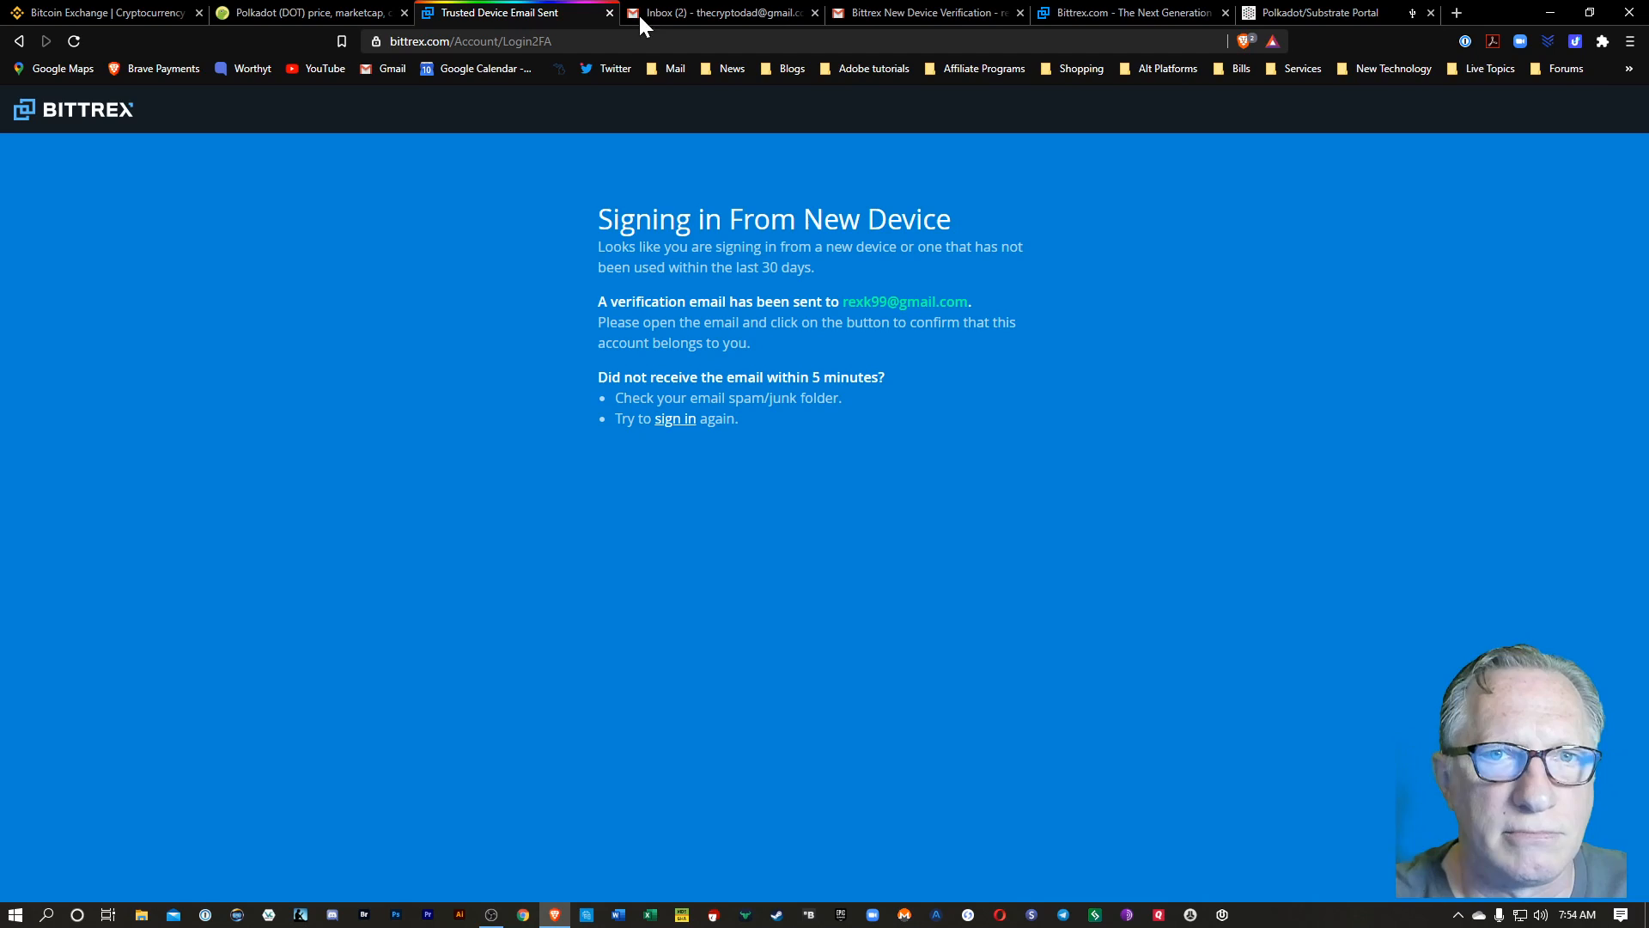
{"action": "left_click", "coordinate": [1109, 12]}
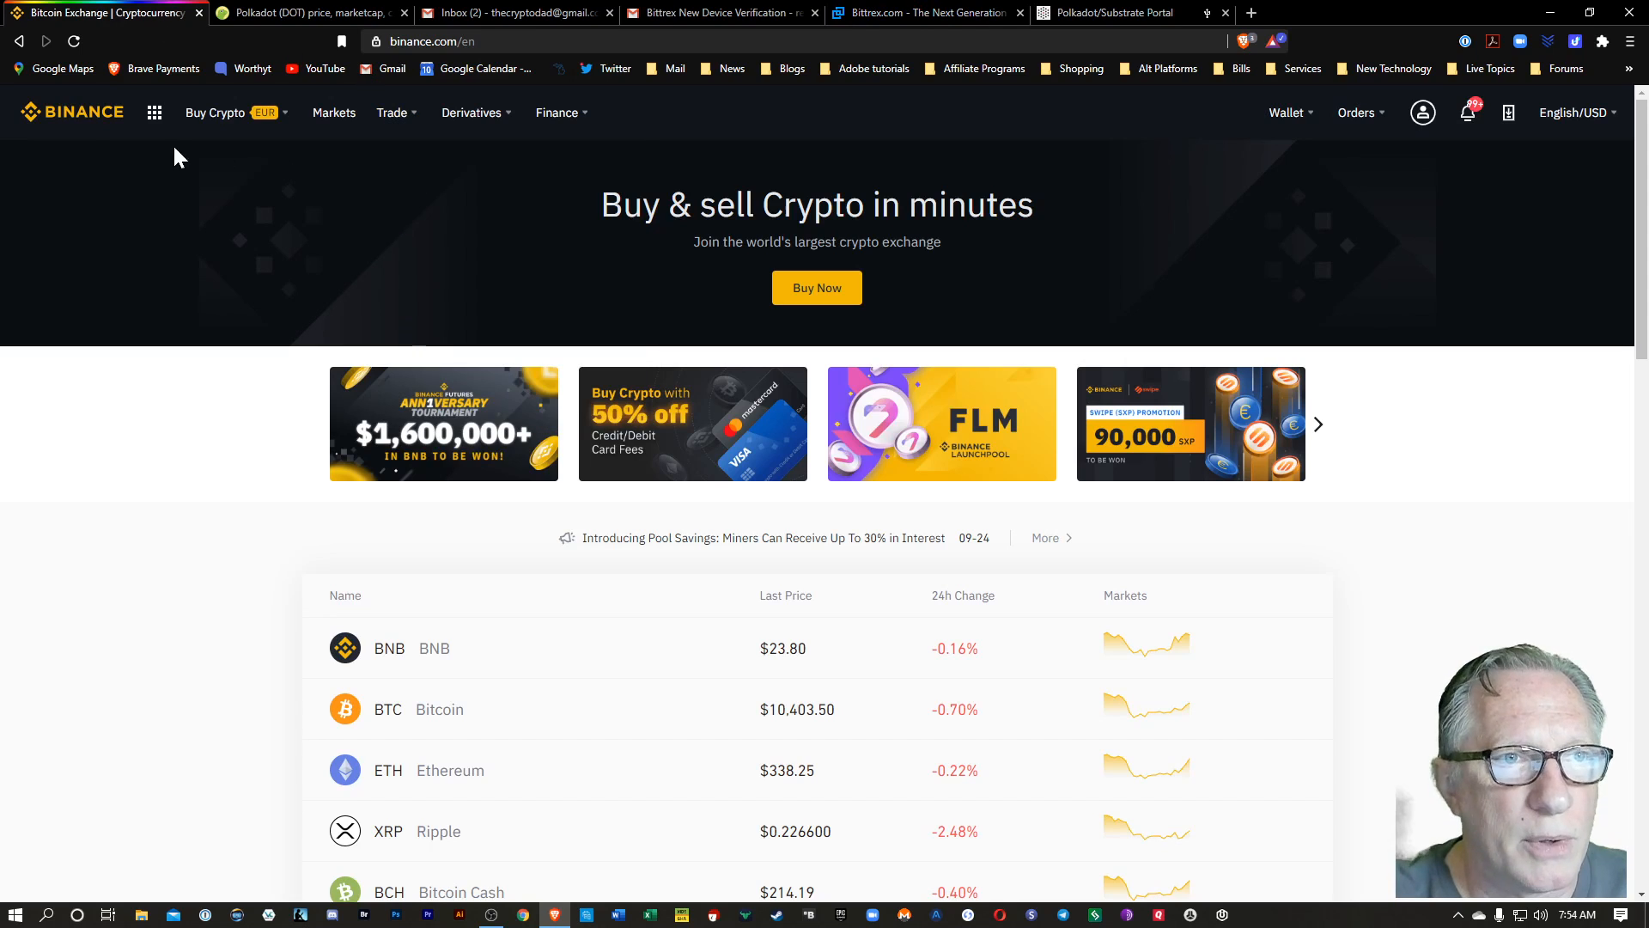
- Go to Binance's crypto deposit page and choose DOT Polkadot as the deposit coin
{"action": "left_click", "coordinate": [215, 114]}
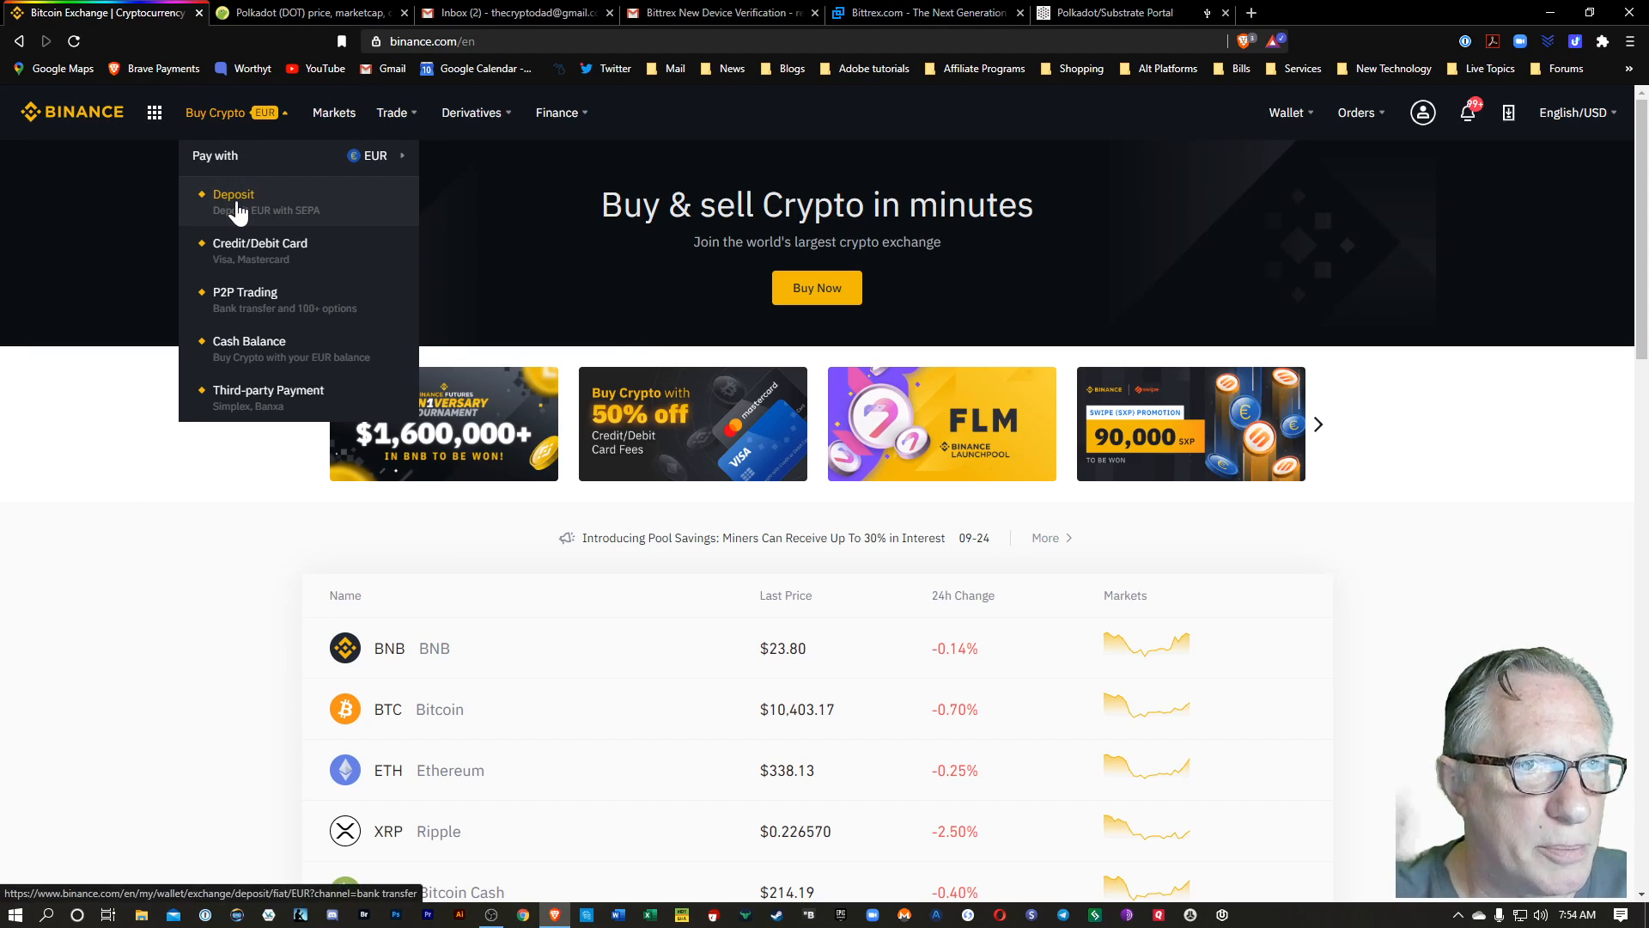
{"action": "left_click", "coordinate": [234, 194]}
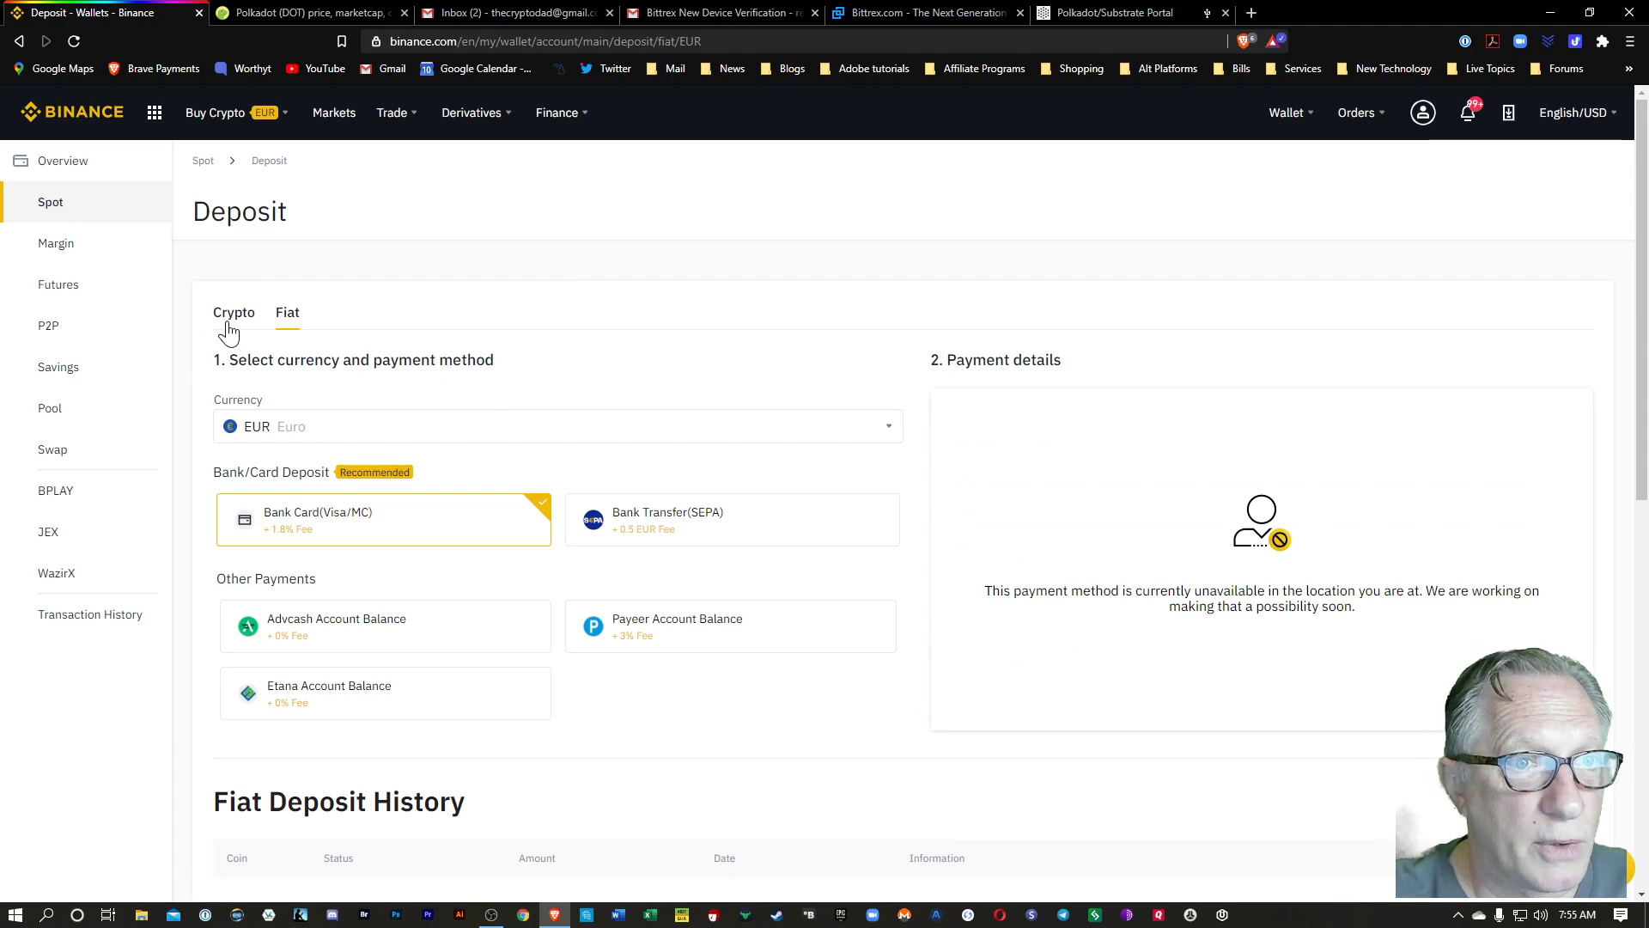
{"action": "left_click", "coordinate": [234, 313]}
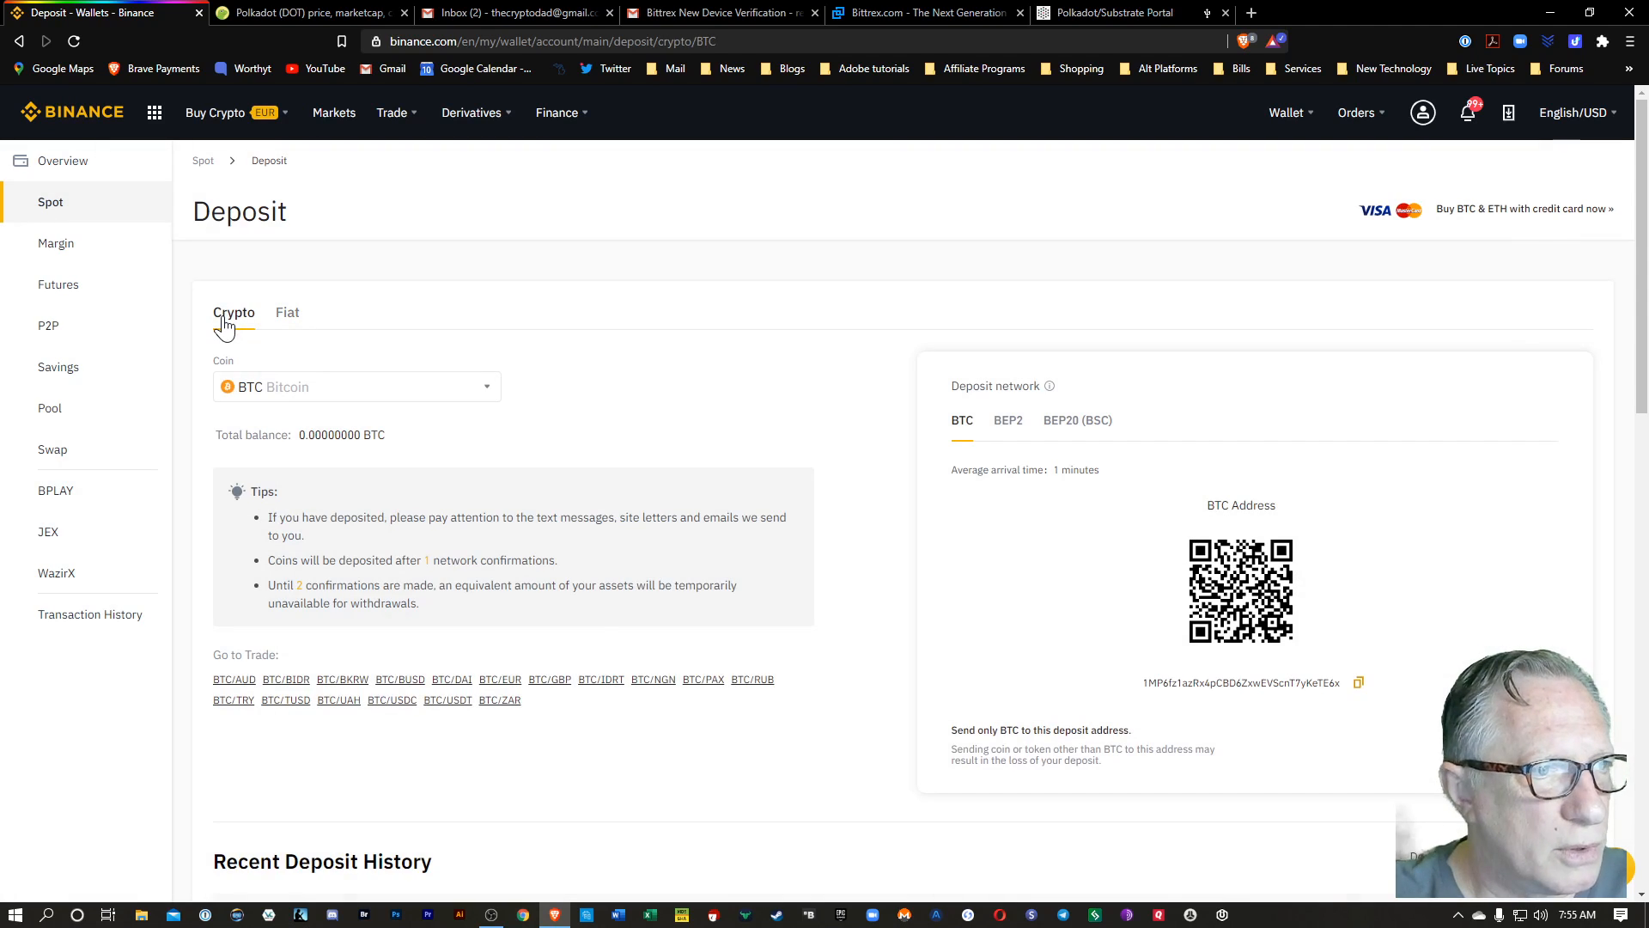
{"action": "left_click", "coordinate": [357, 387]}
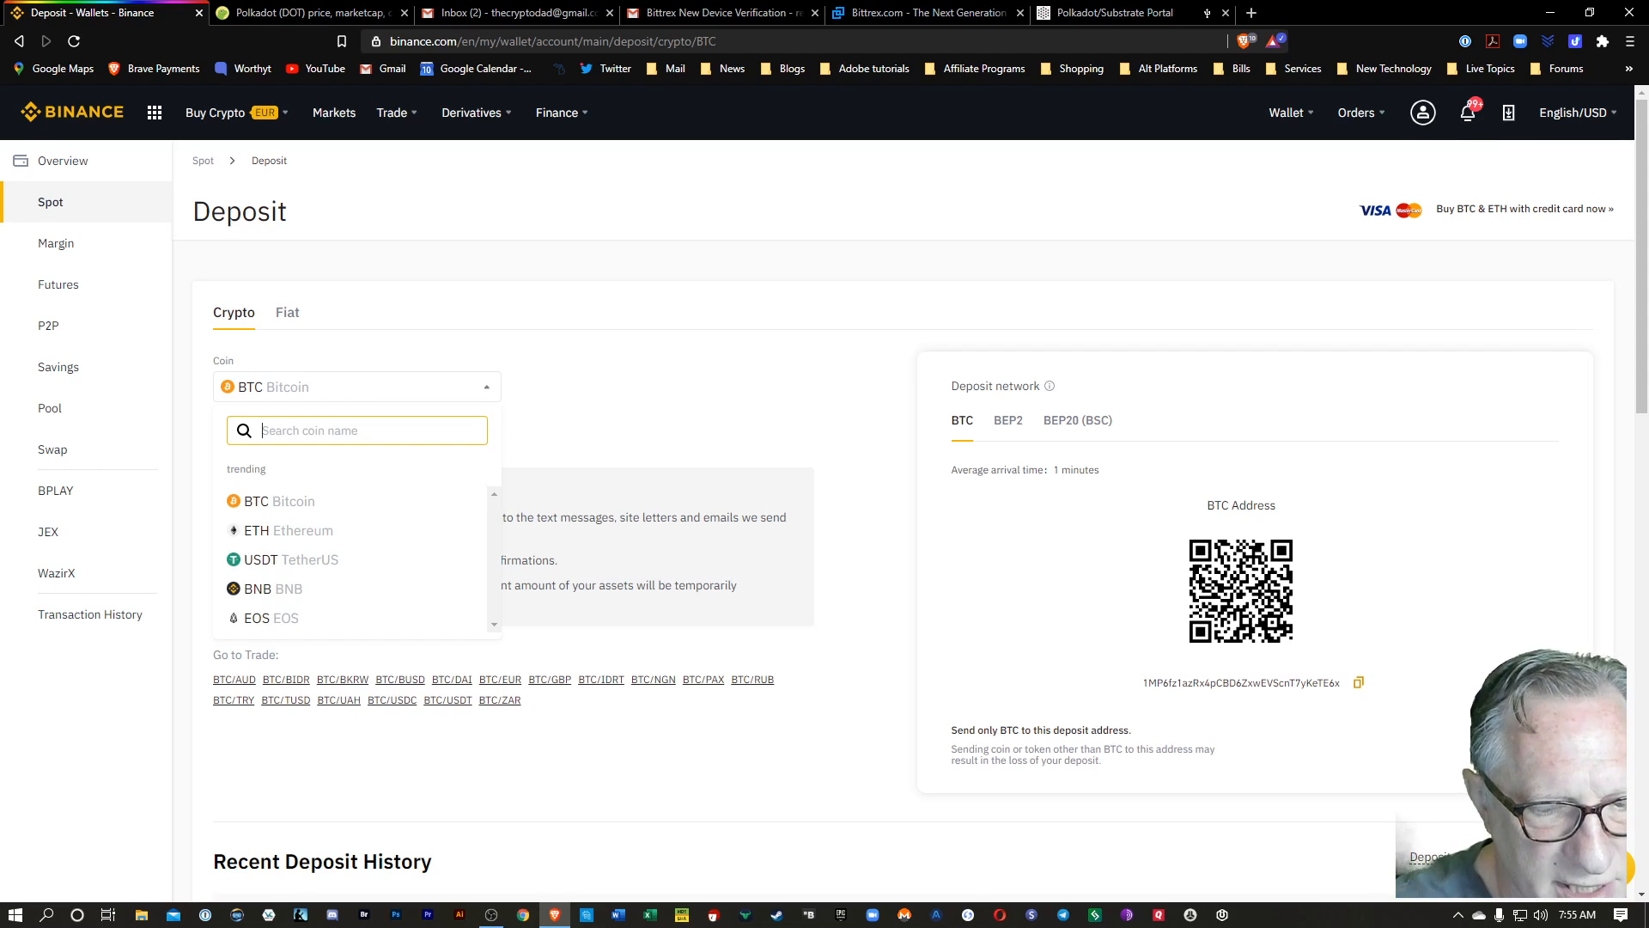
{"action": "type", "text": "dot"}
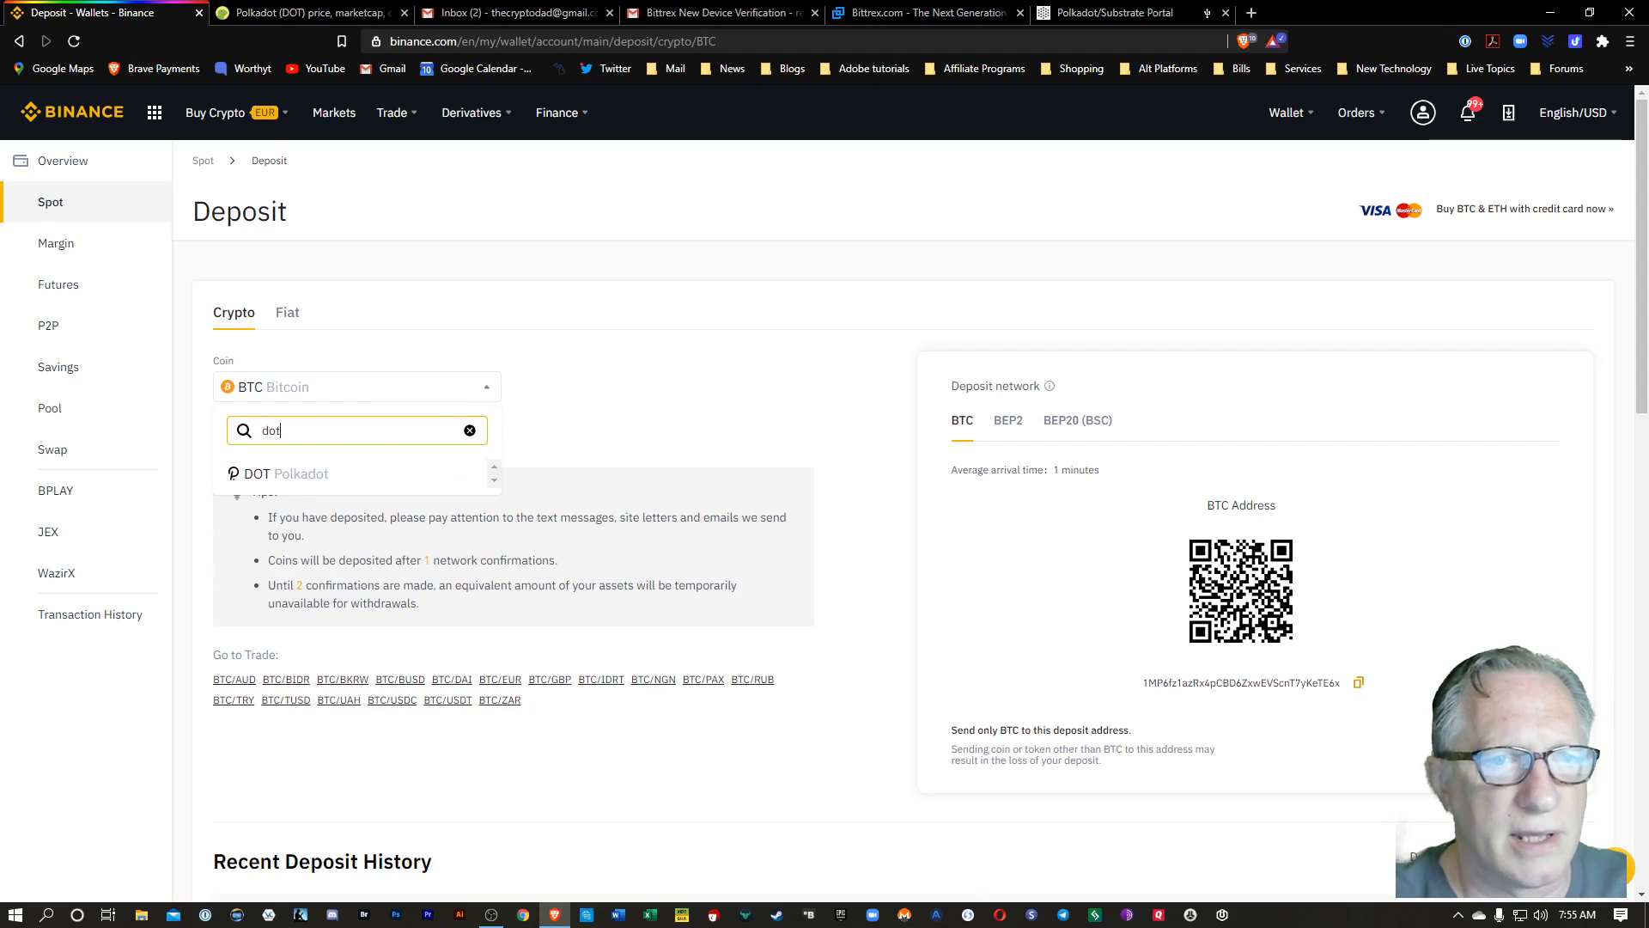
{"action": "left_click", "coordinate": [278, 474]}
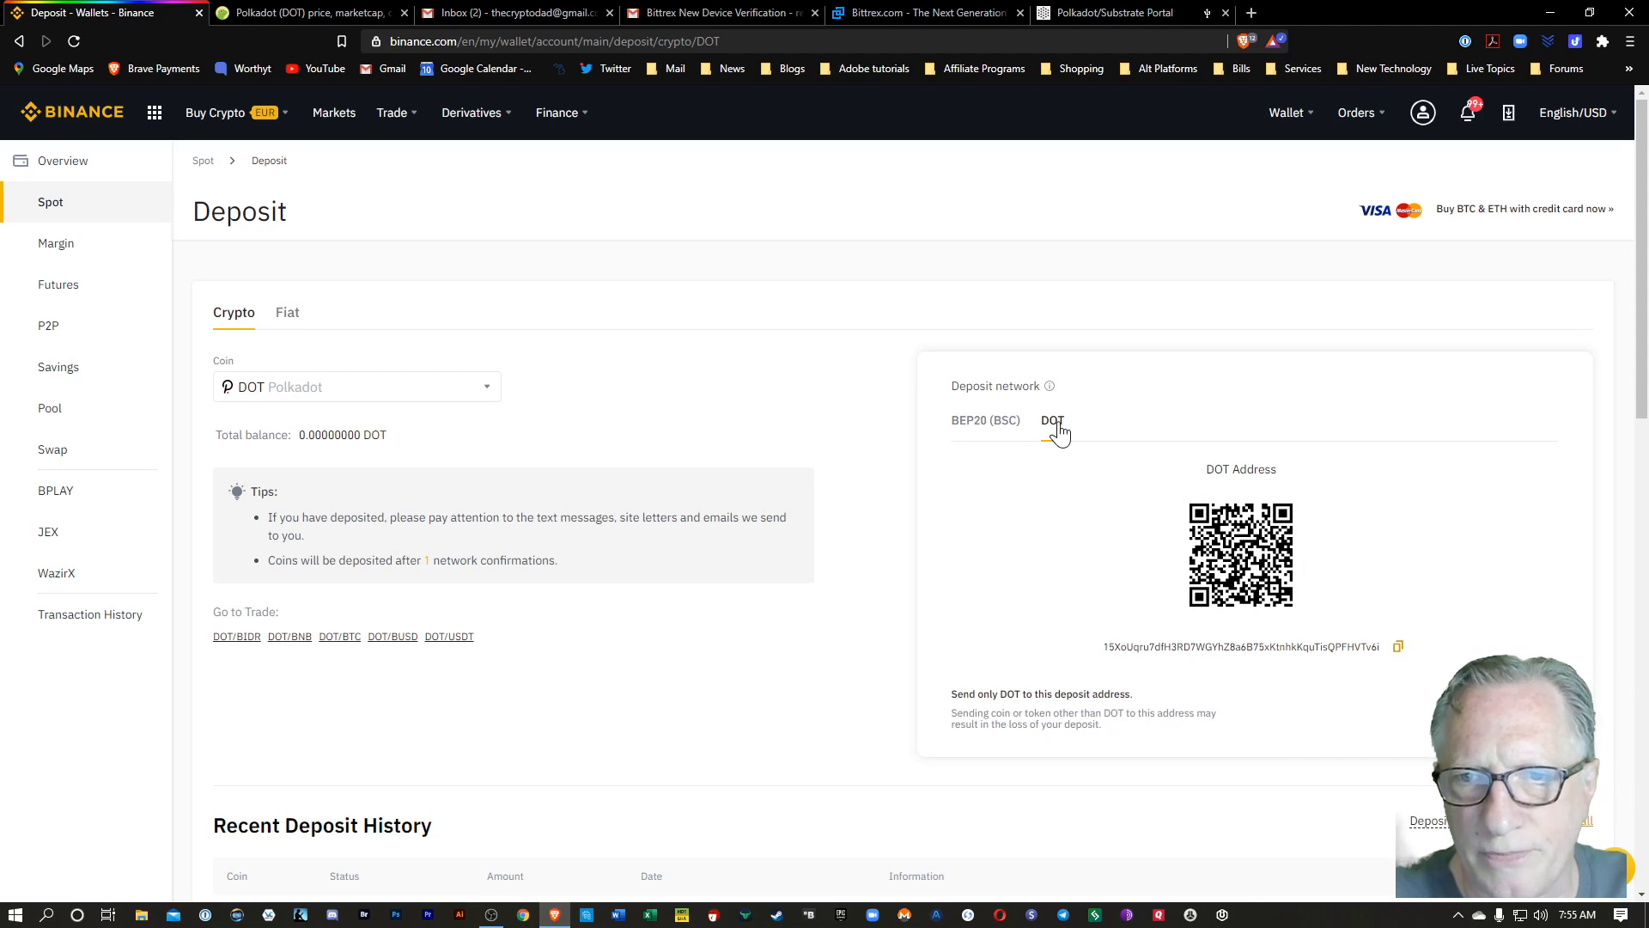
- Pick the native DOT network to reveal the deposit address, then view CoinGecko's Polkadot price page
{"action": "left_click", "coordinate": [1052, 420]}
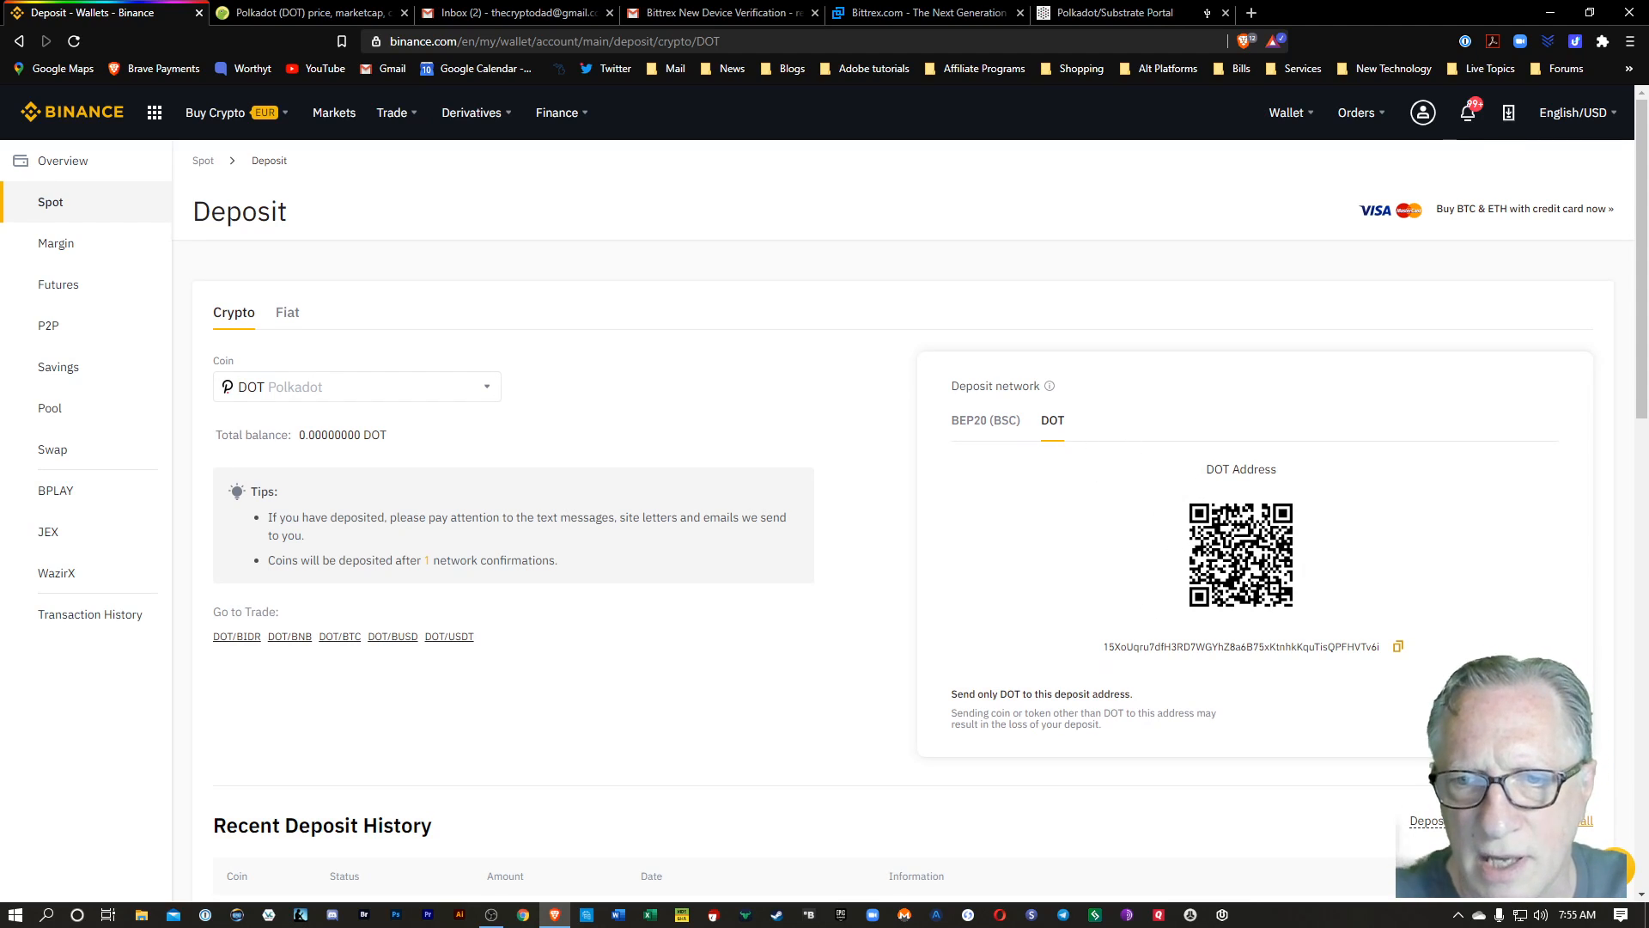
{"action": "mouse_move", "coordinate": [1134, 653]}
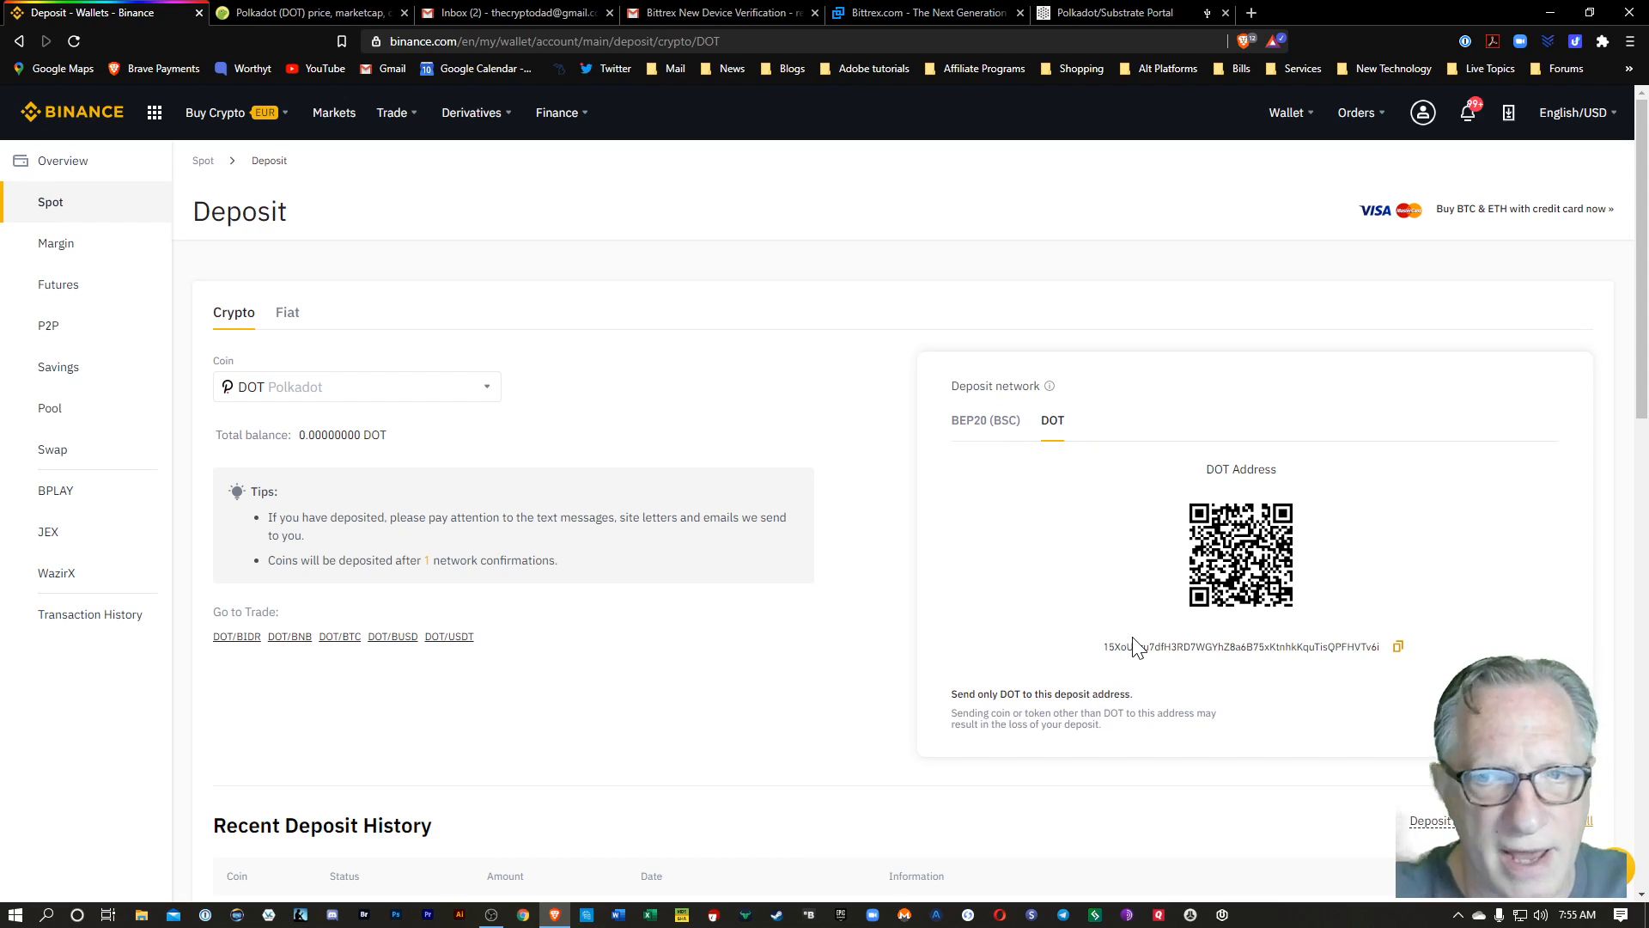
{"action": "left_click", "coordinate": [1398, 646]}
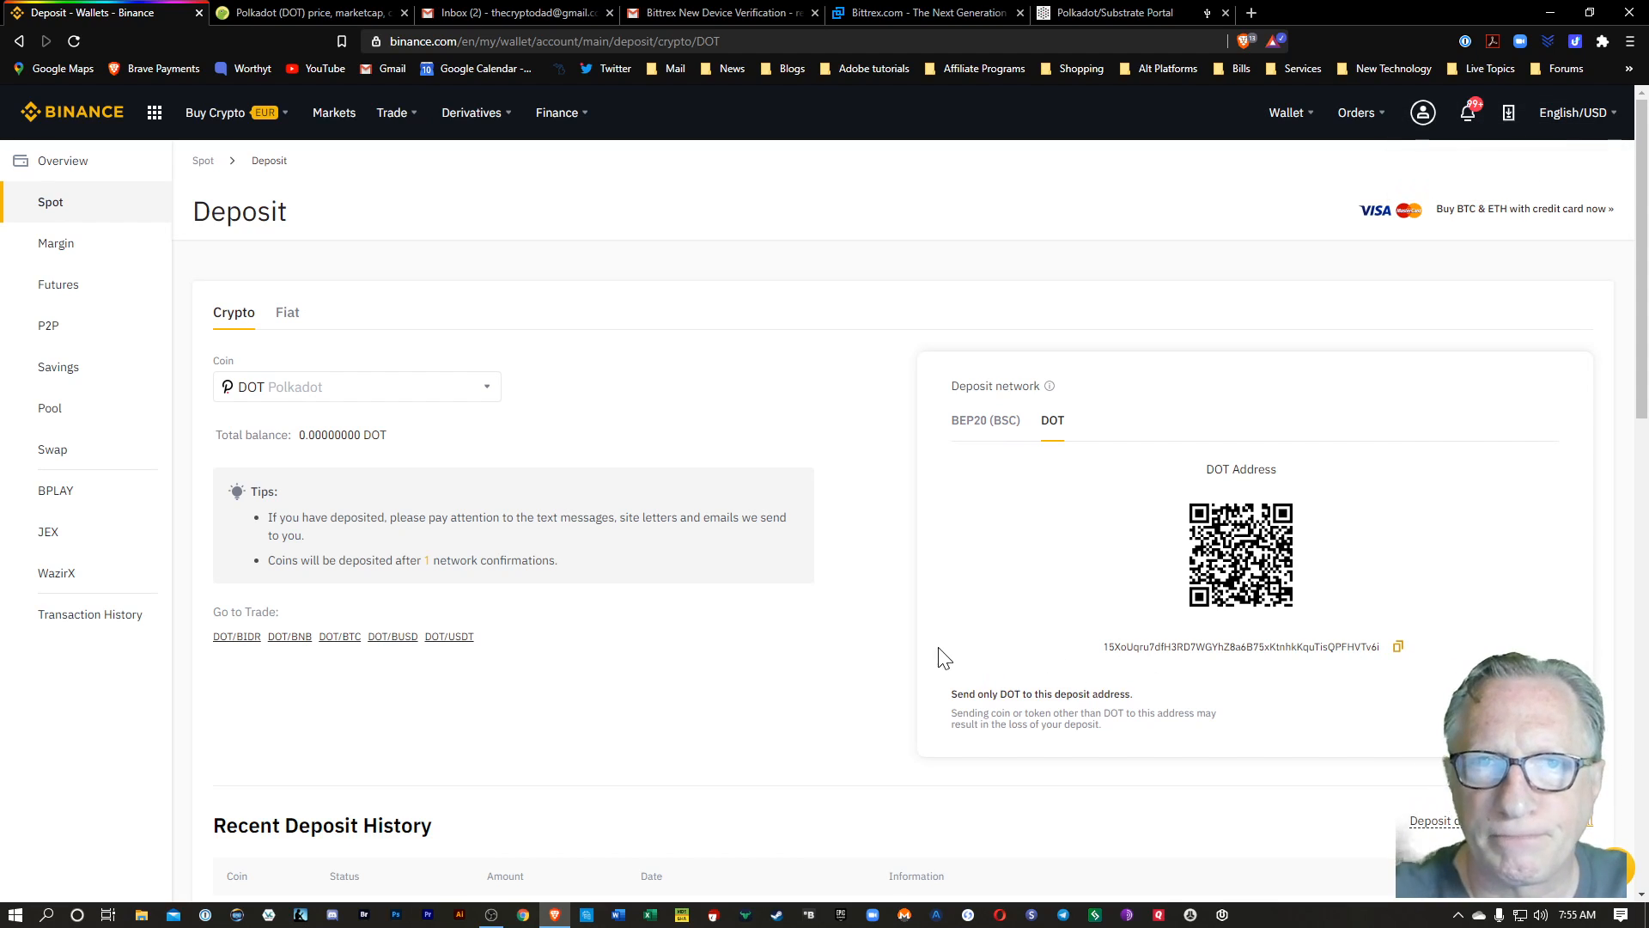
{"action": "left_click", "coordinate": [292, 12]}
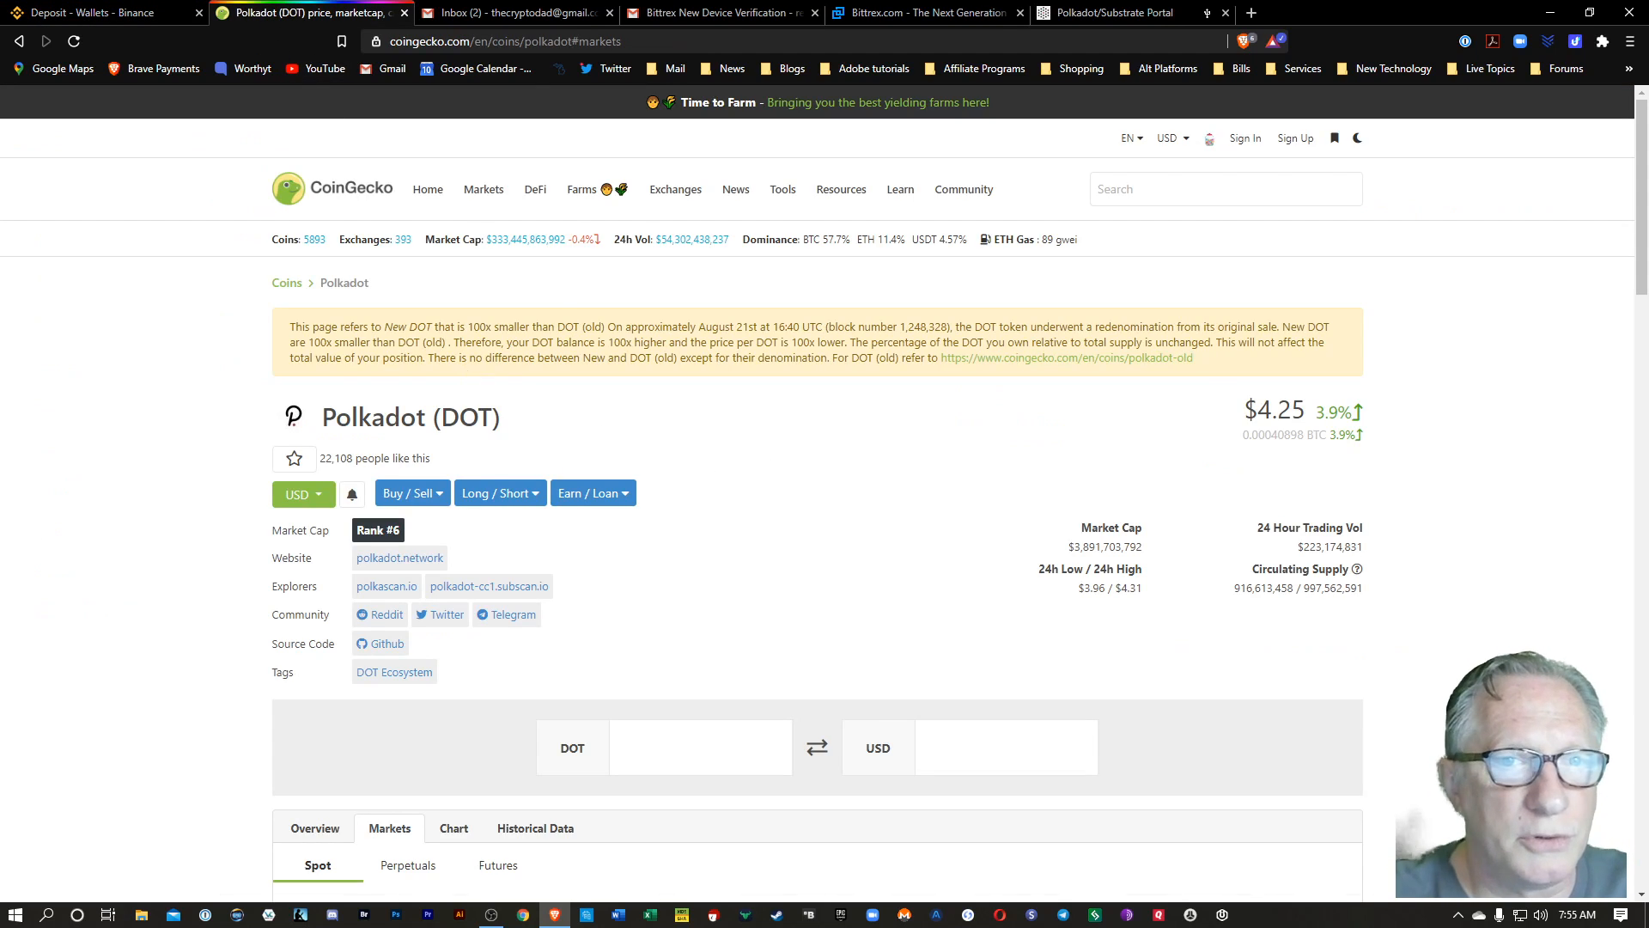
{"action": "mouse_move", "coordinate": [924, 21]}
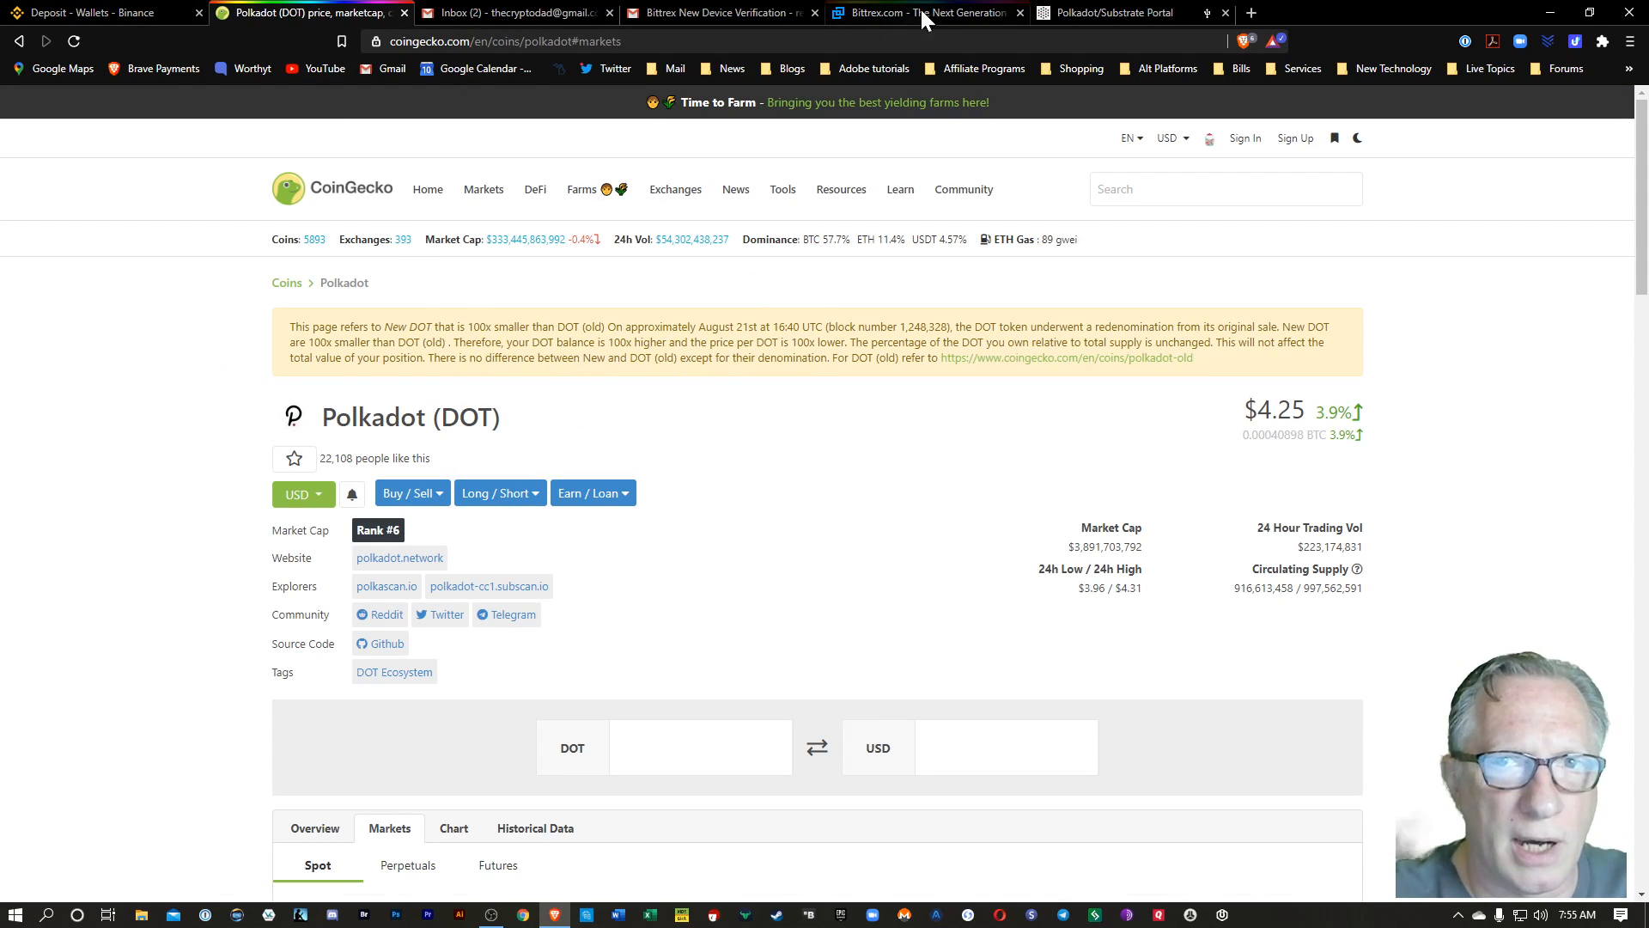
{"action": "mouse_move", "coordinate": [1036, 378]}
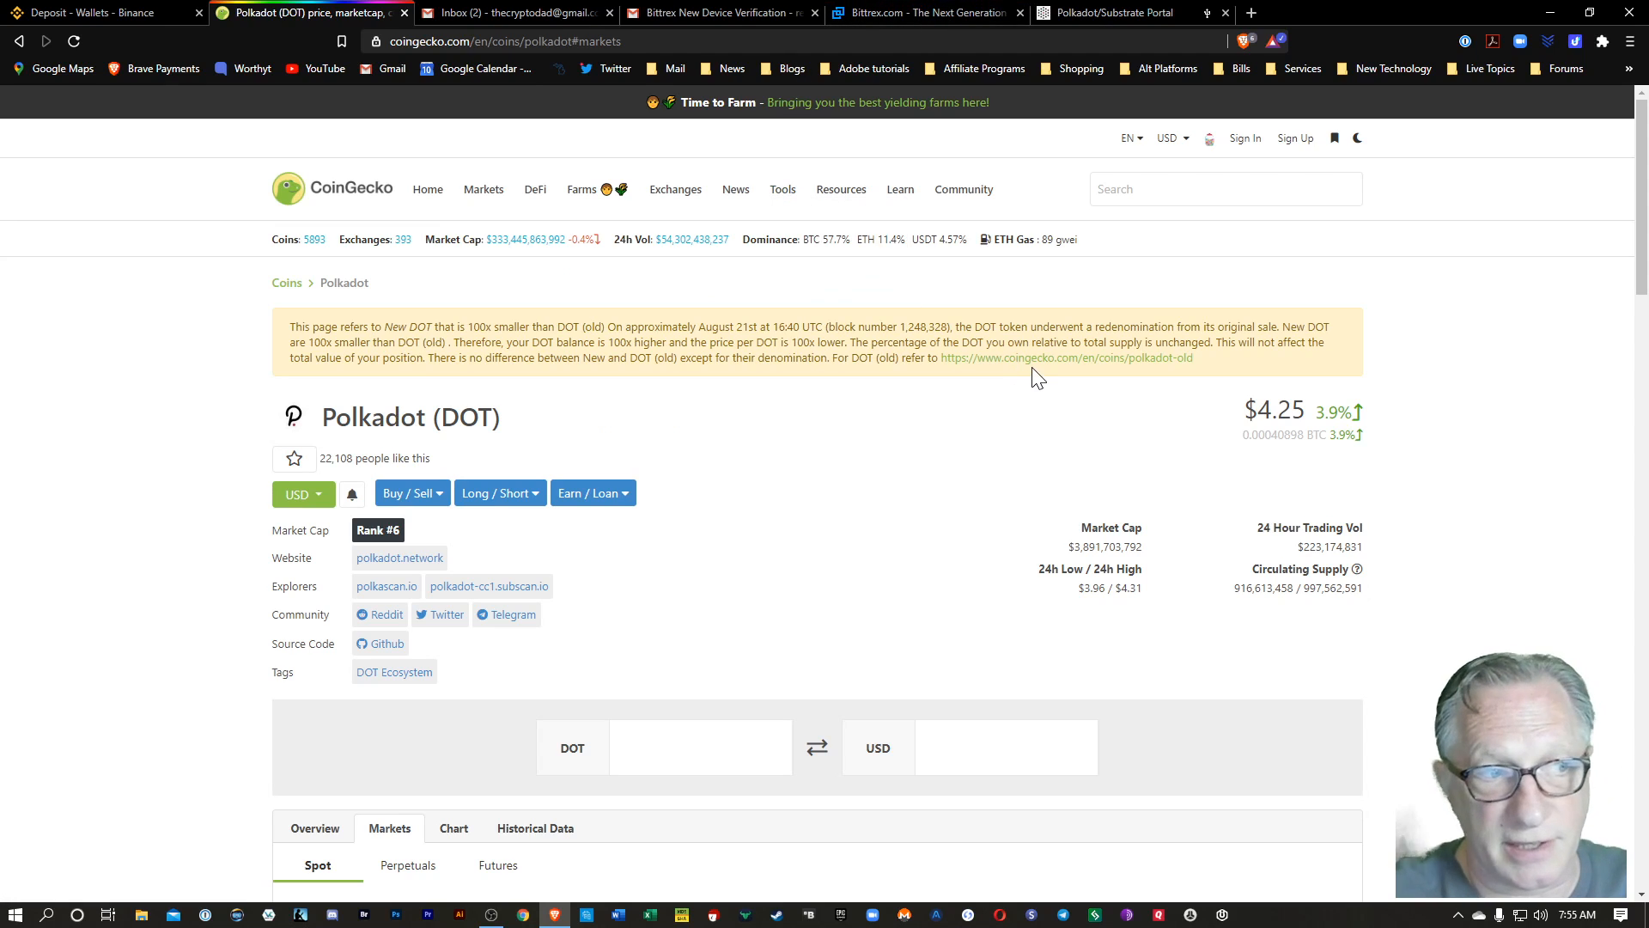
{"action": "mouse_move", "coordinate": [987, 410]}
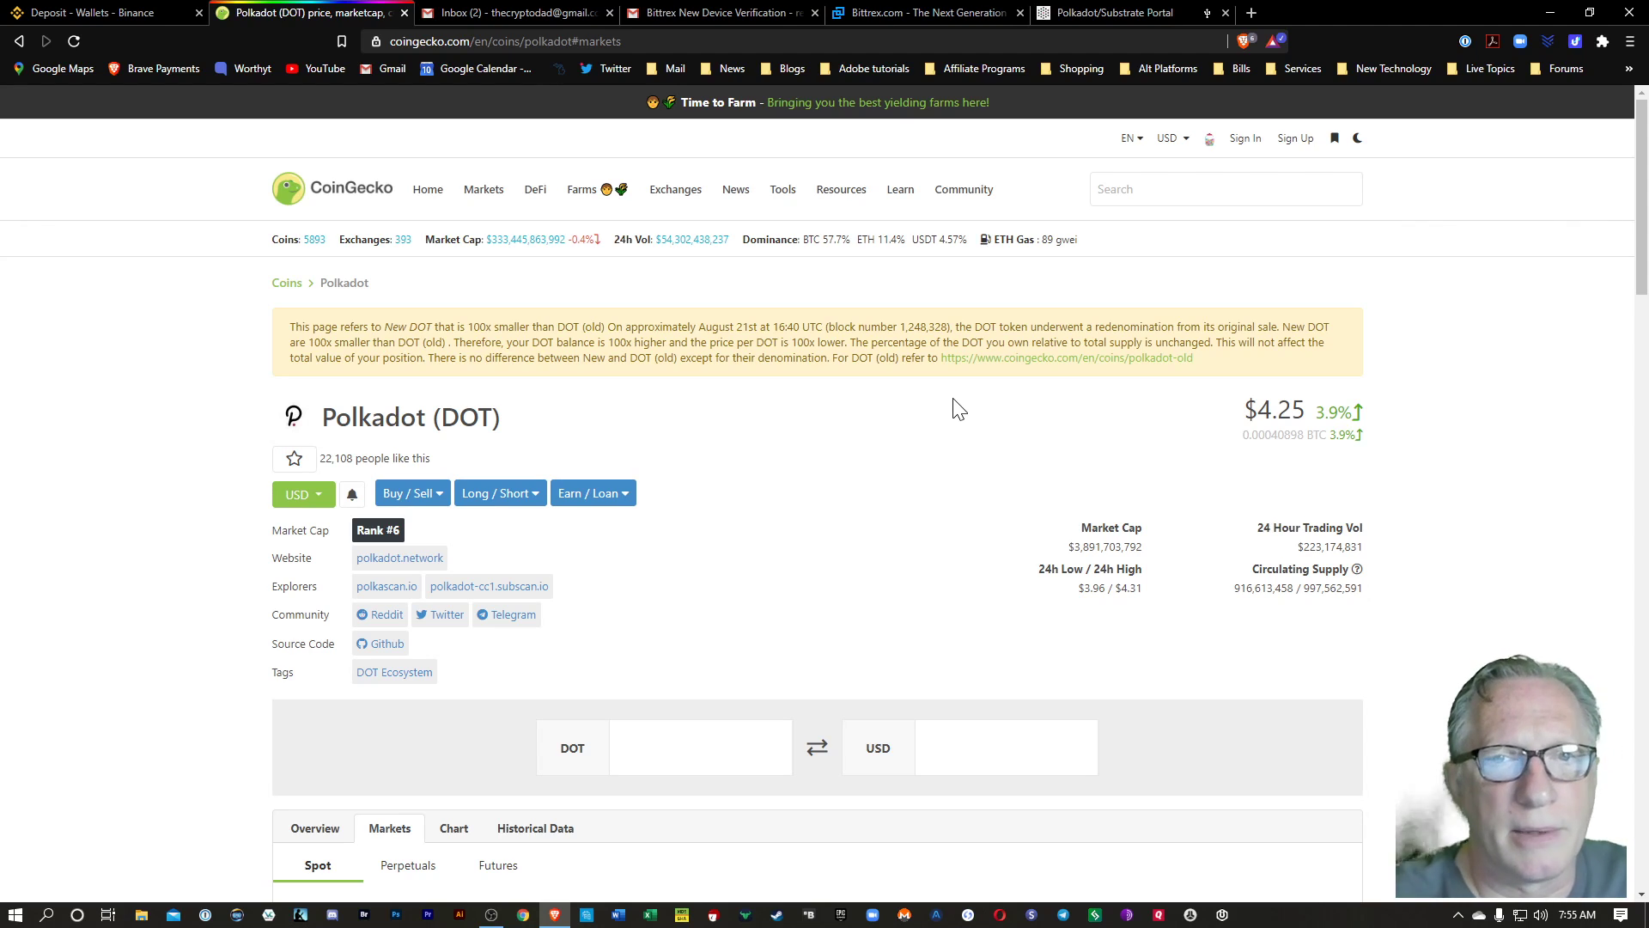
{"action": "mouse_move", "coordinate": [968, 397]}
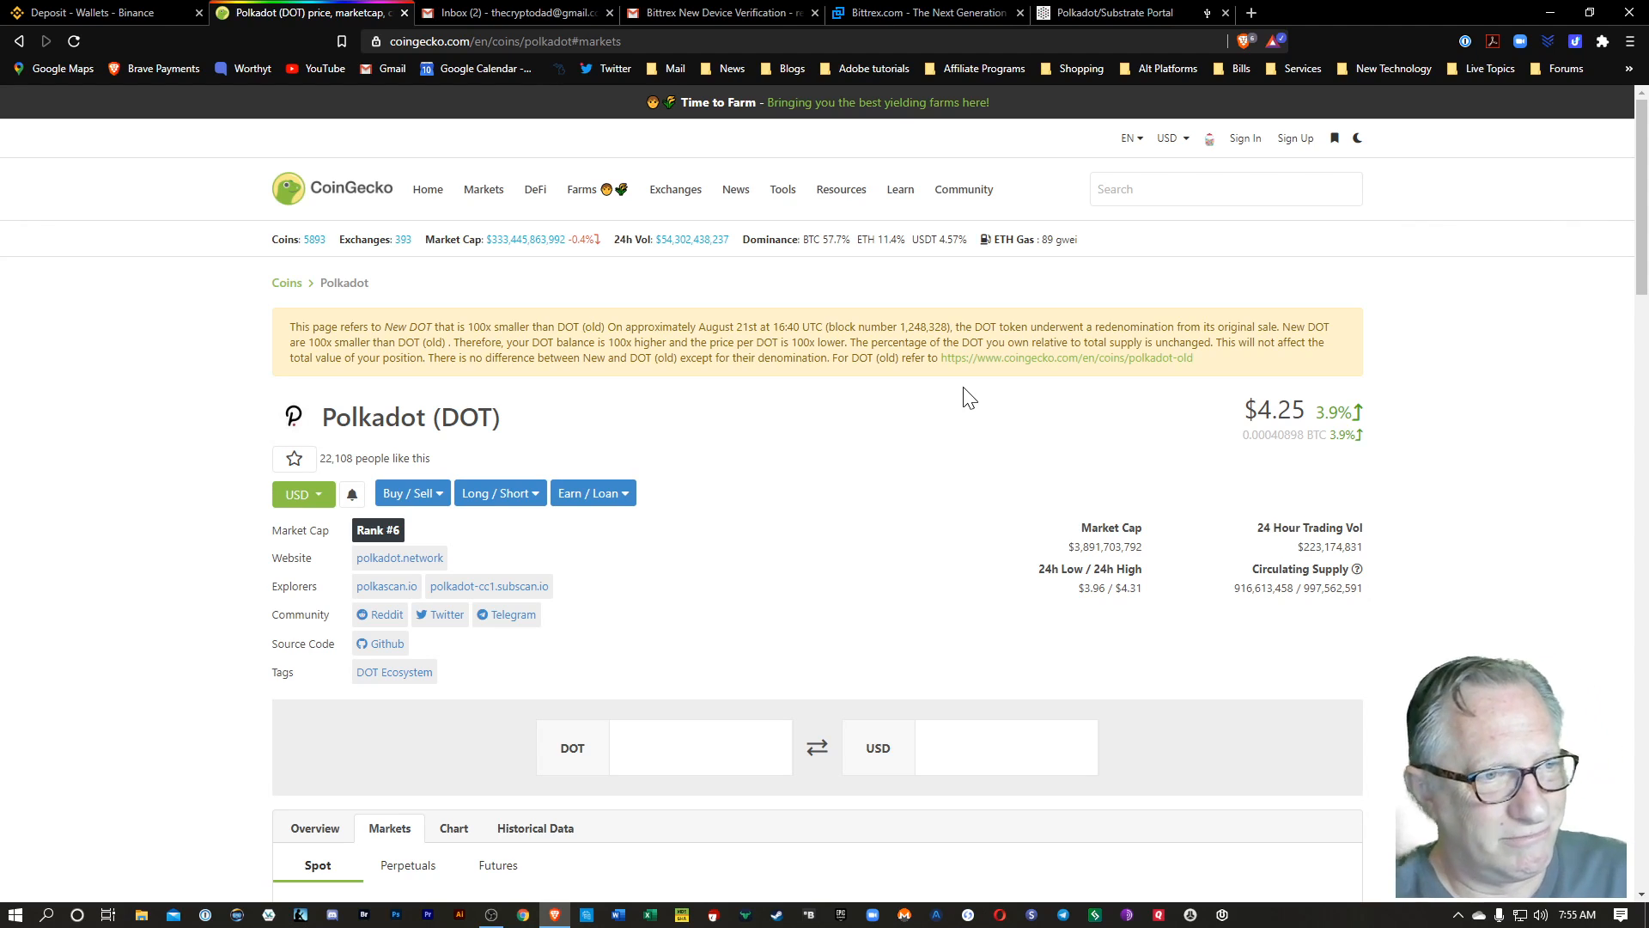
{"action": "mouse_move", "coordinate": [723, 303]}
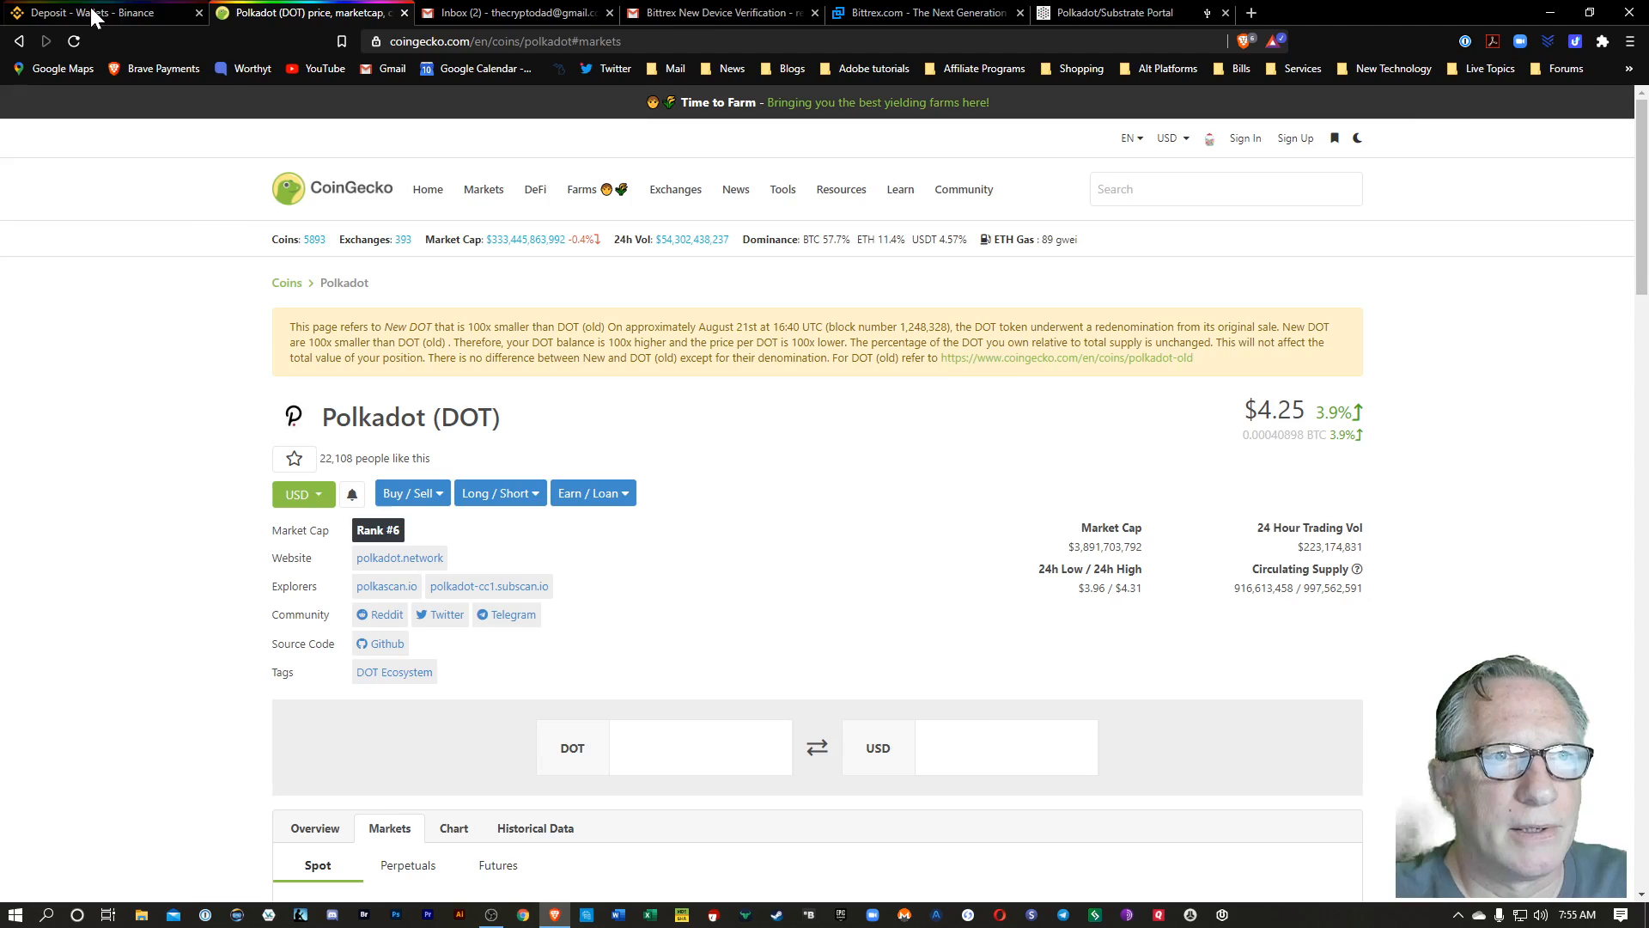
- Copy the Binance DOT deposit address from the deposit page
{"action": "left_click", "coordinate": [95, 14]}
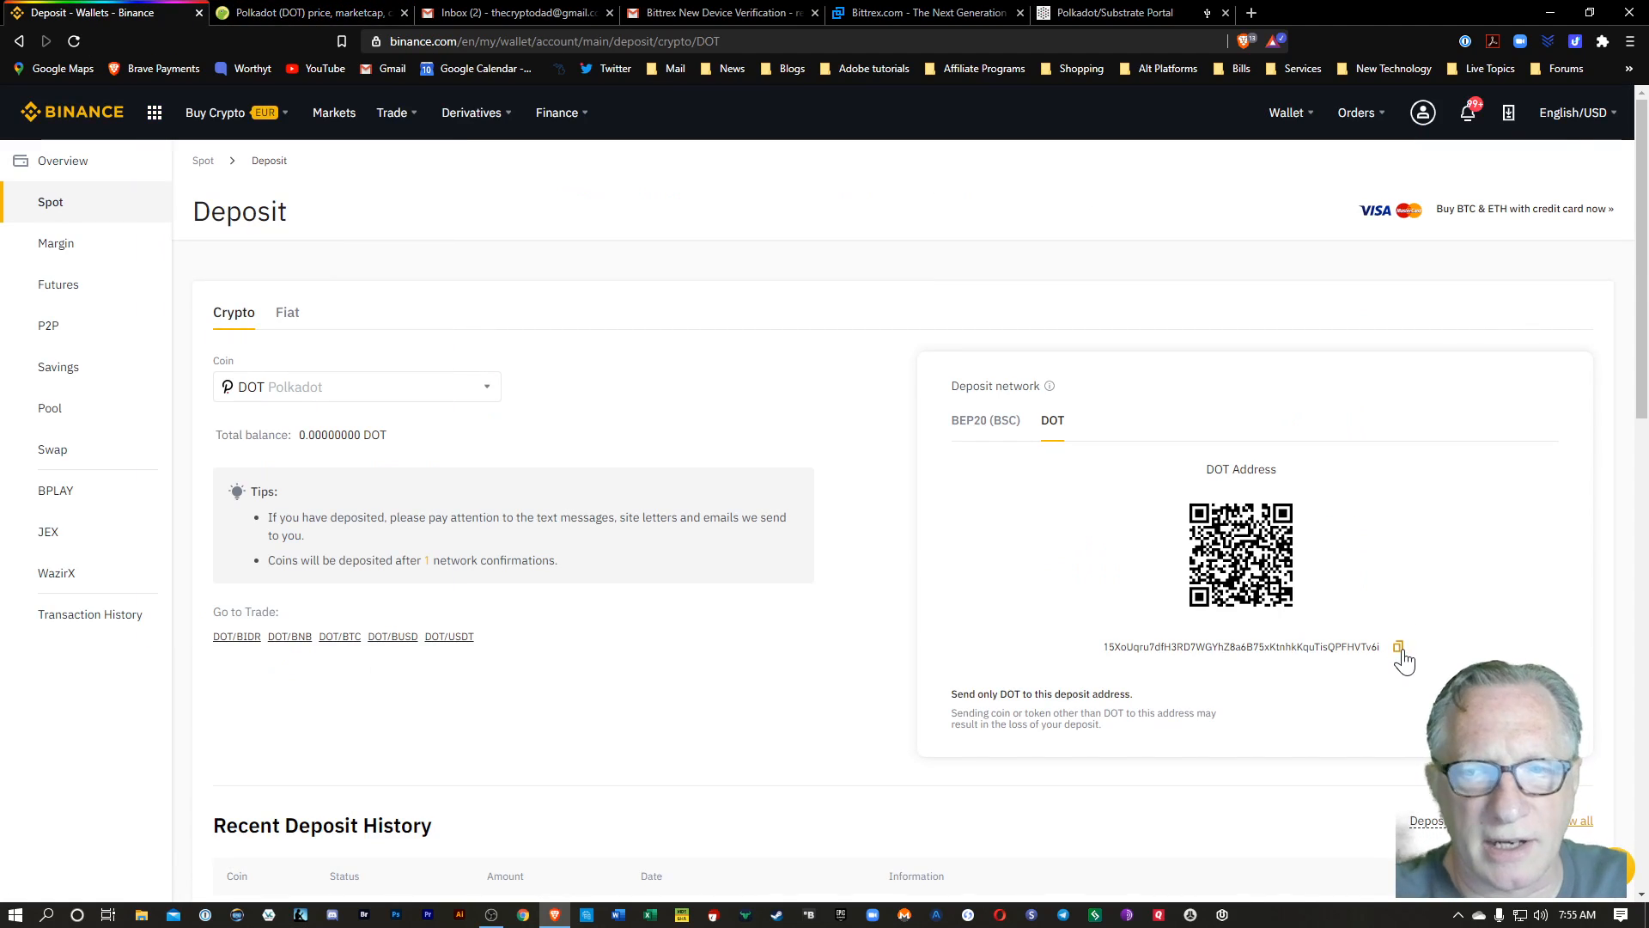
{"action": "left_click", "coordinate": [1121, 13]}
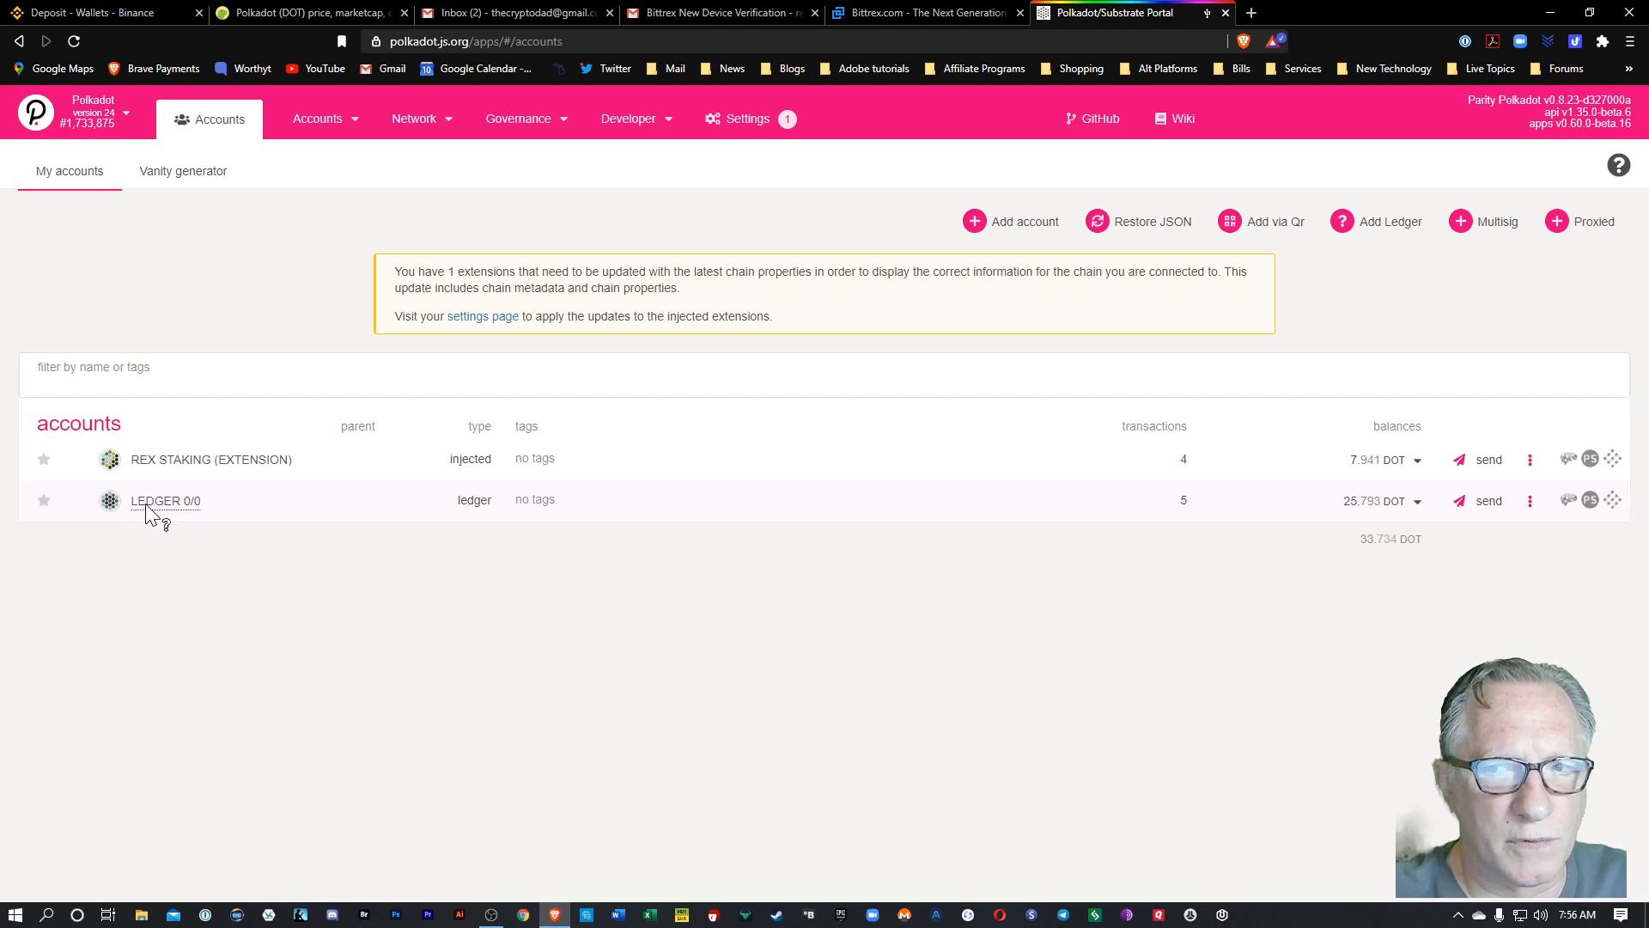
{"action": "mouse_move", "coordinate": [1278, 502]}
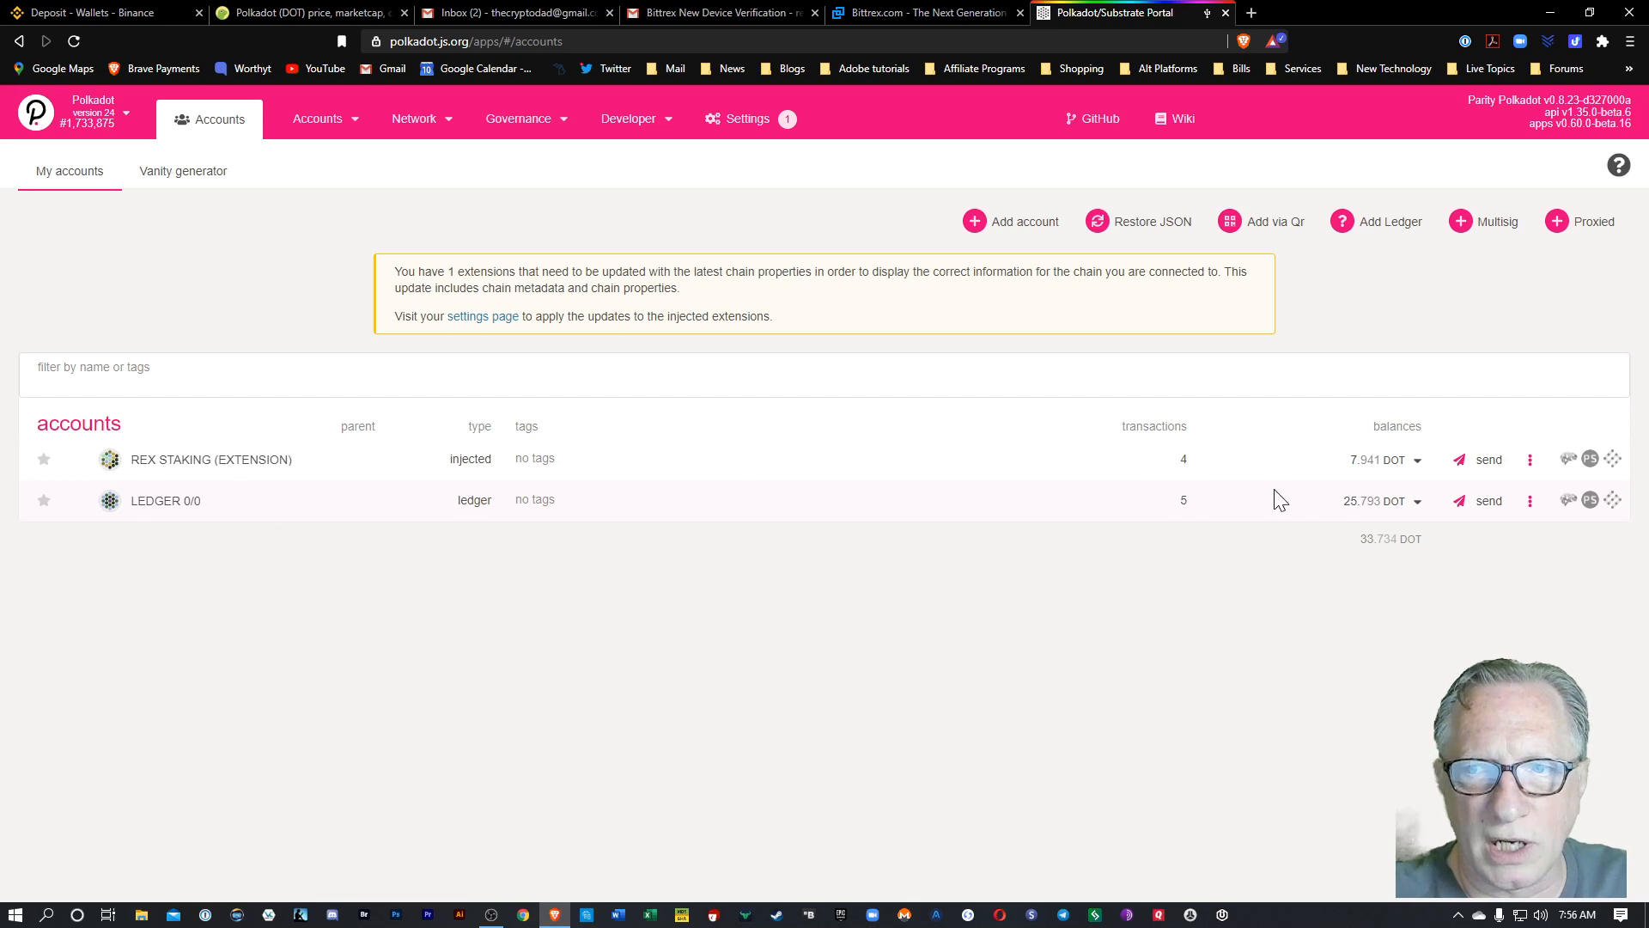
{"action": "mouse_move", "coordinate": [1477, 502]}
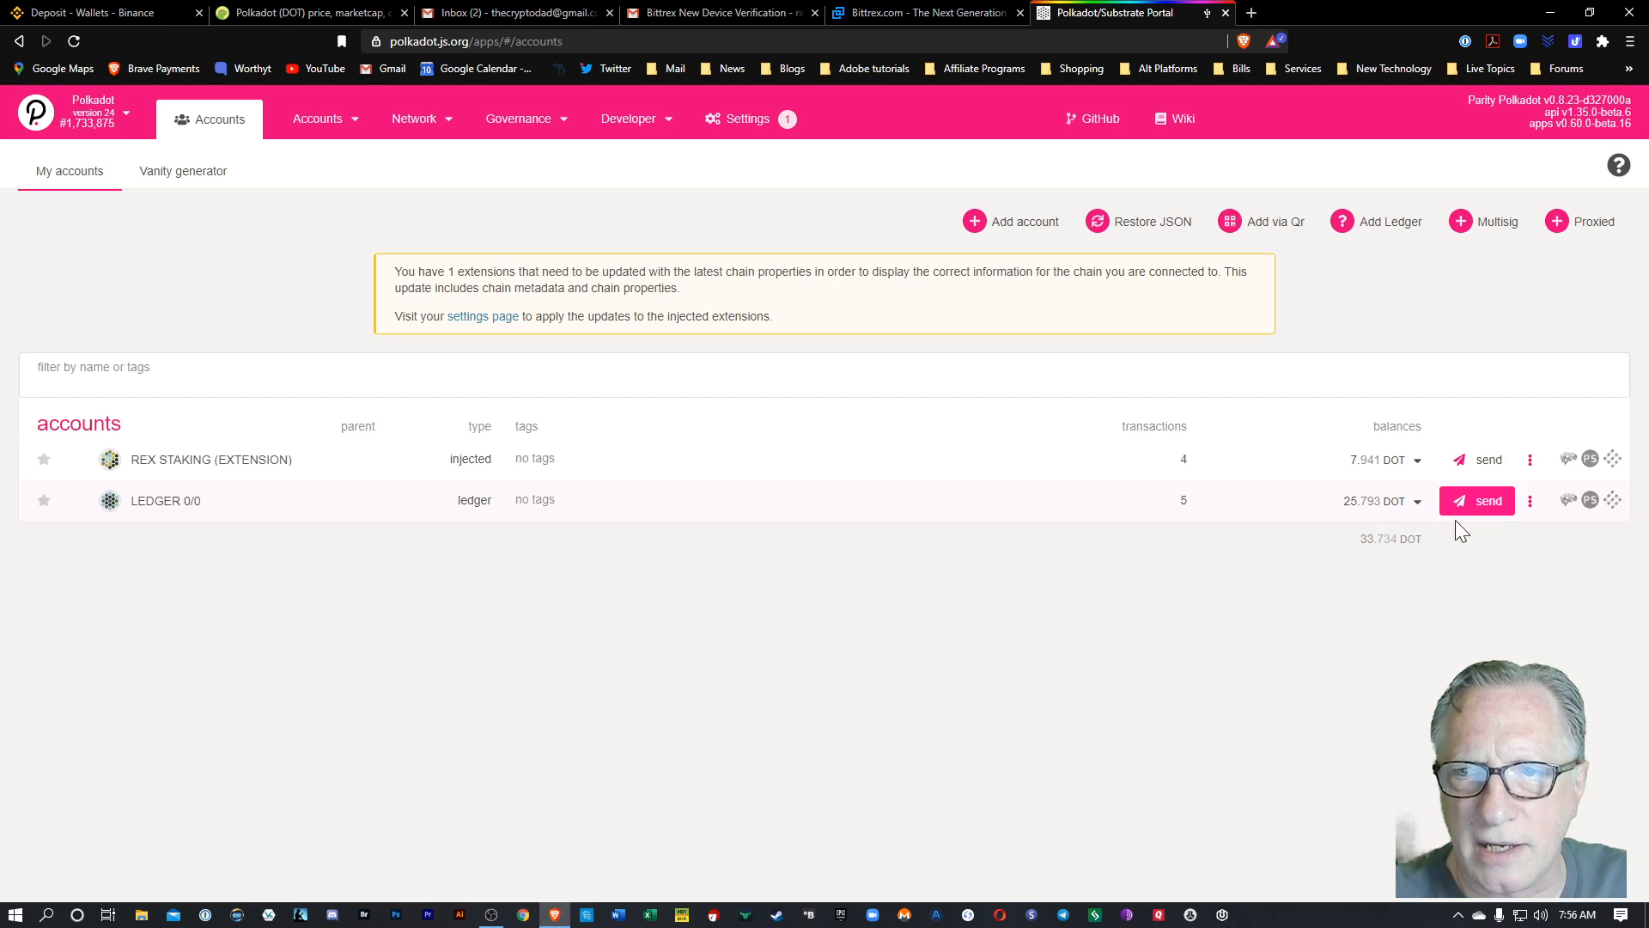
- Start a transfer from LEDGER 0/0 with the pasted Binance DOT address as recipient, then compare it on Binance
{"action": "left_click", "coordinate": [1487, 501]}
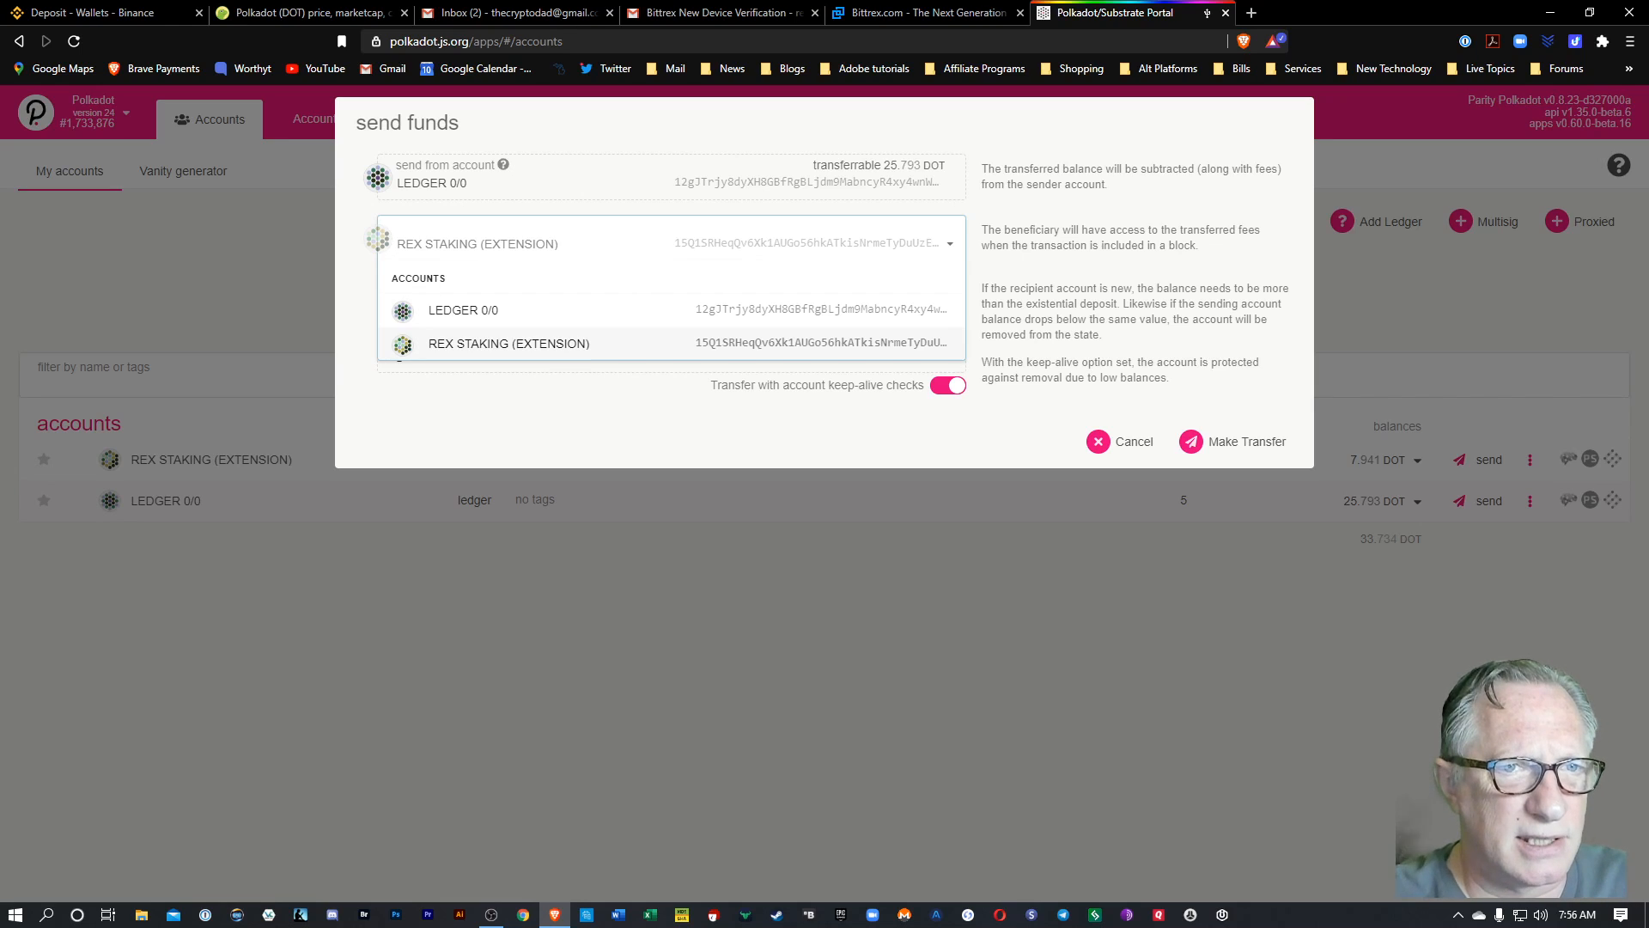
{"action": "left_click", "coordinate": [509, 344]}
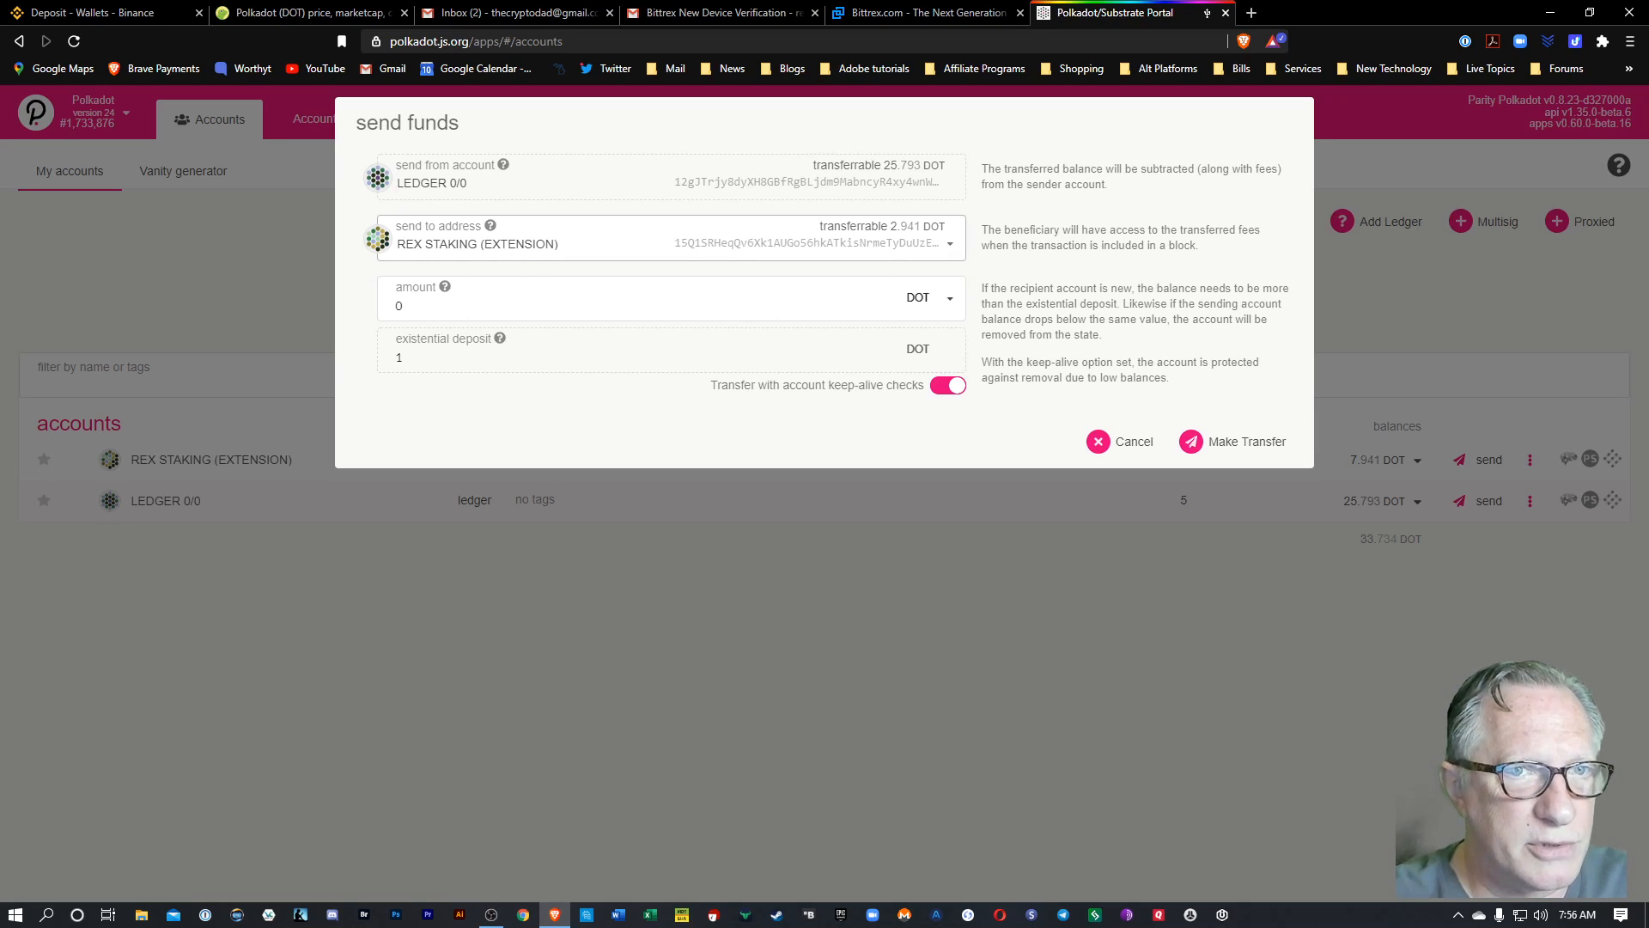
{"action": "left_click", "coordinate": [950, 241]}
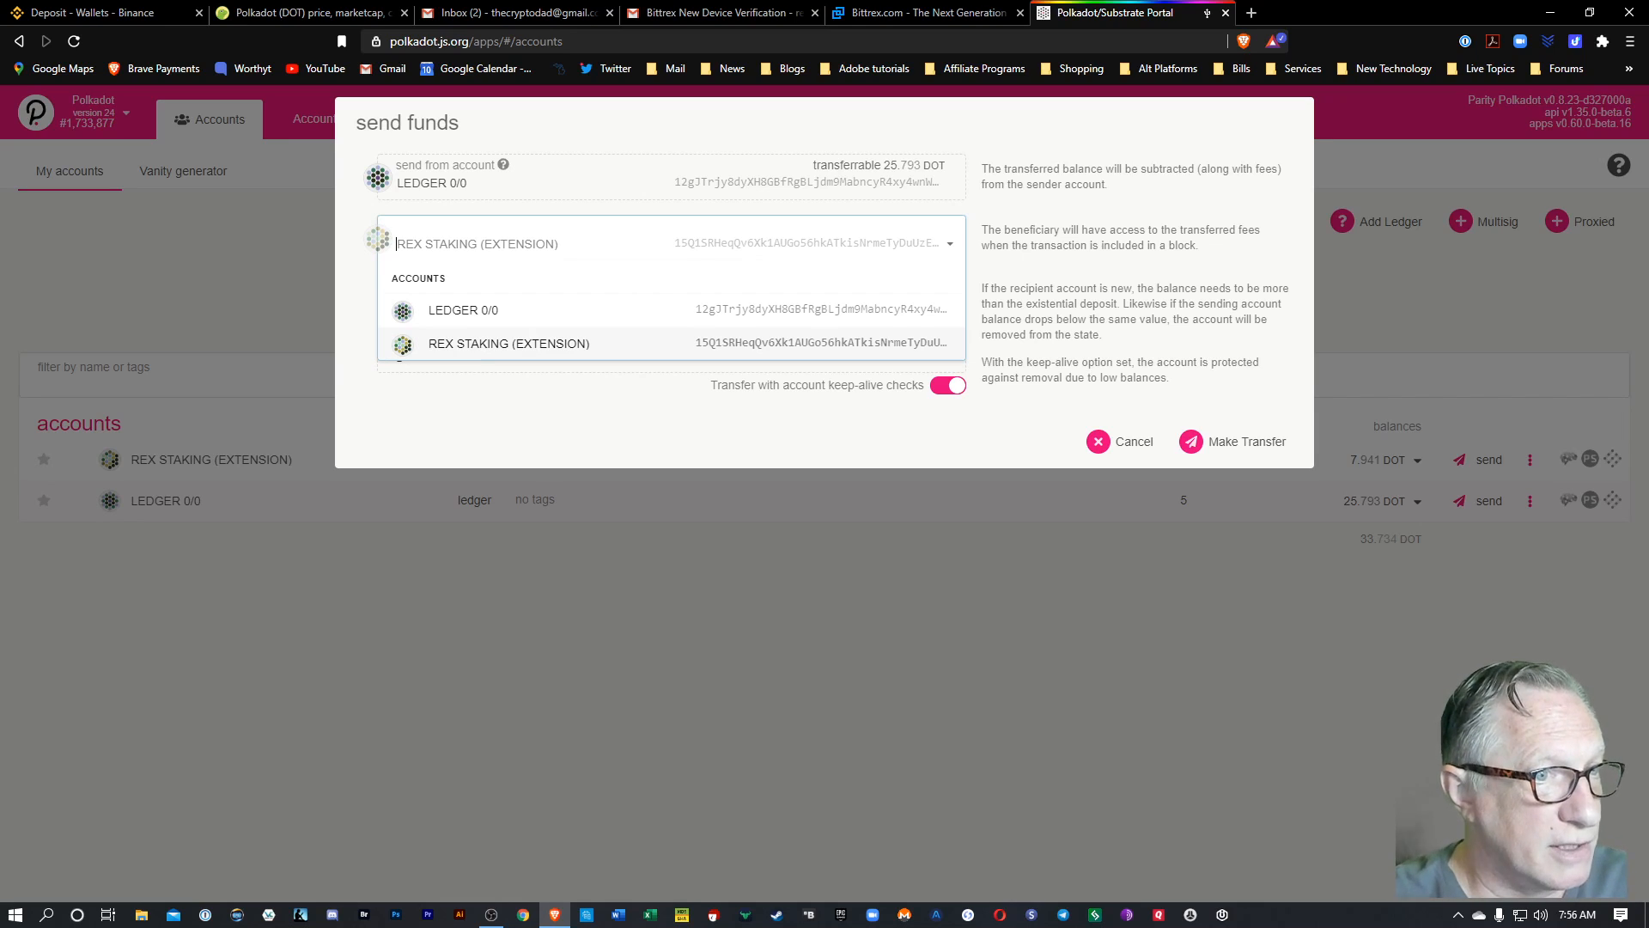
{"action": "right_click", "coordinate": [405, 244]}
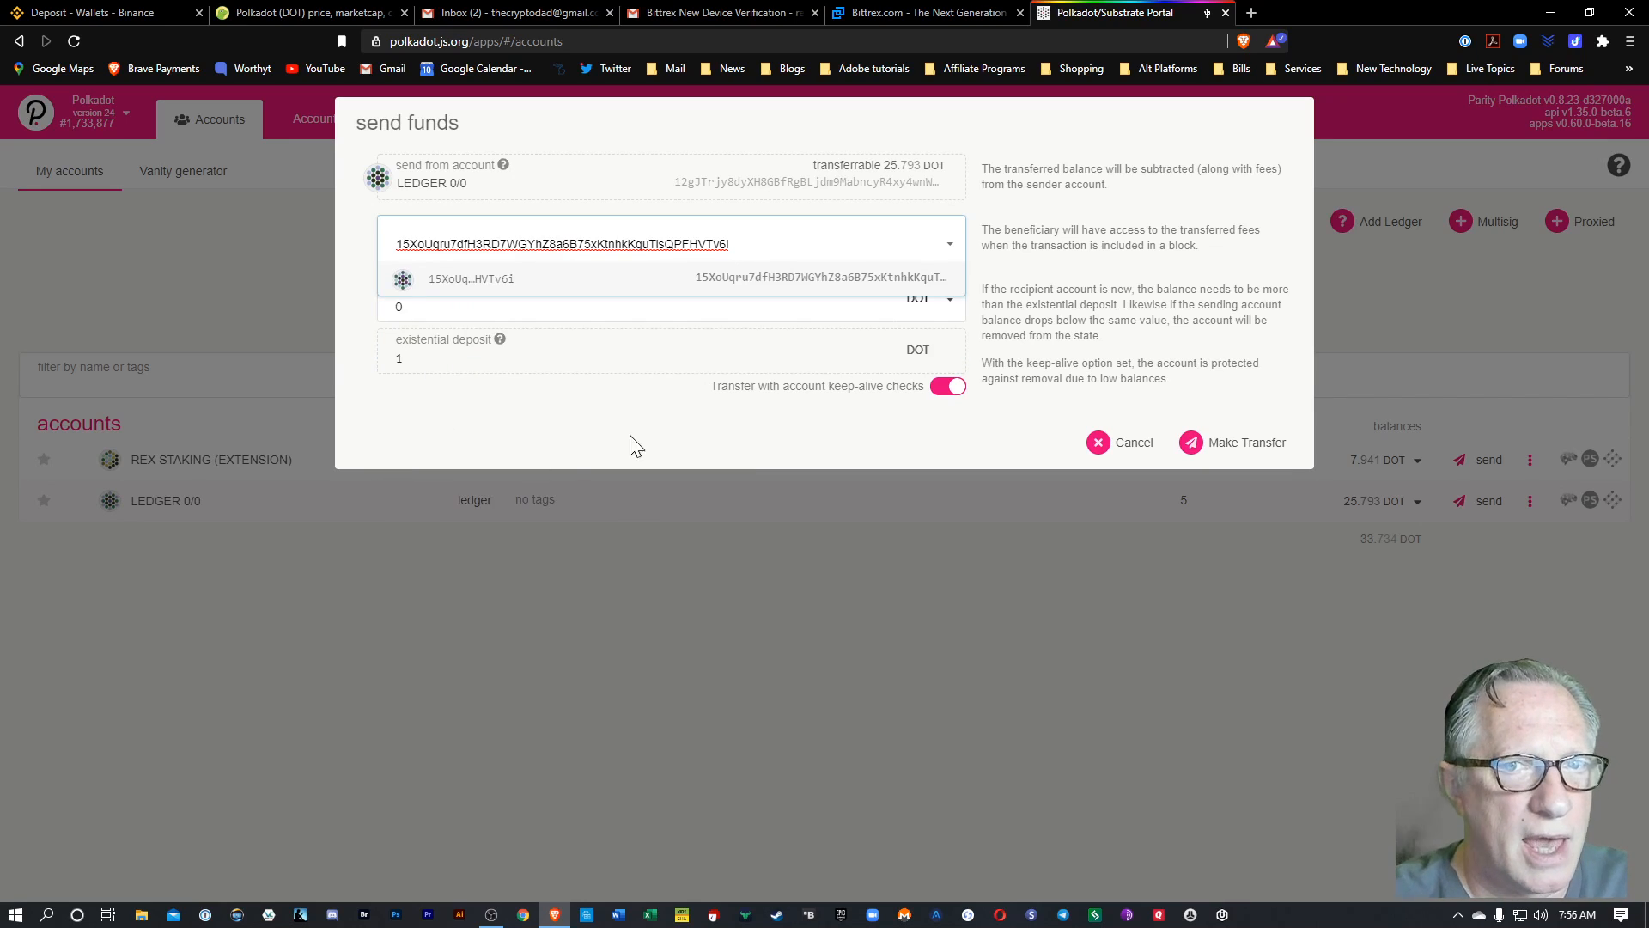
{"action": "mouse_move", "coordinate": [493, 289]}
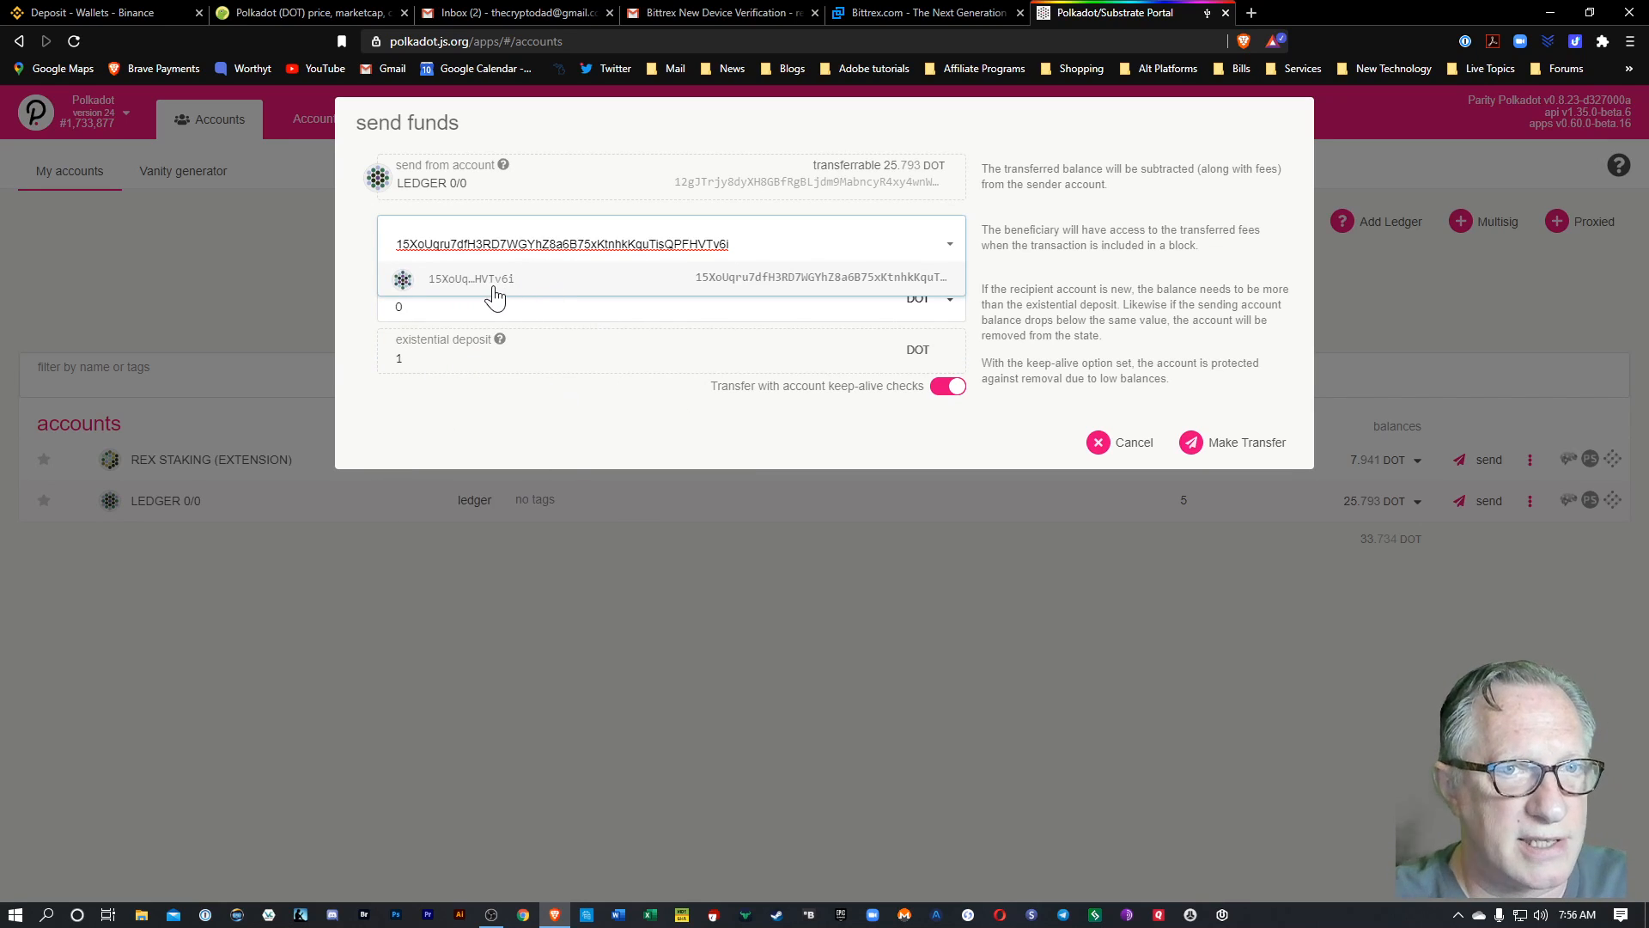
{"action": "mouse_move", "coordinate": [508, 282]}
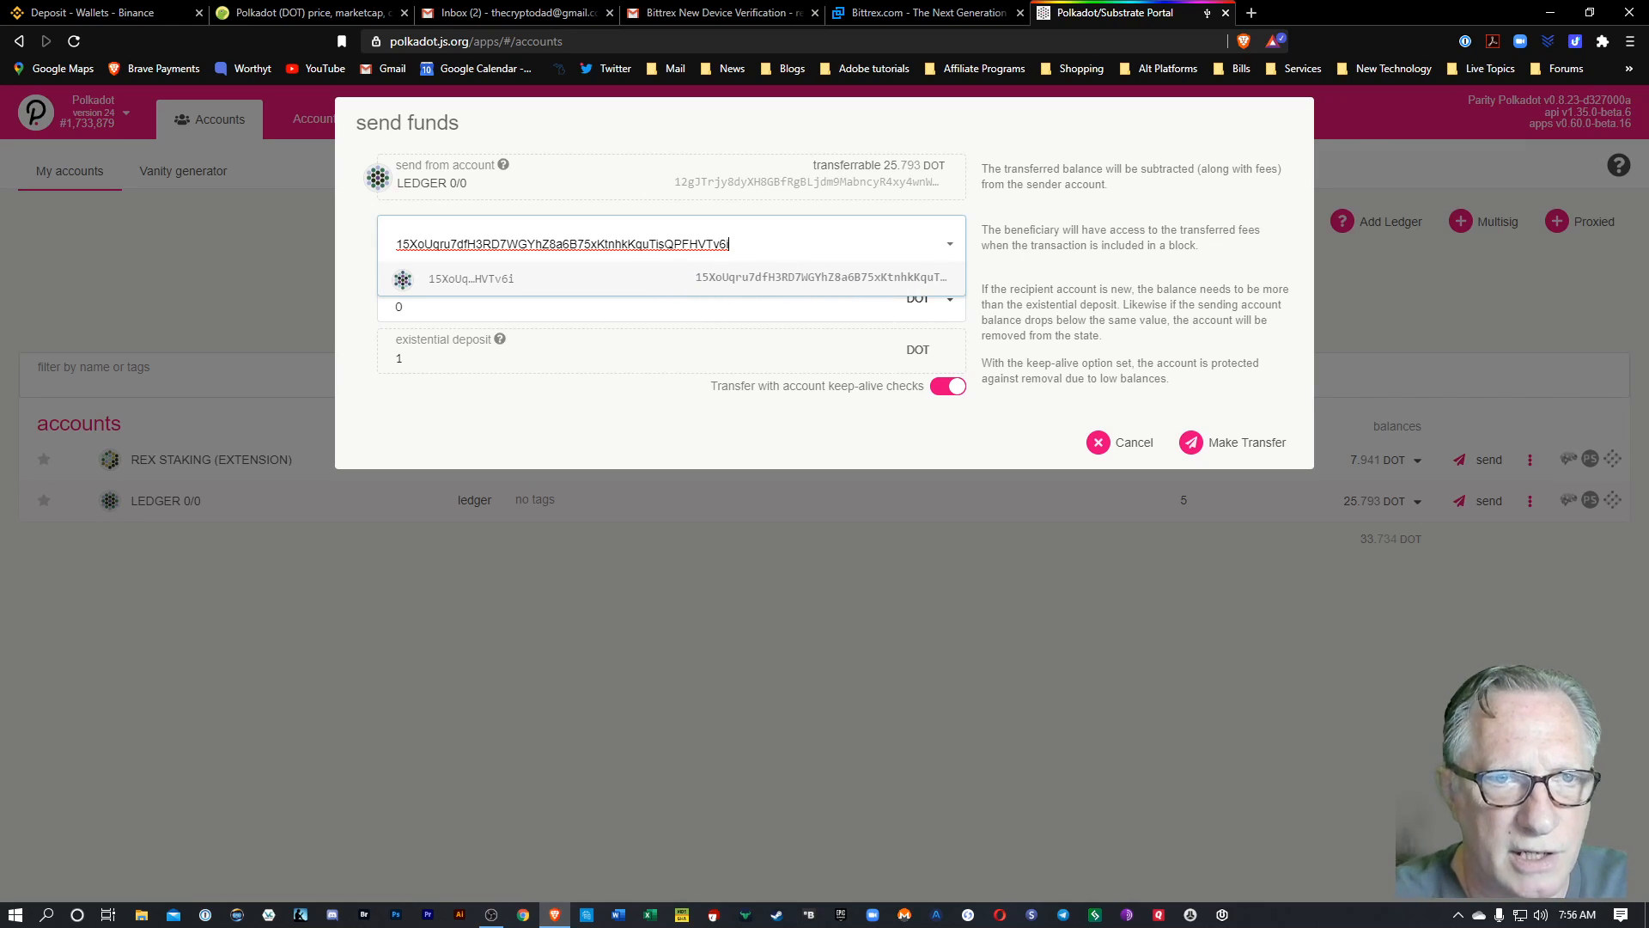
{"action": "left_click", "coordinate": [491, 279]}
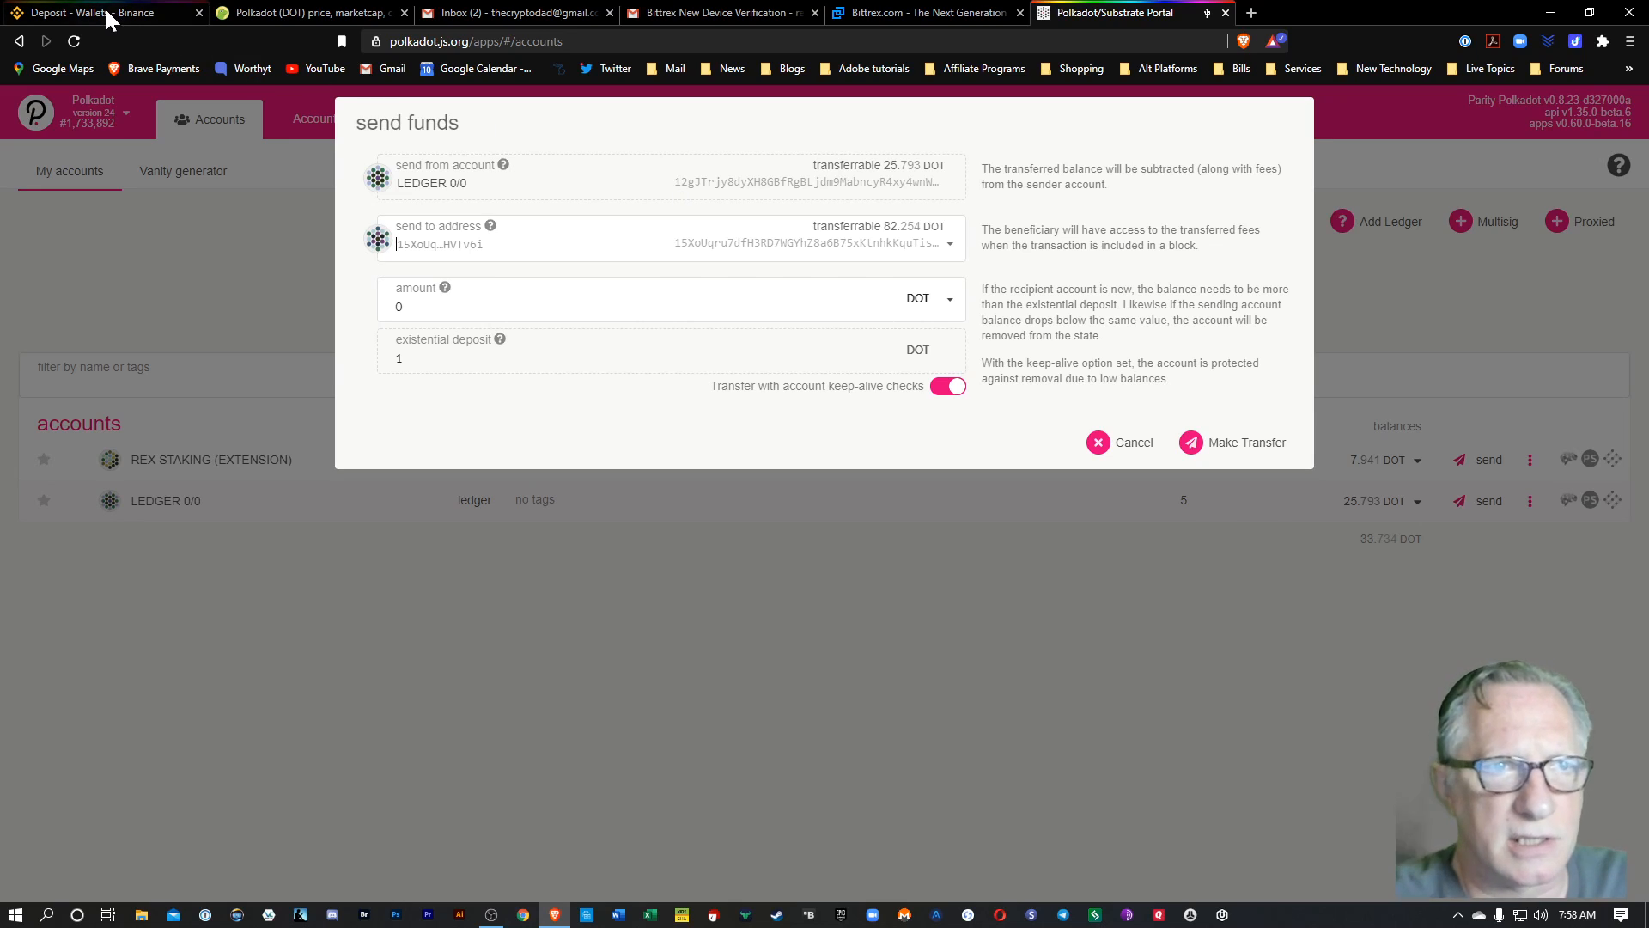
{"action": "left_click", "coordinate": [83, 14]}
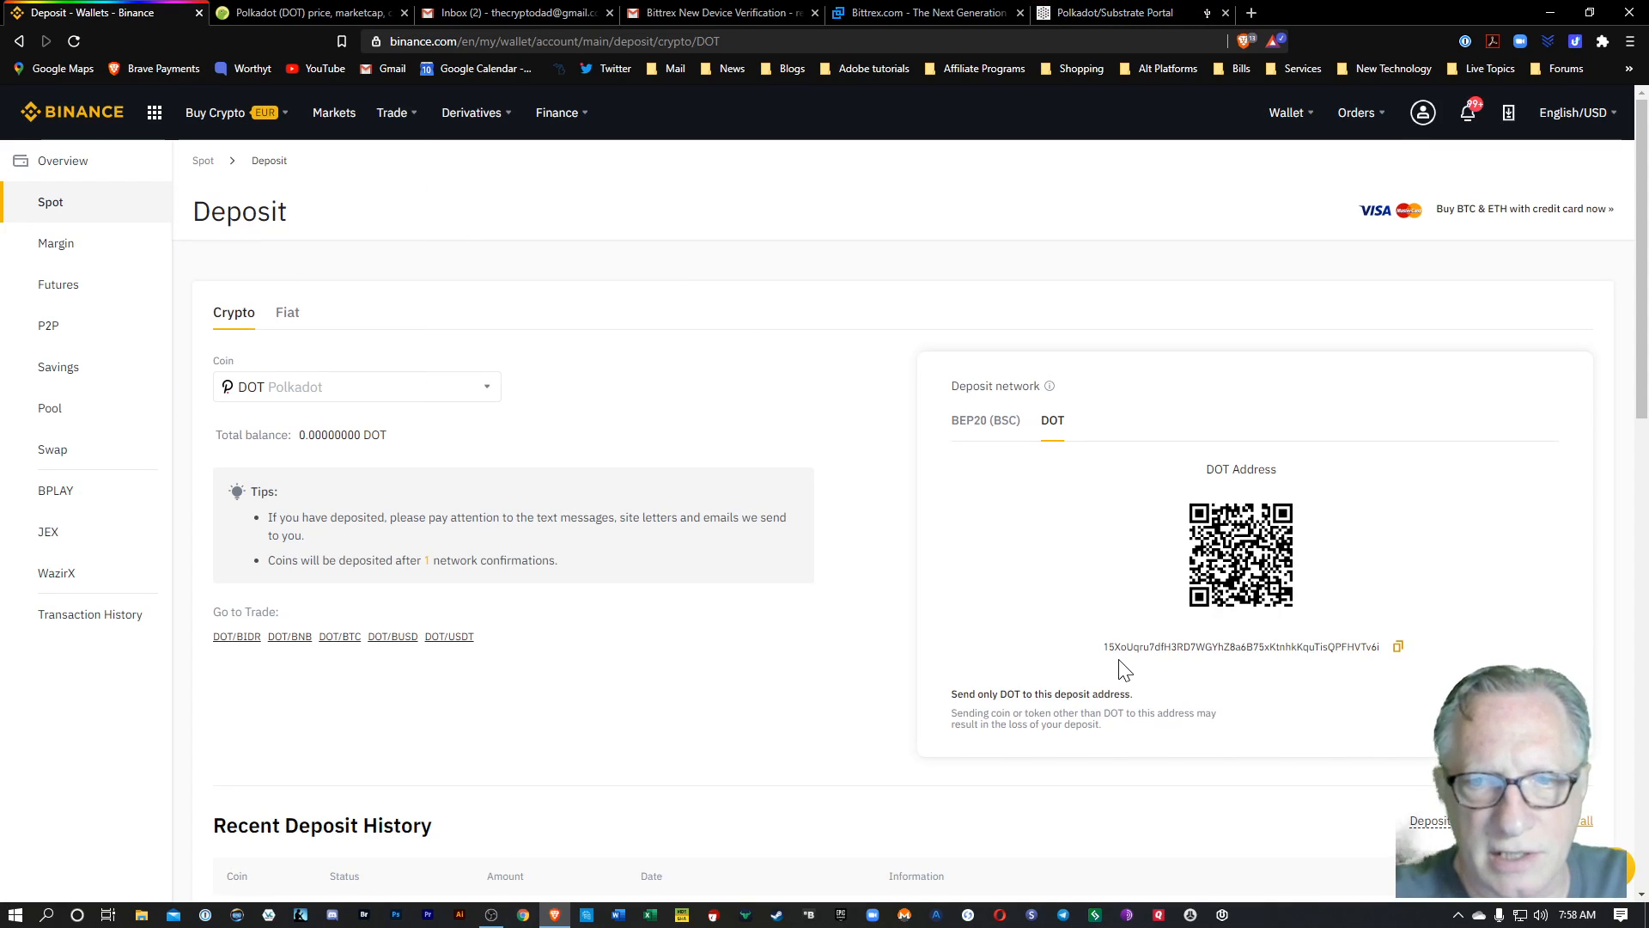
{"action": "mouse_move", "coordinate": [1328, 669]}
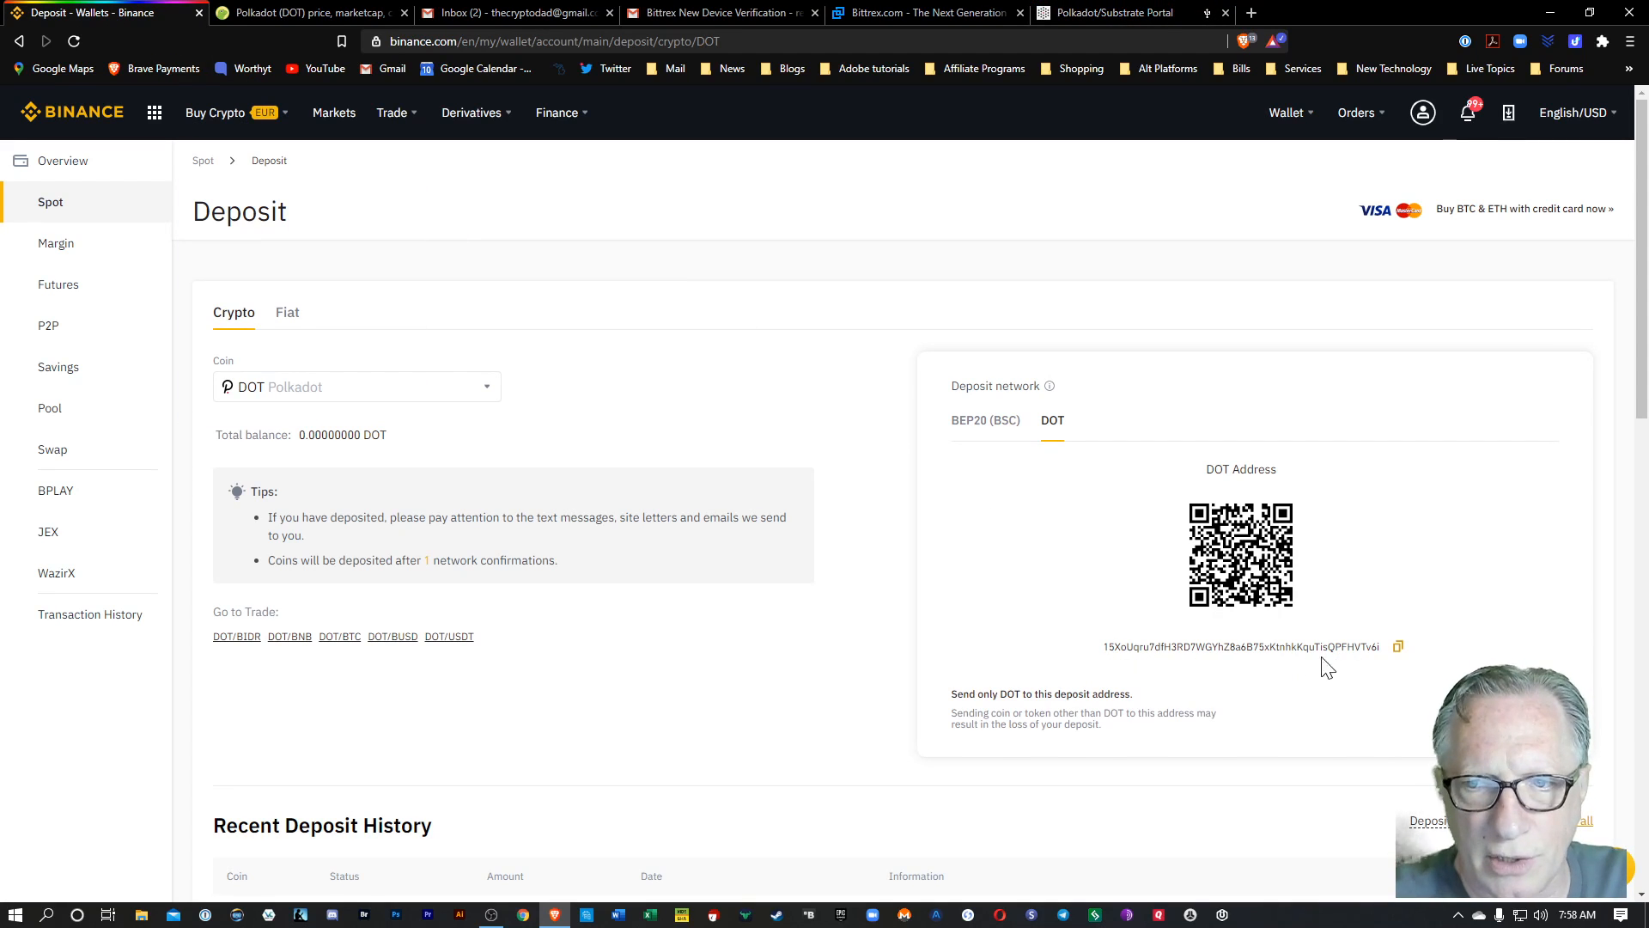
{"action": "mouse_move", "coordinate": [1127, 15]}
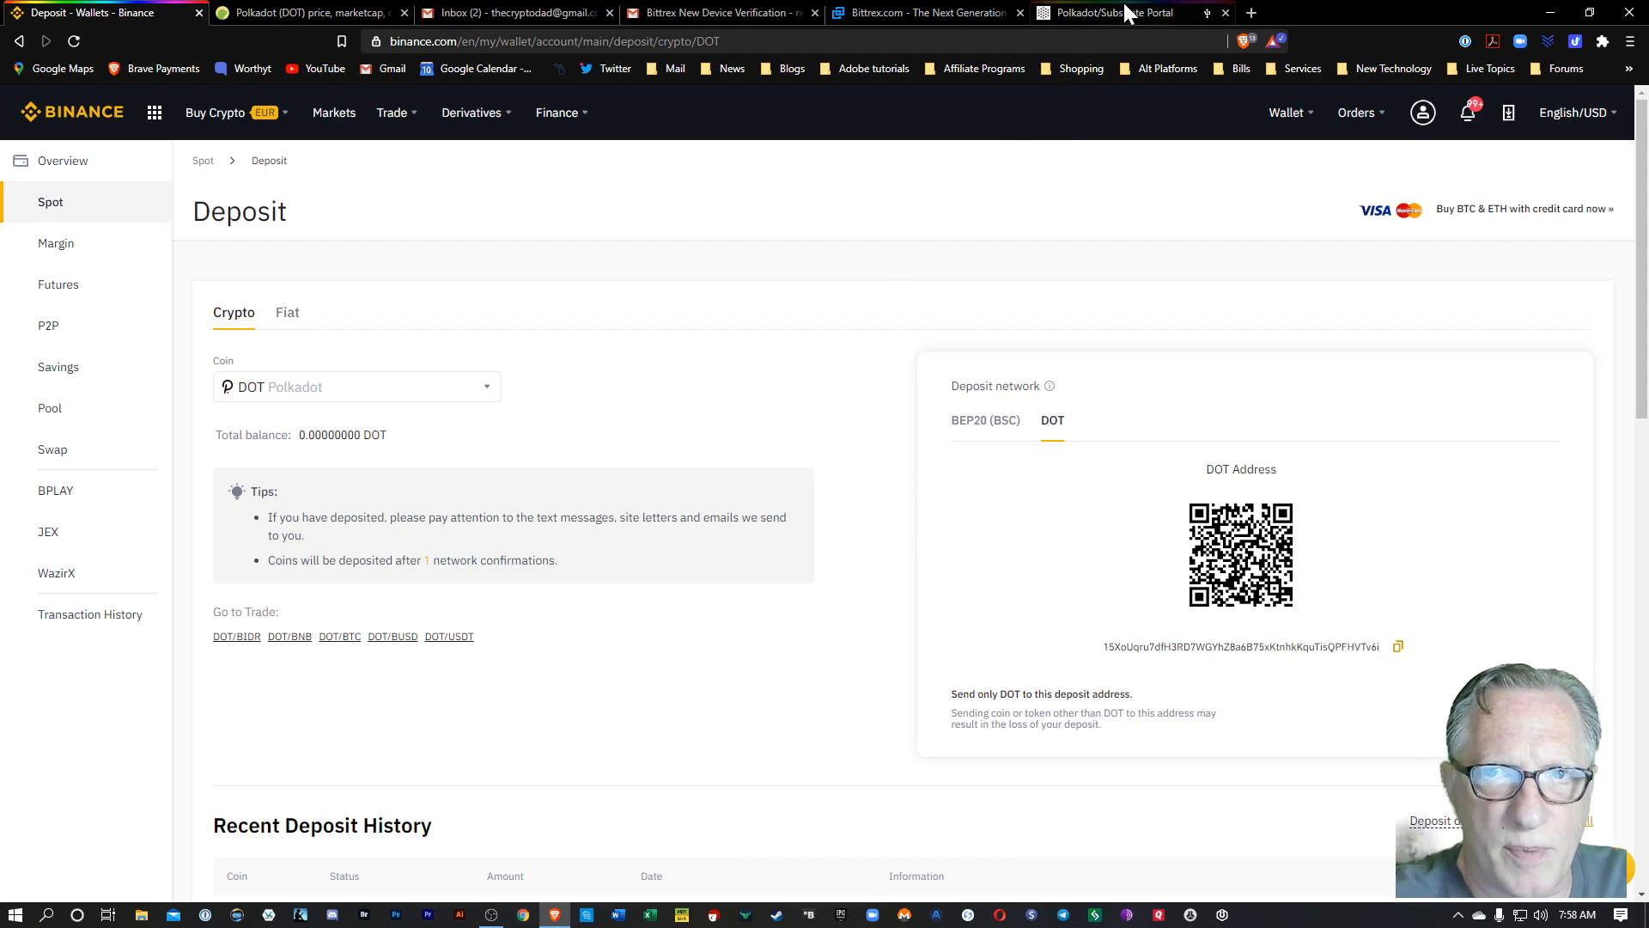
- Enter a transfer amount of 5 DOT in the Polkadot portal send form
{"action": "left_click", "coordinate": [1132, 13]}
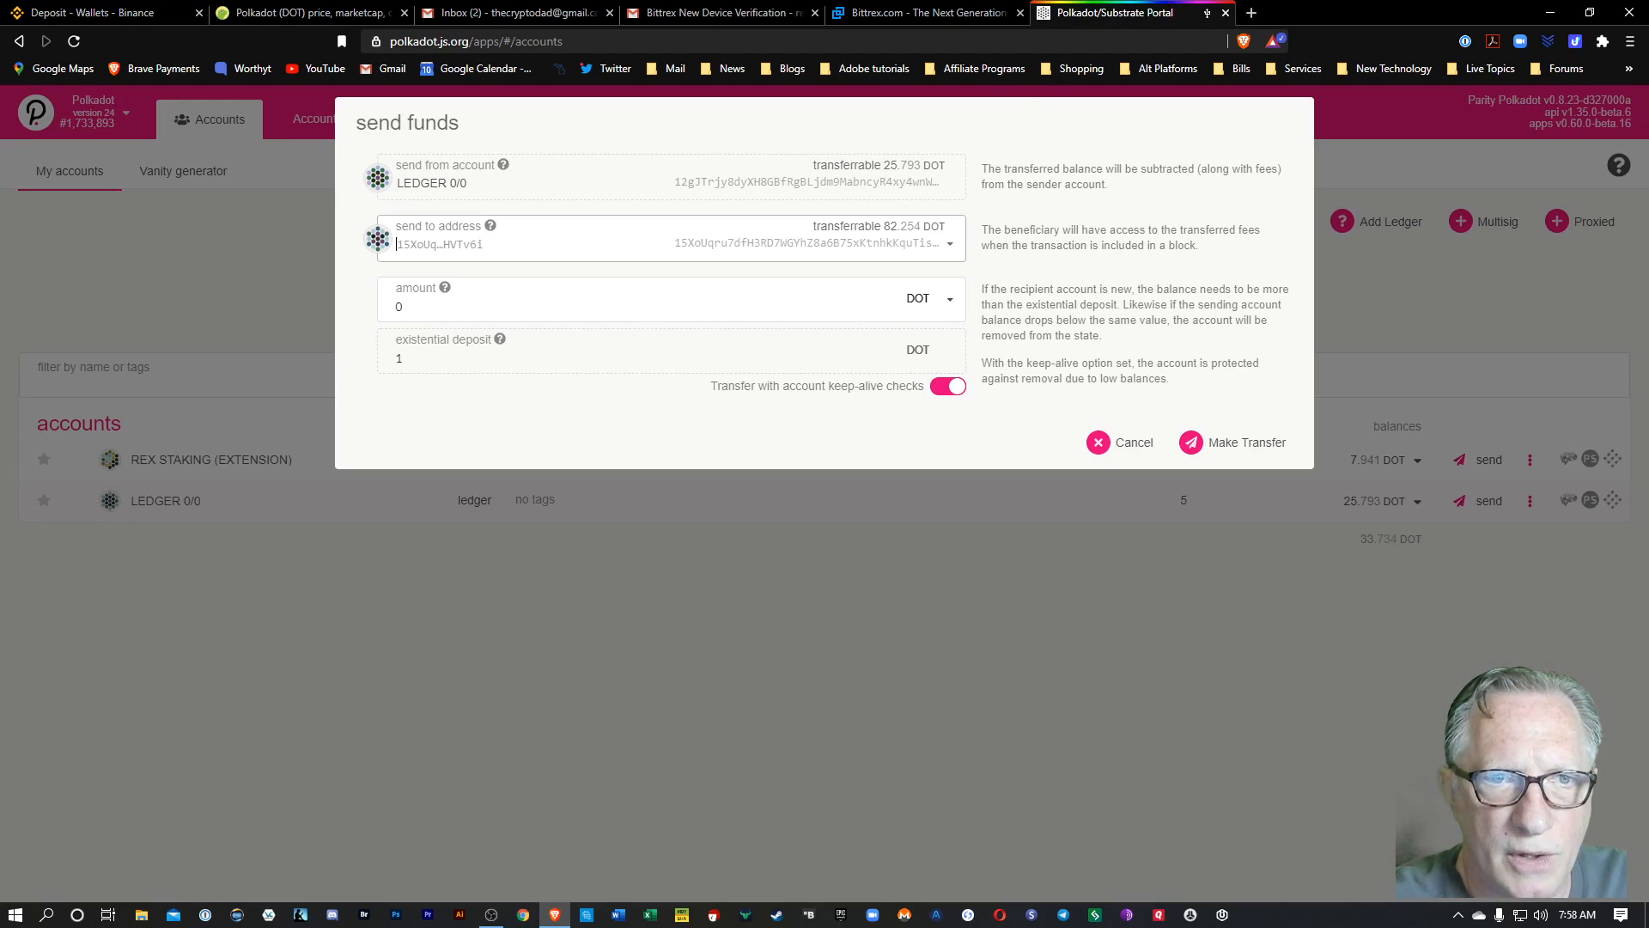
{"action": "mouse_move", "coordinate": [866, 239]}
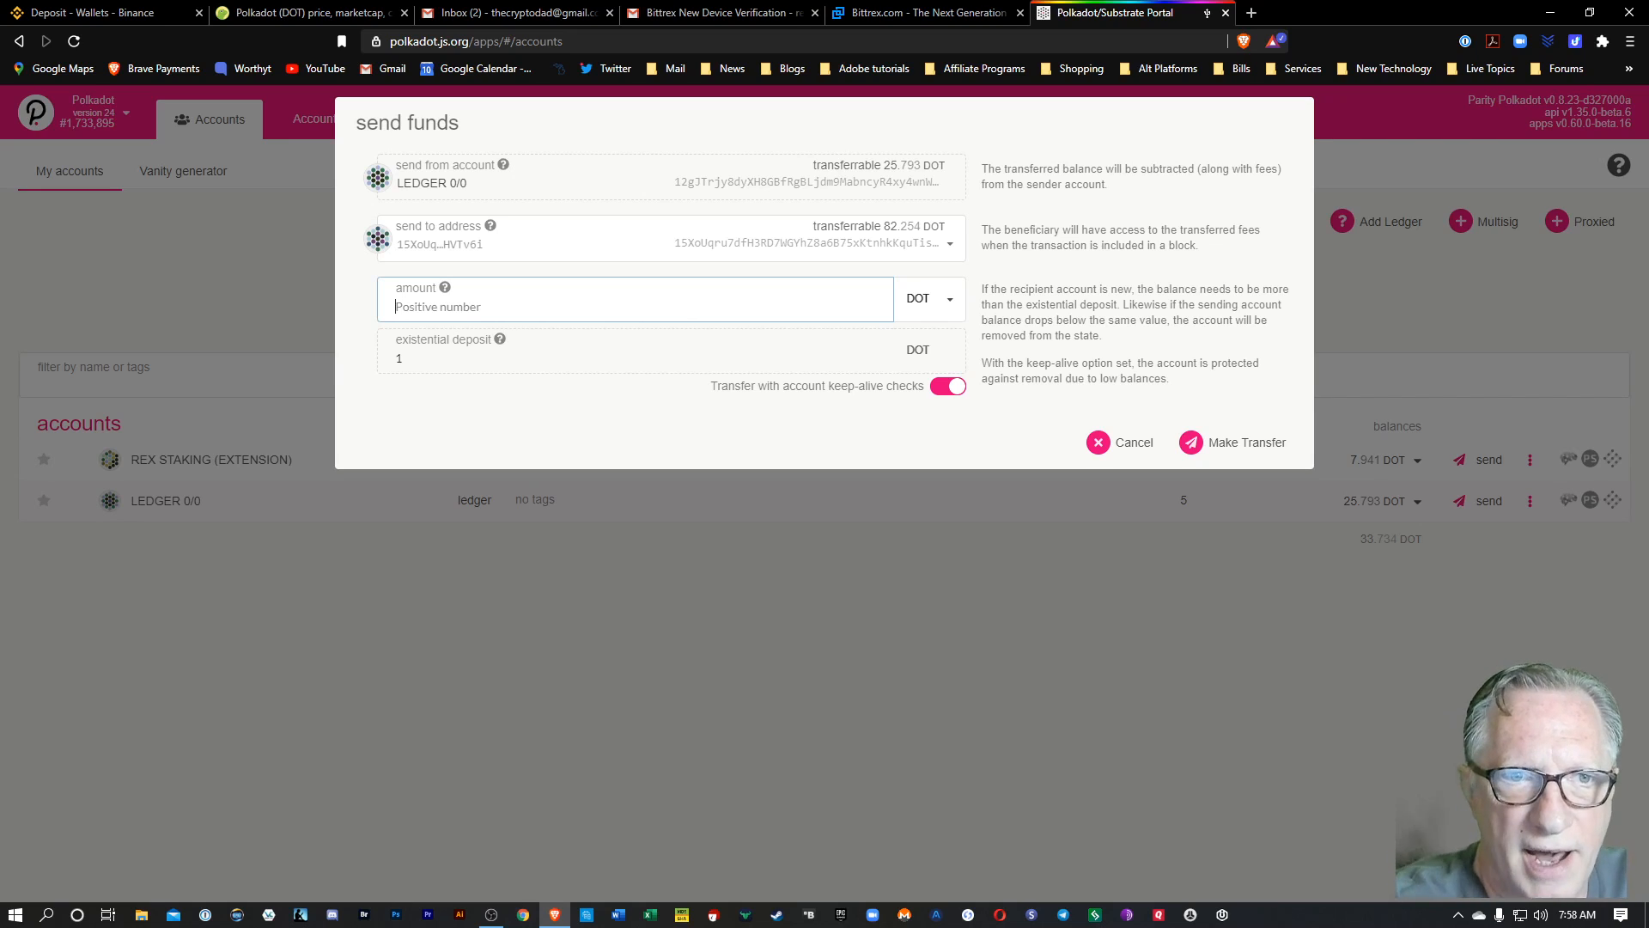
{"action": "type", "text": "5"}
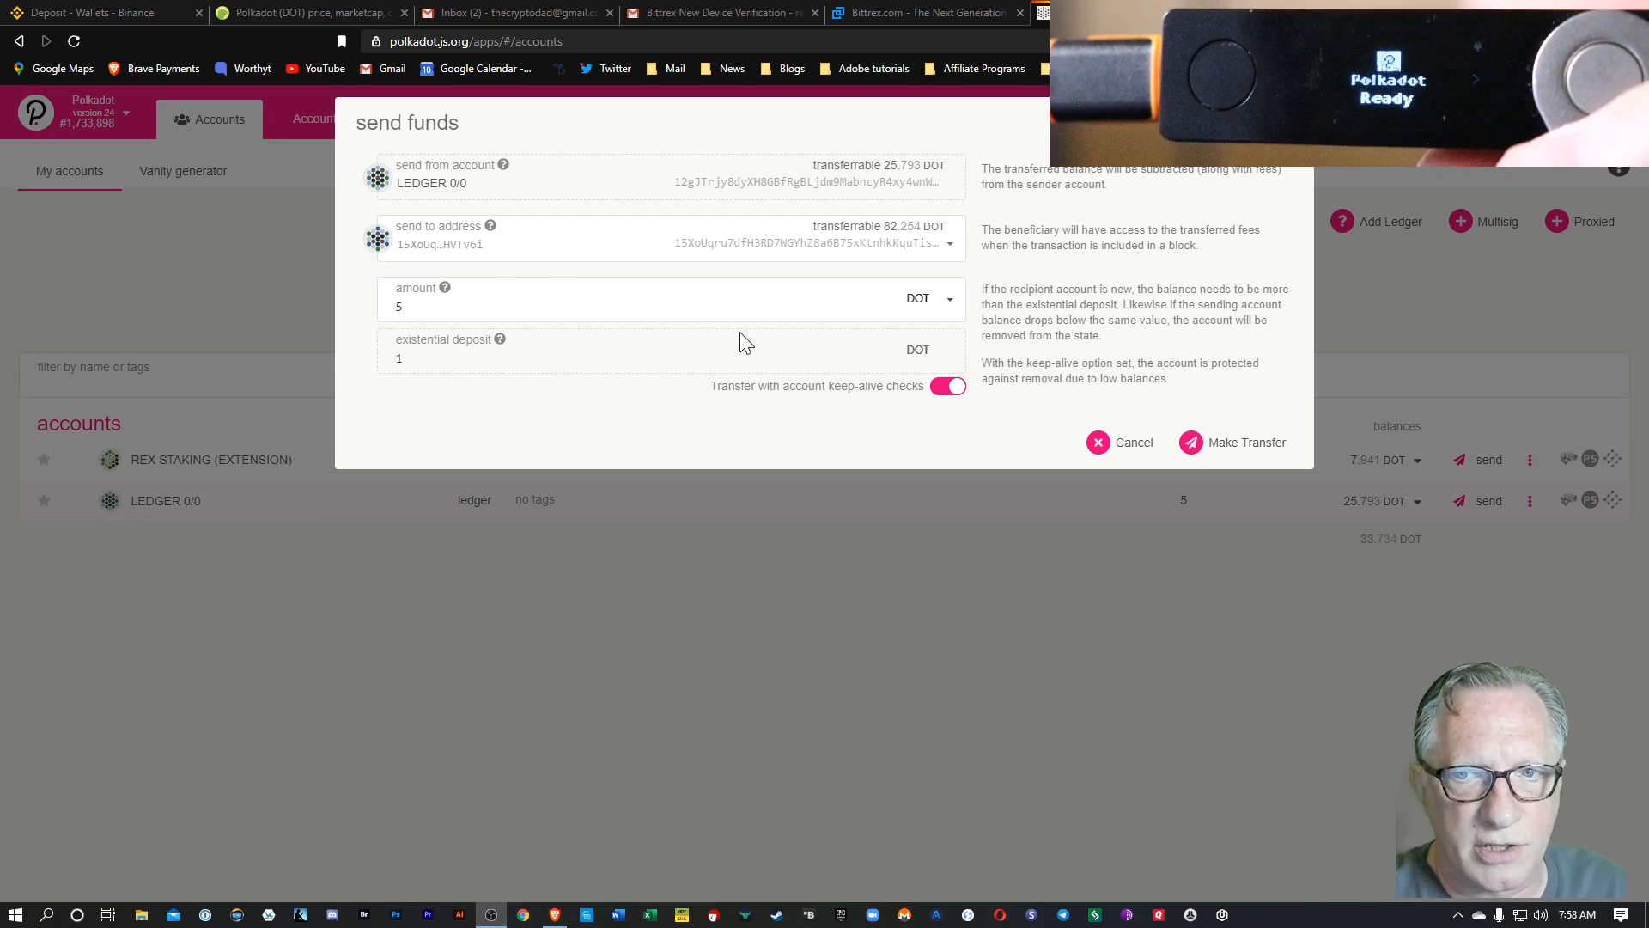
{"action": "mouse_move", "coordinate": [1175, 402]}
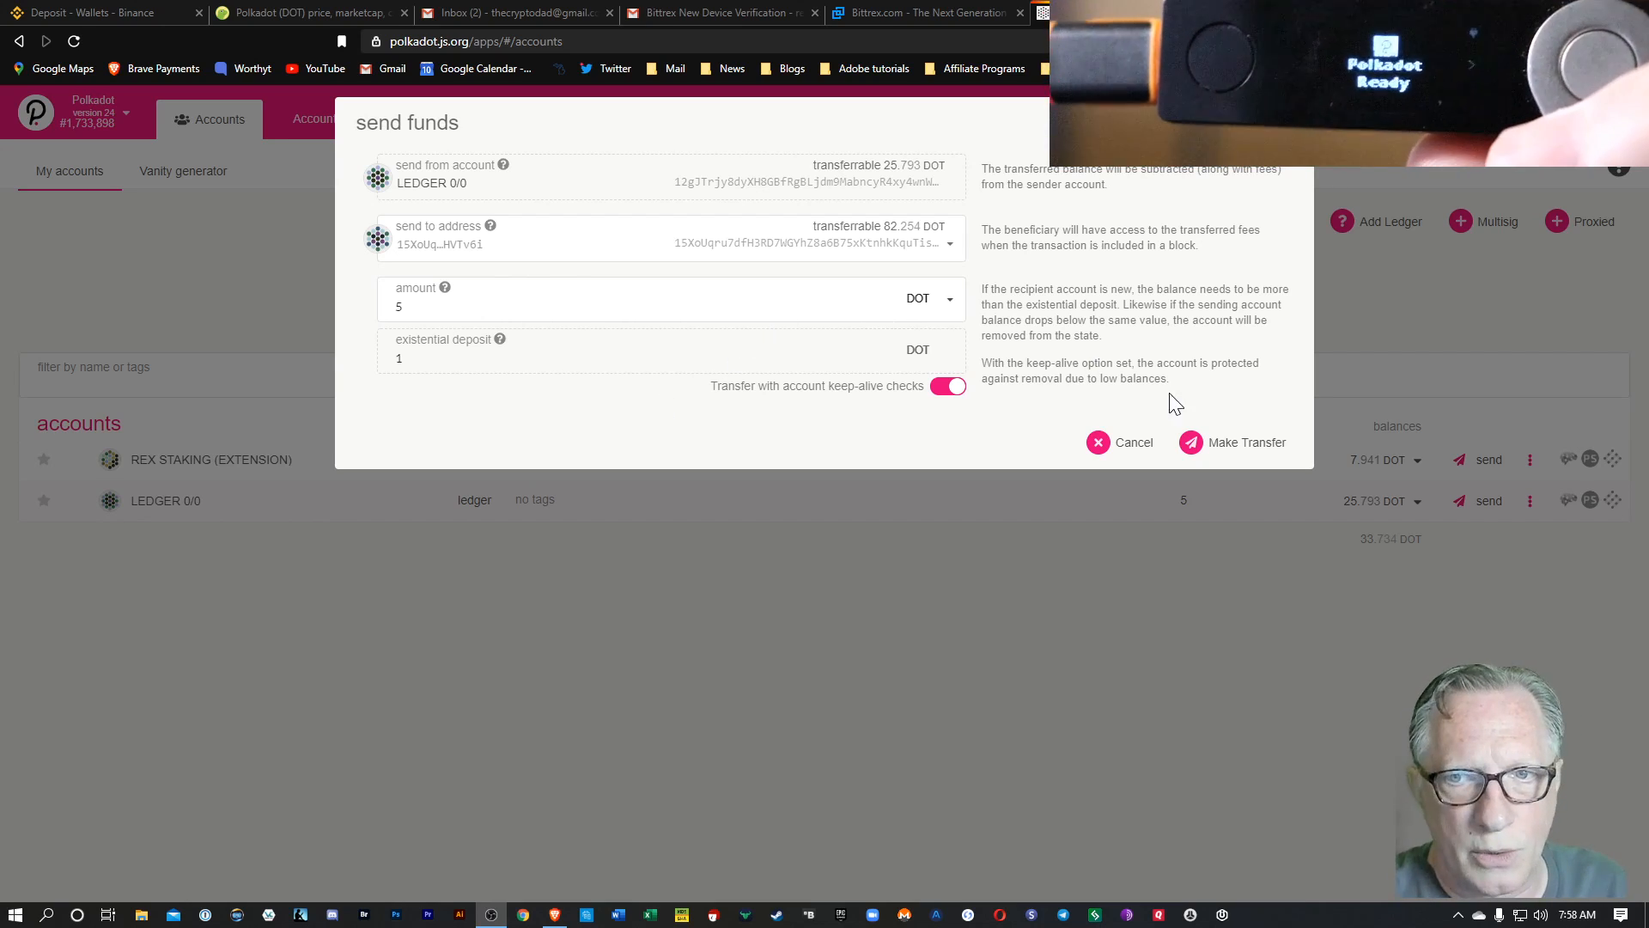
- Make the 5 DOT transfer and sign and submit it with the Ledger, accepting the 15.400 milli DOT fee
{"action": "left_click", "coordinate": [1234, 444]}
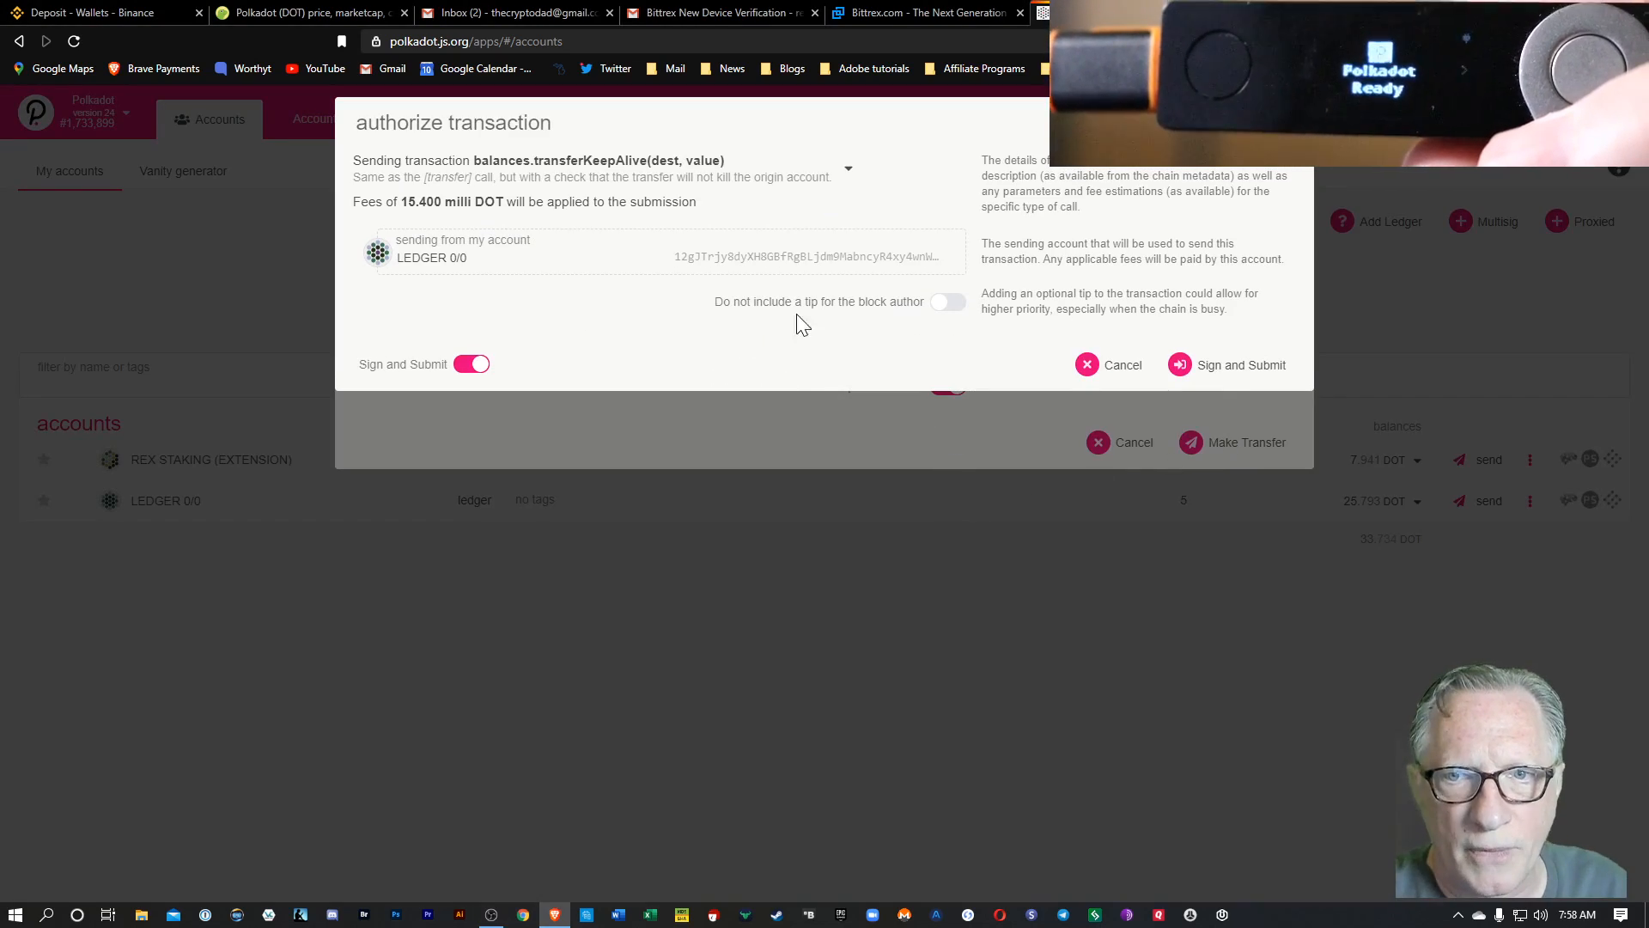
{"action": "mouse_move", "coordinate": [1237, 371]}
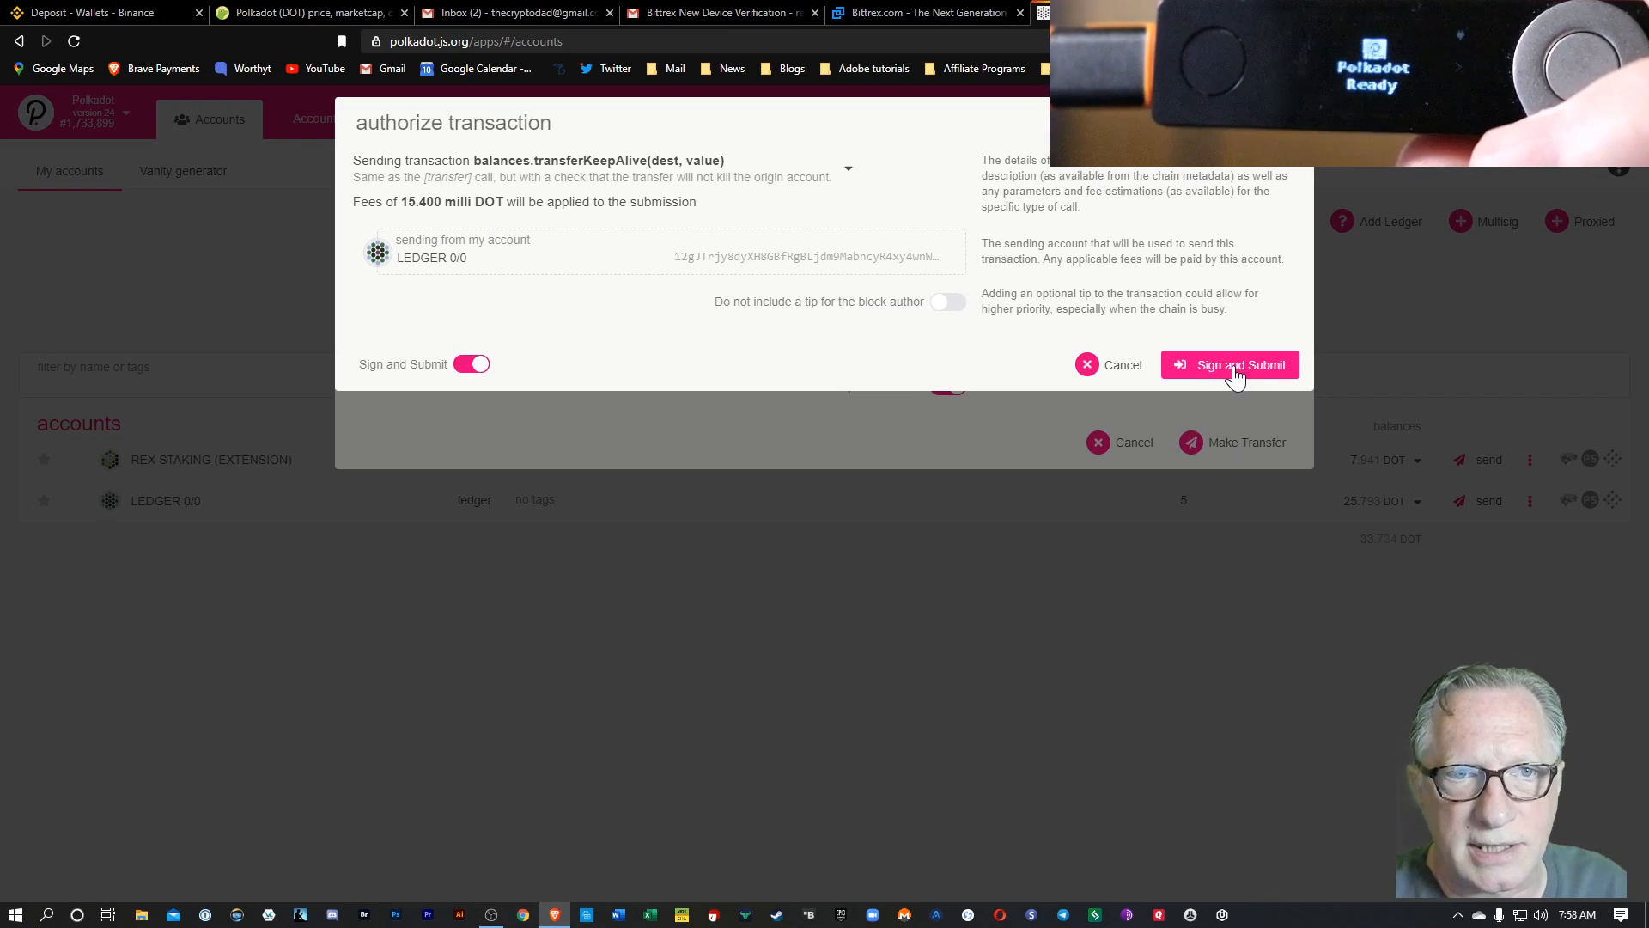
{"action": "left_click", "coordinate": [1230, 364]}
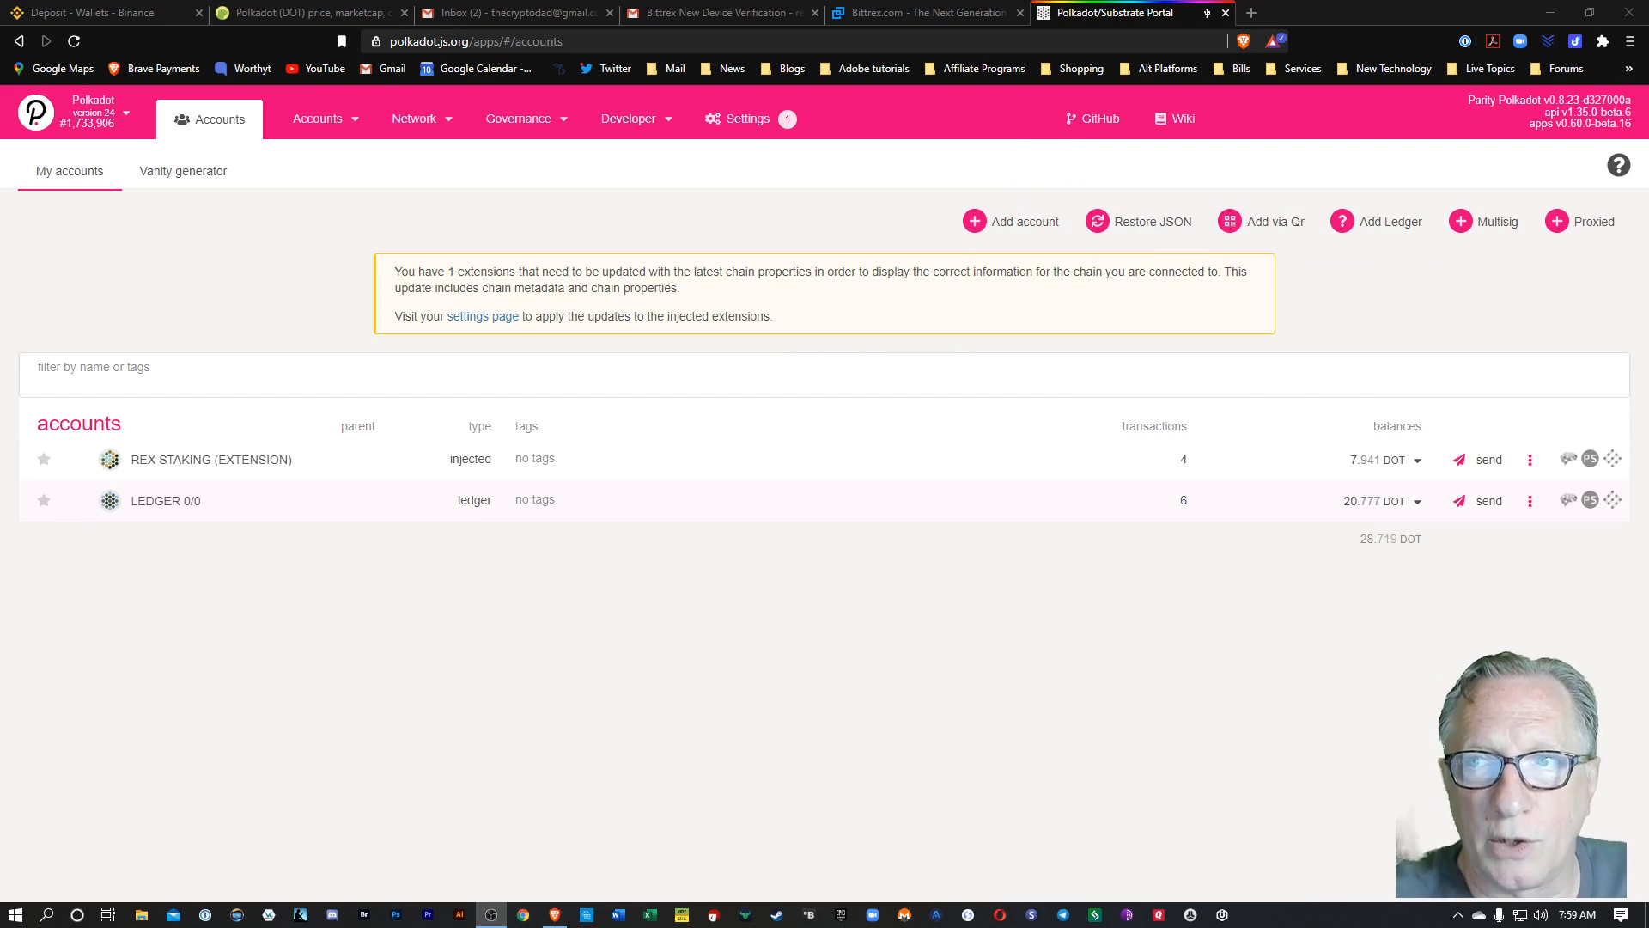
{"action": "mouse_move", "coordinate": [1359, 512]}
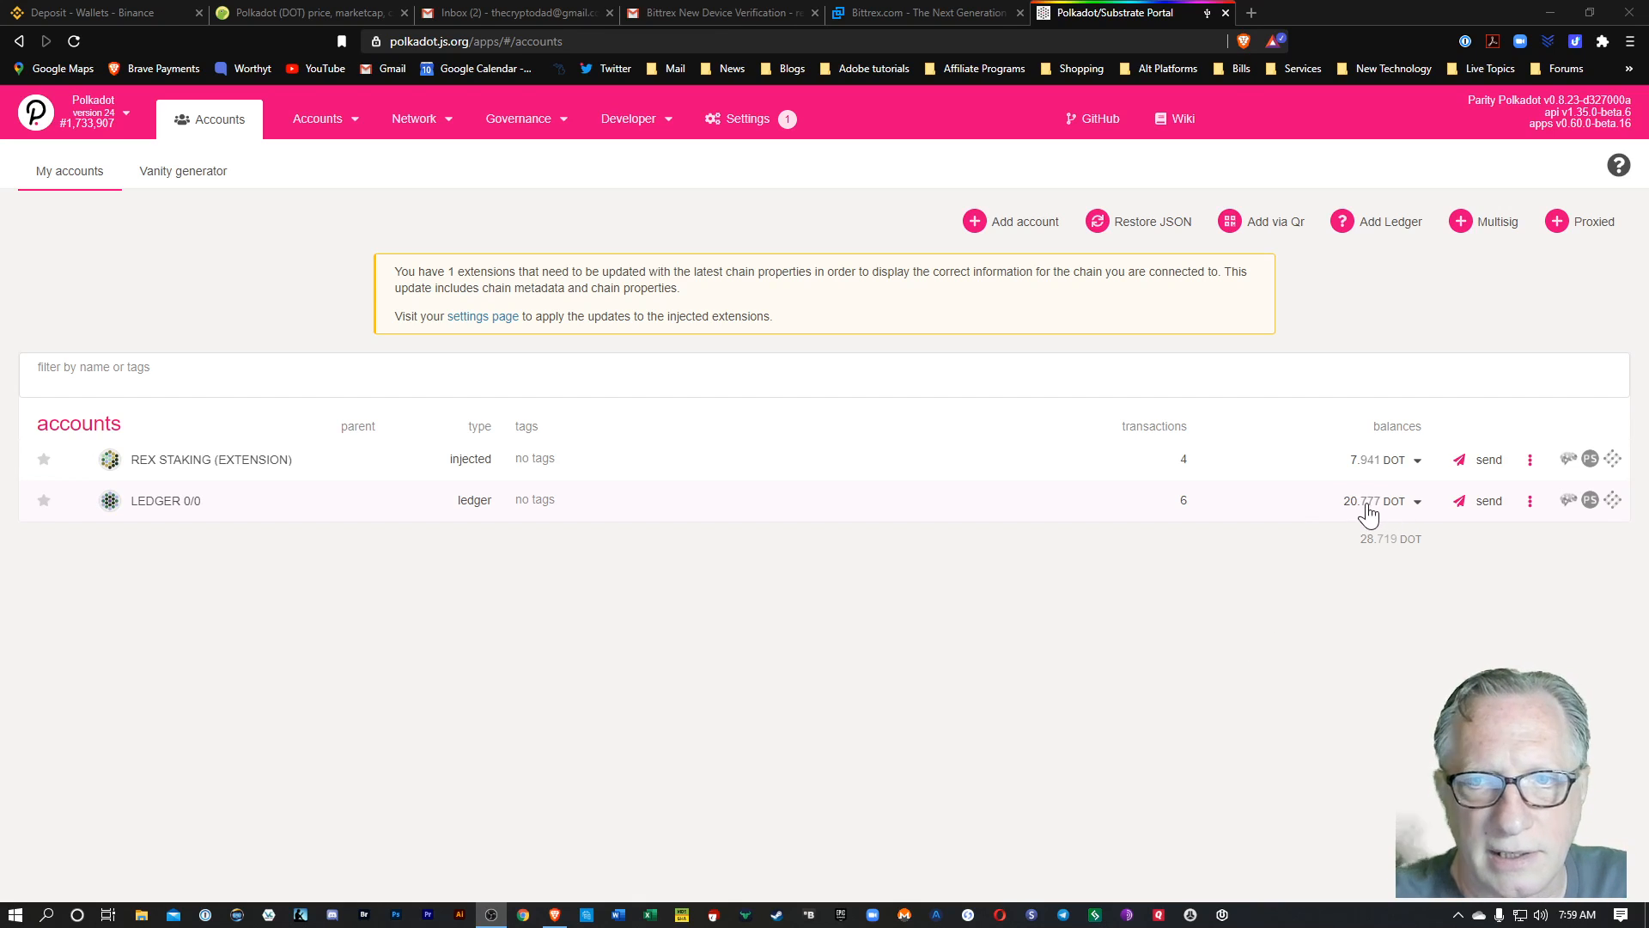
{"action": "mouse_move", "coordinate": [1354, 512]}
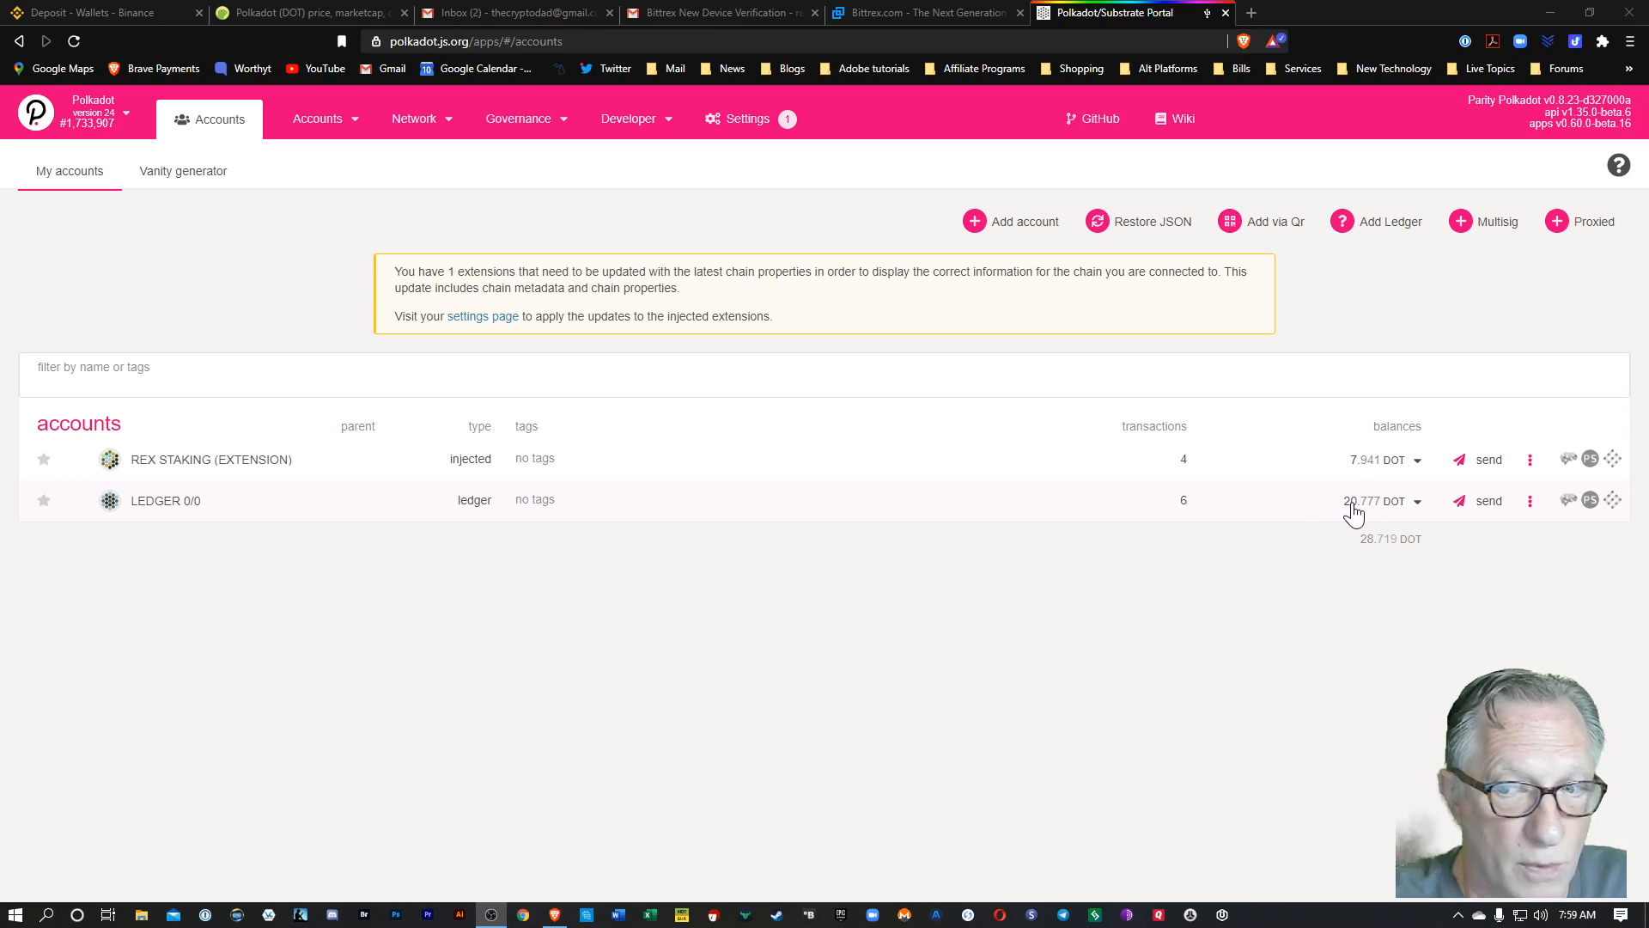
{"action": "mouse_move", "coordinate": [158, 27]}
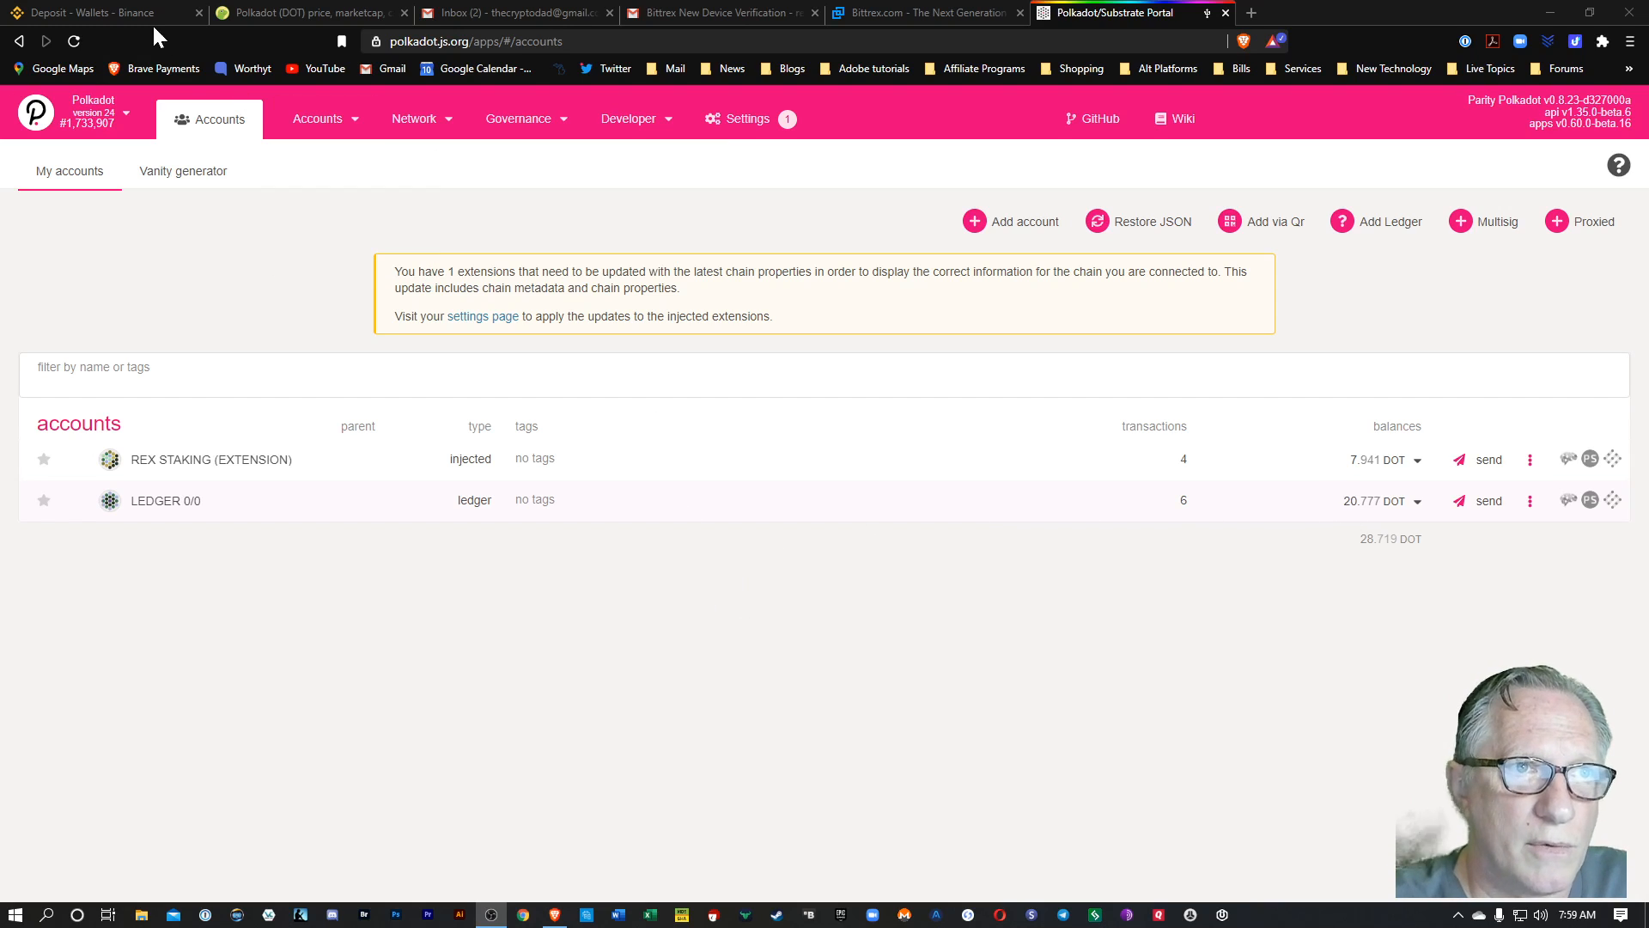
- Check the Binance DOT deposit page still shows 0 DOT, then move to the Bittrex site
{"action": "left_click", "coordinate": [86, 12]}
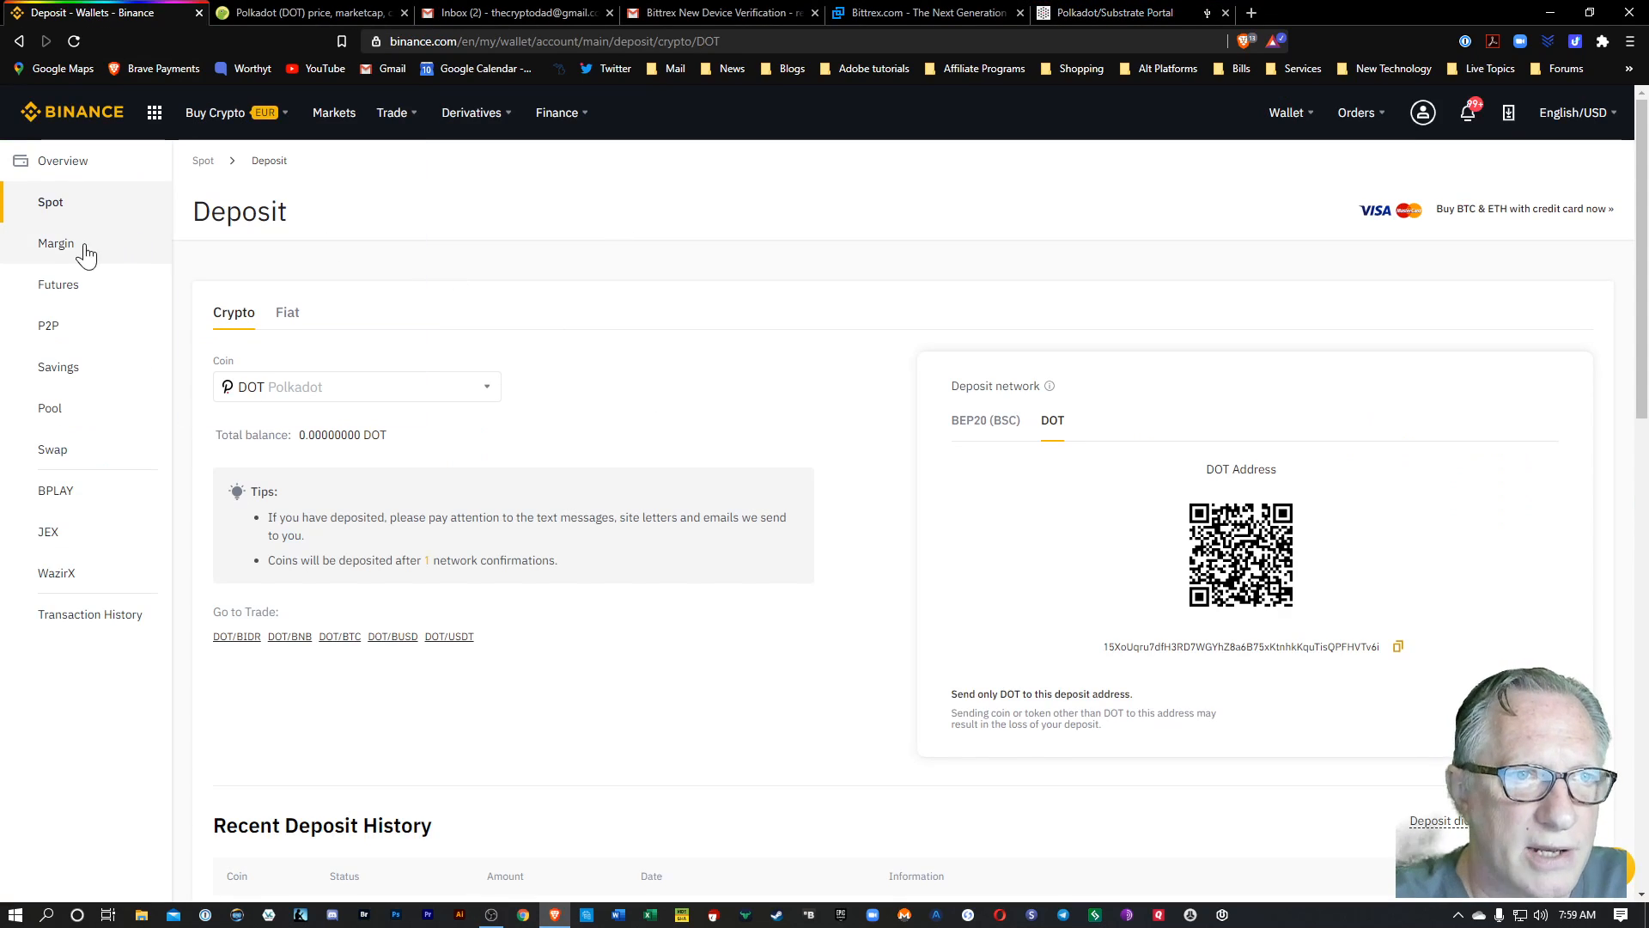
{"action": "mouse_move", "coordinate": [57, 210]}
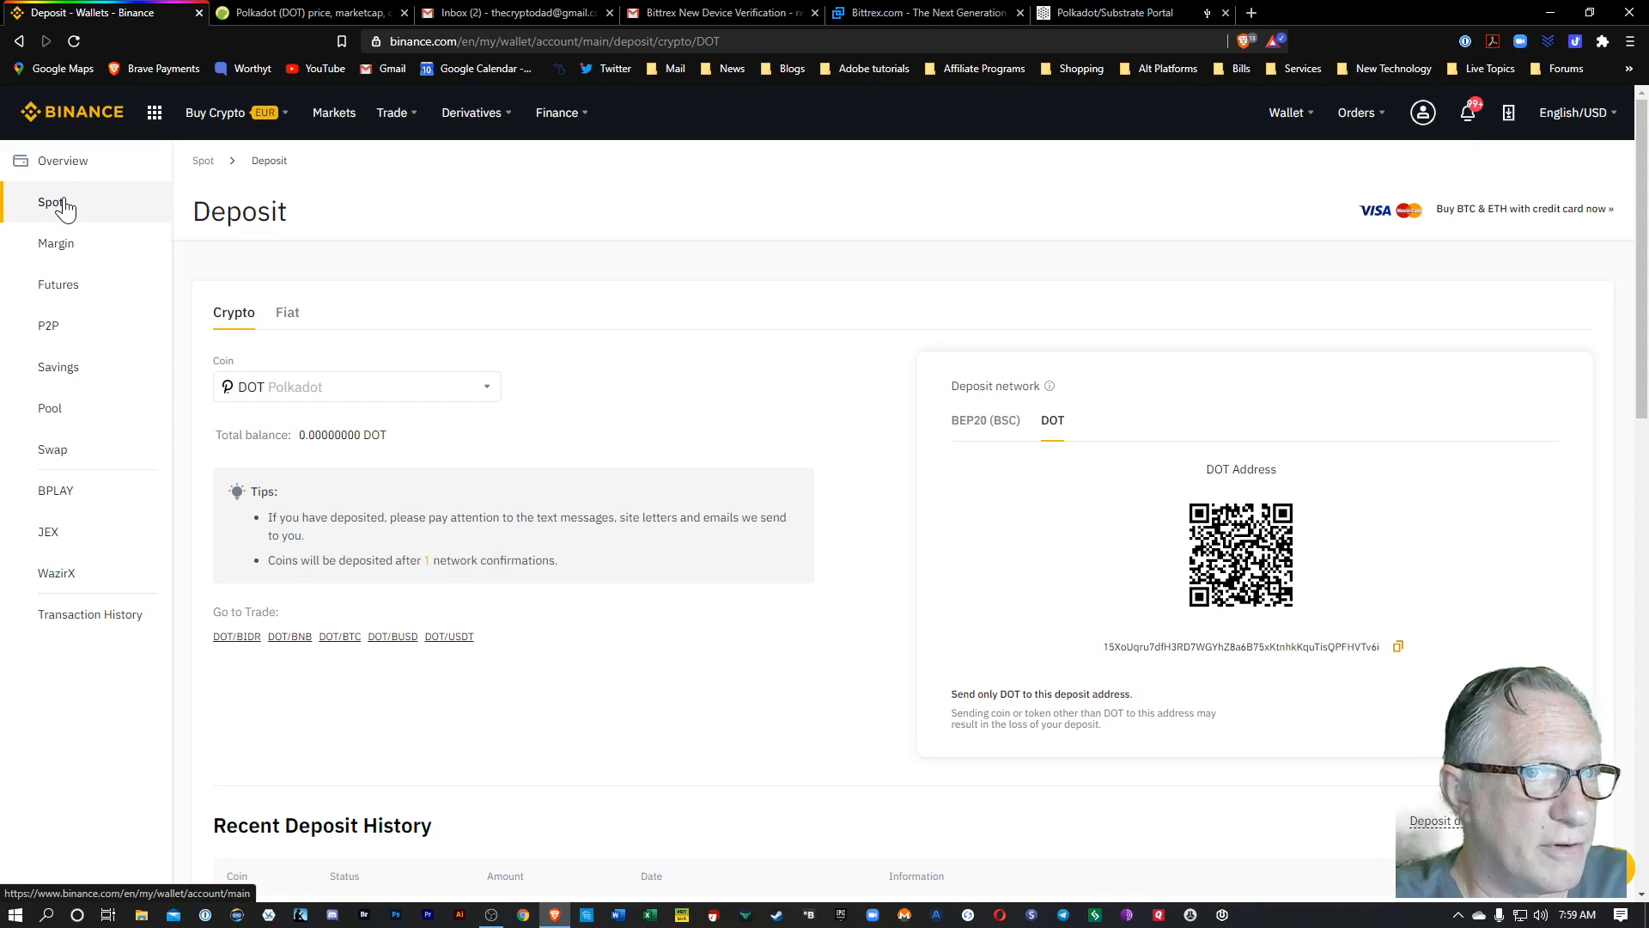
{"action": "mouse_move", "coordinate": [77, 185]}
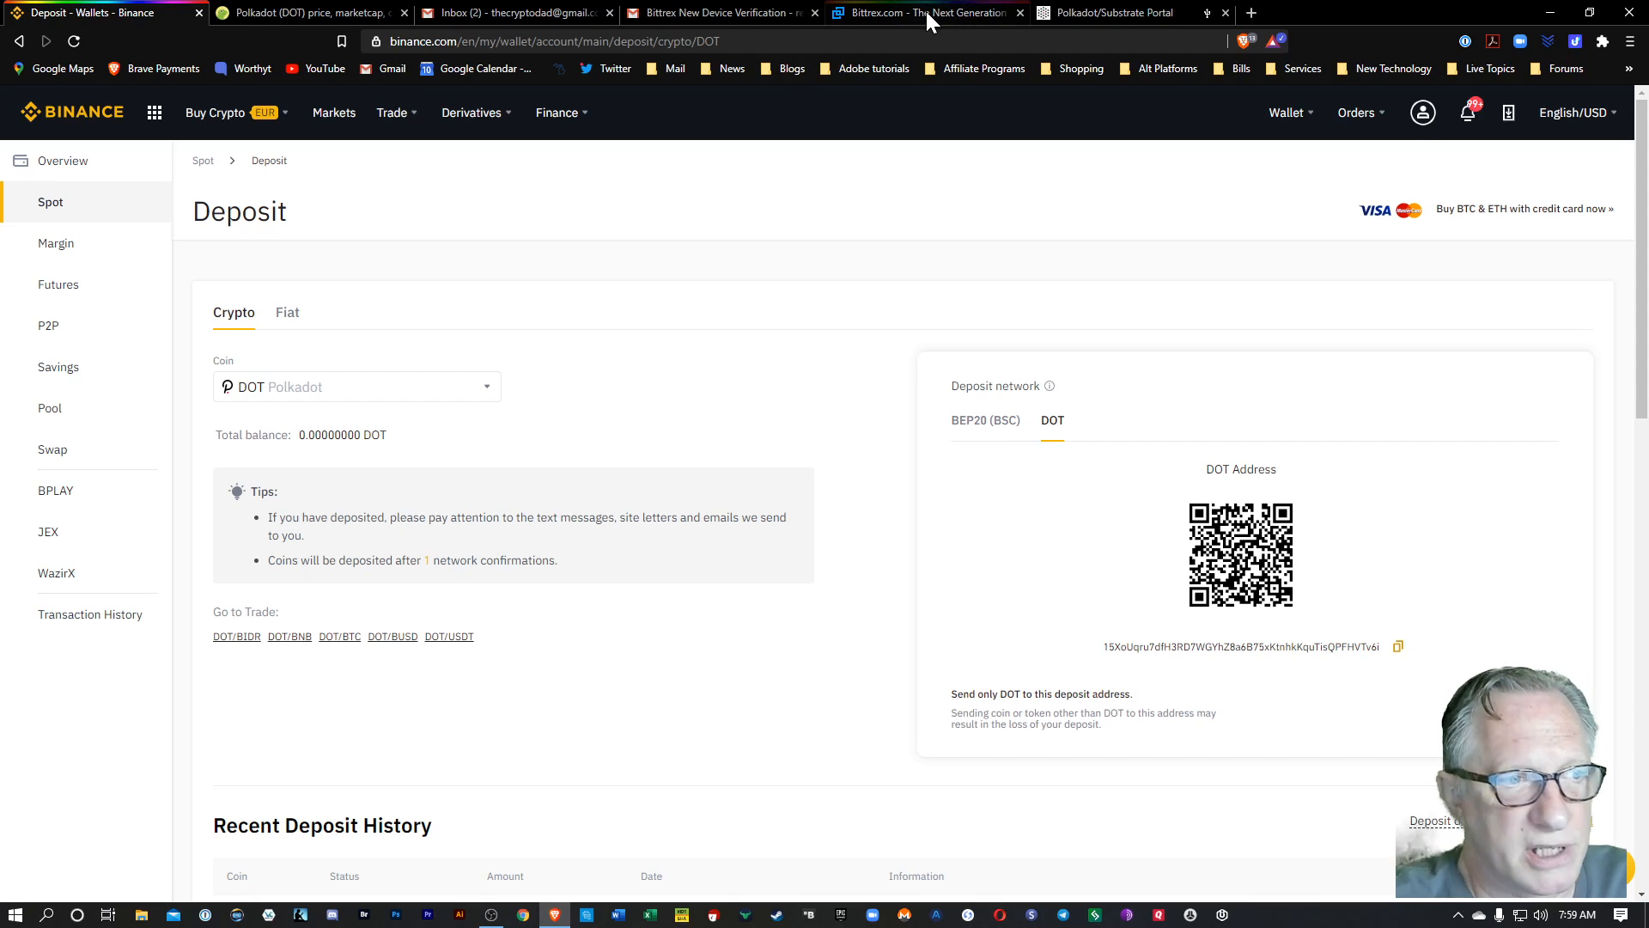
{"action": "left_click", "coordinate": [929, 13]}
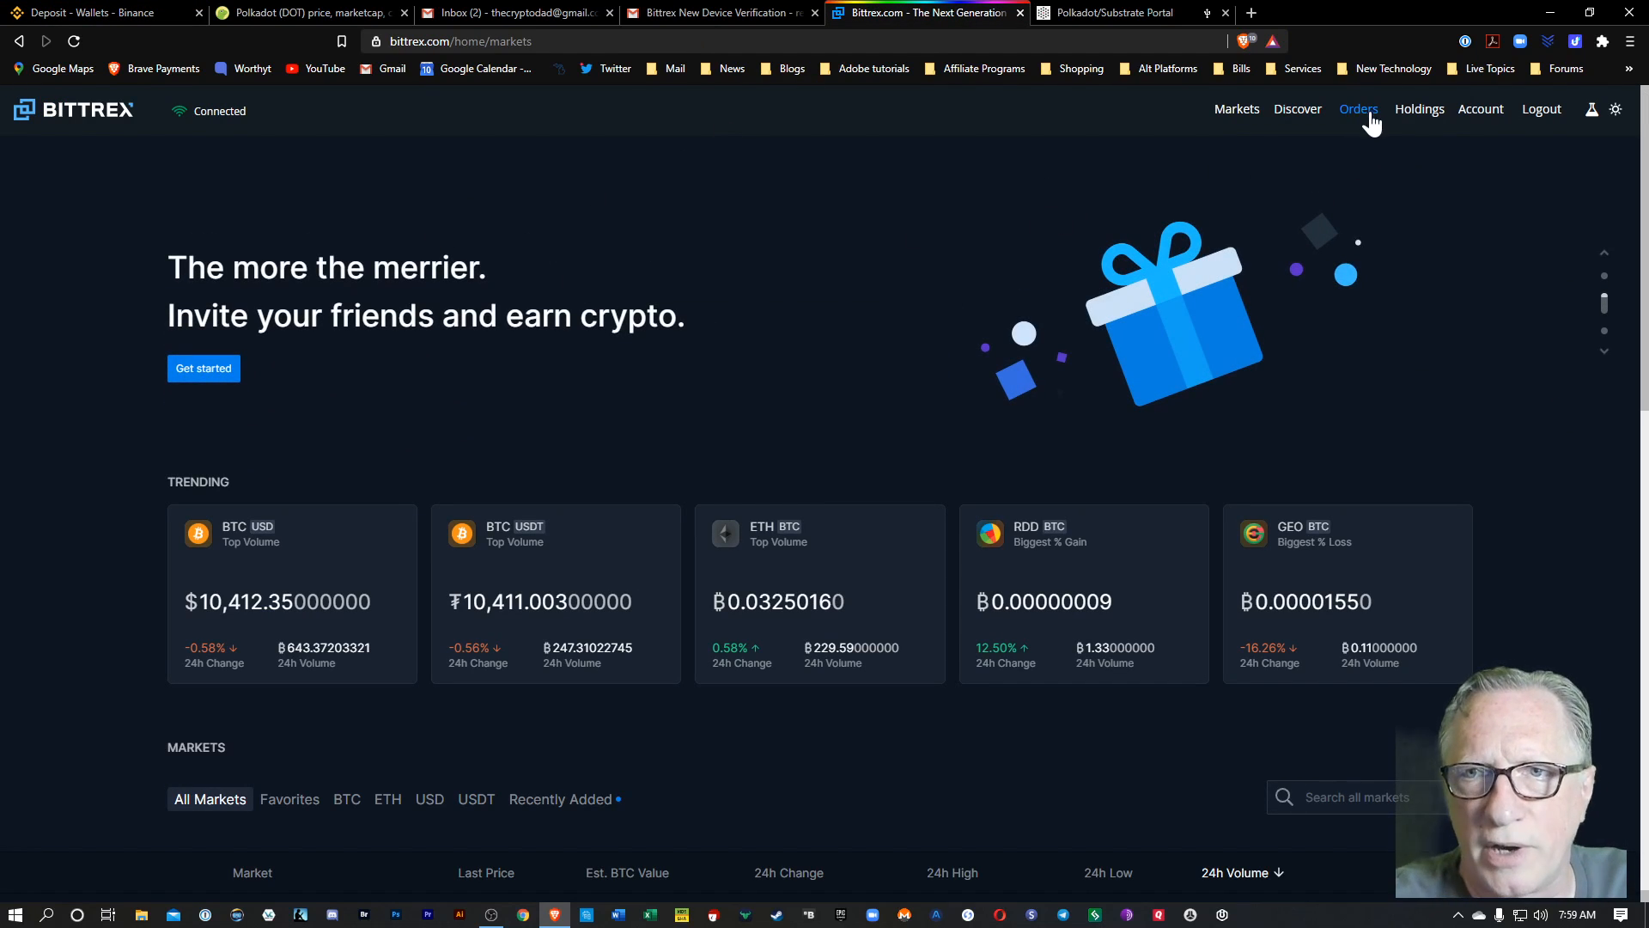
- Filter Bittrex's Holdings balances to DOT, showing a zero New DOT balance
{"action": "left_click", "coordinate": [1427, 108]}
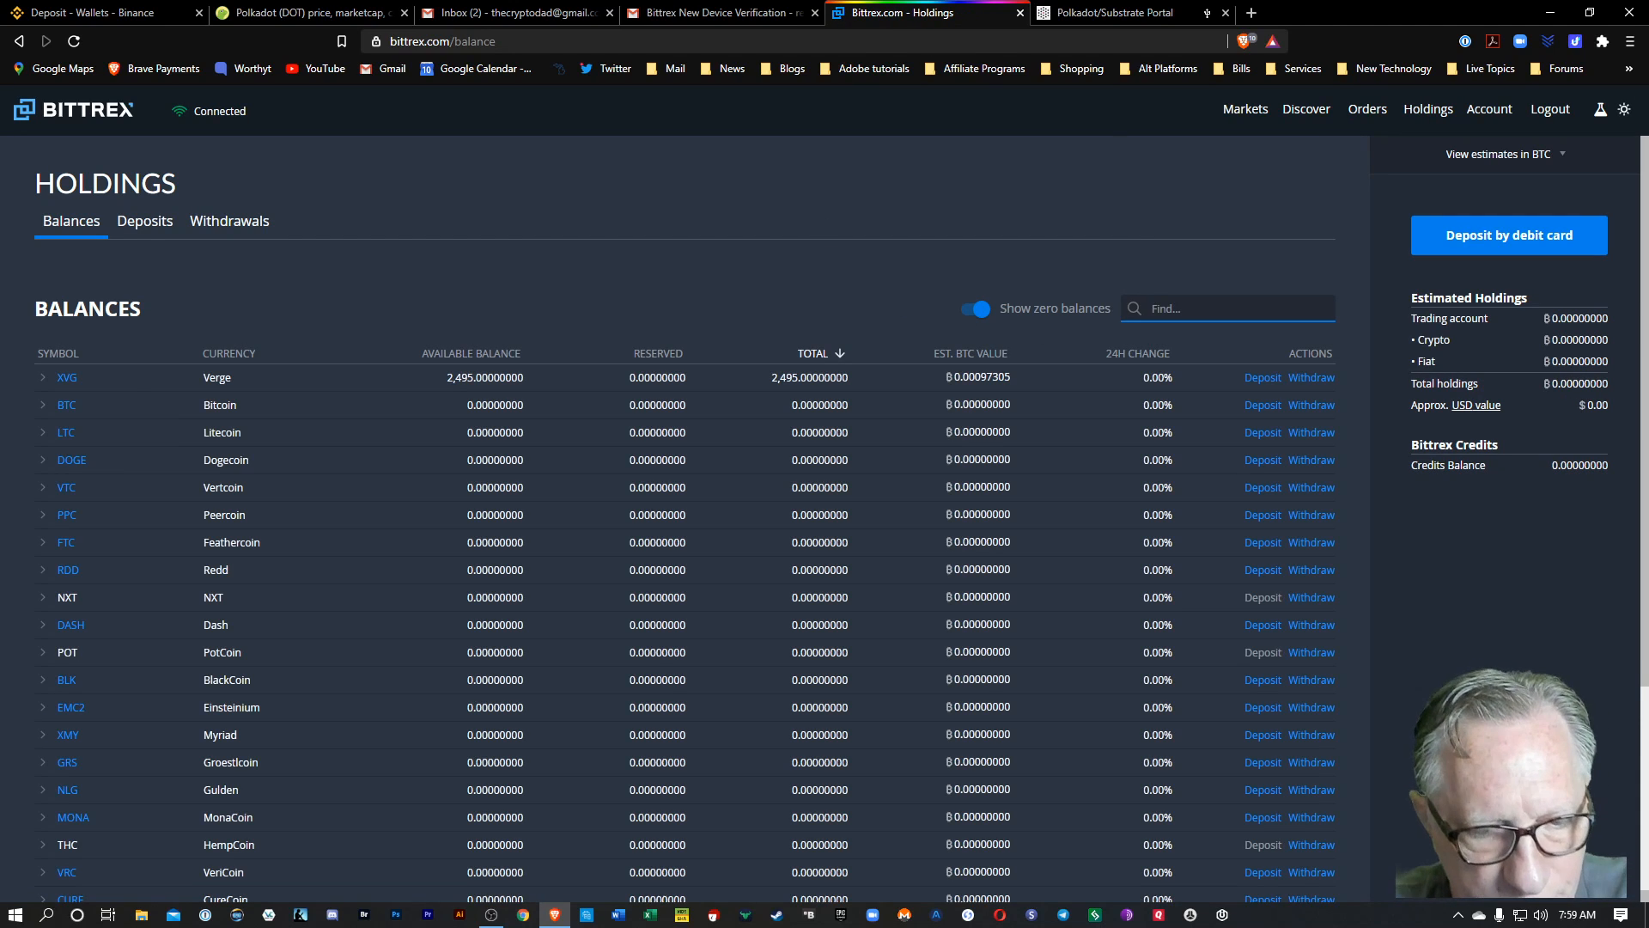
{"action": "type", "text": "dot"}
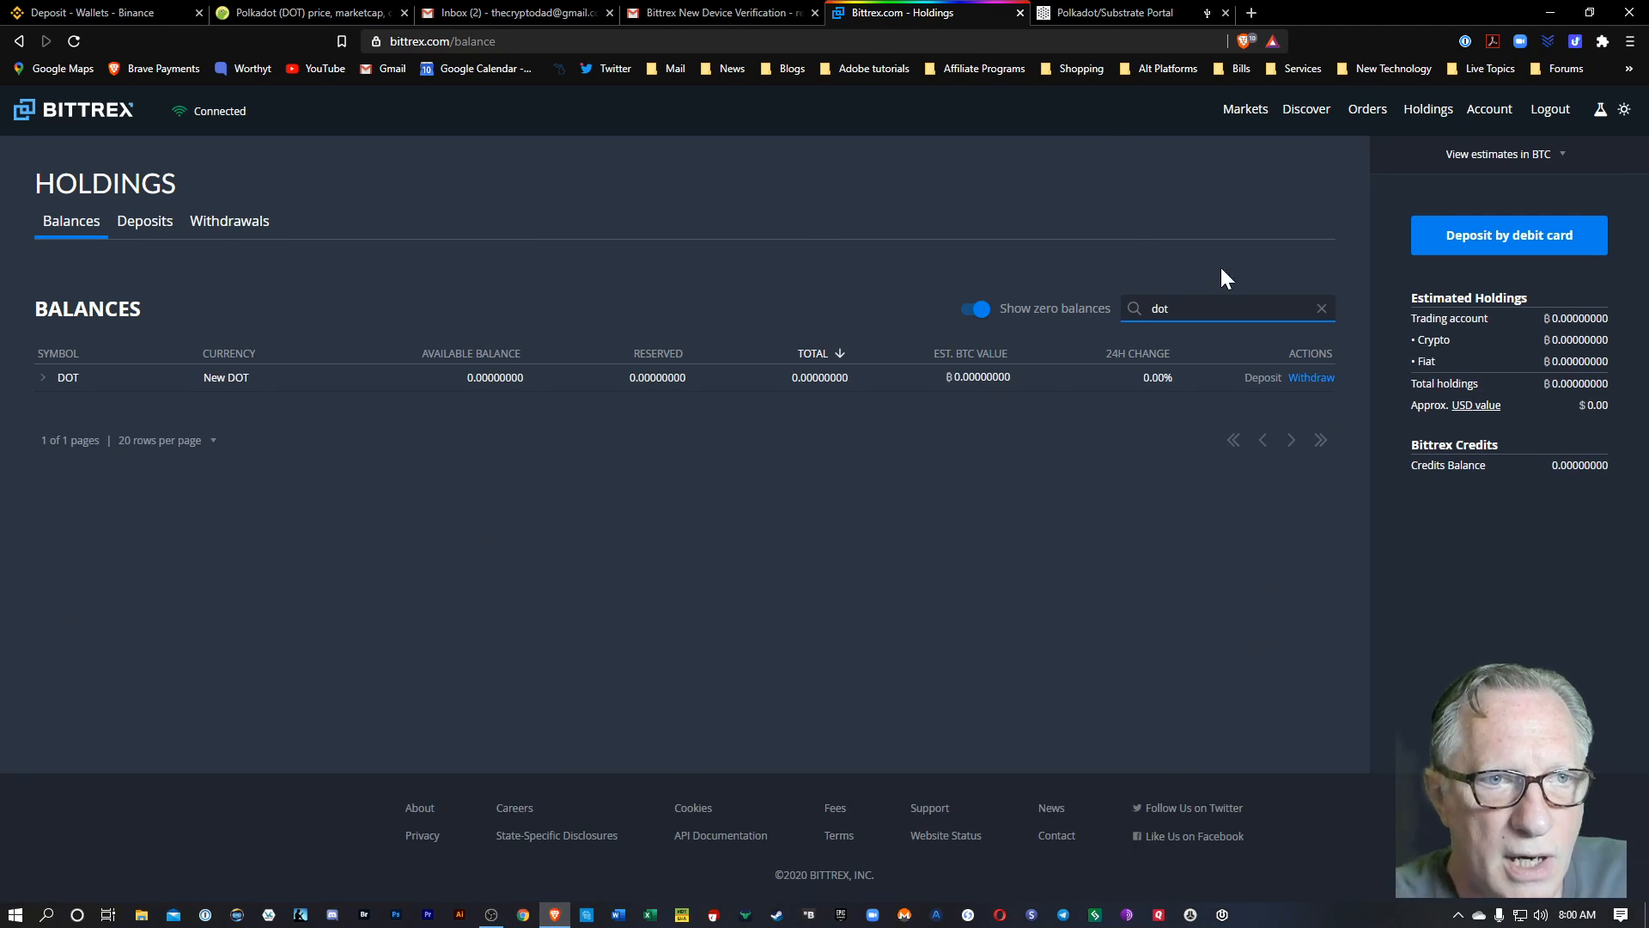
{"action": "mouse_move", "coordinate": [165, 395]}
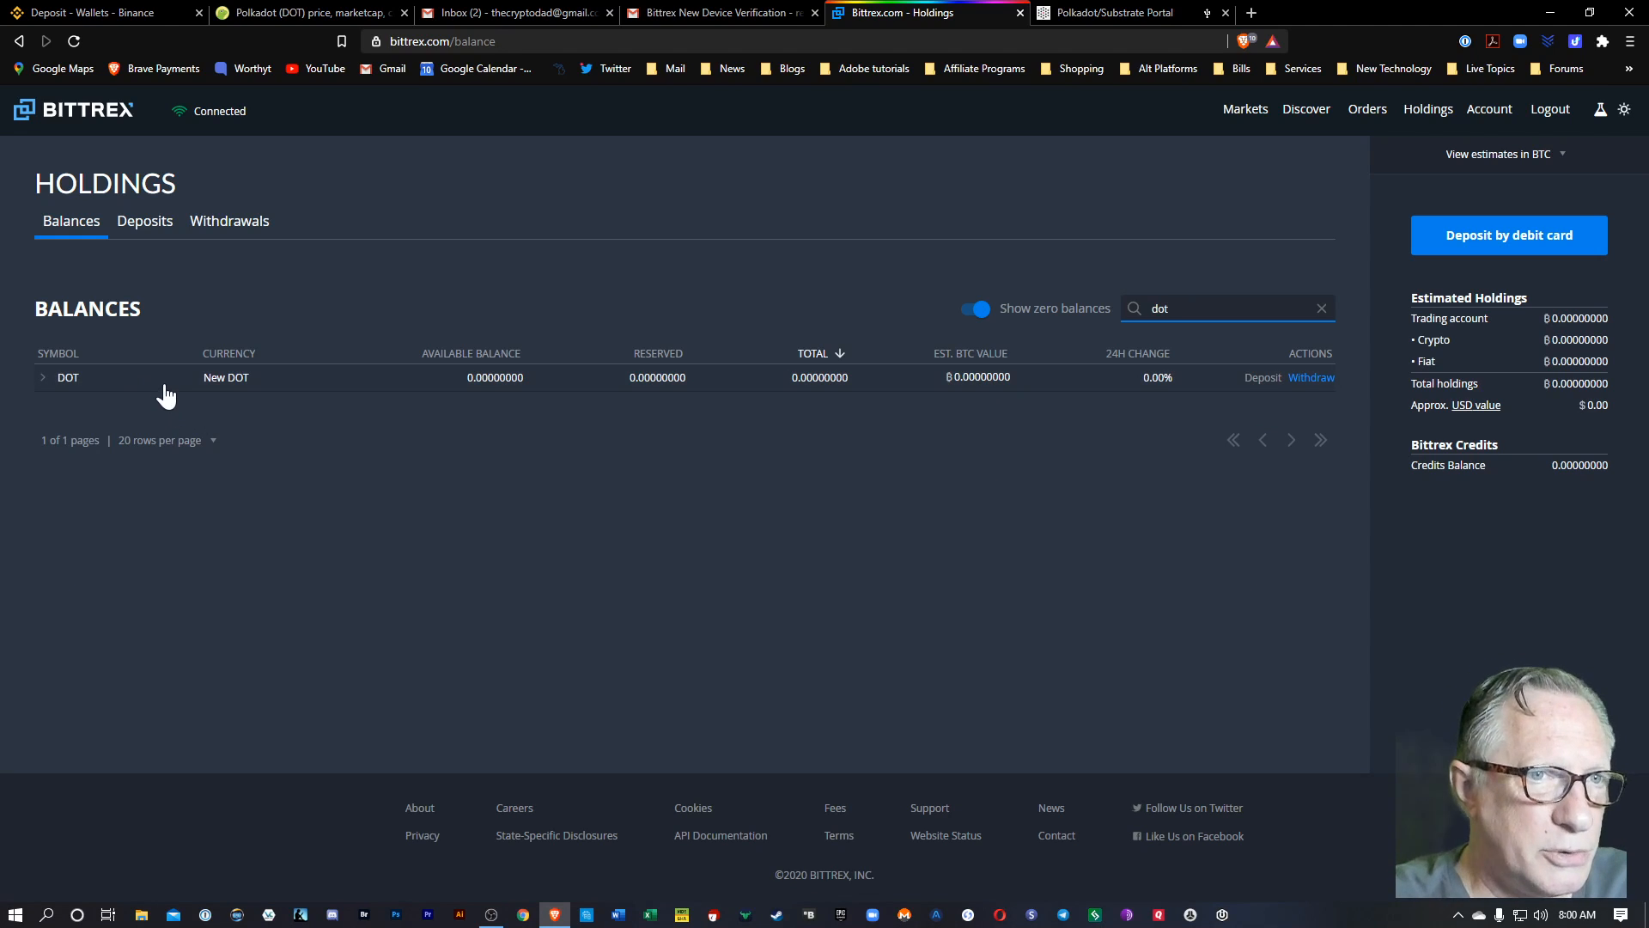
{"action": "mouse_move", "coordinate": [1313, 378]}
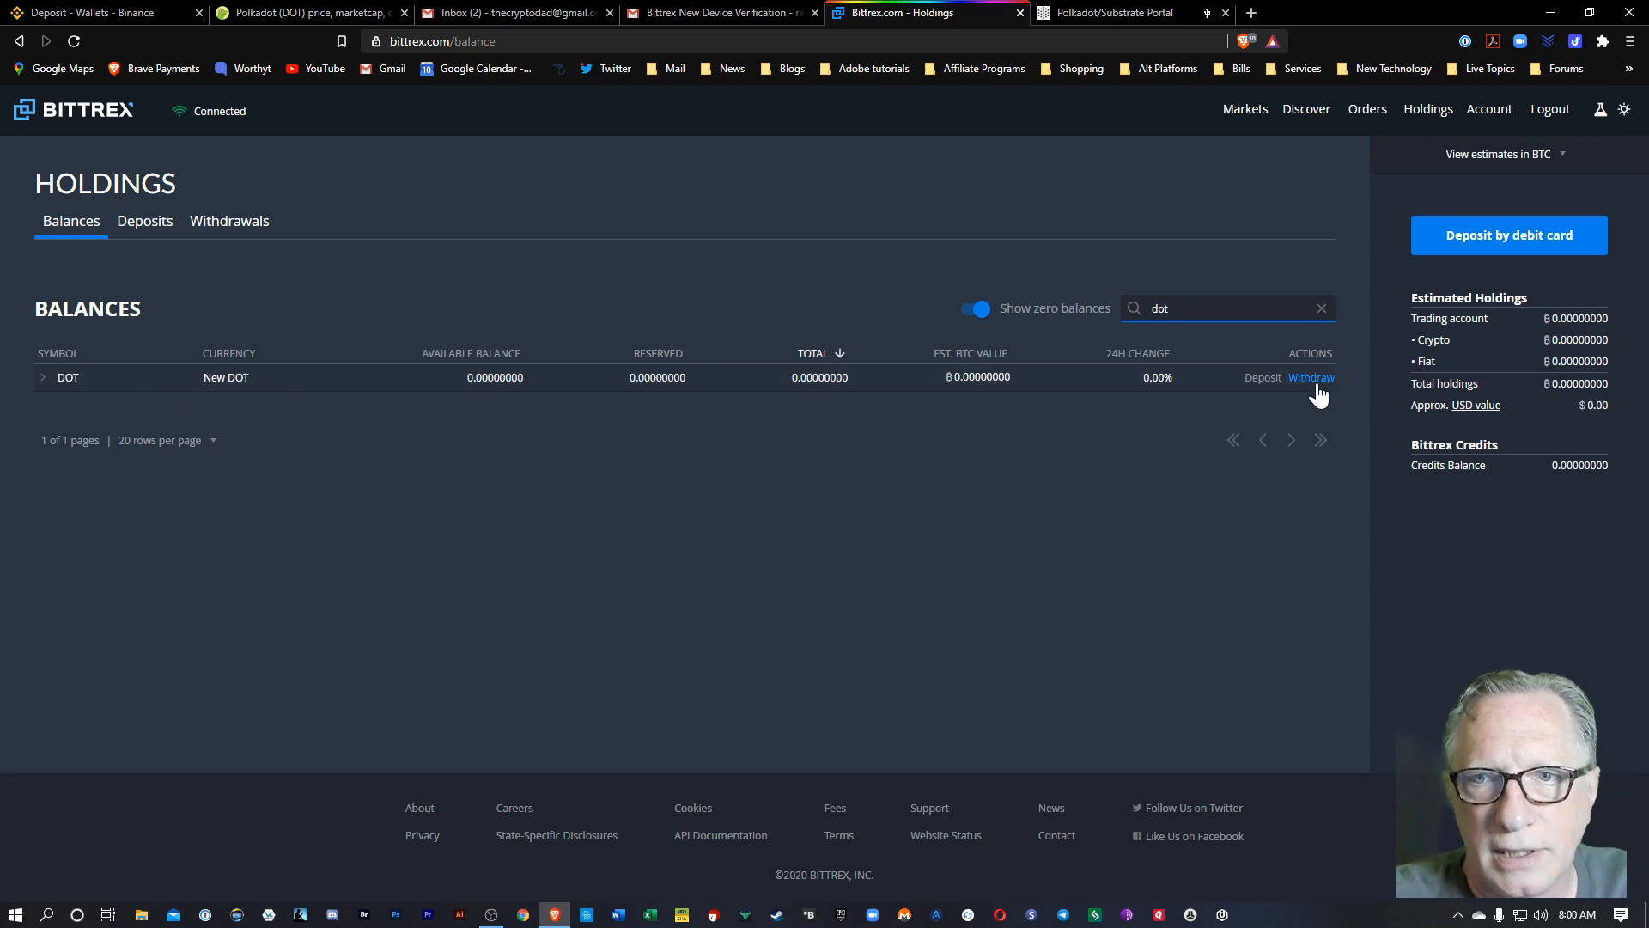
{"action": "mouse_move", "coordinate": [1258, 399]}
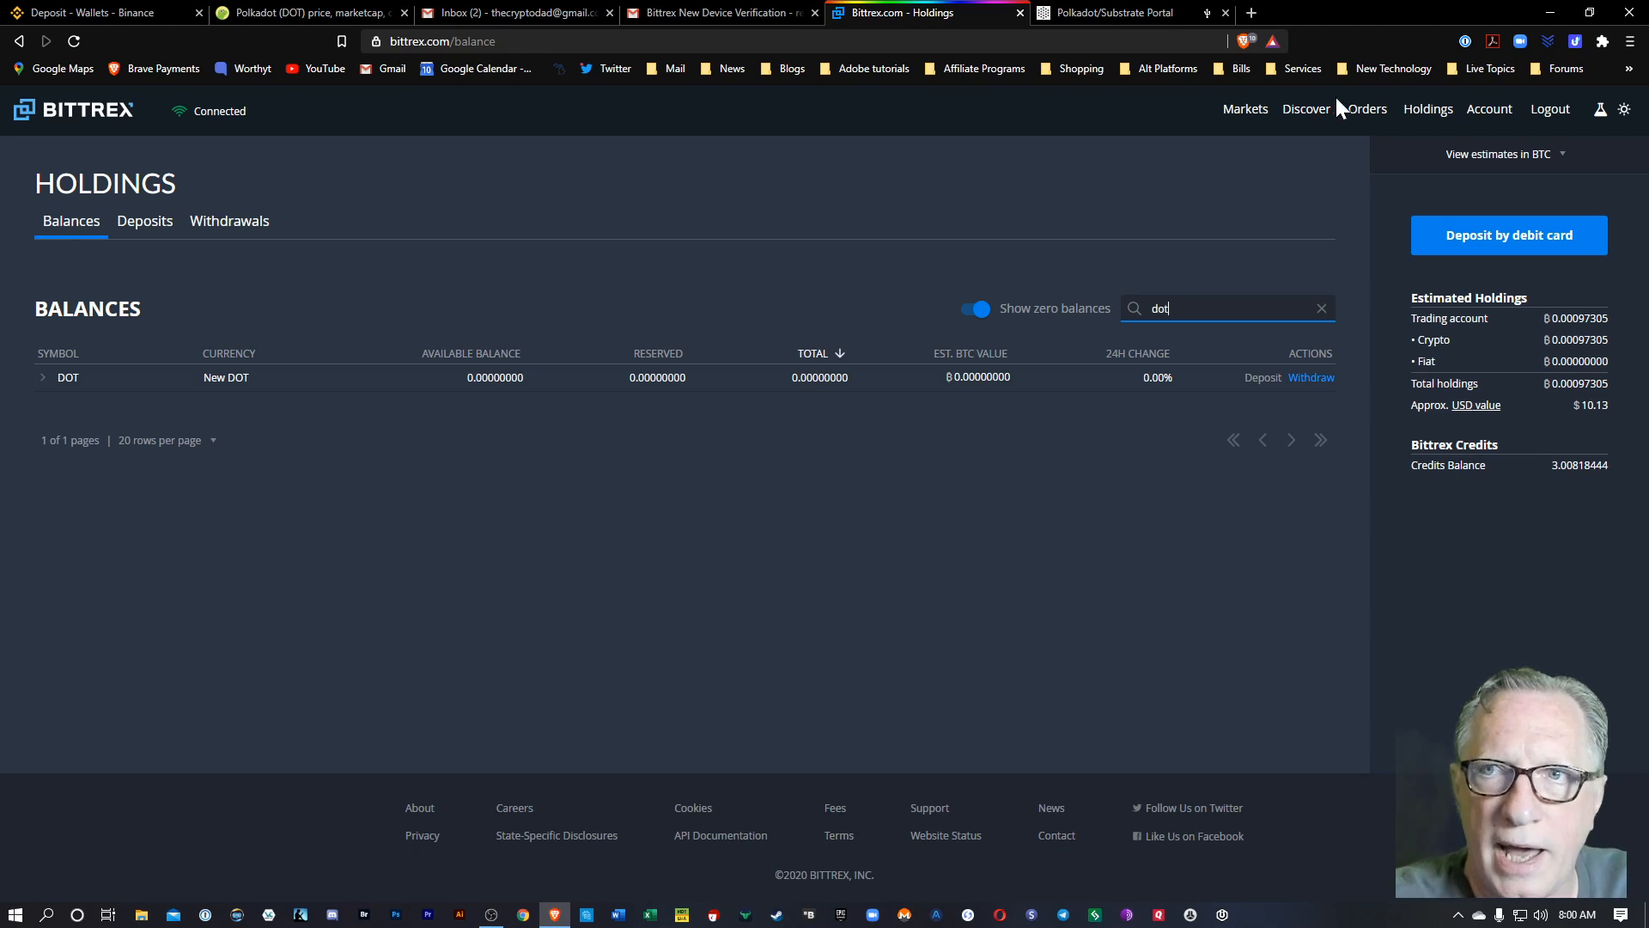
{"action": "mouse_move", "coordinate": [89, 35]}
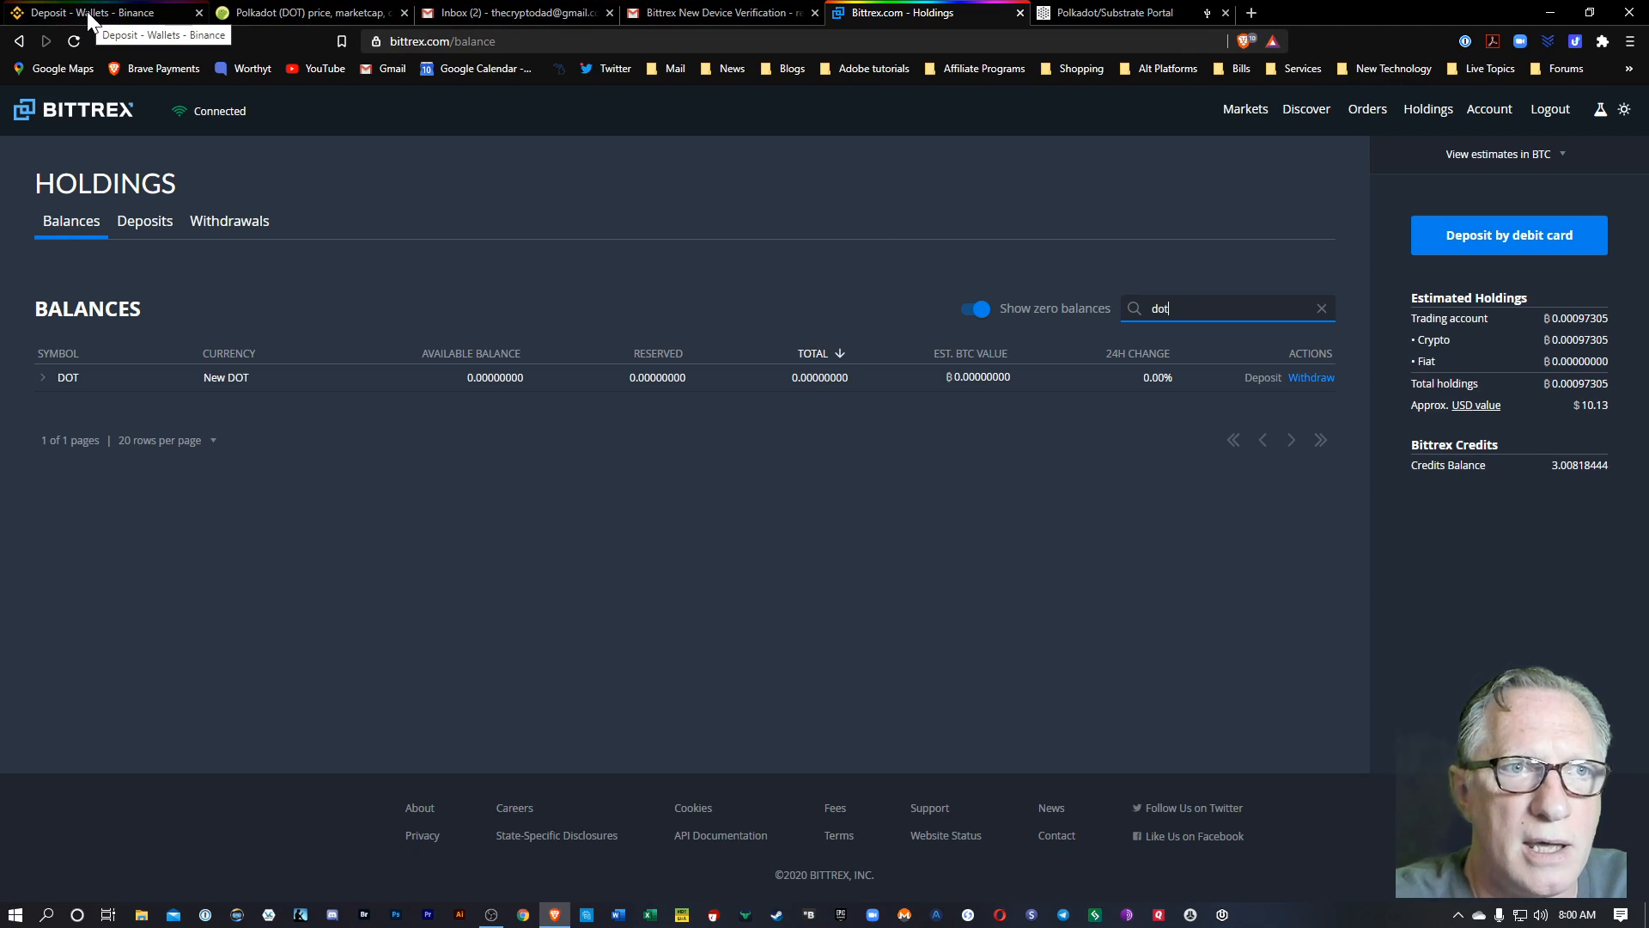
- View Binance's Spot wallet, where Polkadot (DOT) now shows a 5 DOT balance
{"action": "left_click", "coordinate": [103, 12]}
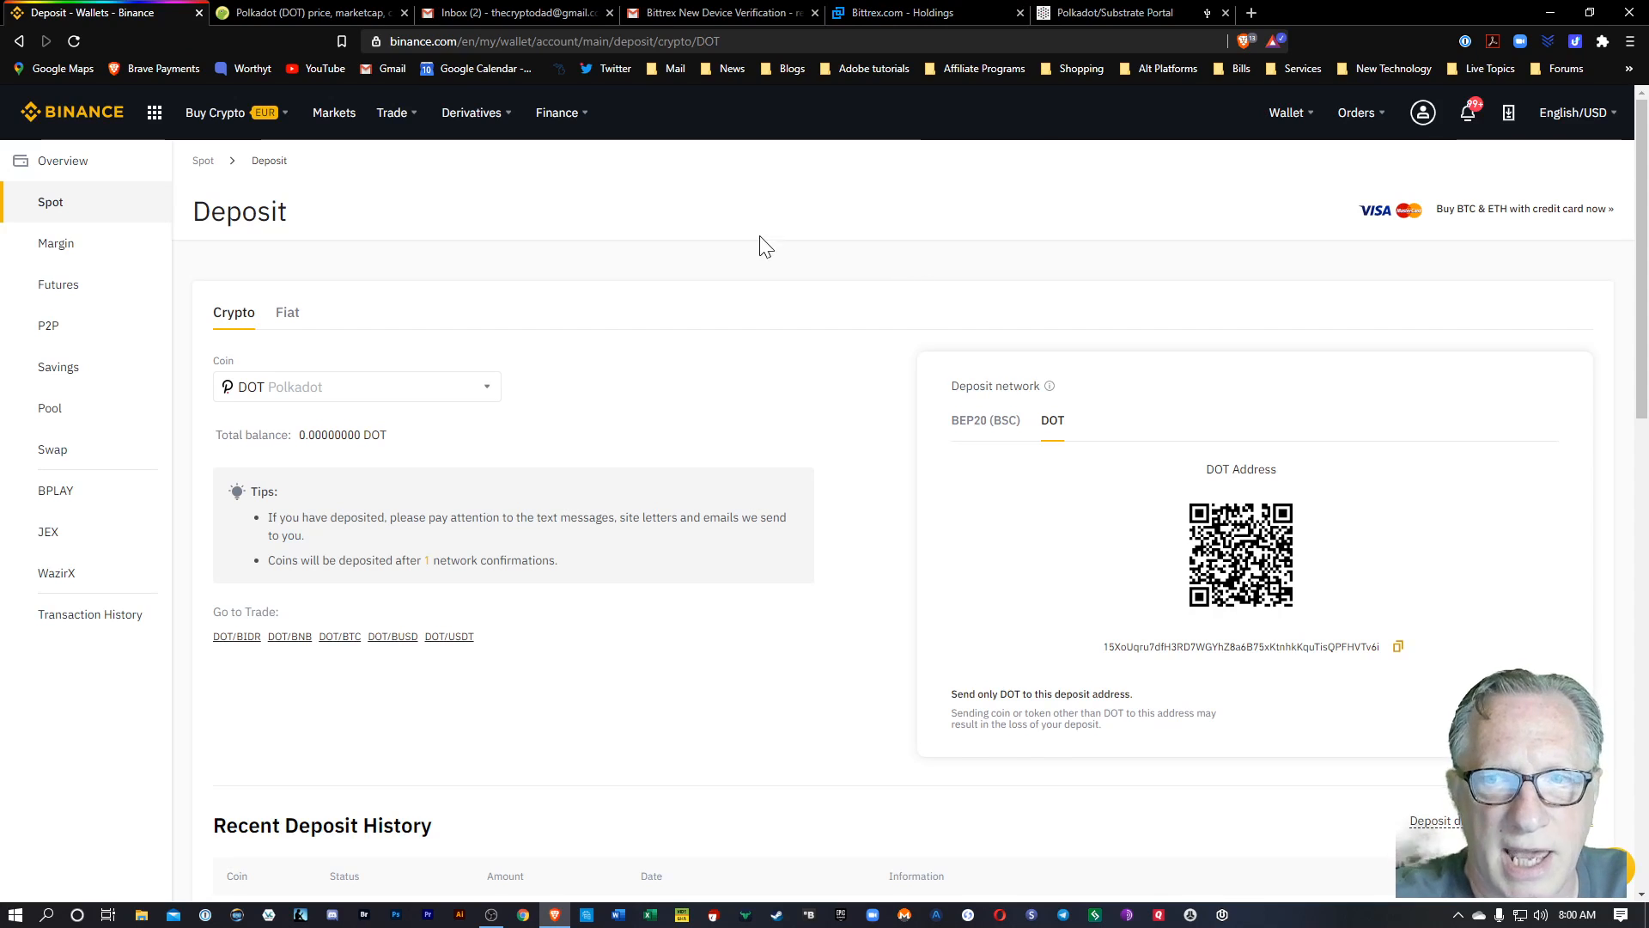
{"action": "mouse_move", "coordinate": [812, 305]}
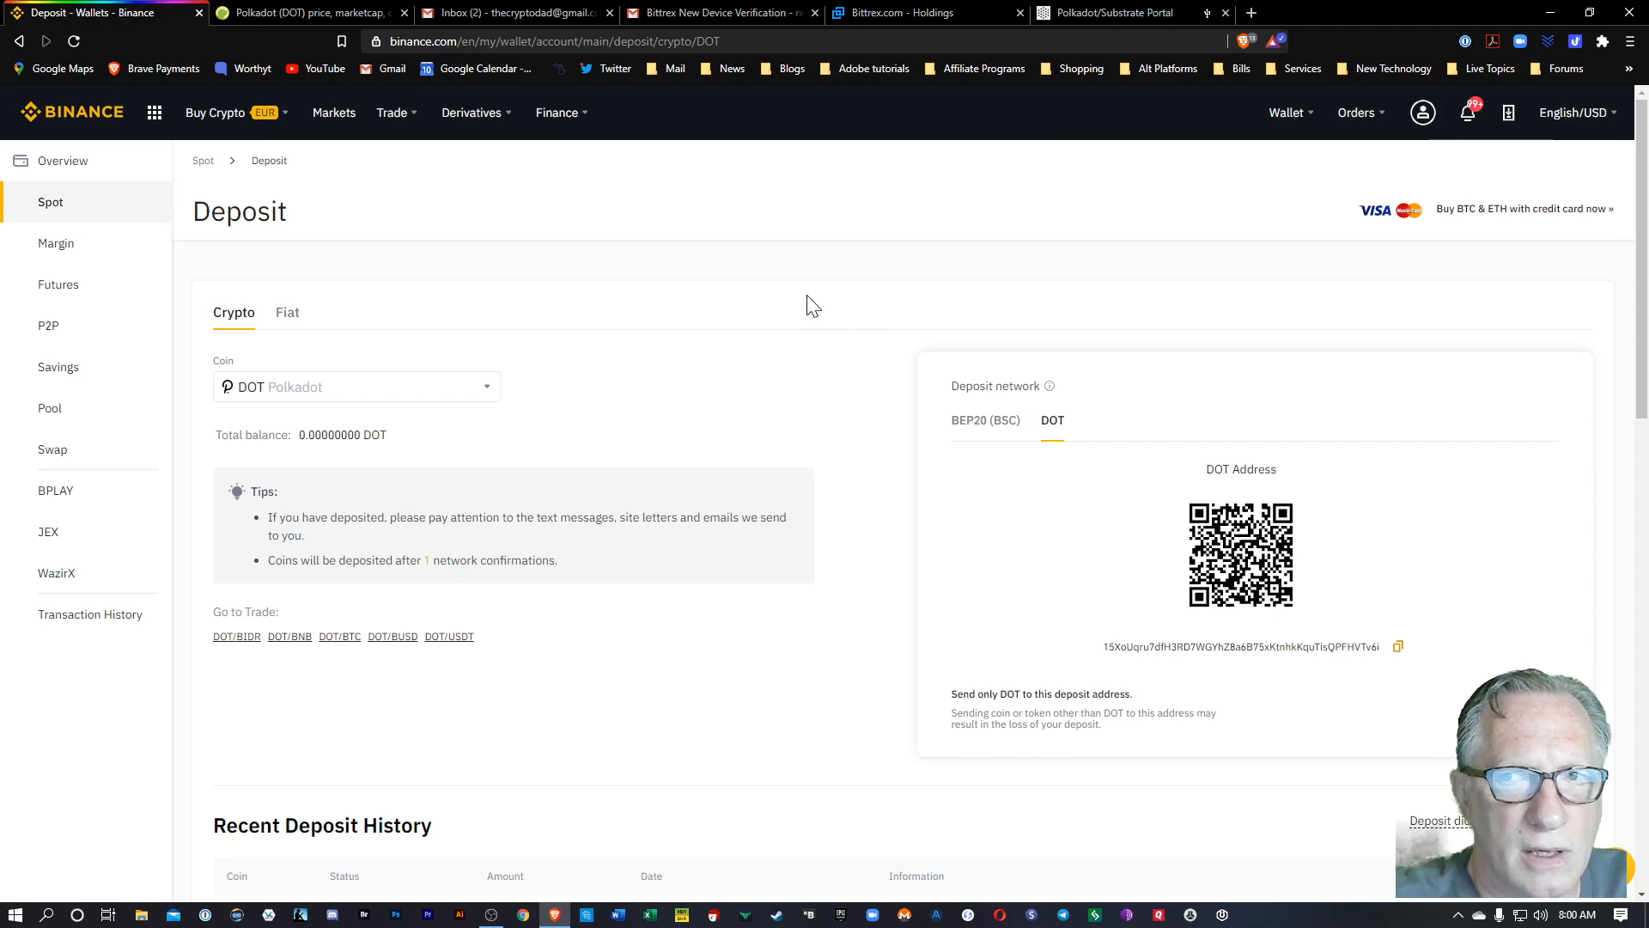
{"action": "mouse_move", "coordinate": [56, 208]}
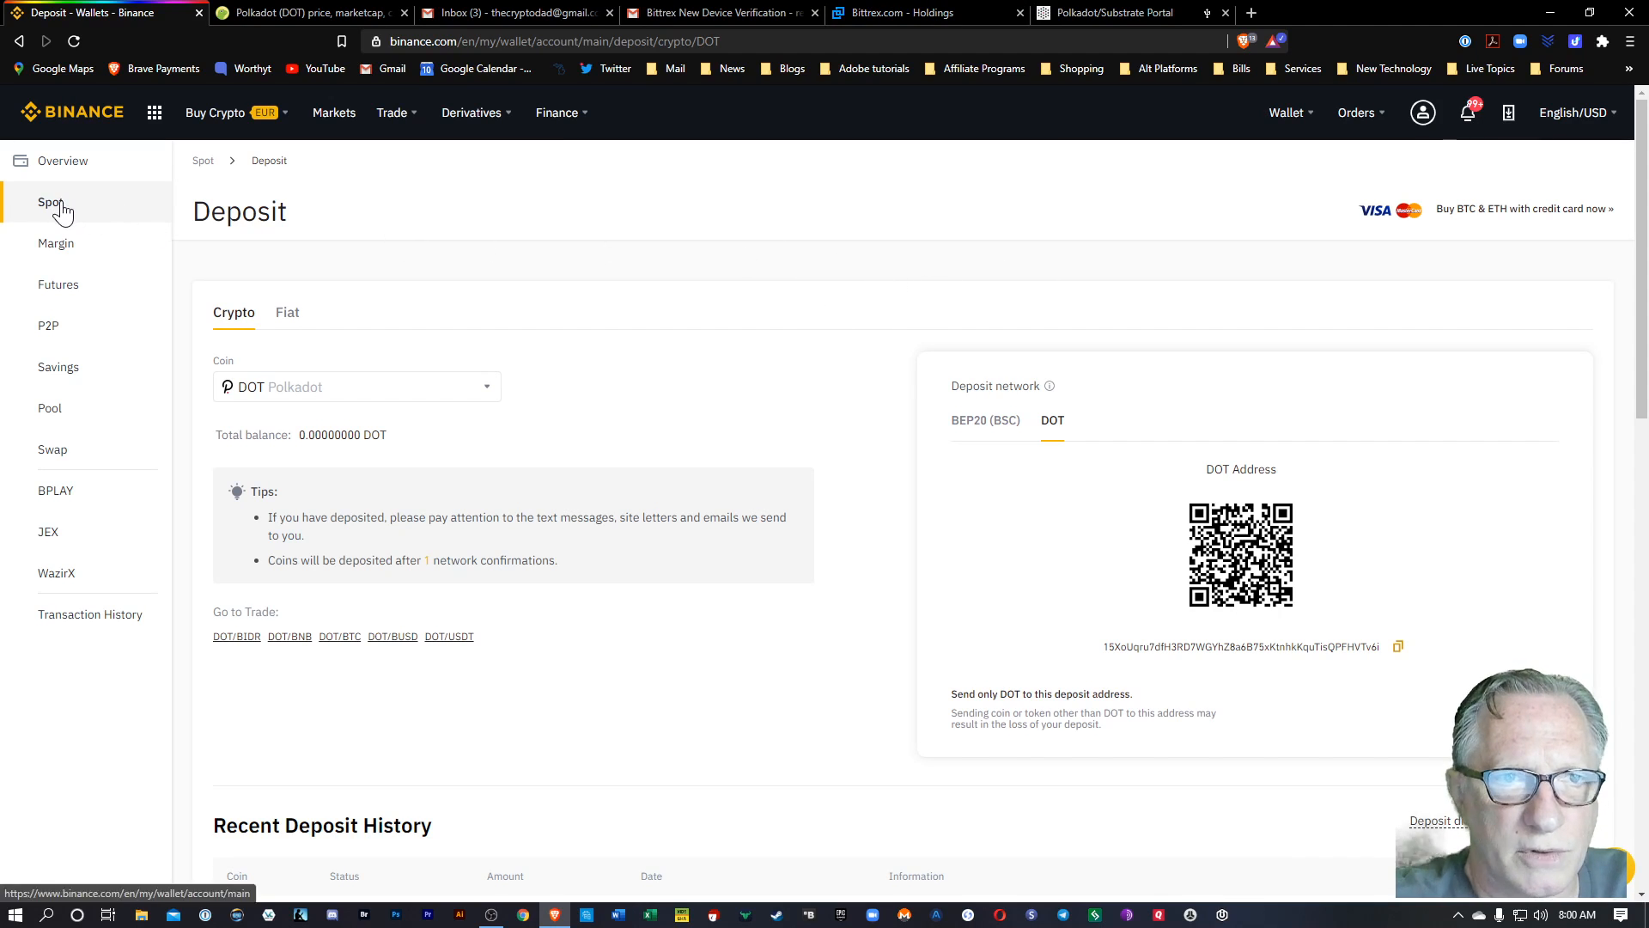
{"action": "left_click", "coordinate": [48, 203]}
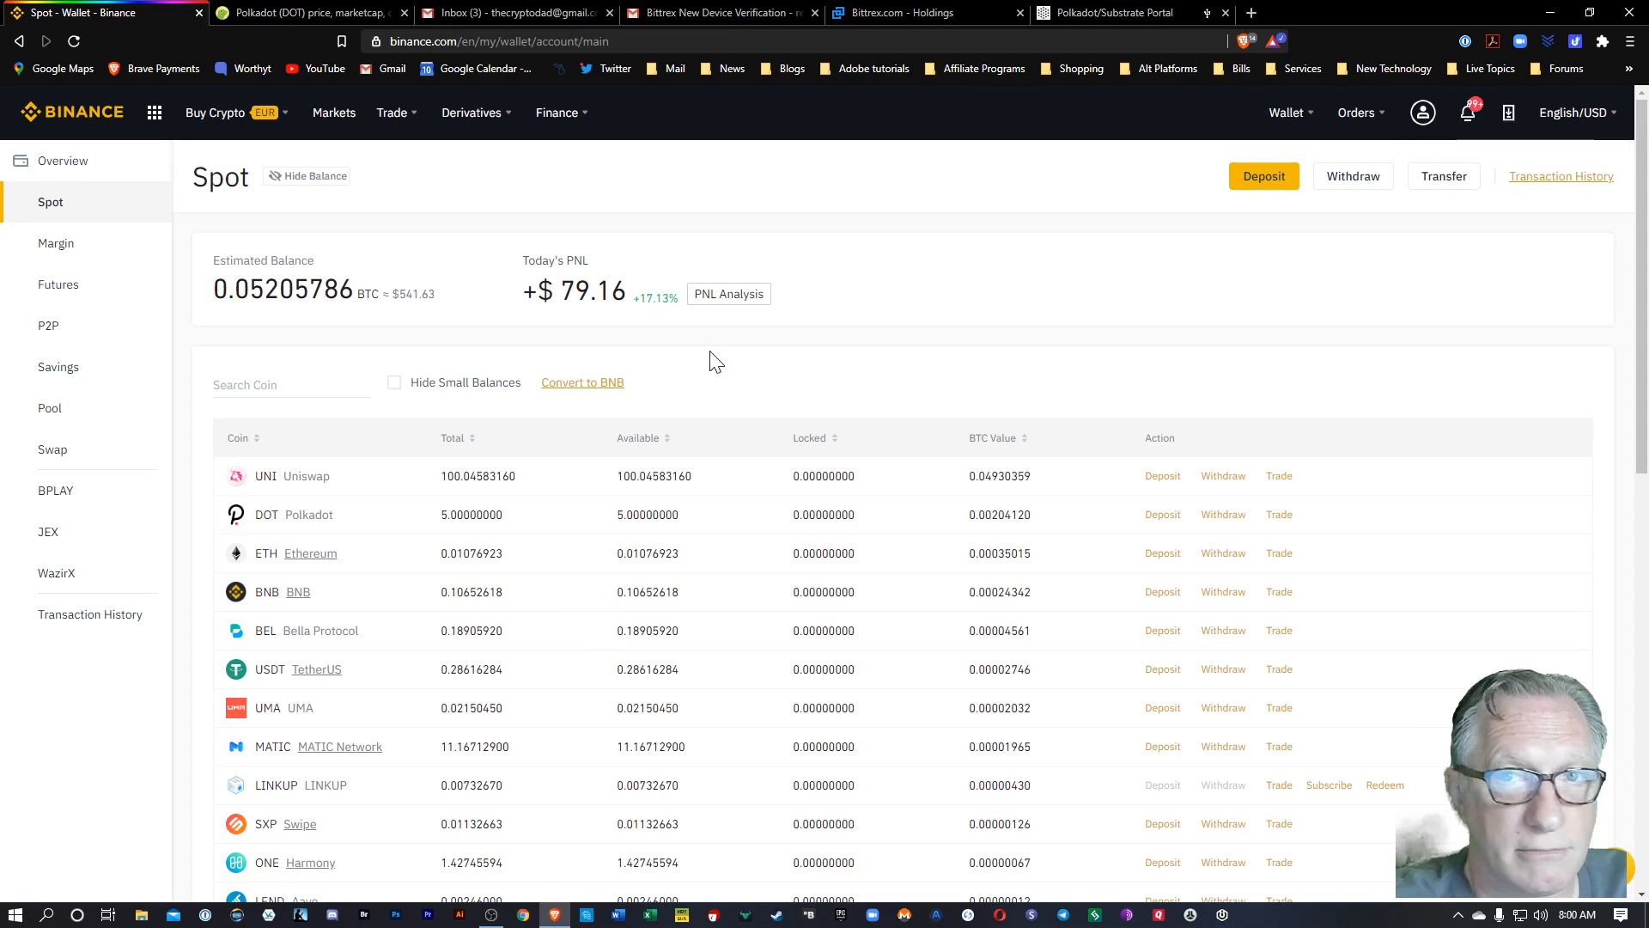
- Expand the DOT row in Bittrex Holdings to see its zero balance details, then return to the Polkadot portal
{"action": "left_click", "coordinate": [917, 12]}
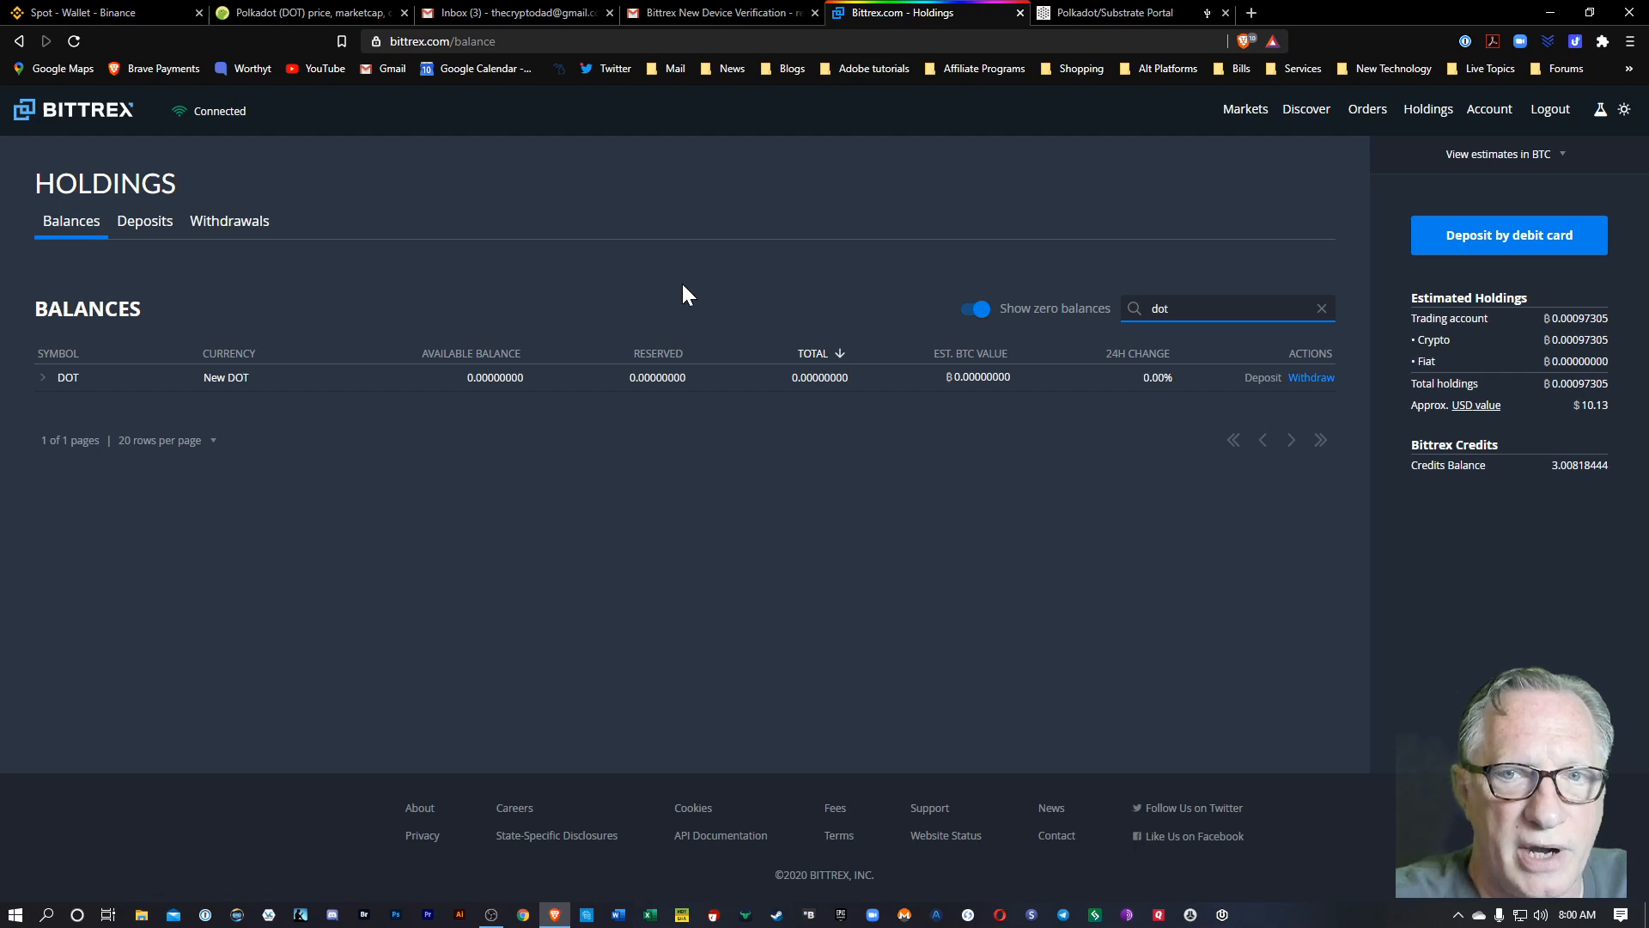
{"action": "left_click", "coordinate": [43, 377]}
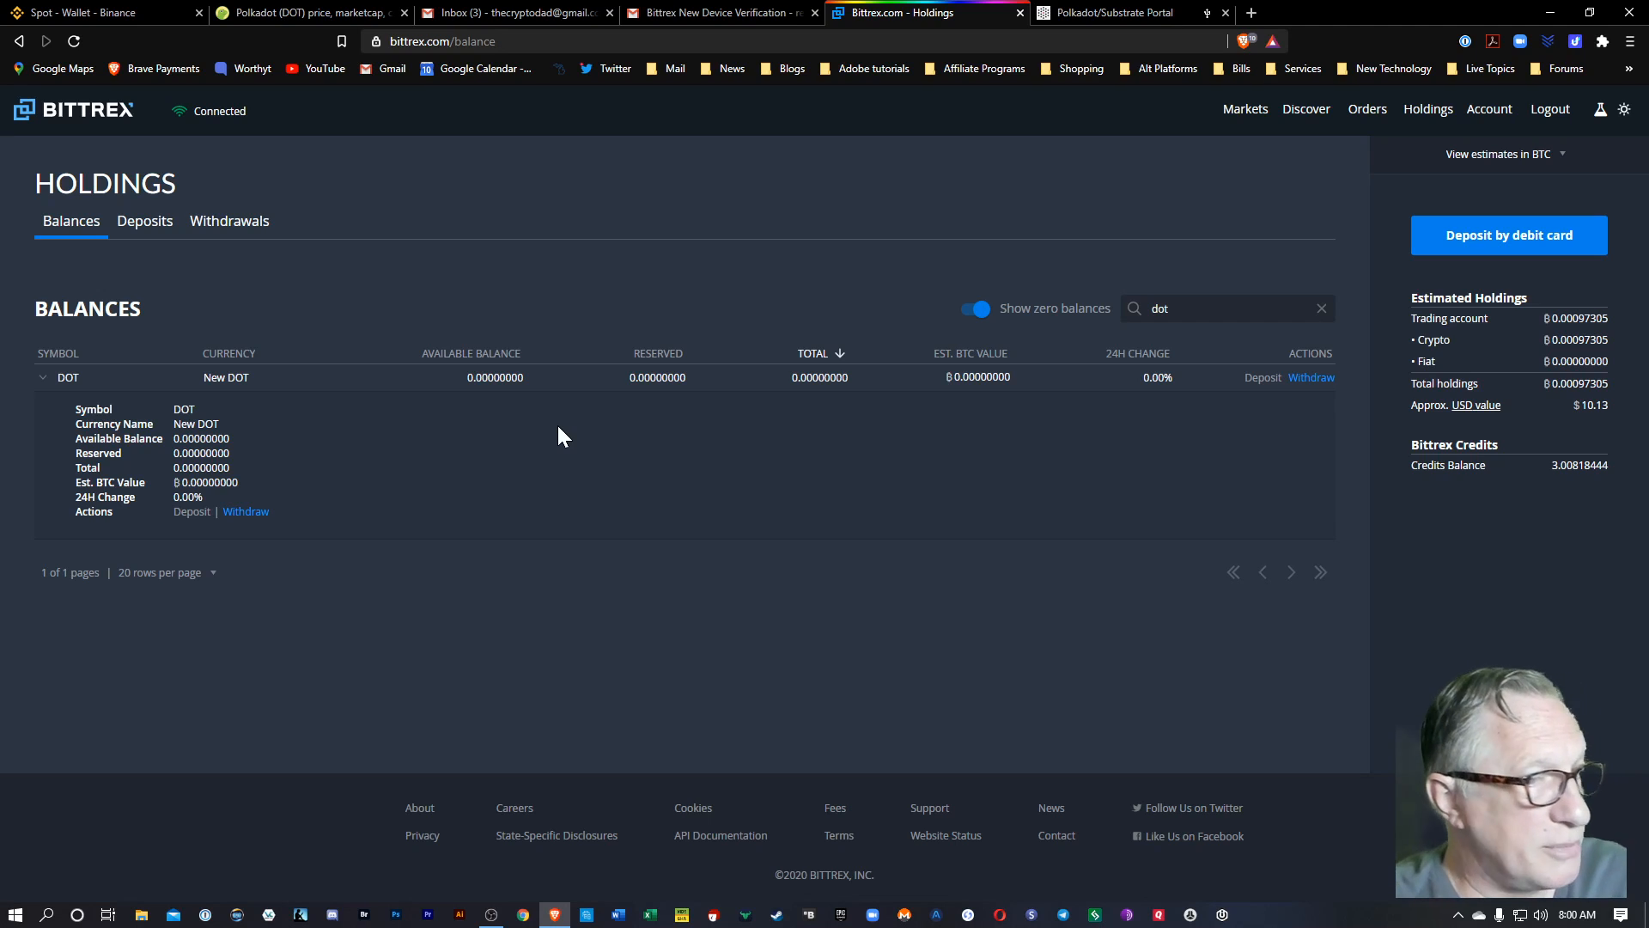
{"action": "mouse_move", "coordinate": [790, 271]}
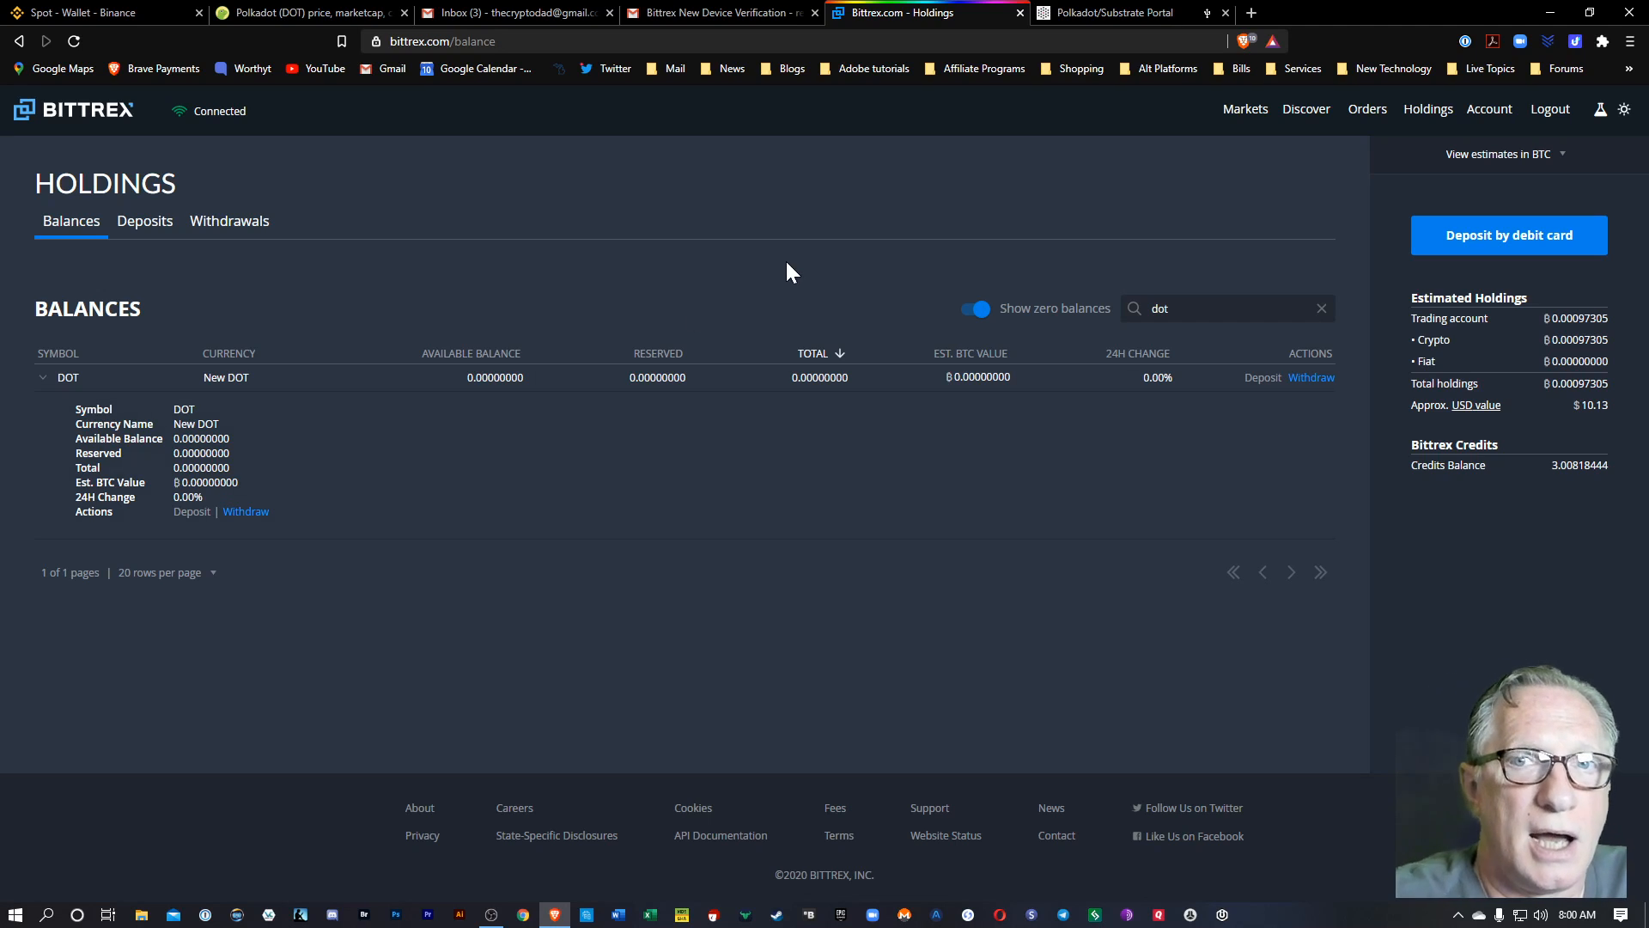
{"action": "mouse_move", "coordinate": [900, 238]}
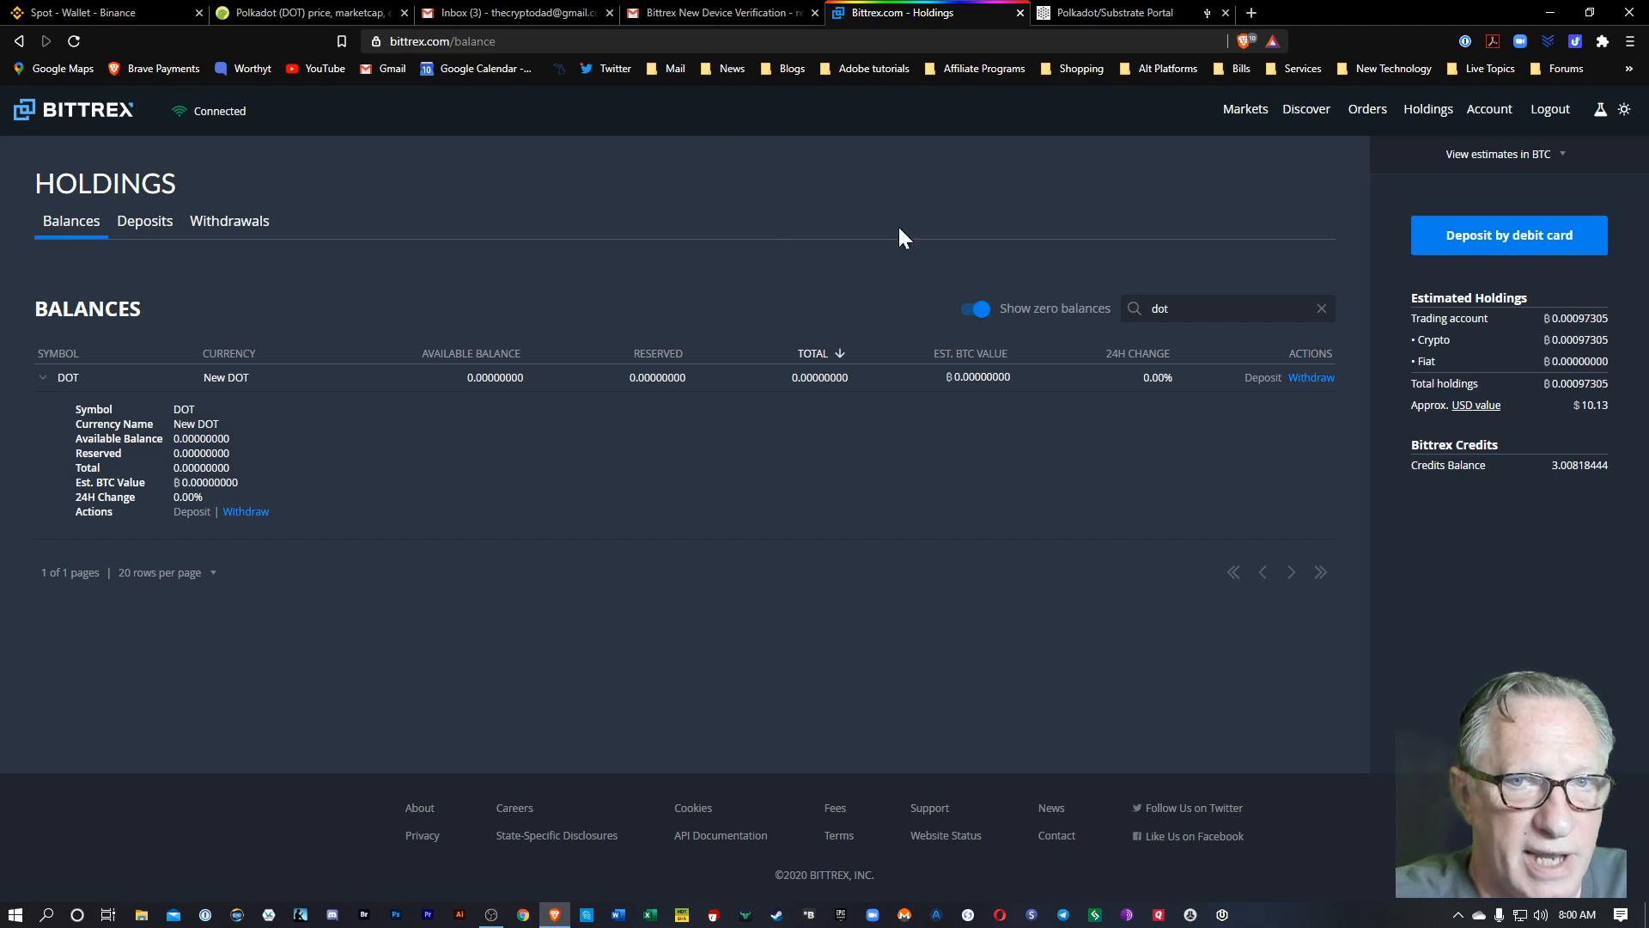
{"action": "mouse_move", "coordinate": [192, 512]}
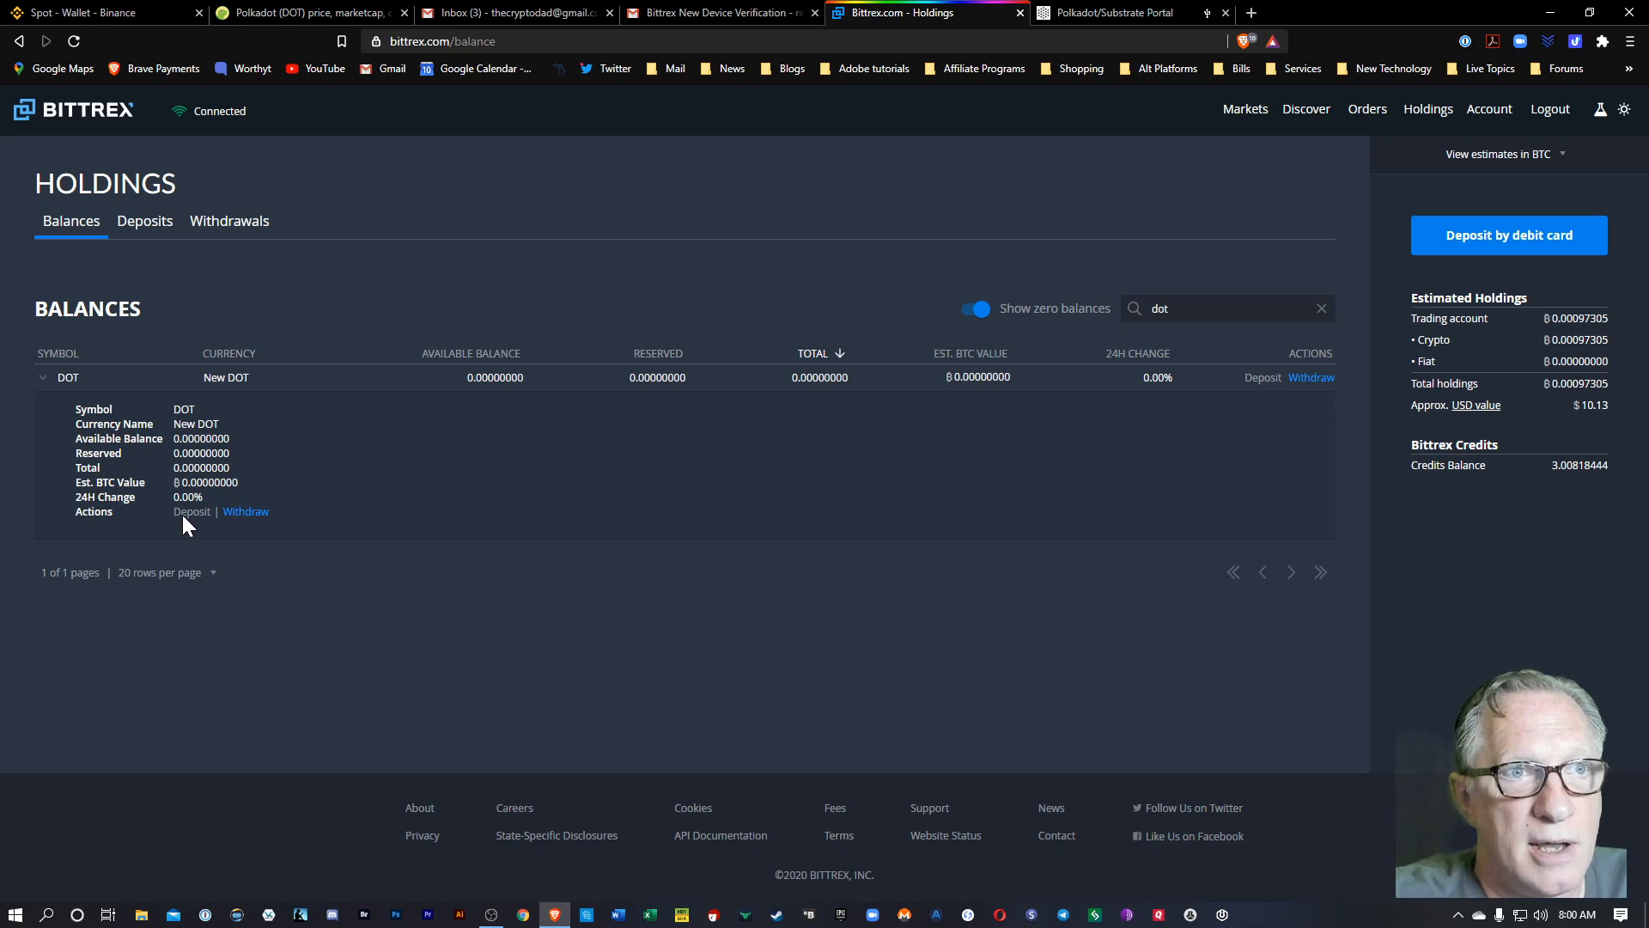
{"action": "mouse_move", "coordinate": [175, 530]}
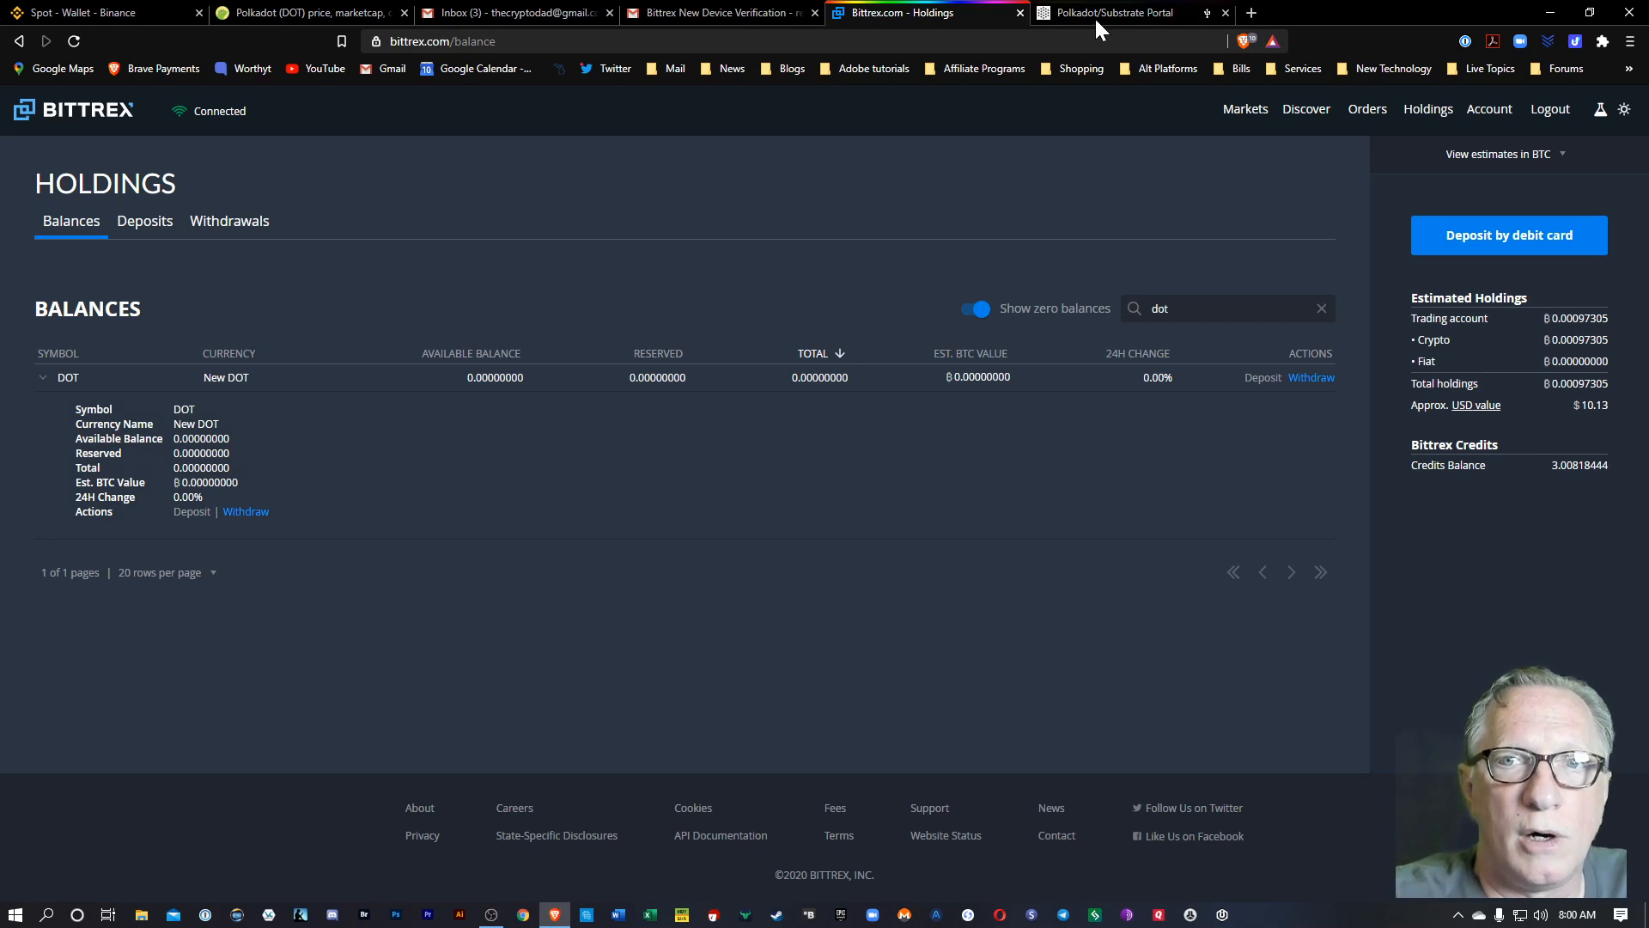
{"action": "left_click", "coordinate": [1125, 13]}
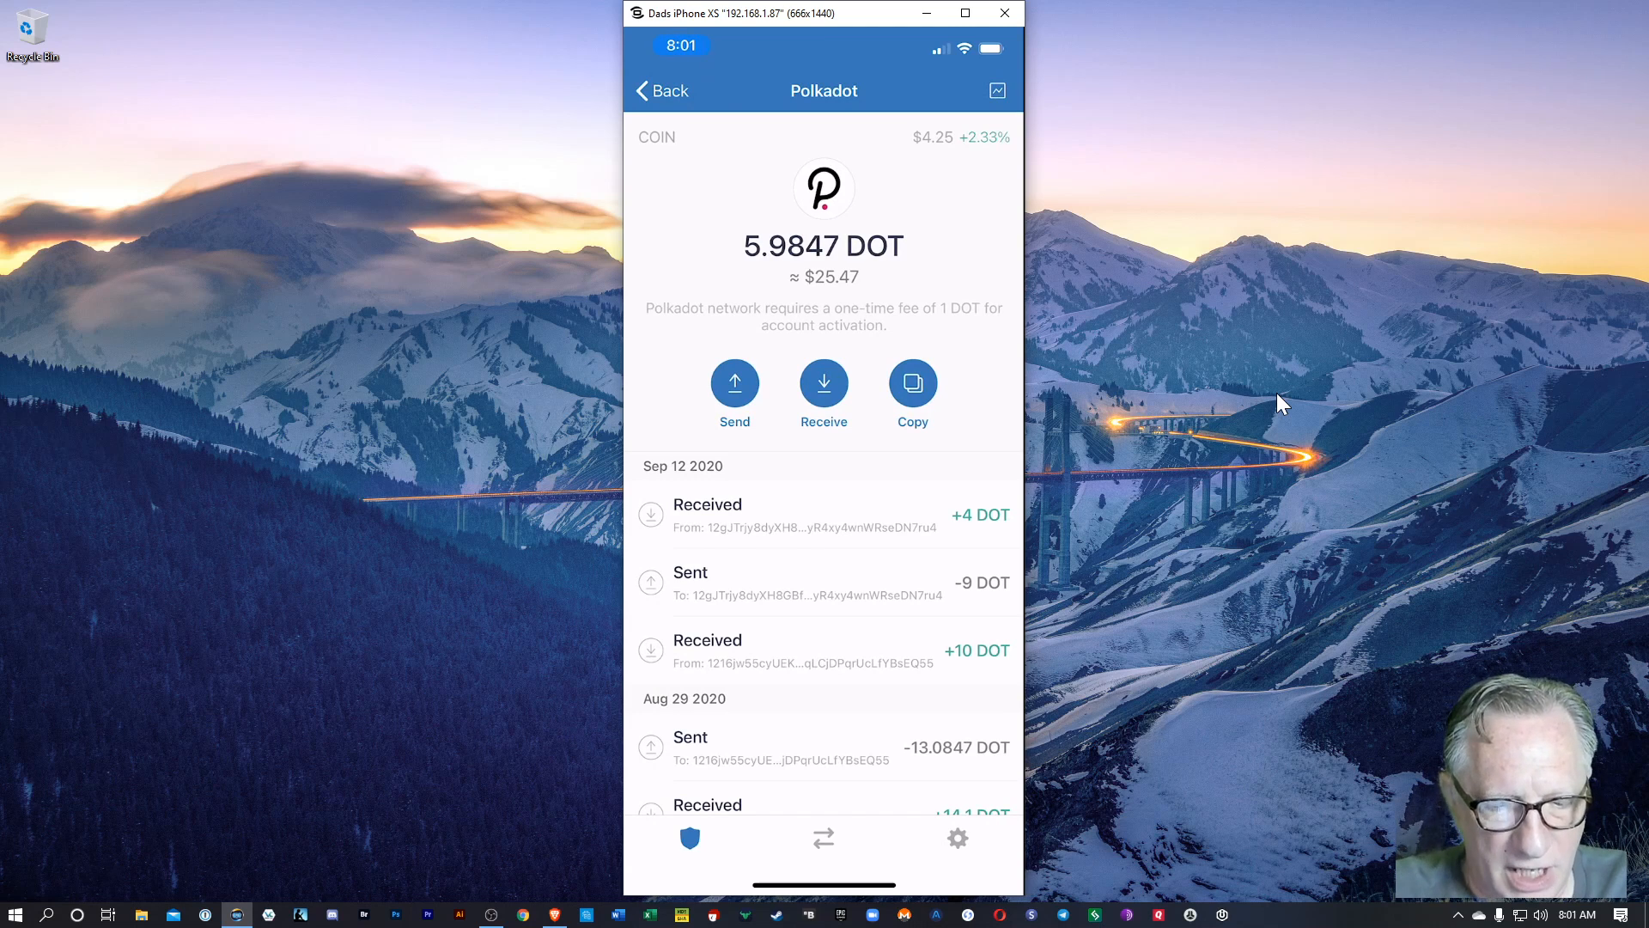
- Share the DOT receive address by Mail, addressing it to my own email (rex)
{"action": "left_click", "coordinate": [825, 383]}
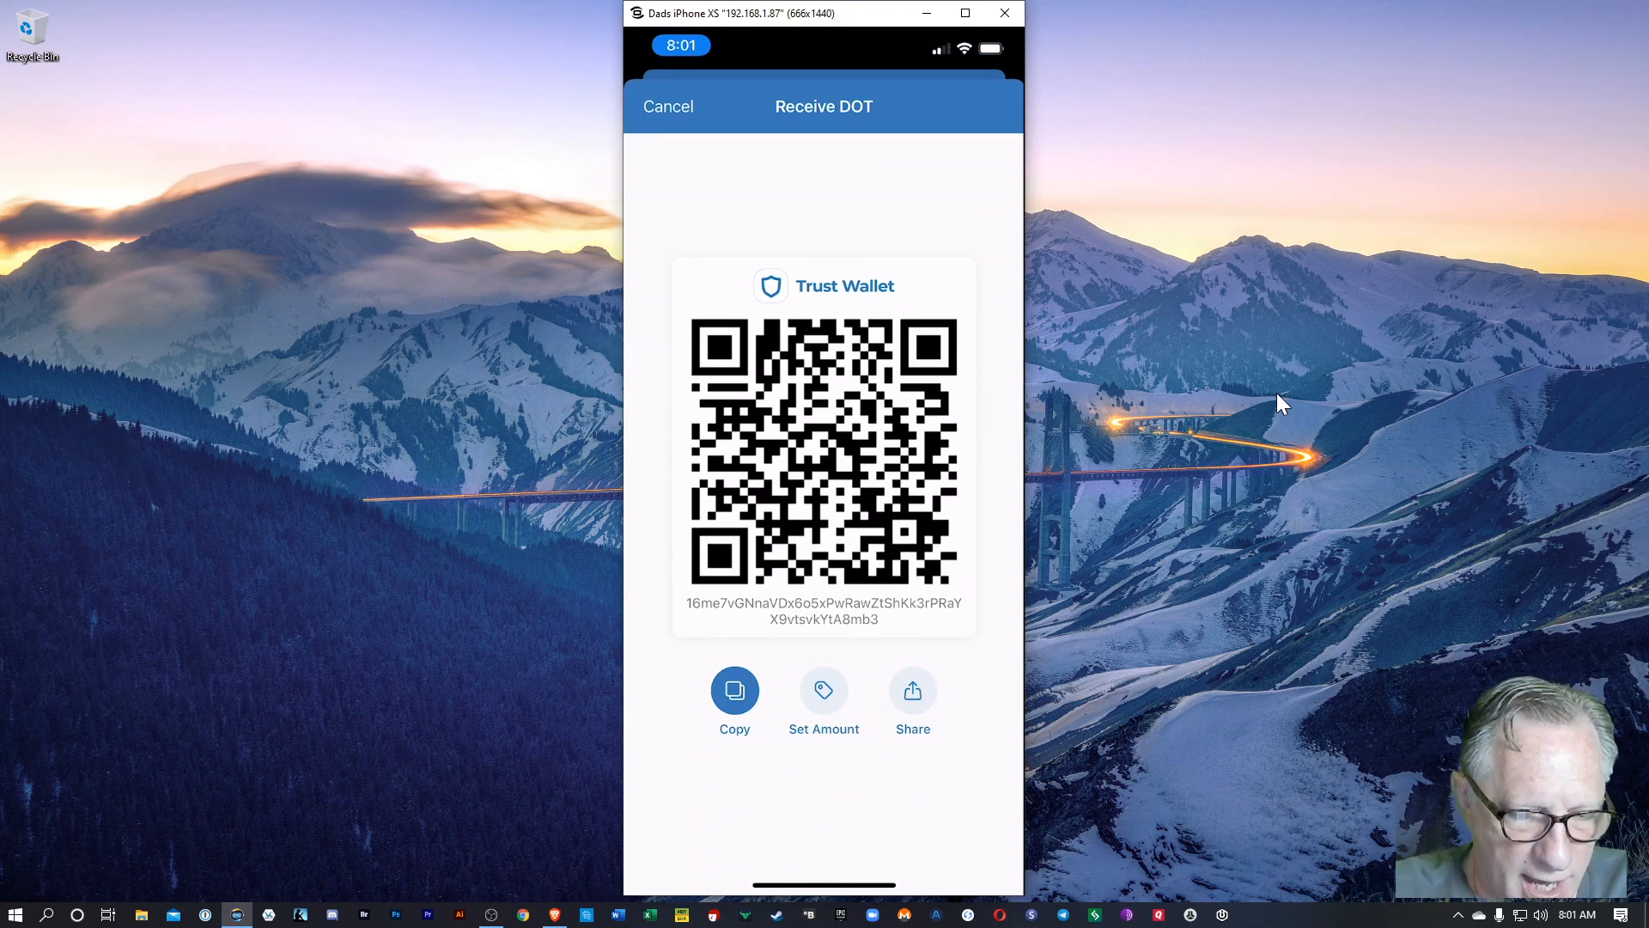
{"action": "left_click", "coordinate": [735, 691]}
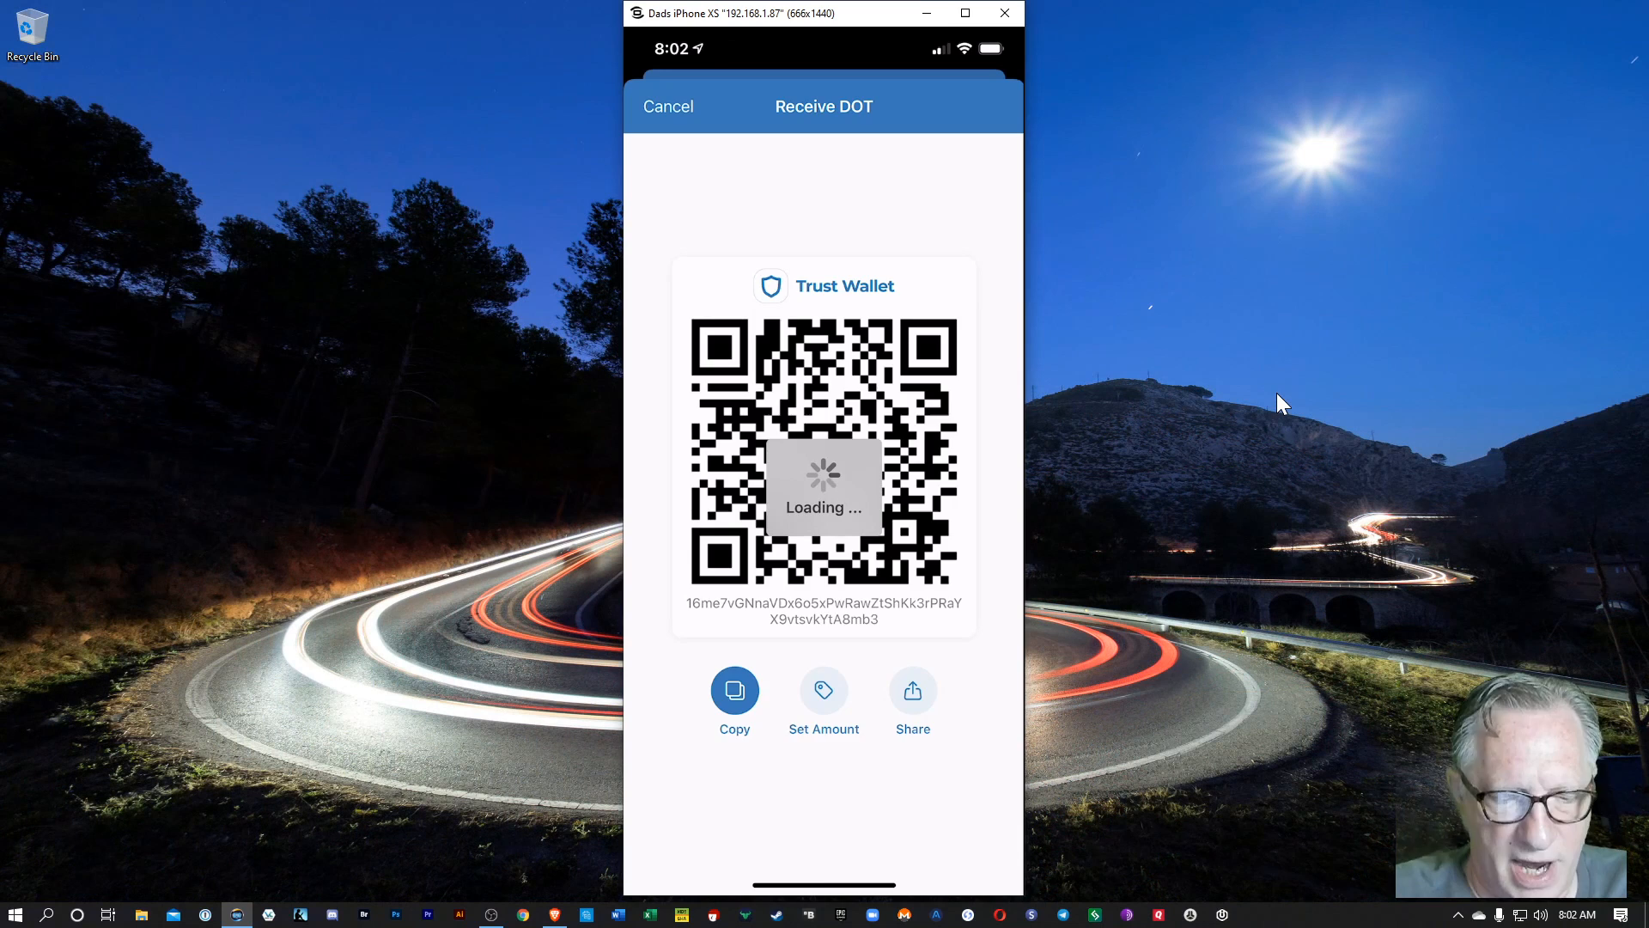
{"action": "left_click", "coordinate": [912, 690]}
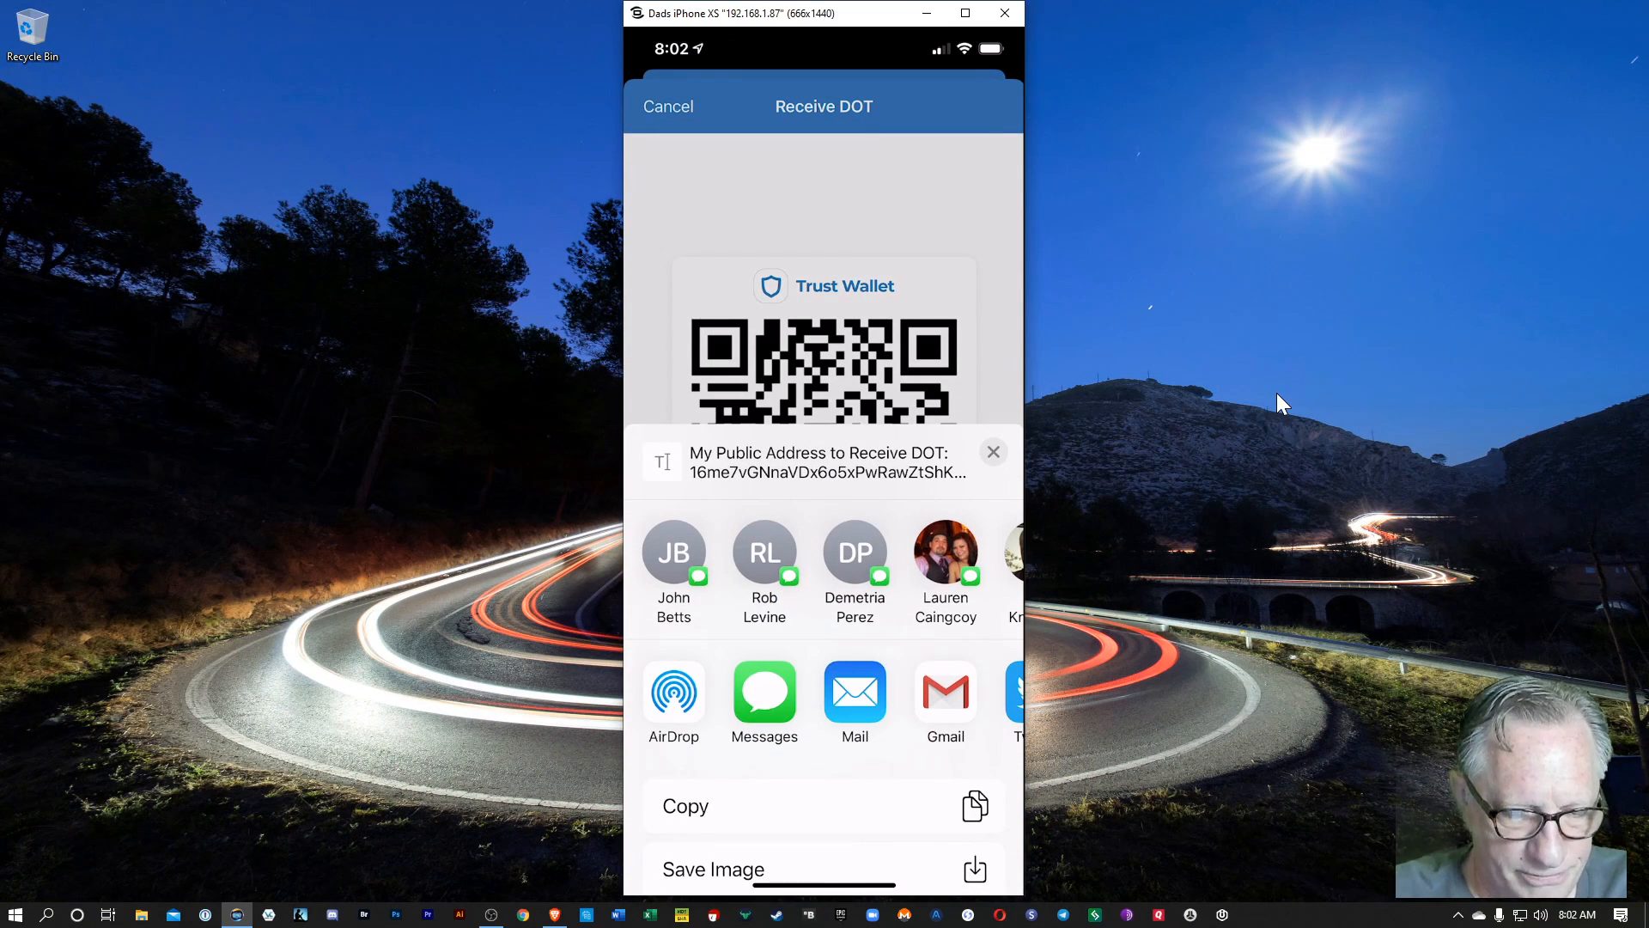
{"action": "left_click", "coordinate": [855, 691]}
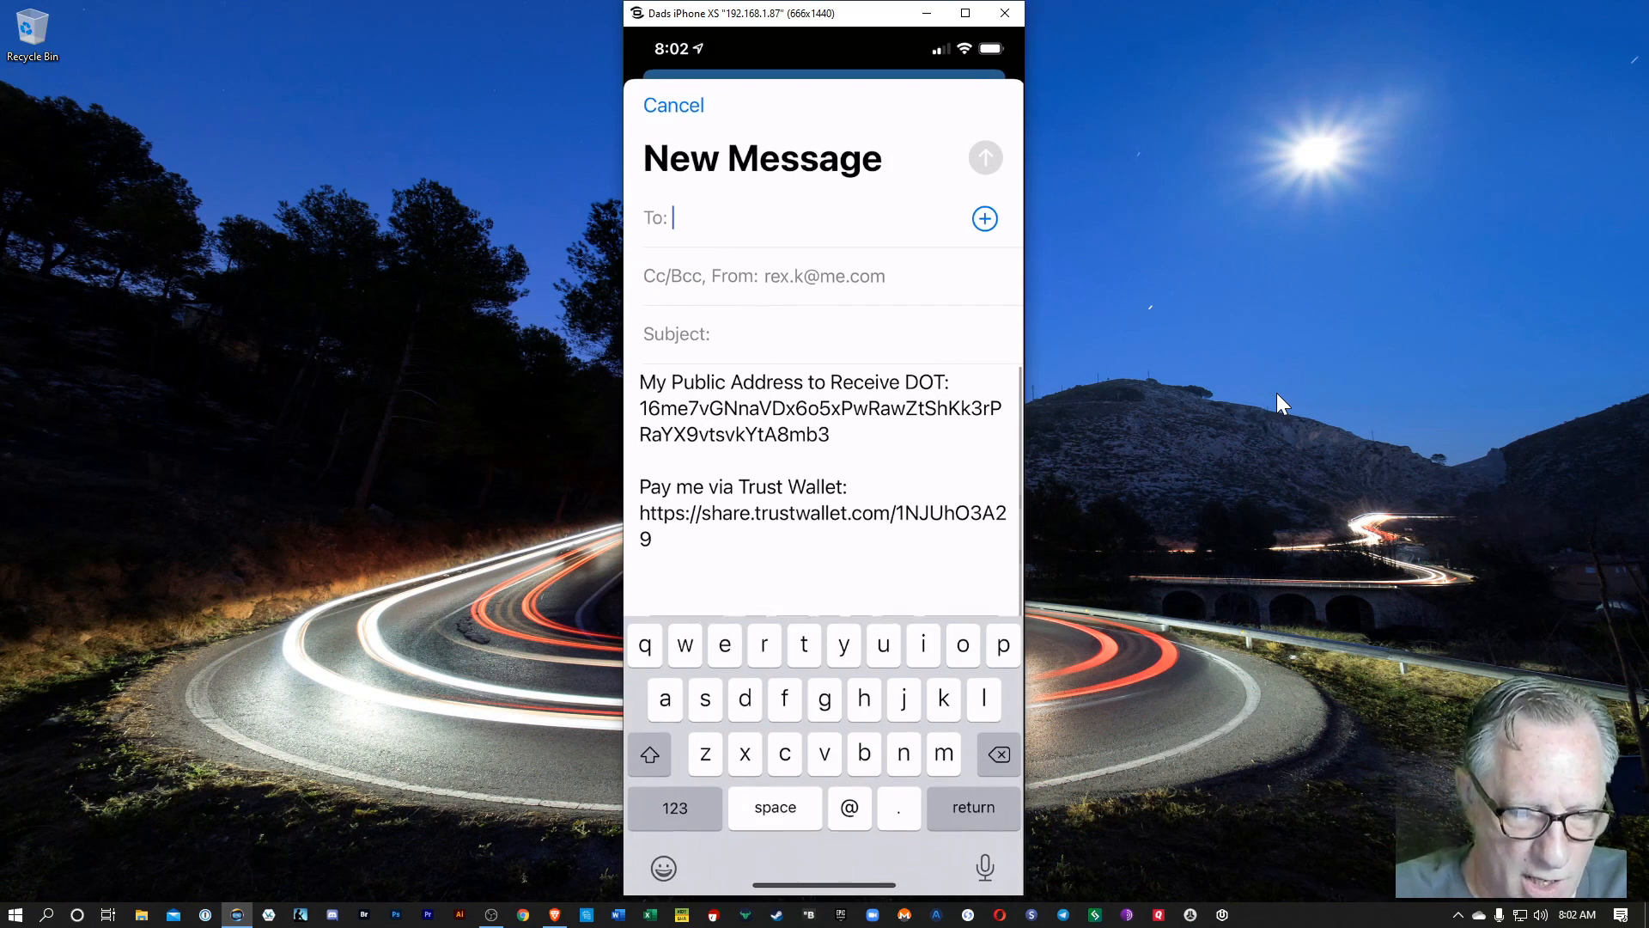
{"action": "type", "text": "rex"}
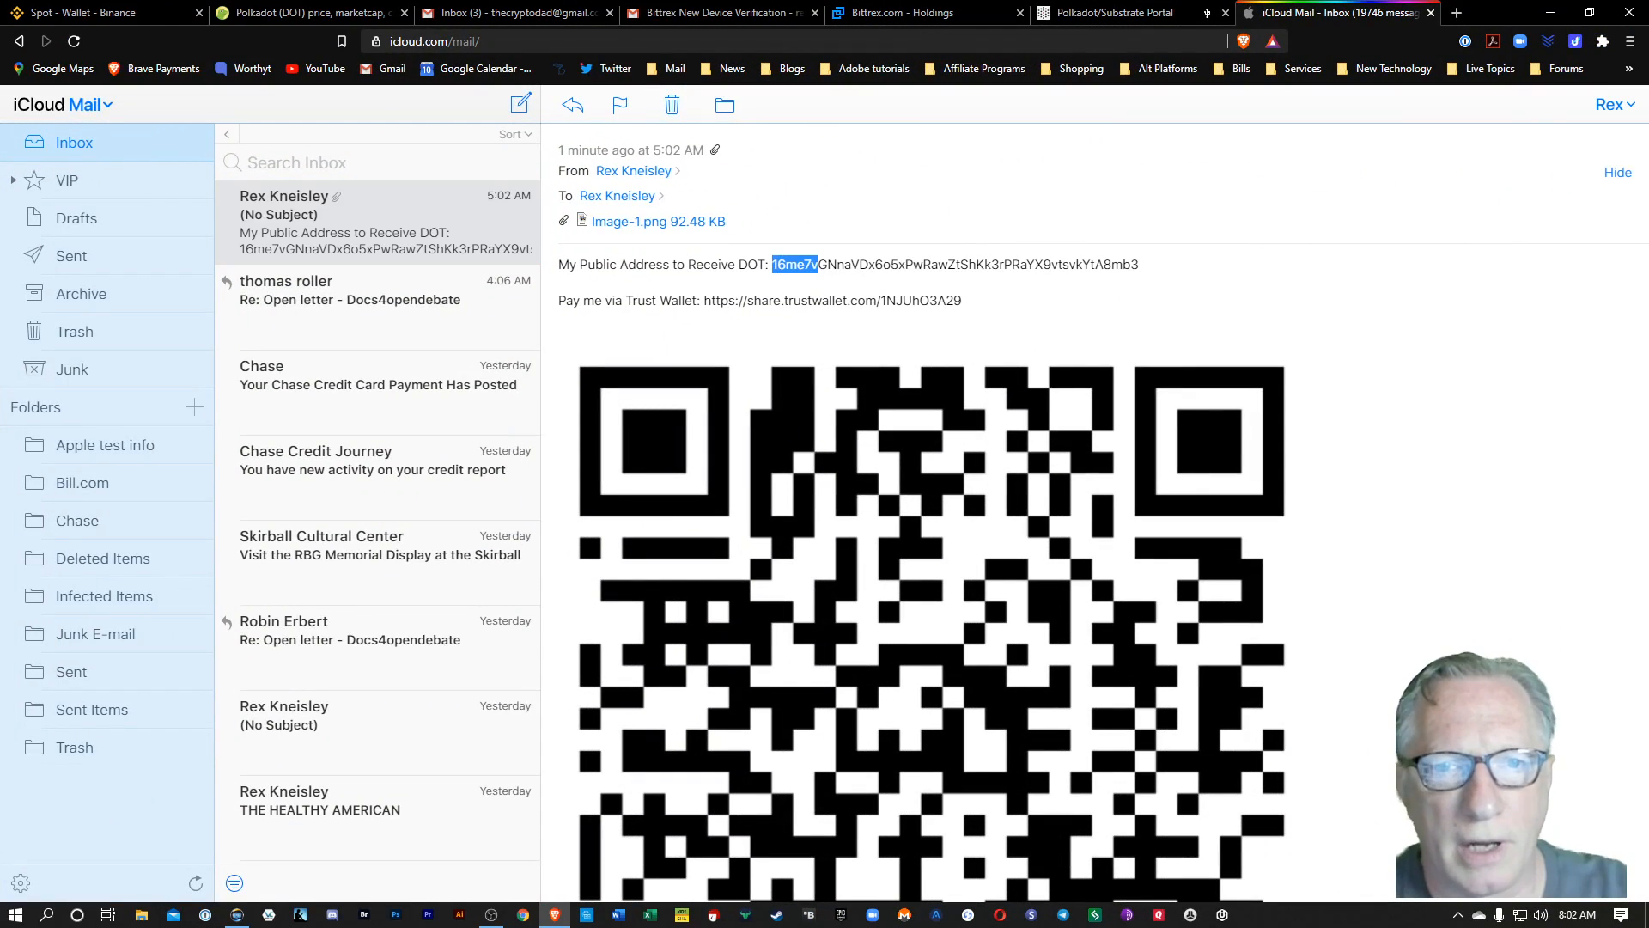
- Select the full Trust Wallet DOT address in the emailed message
{"action": "left_click_drag", "start_coordinate": [773, 264], "coordinate": [1137, 265]}
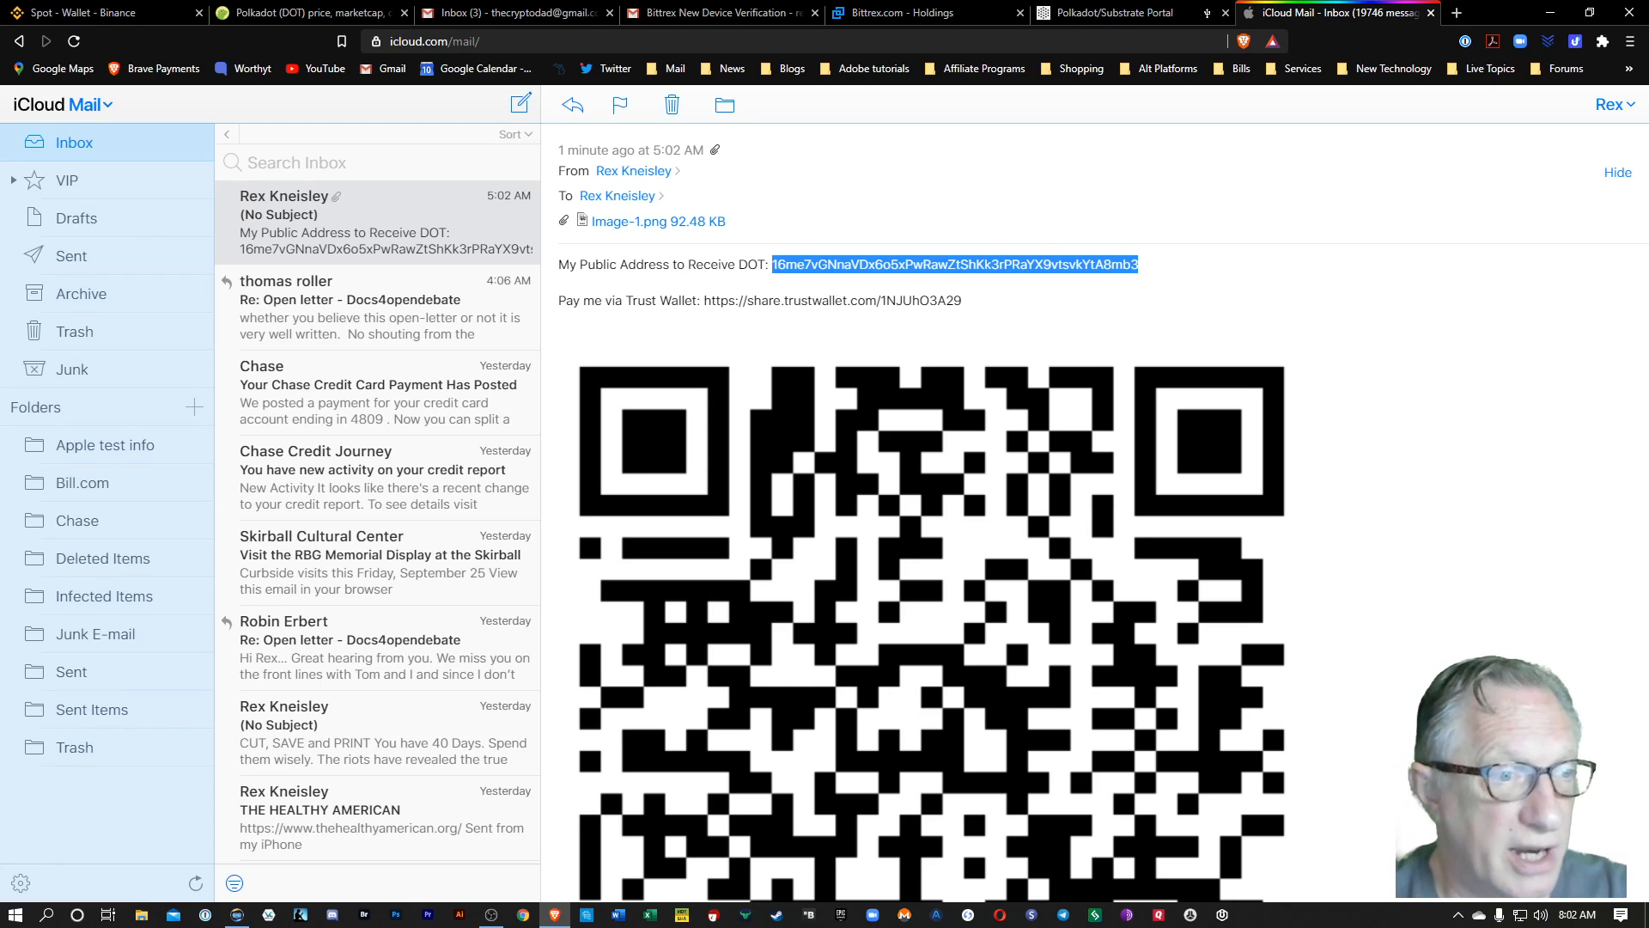
{"action": "mouse_move", "coordinate": [1003, 253]}
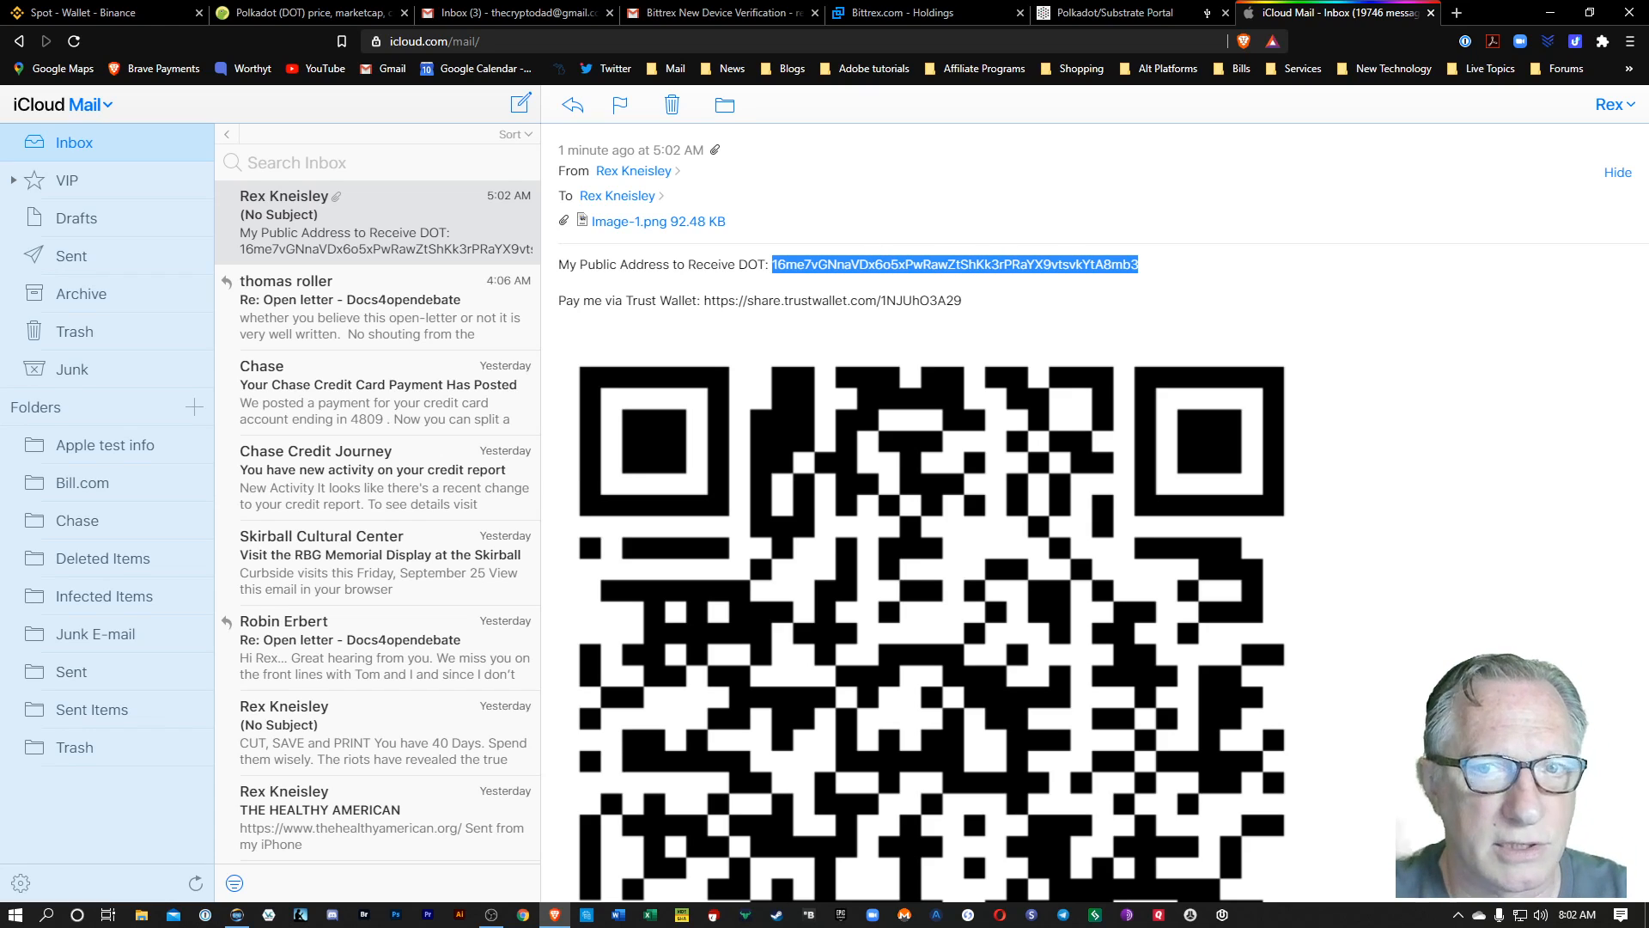
{"action": "mouse_move", "coordinate": [1093, 17]}
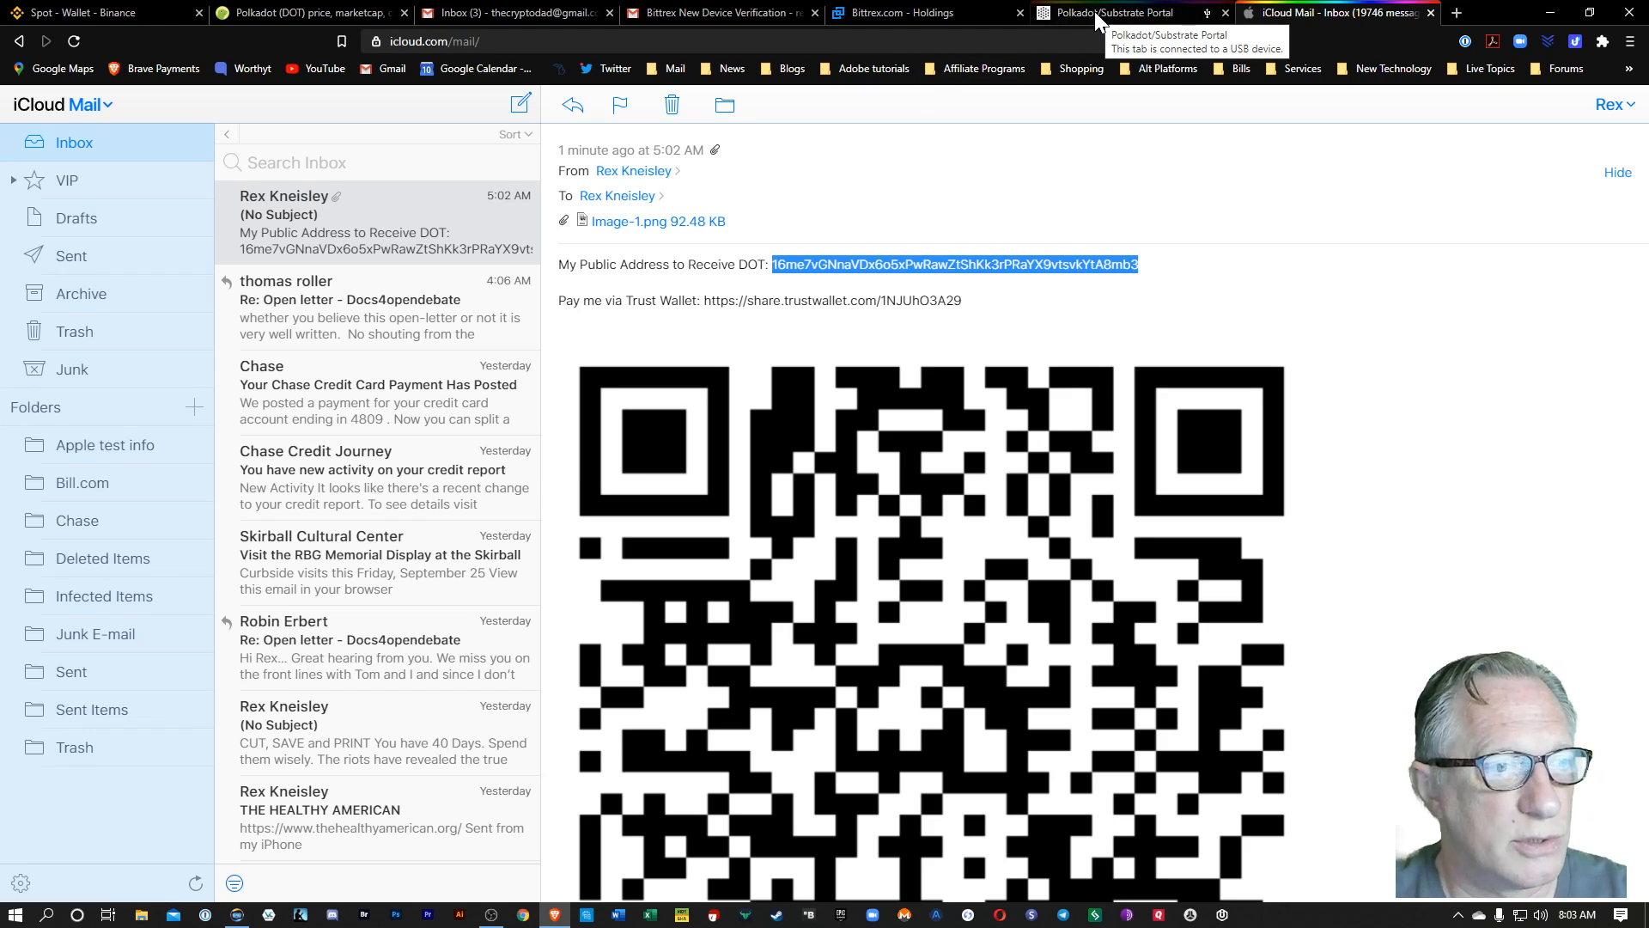
- Begin a send-funds transfer from LEDGER 0/0 on the Polkadot portal accounts page
{"action": "left_click", "coordinate": [1111, 14]}
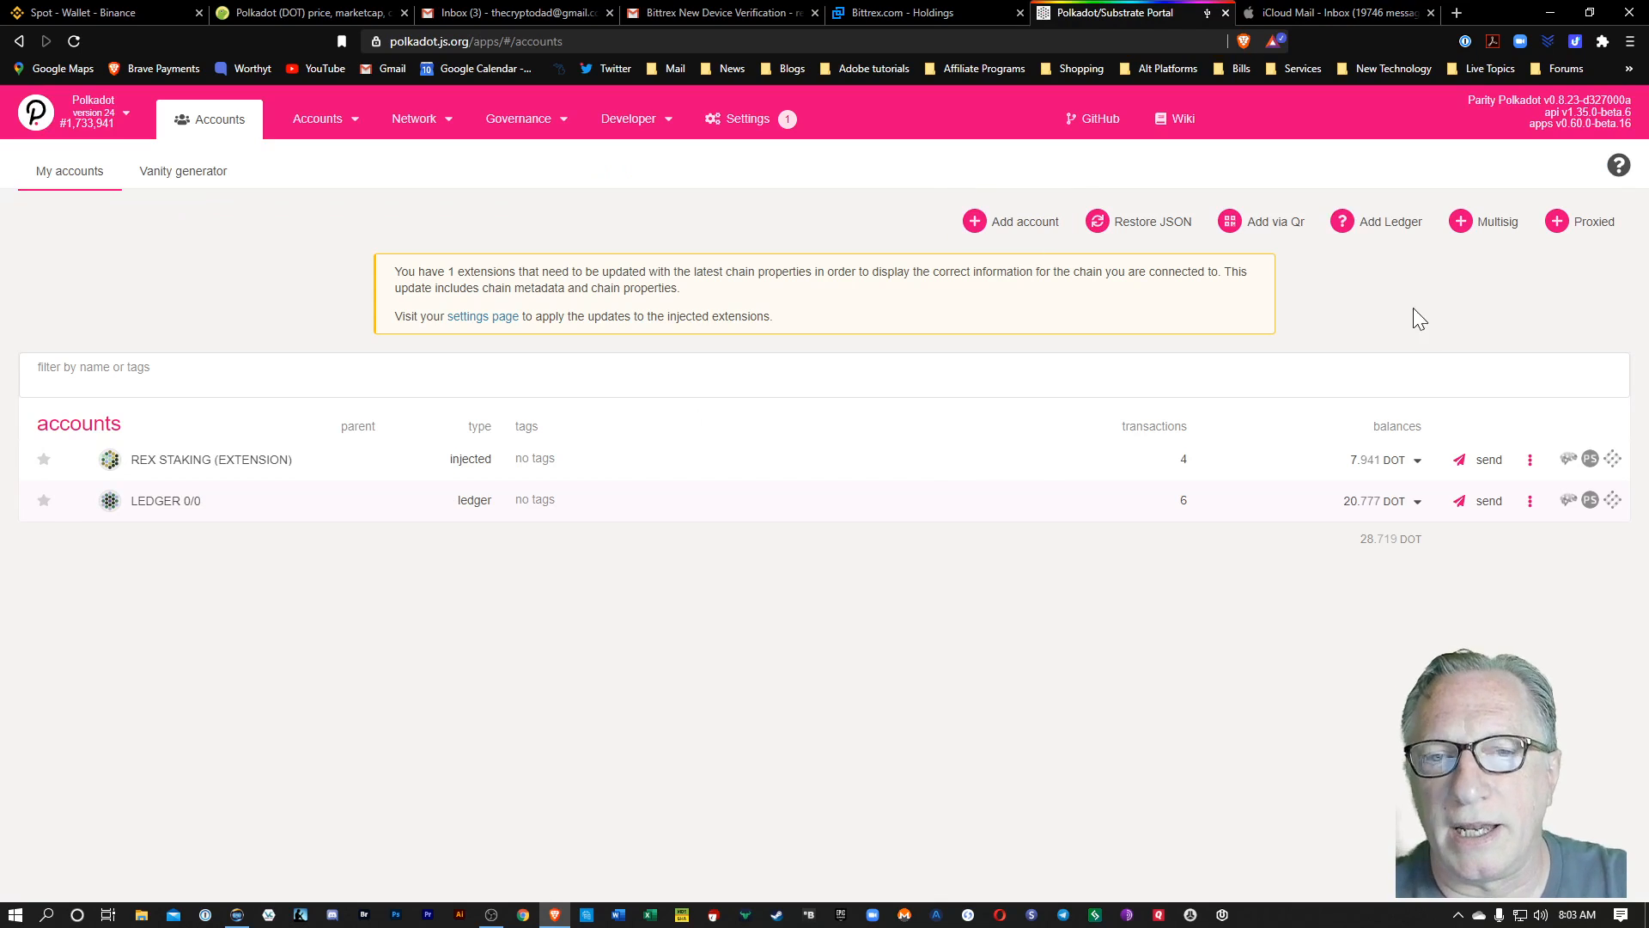
{"action": "mouse_move", "coordinate": [1469, 512]}
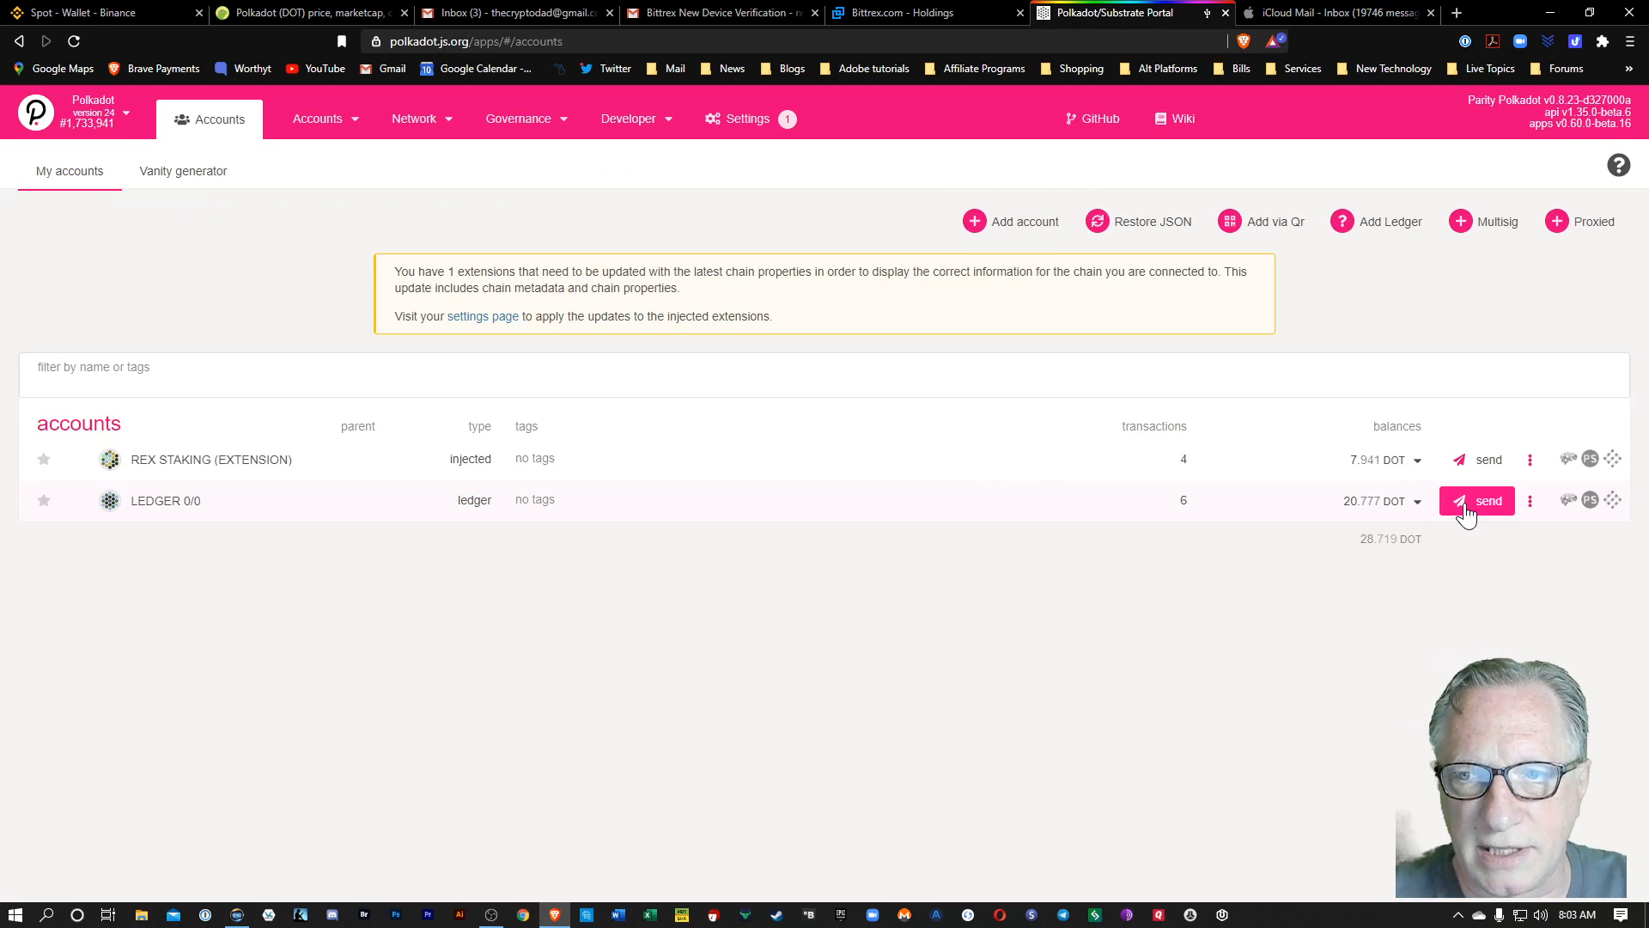
{"action": "left_click", "coordinate": [1478, 502]}
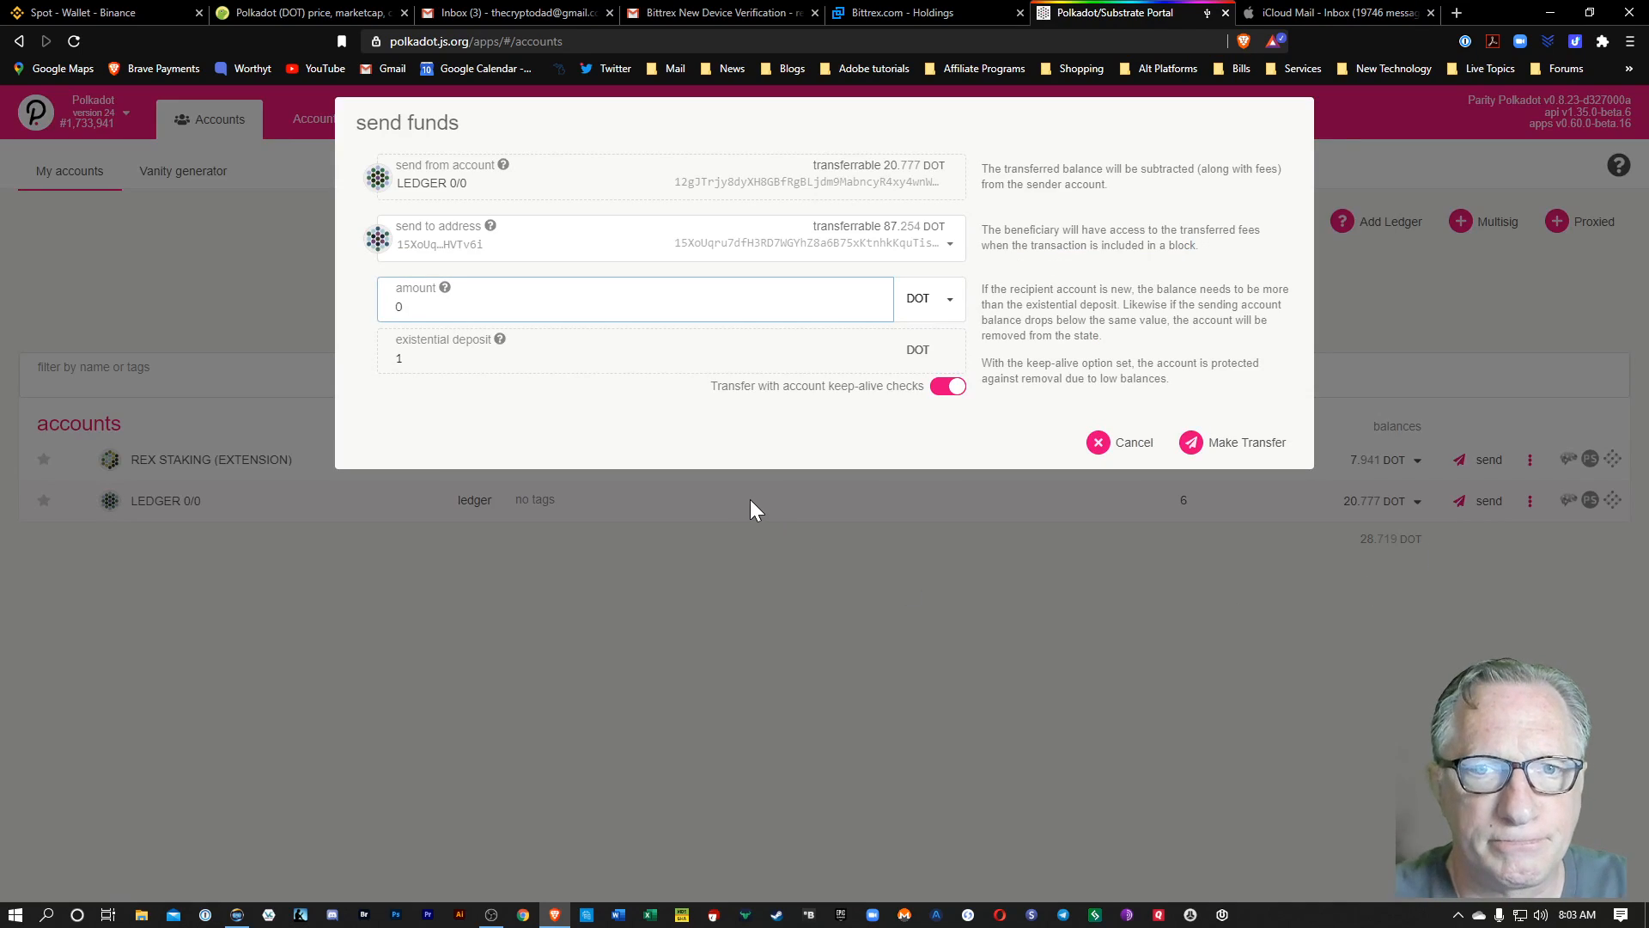
{"action": "mouse_move", "coordinate": [432, 242]}
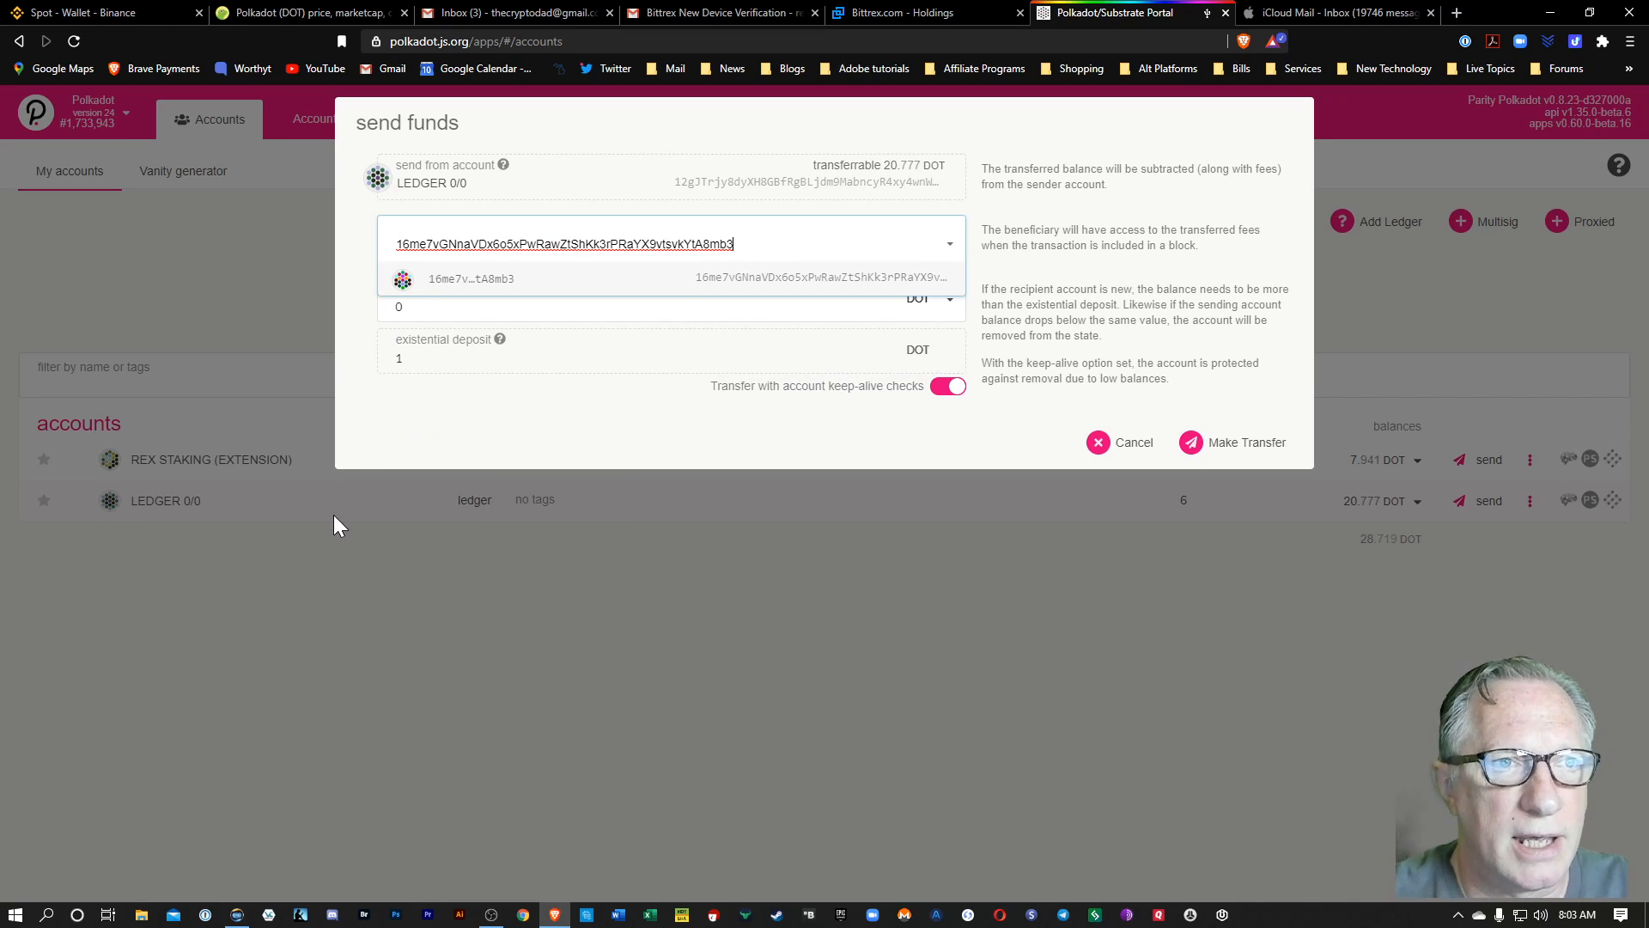
{"action": "mouse_move", "coordinate": [342, 549]}
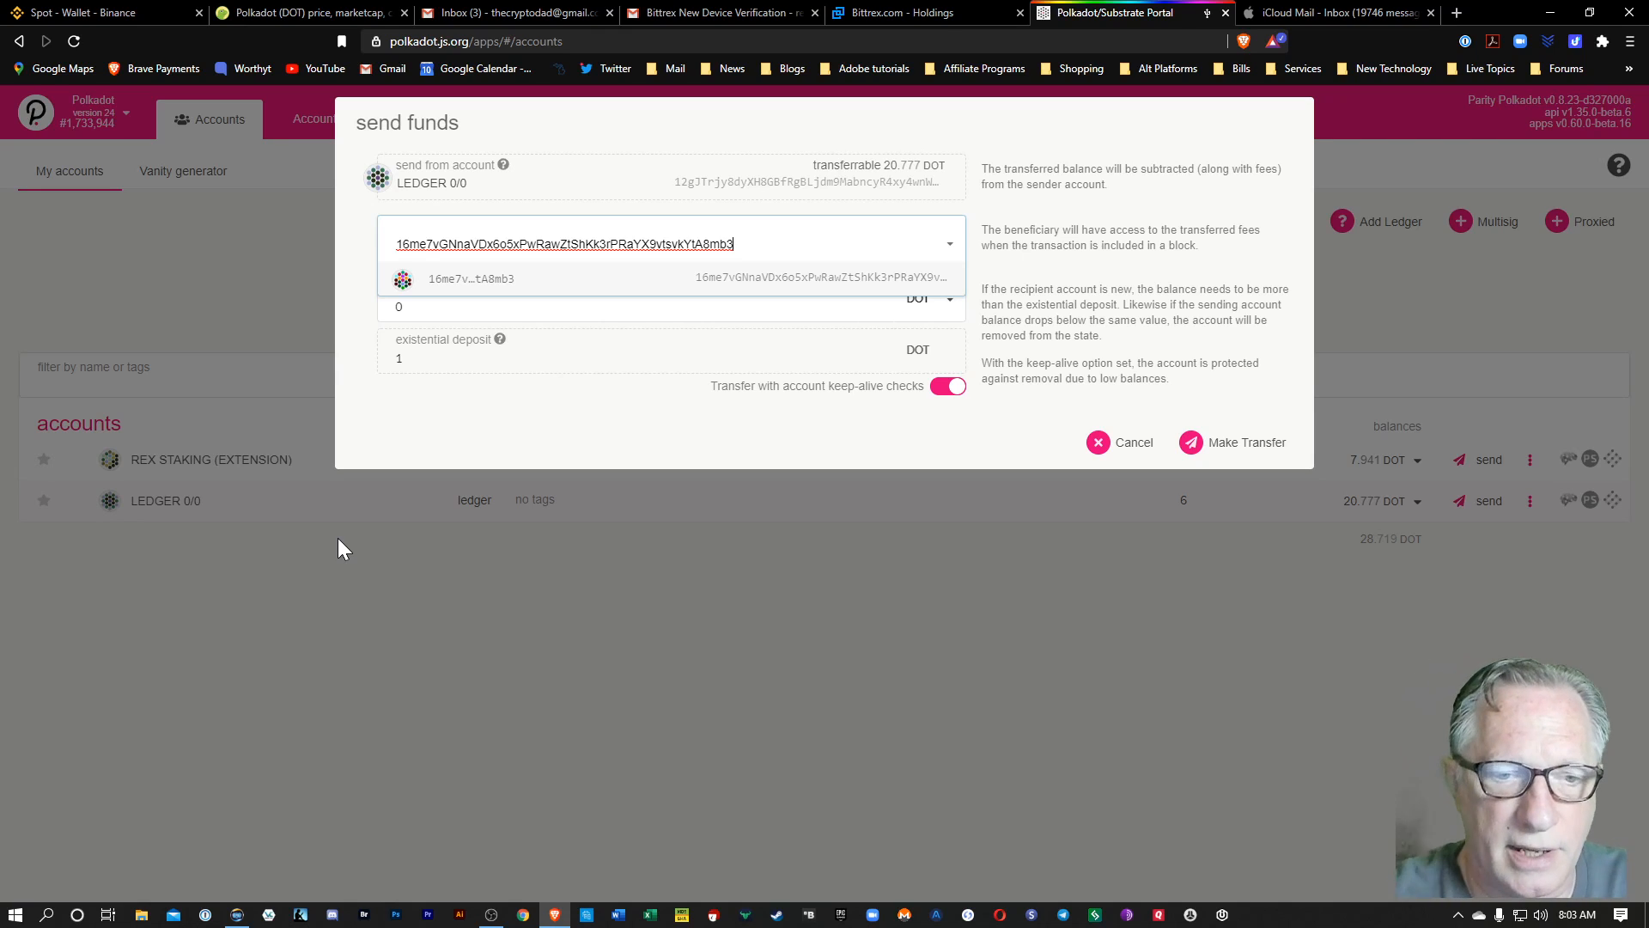
{"action": "mouse_move", "coordinate": [292, 760]}
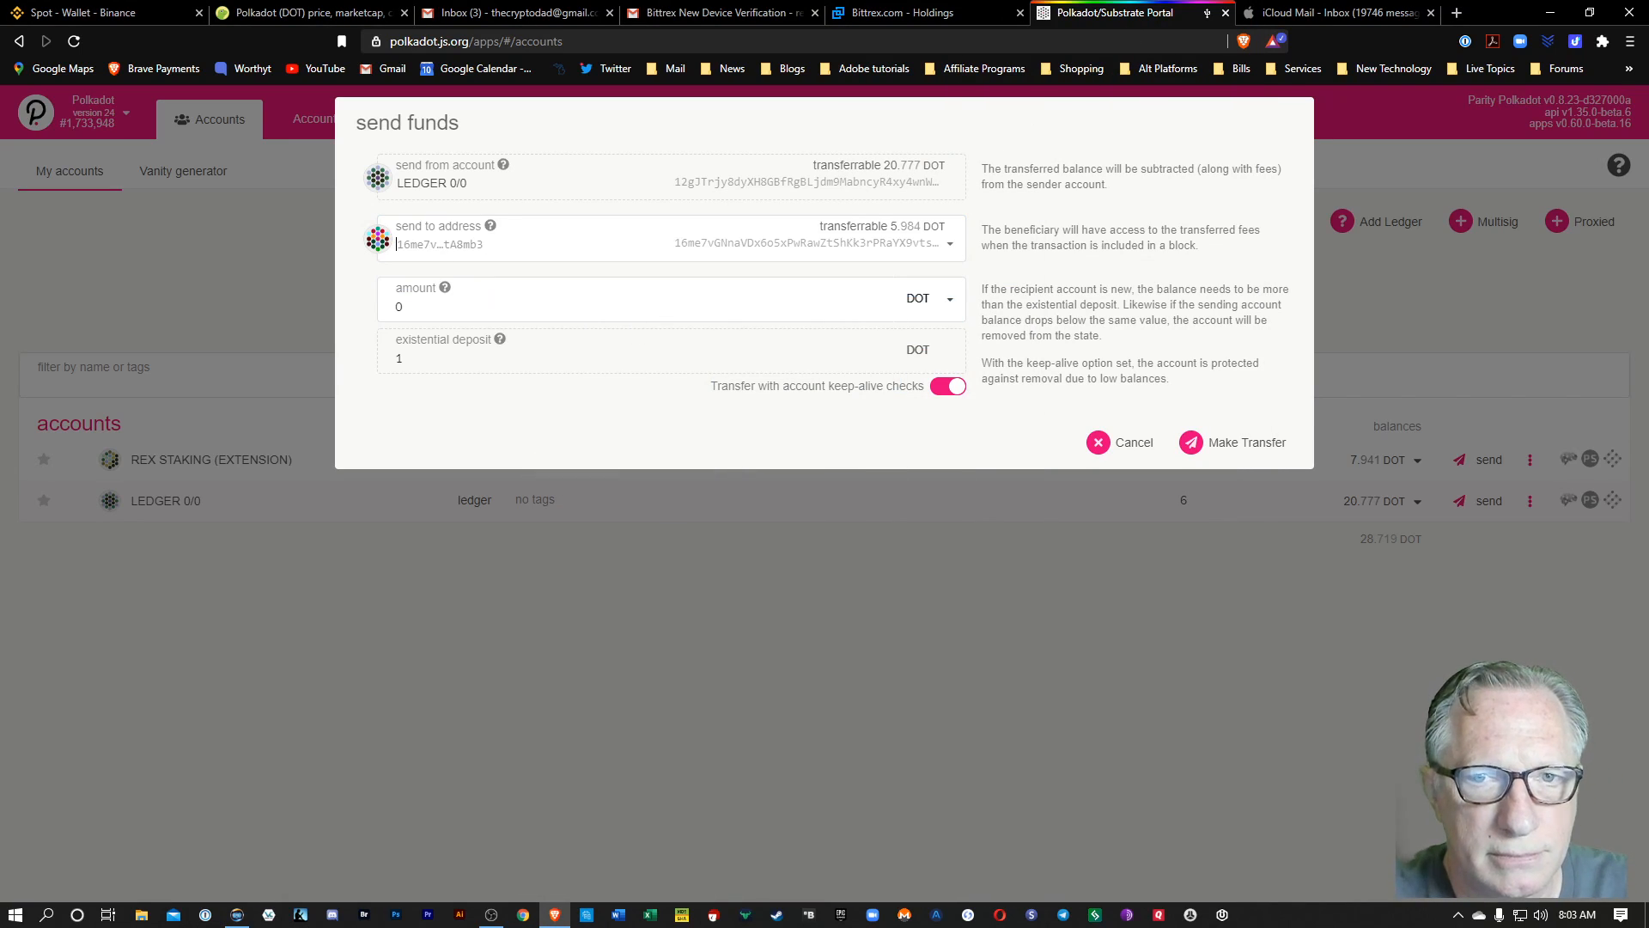
{"action": "mouse_move", "coordinate": [1105, 472]}
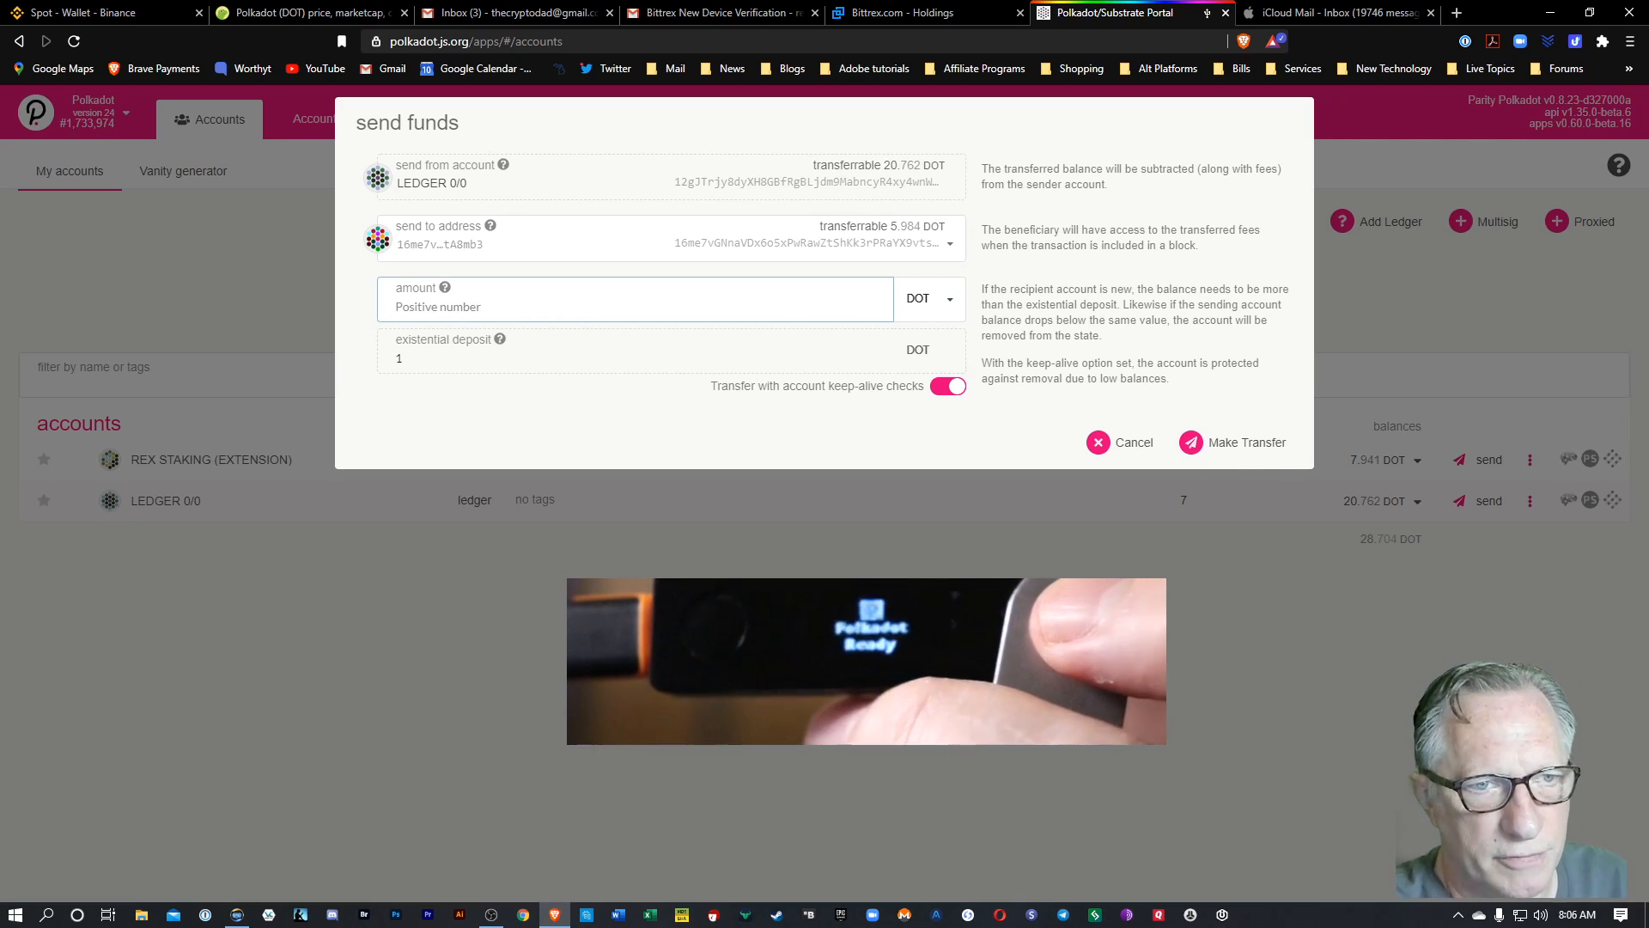
- Transfer 5 DOT to the Trust Wallet address and sign it with the Ledger
{"action": "type", "text": "5"}
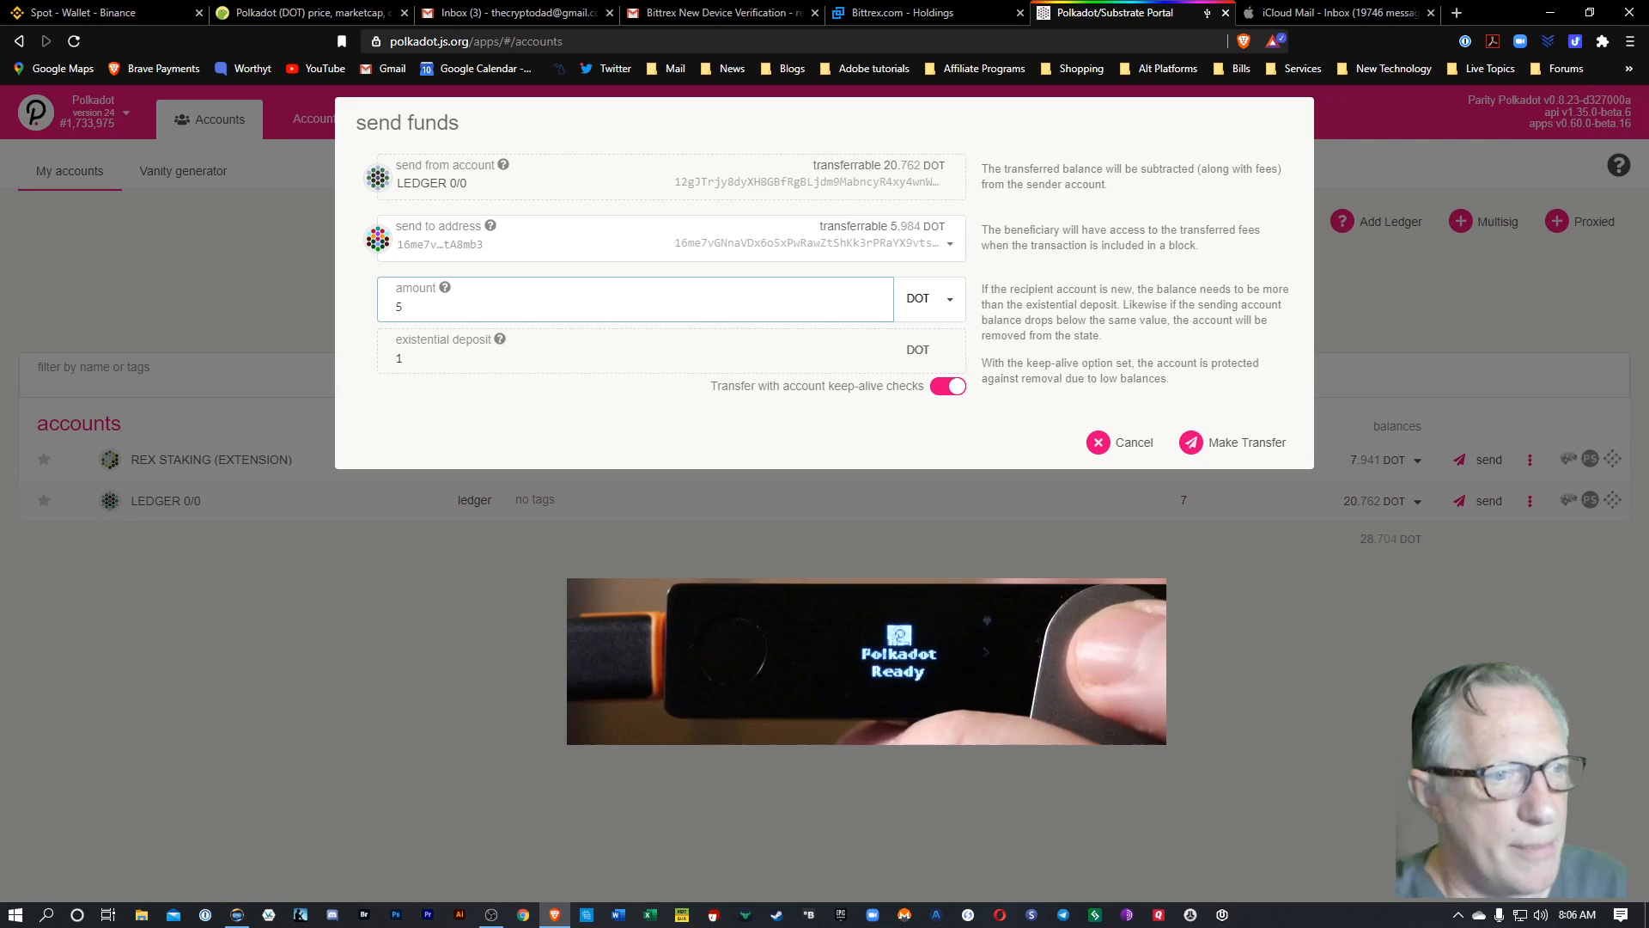
{"action": "left_click", "coordinate": [1246, 442]}
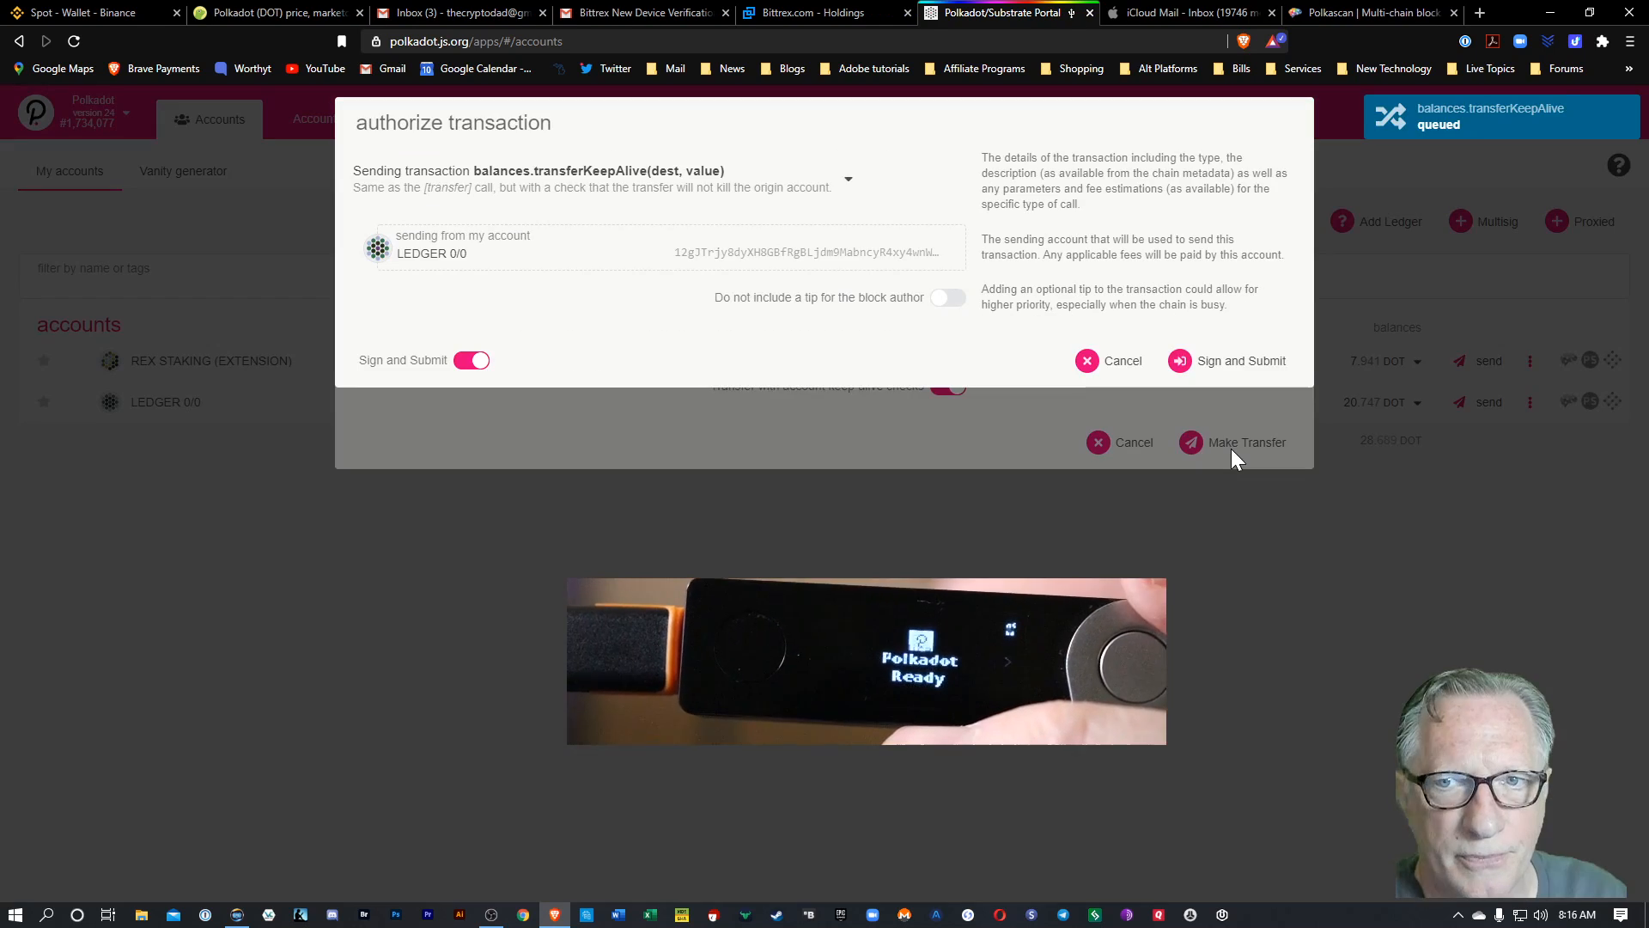
{"action": "left_click", "coordinate": [1226, 361]}
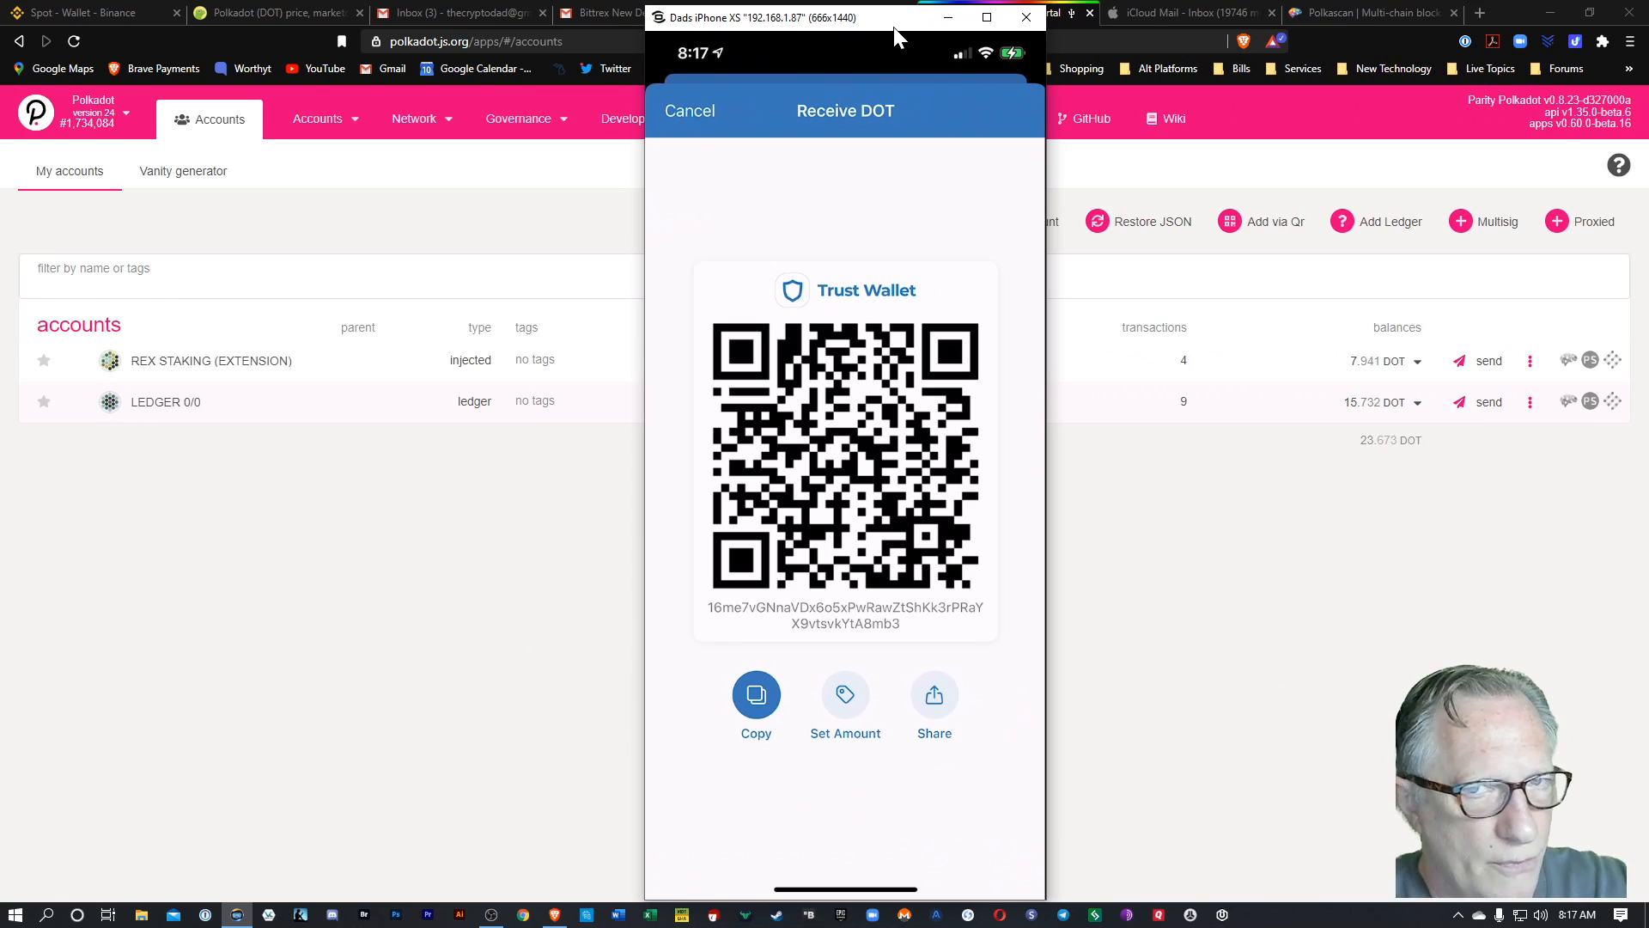
- Return to the Polkadot history showing +5 DOT and a 10.9847 DOT balance
{"action": "left_click", "coordinate": [690, 110]}
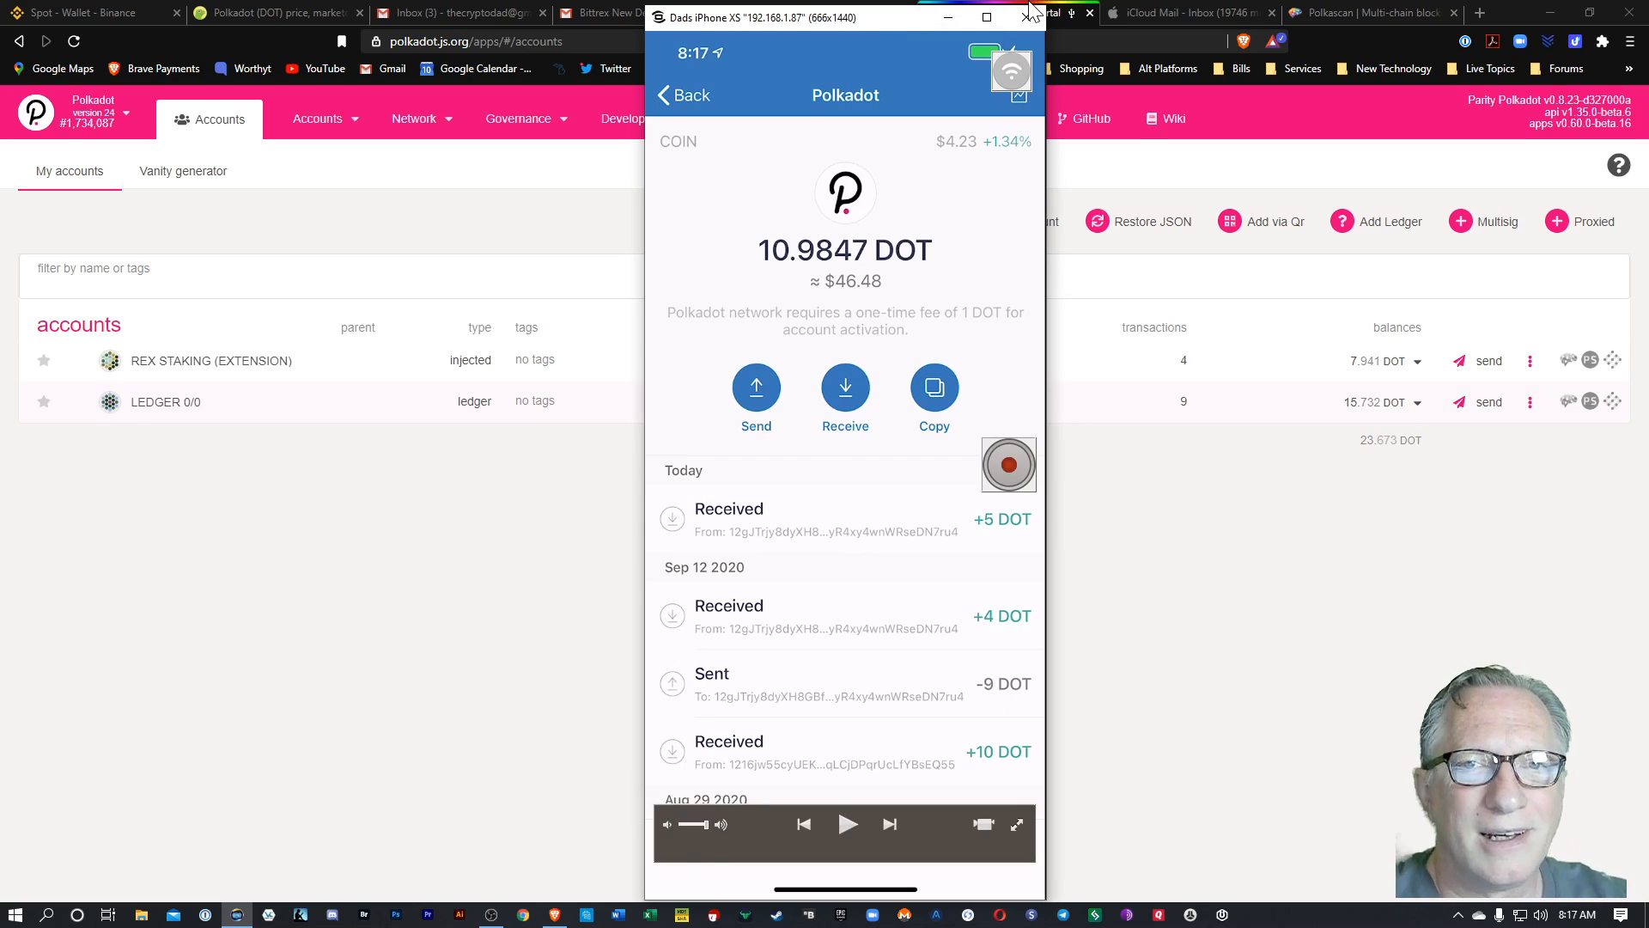
{"action": "mouse_move", "coordinate": [1218, 385]}
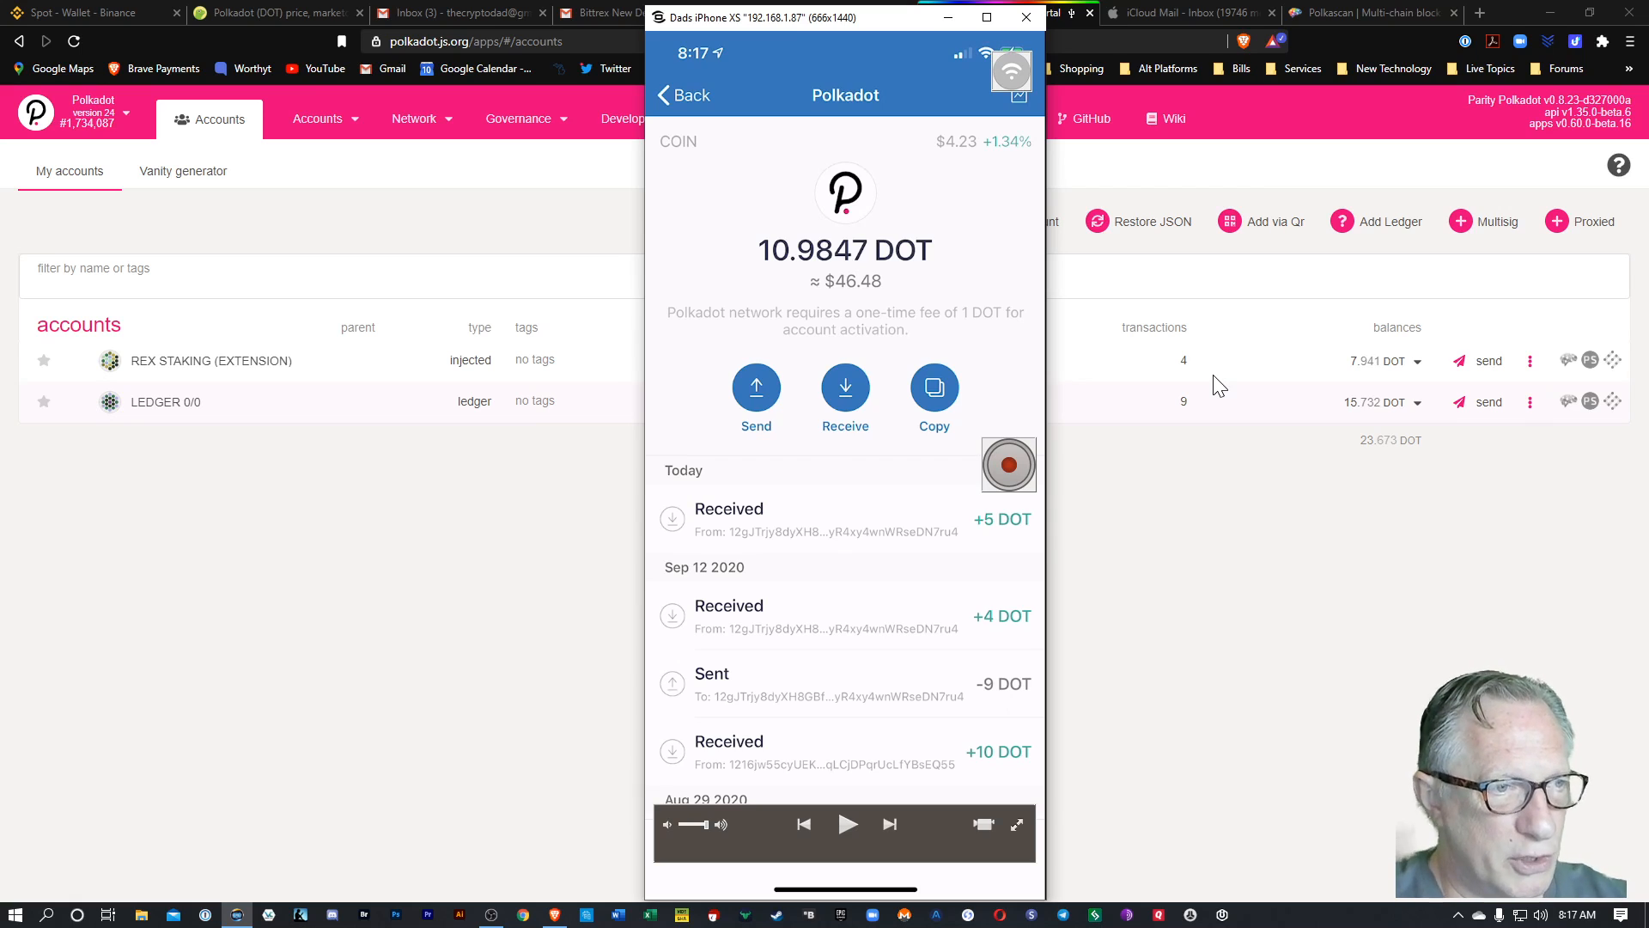